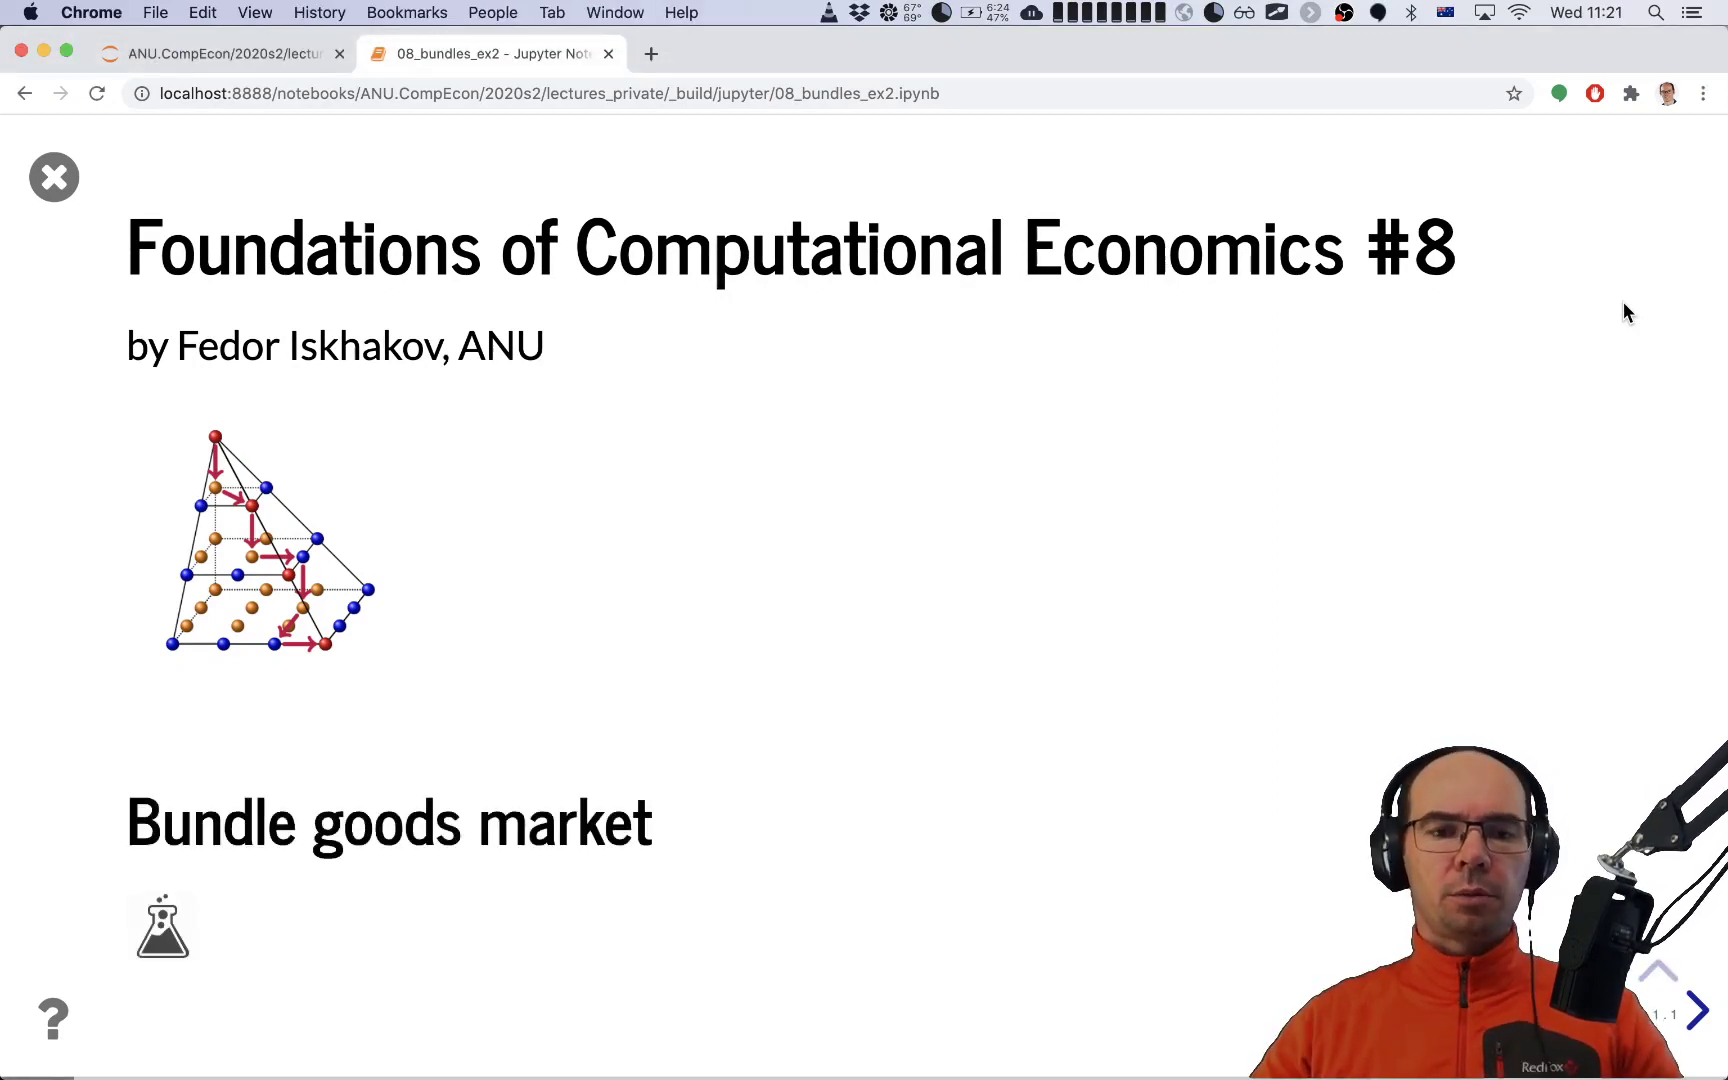
Step: Advance the slideshow from the title slide to the bundle goods market introduction
left_click(1711, 1011)
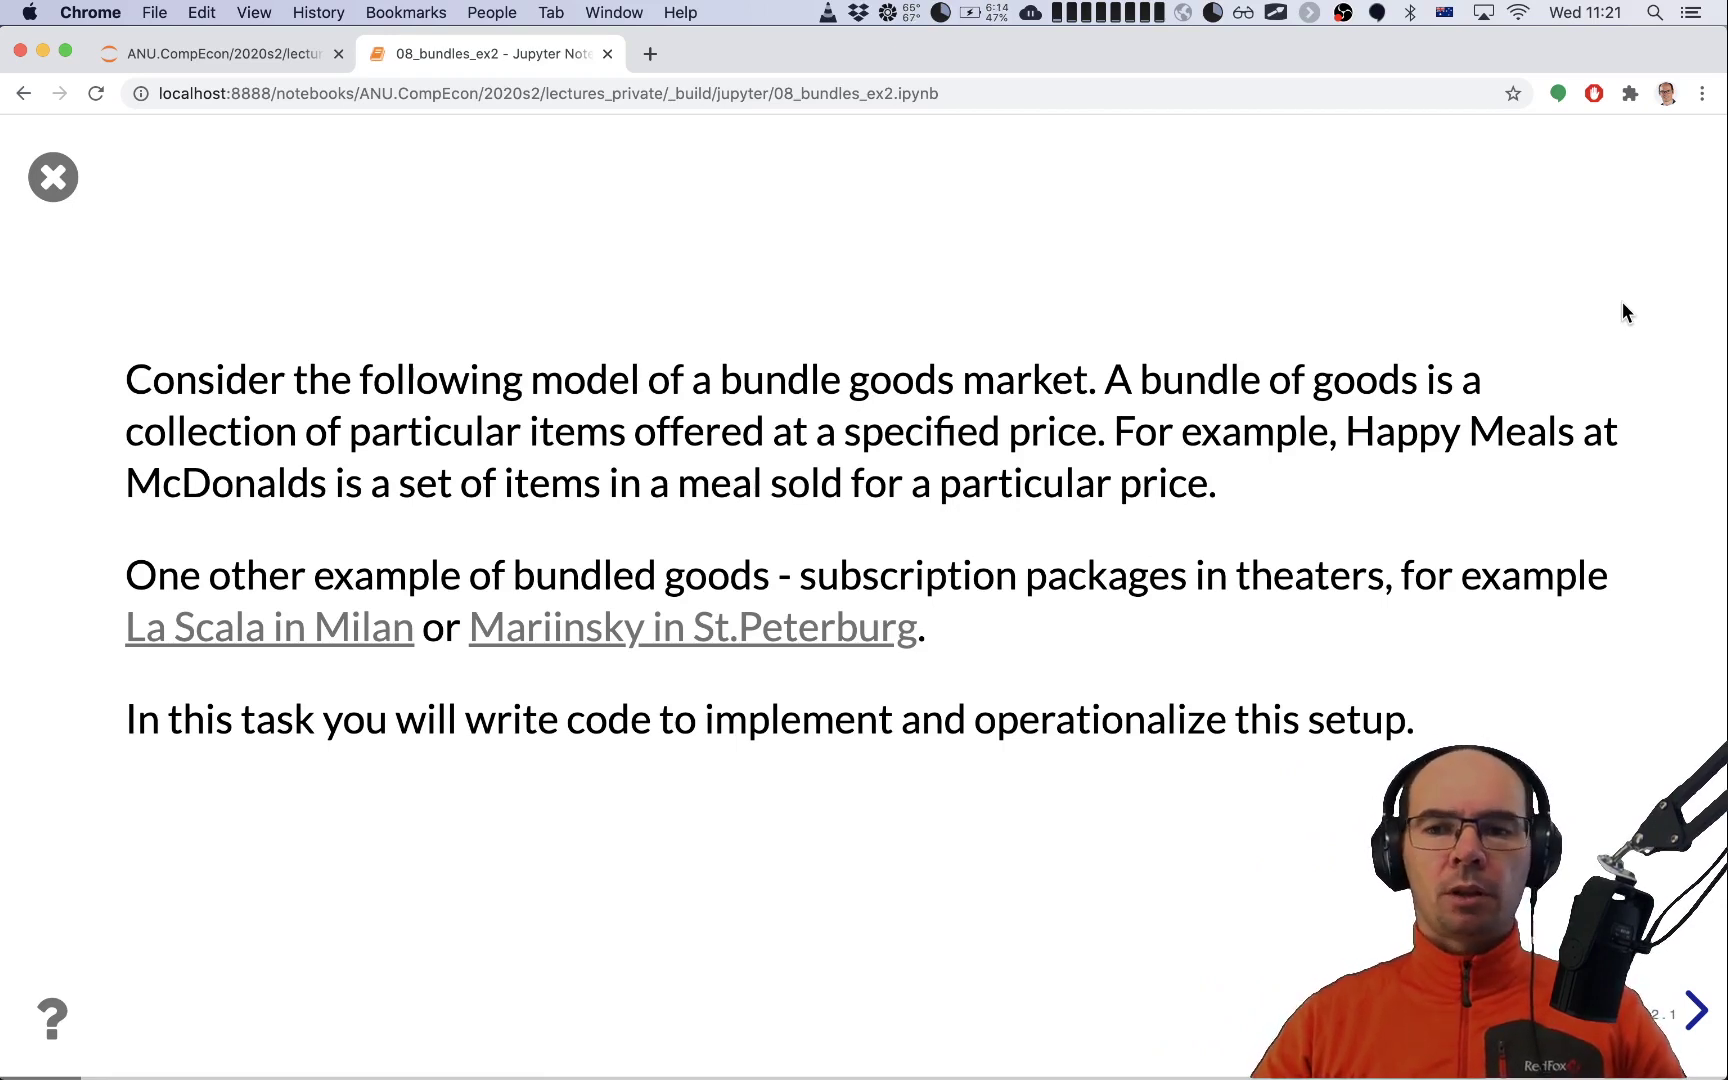
mouse_move(637, 565)
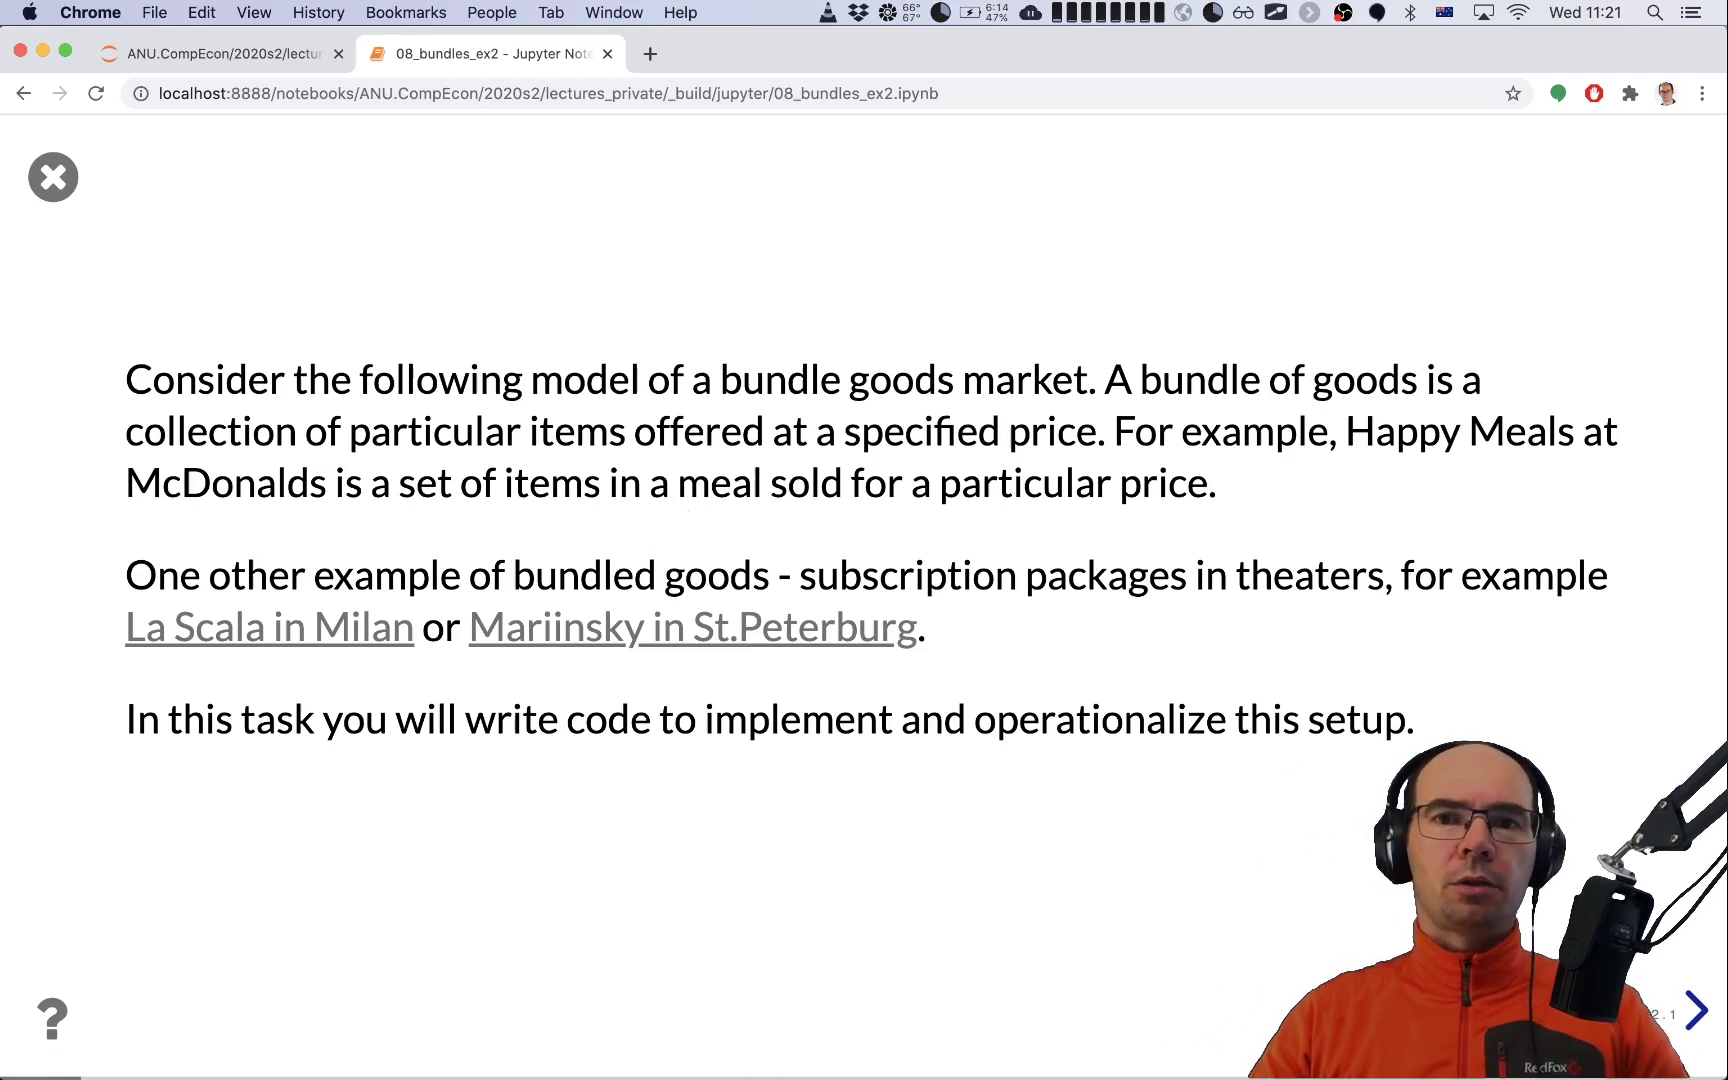
mouse_move(1061, 467)
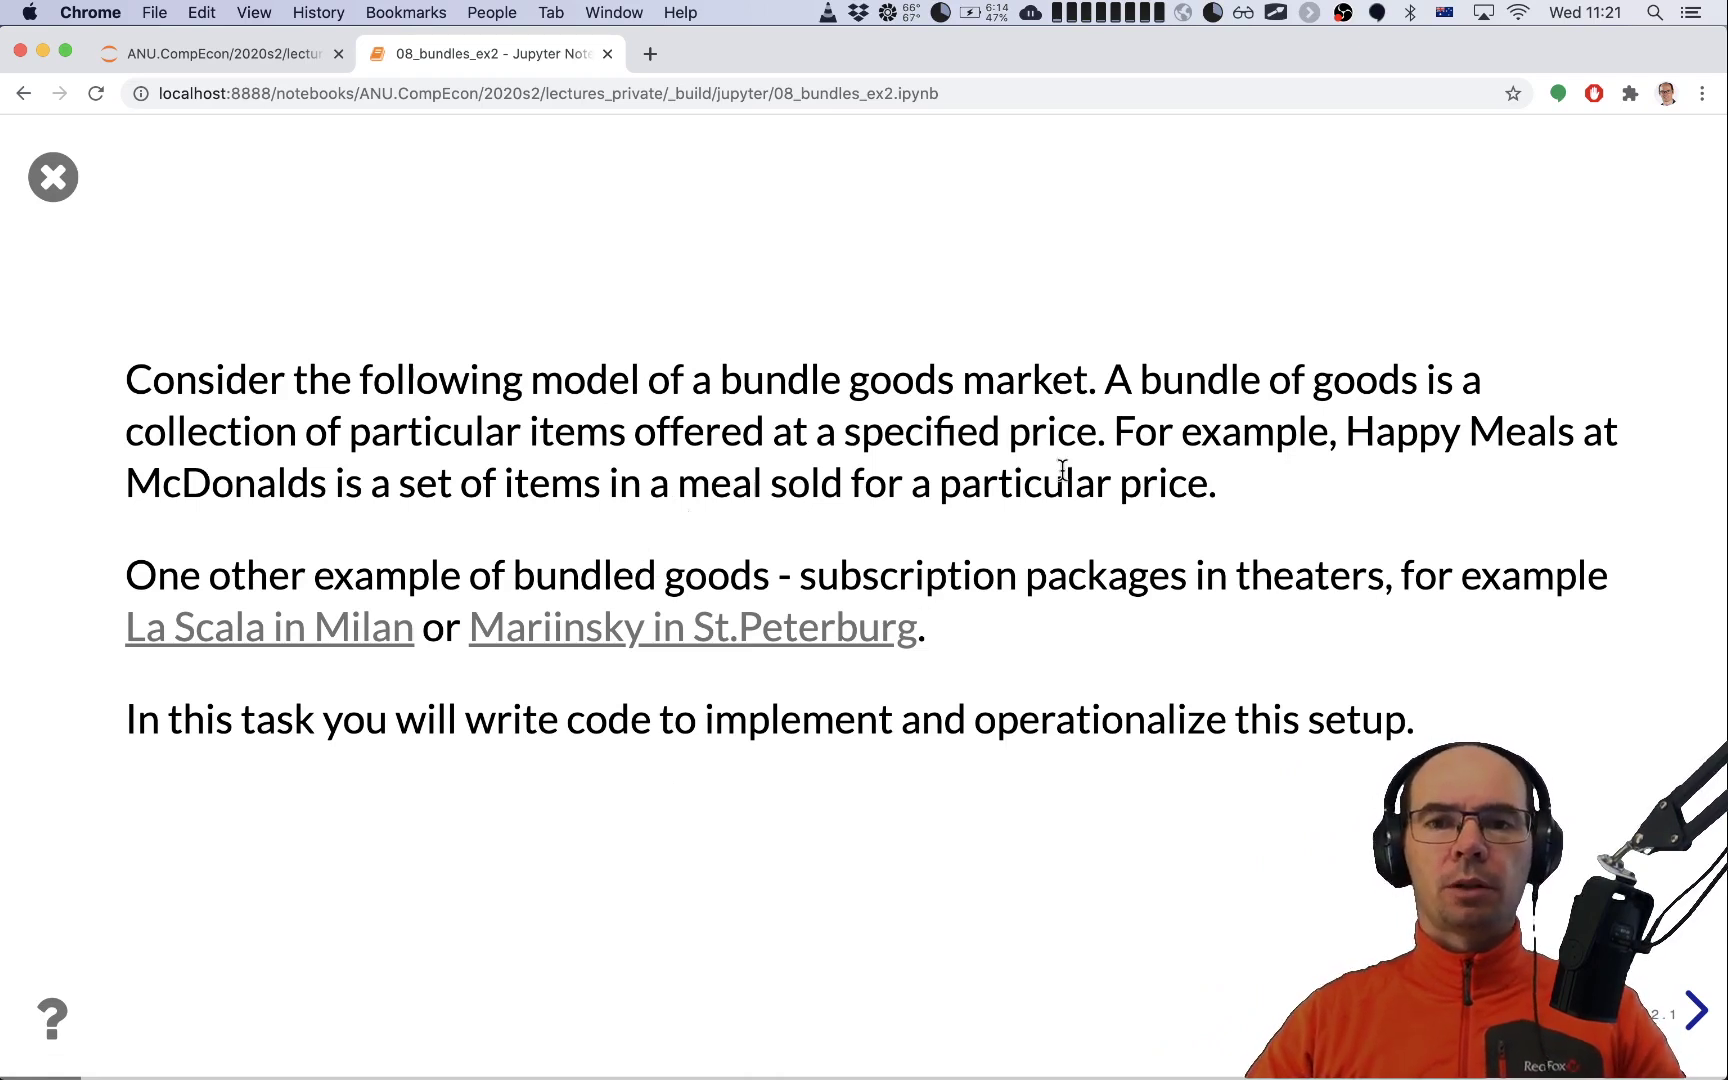
mouse_move(1343, 227)
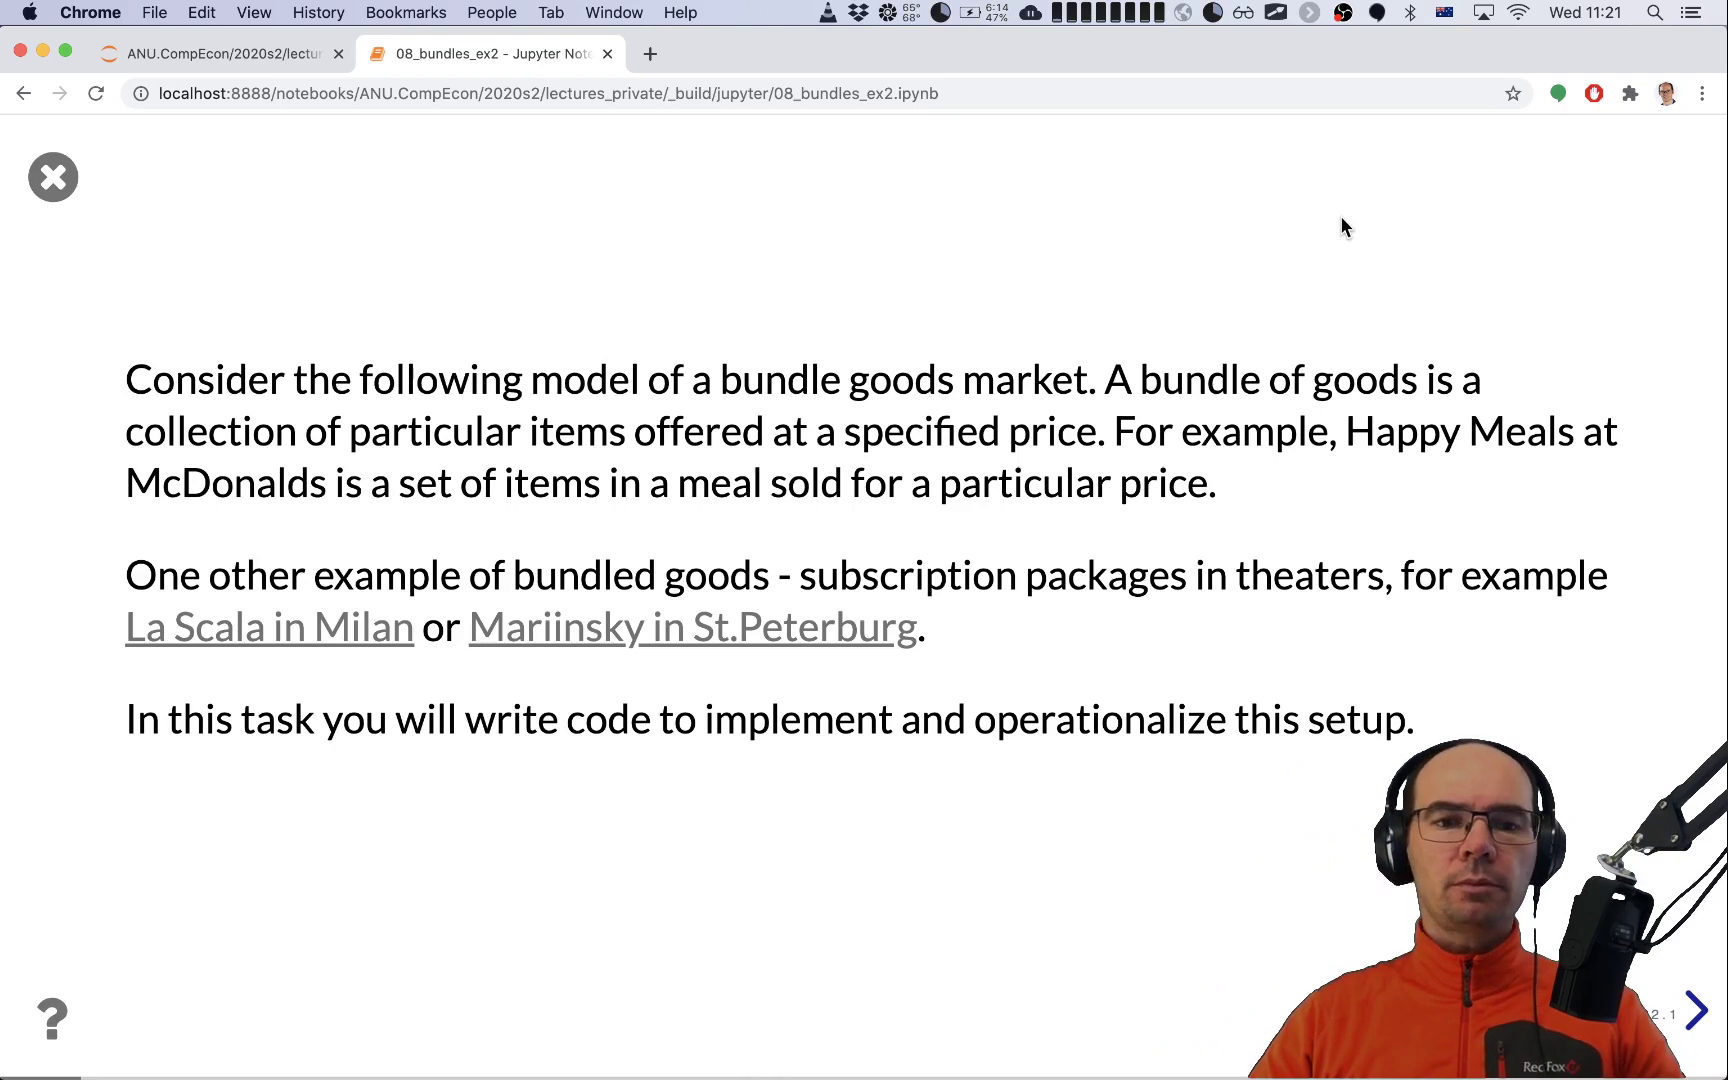
mouse_move(1363, 224)
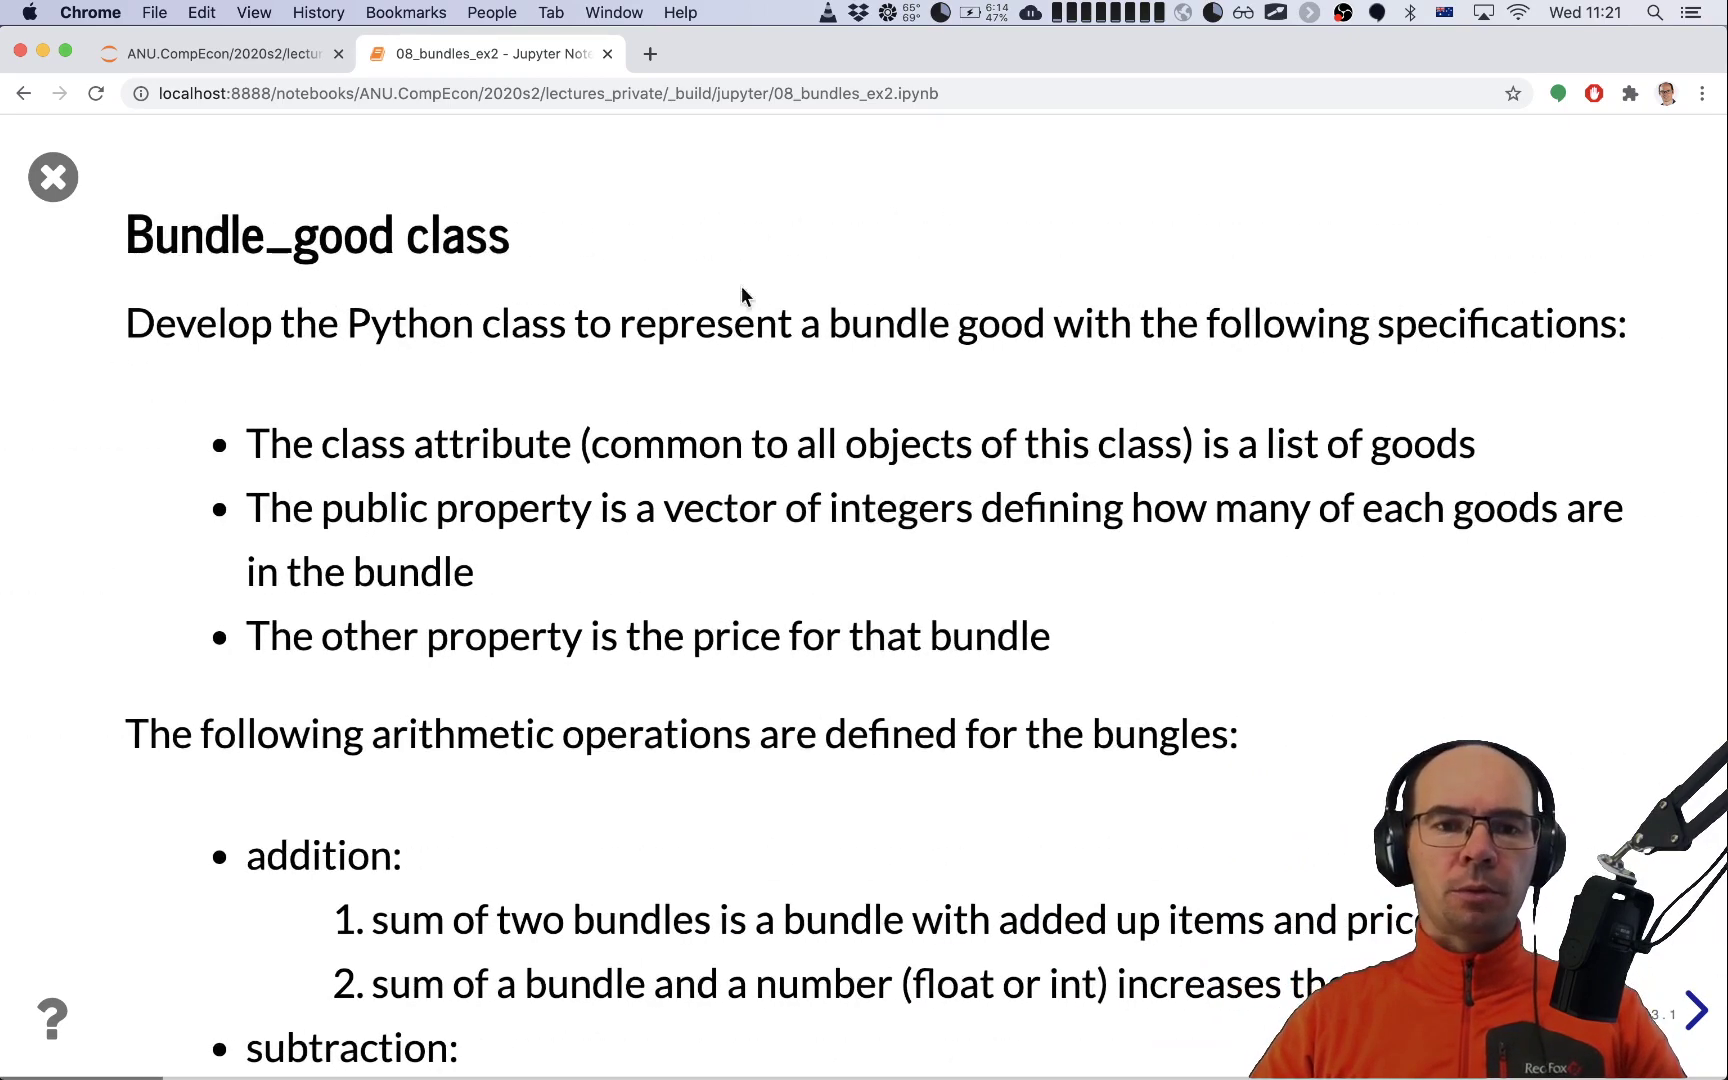
Step: Exit the slideshow and scroll down to the bundle_good class definition cell
left_click(52, 177)
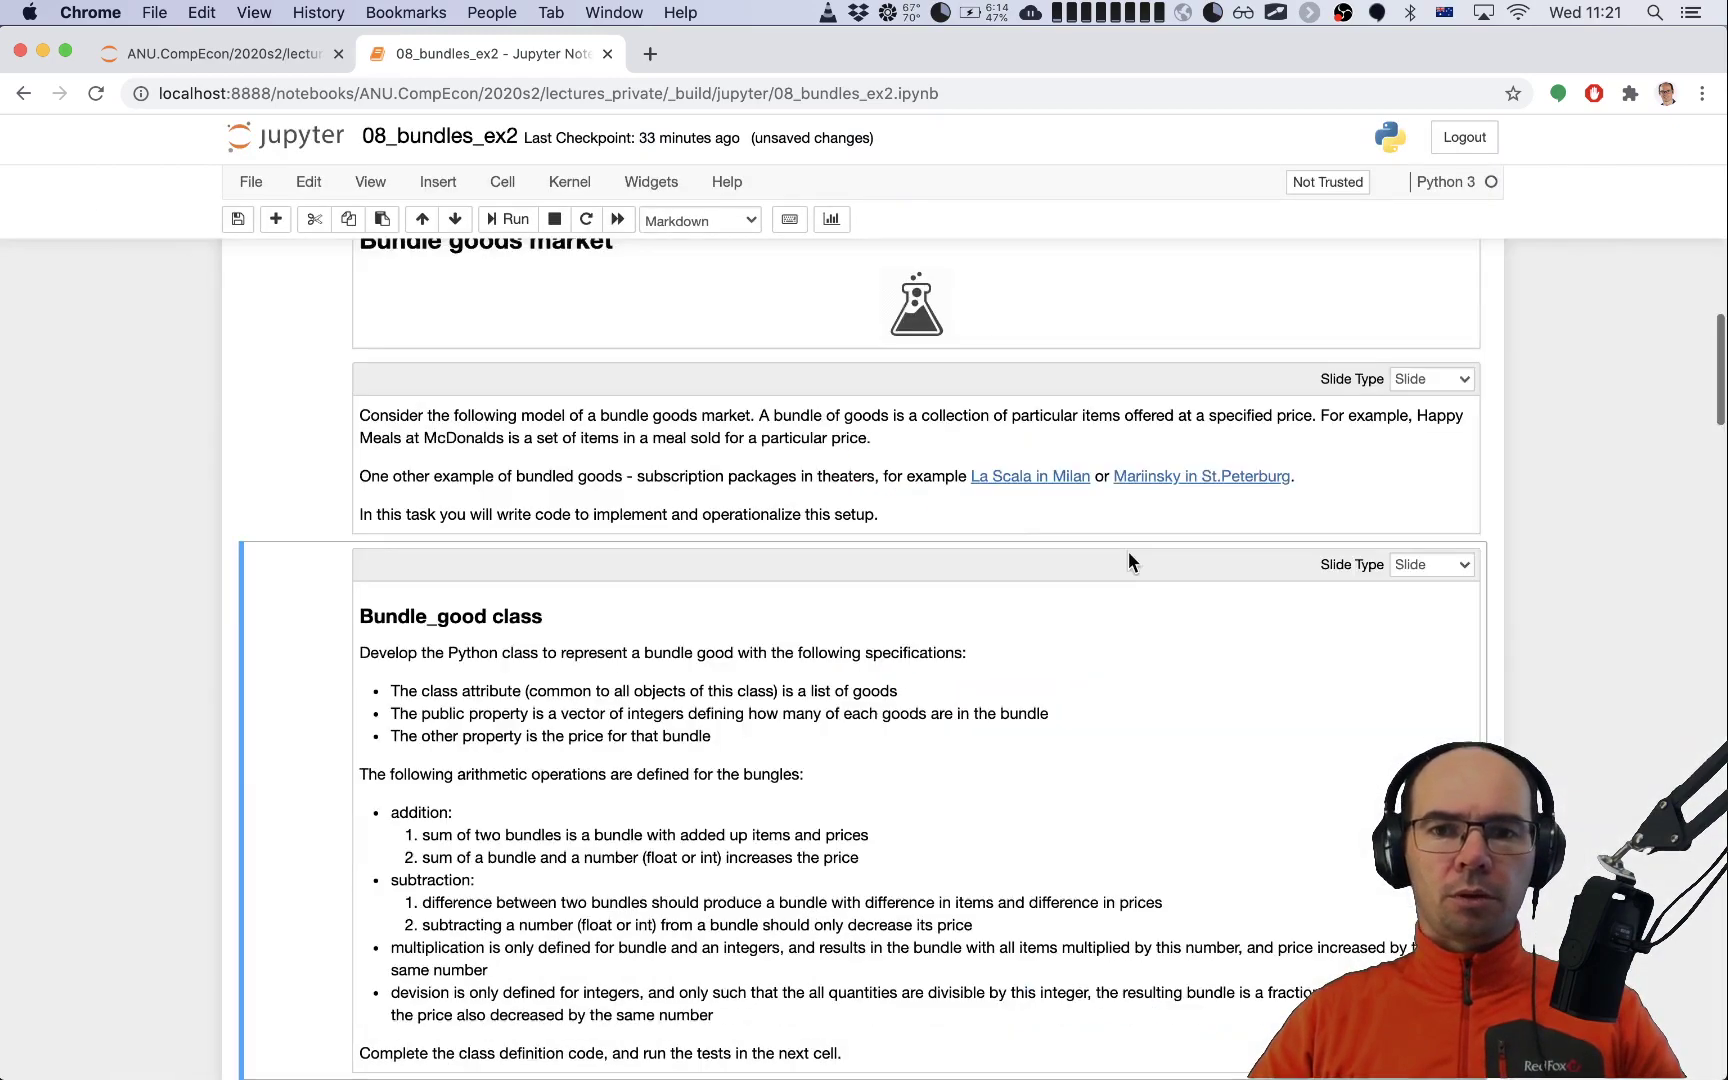
scroll("down", 3)
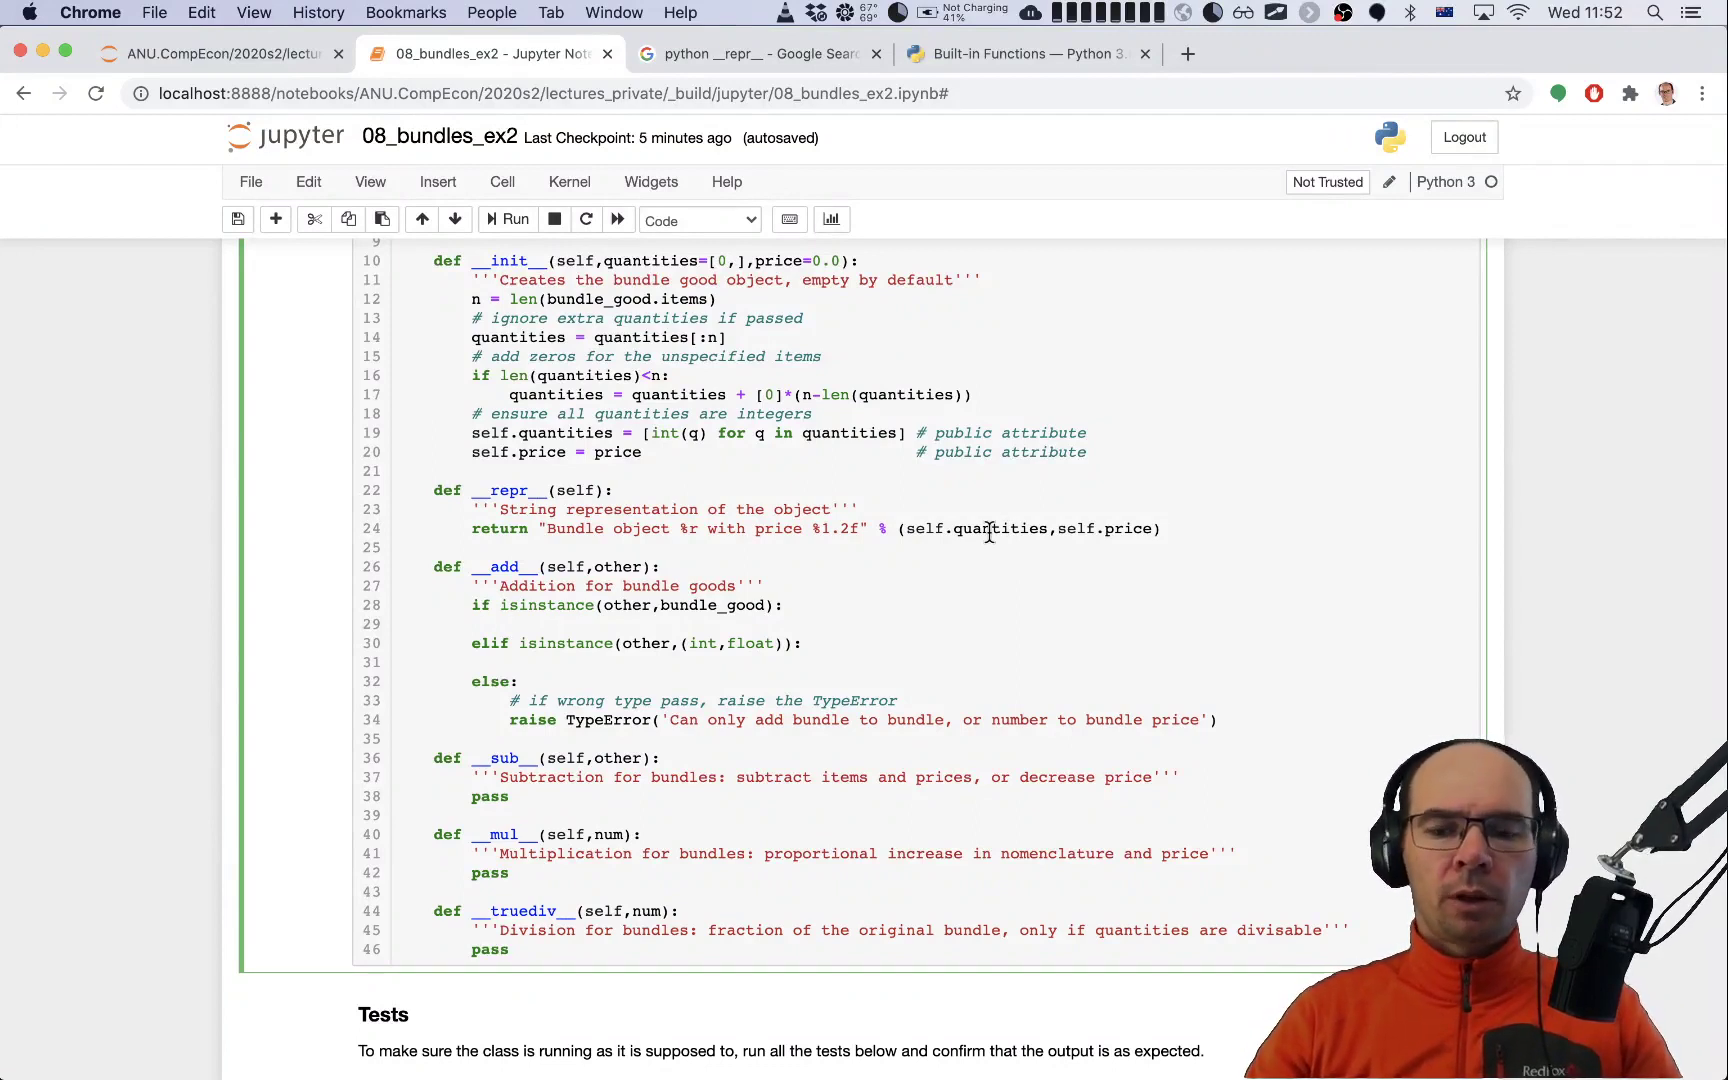
Step: In the bundle branch, write return bundle_good(q,p) and p = self.price + other.price
left_click(509, 624)
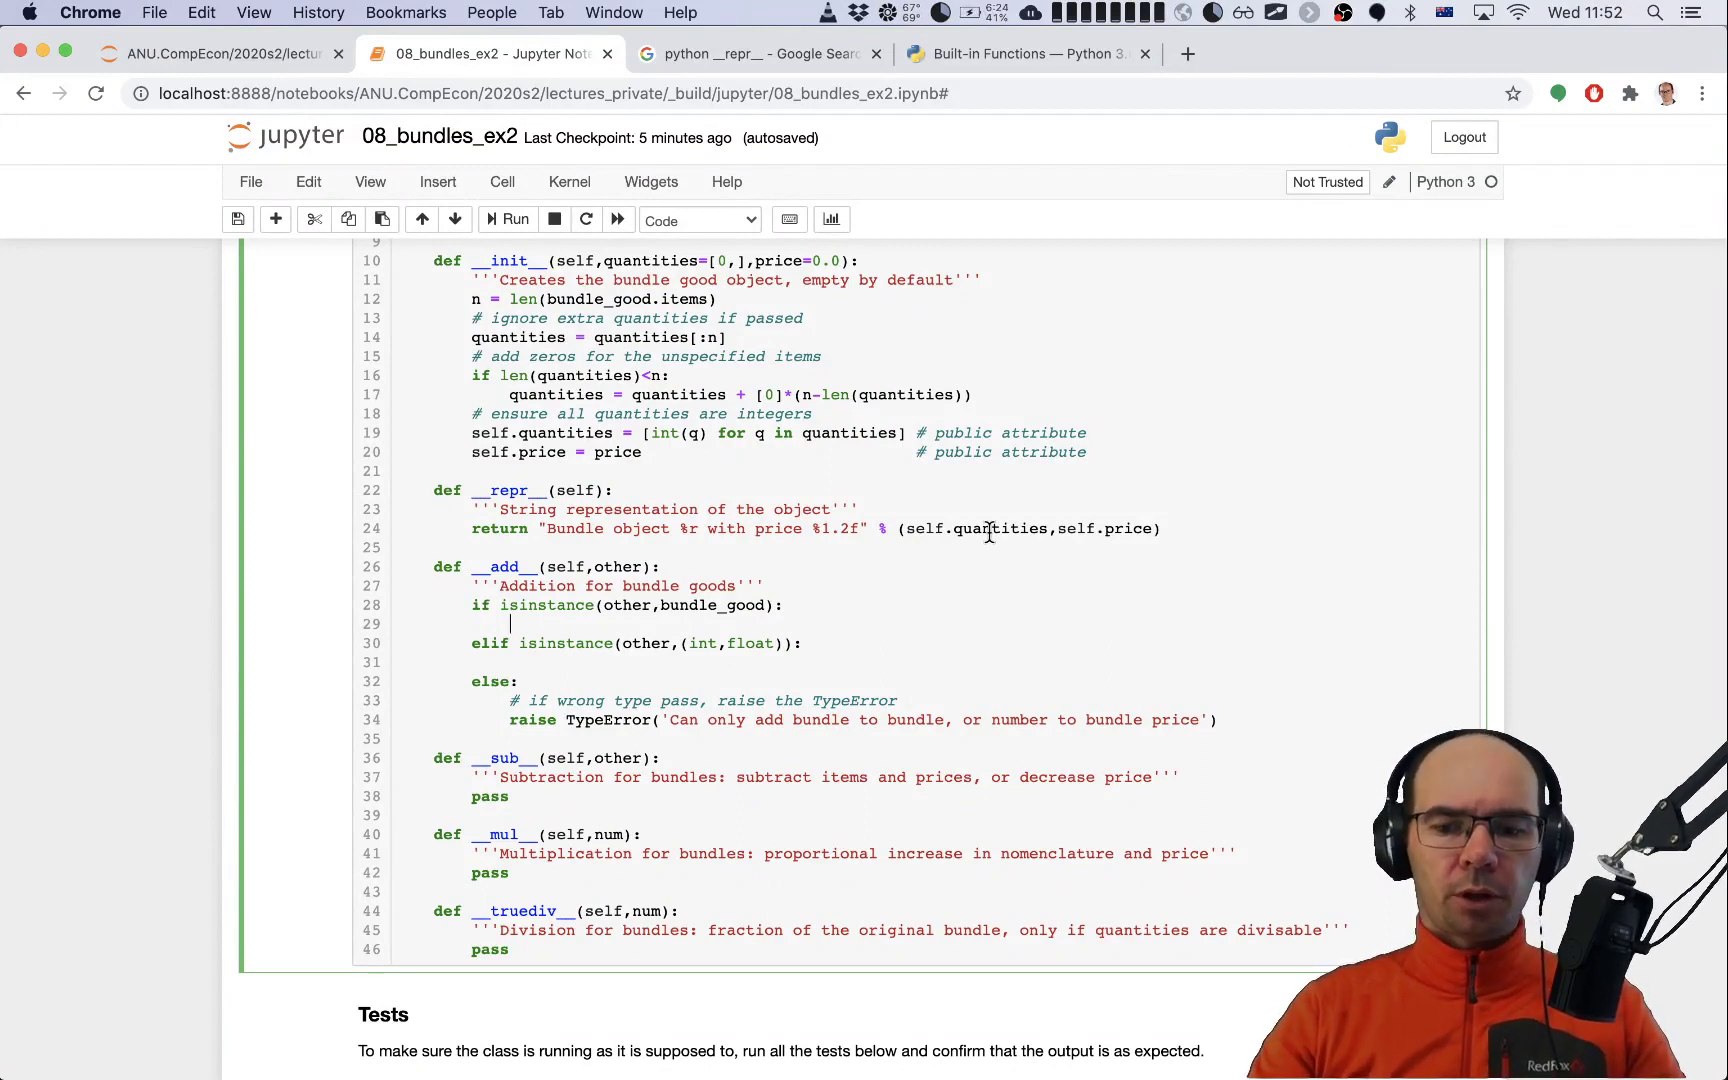
type("q")
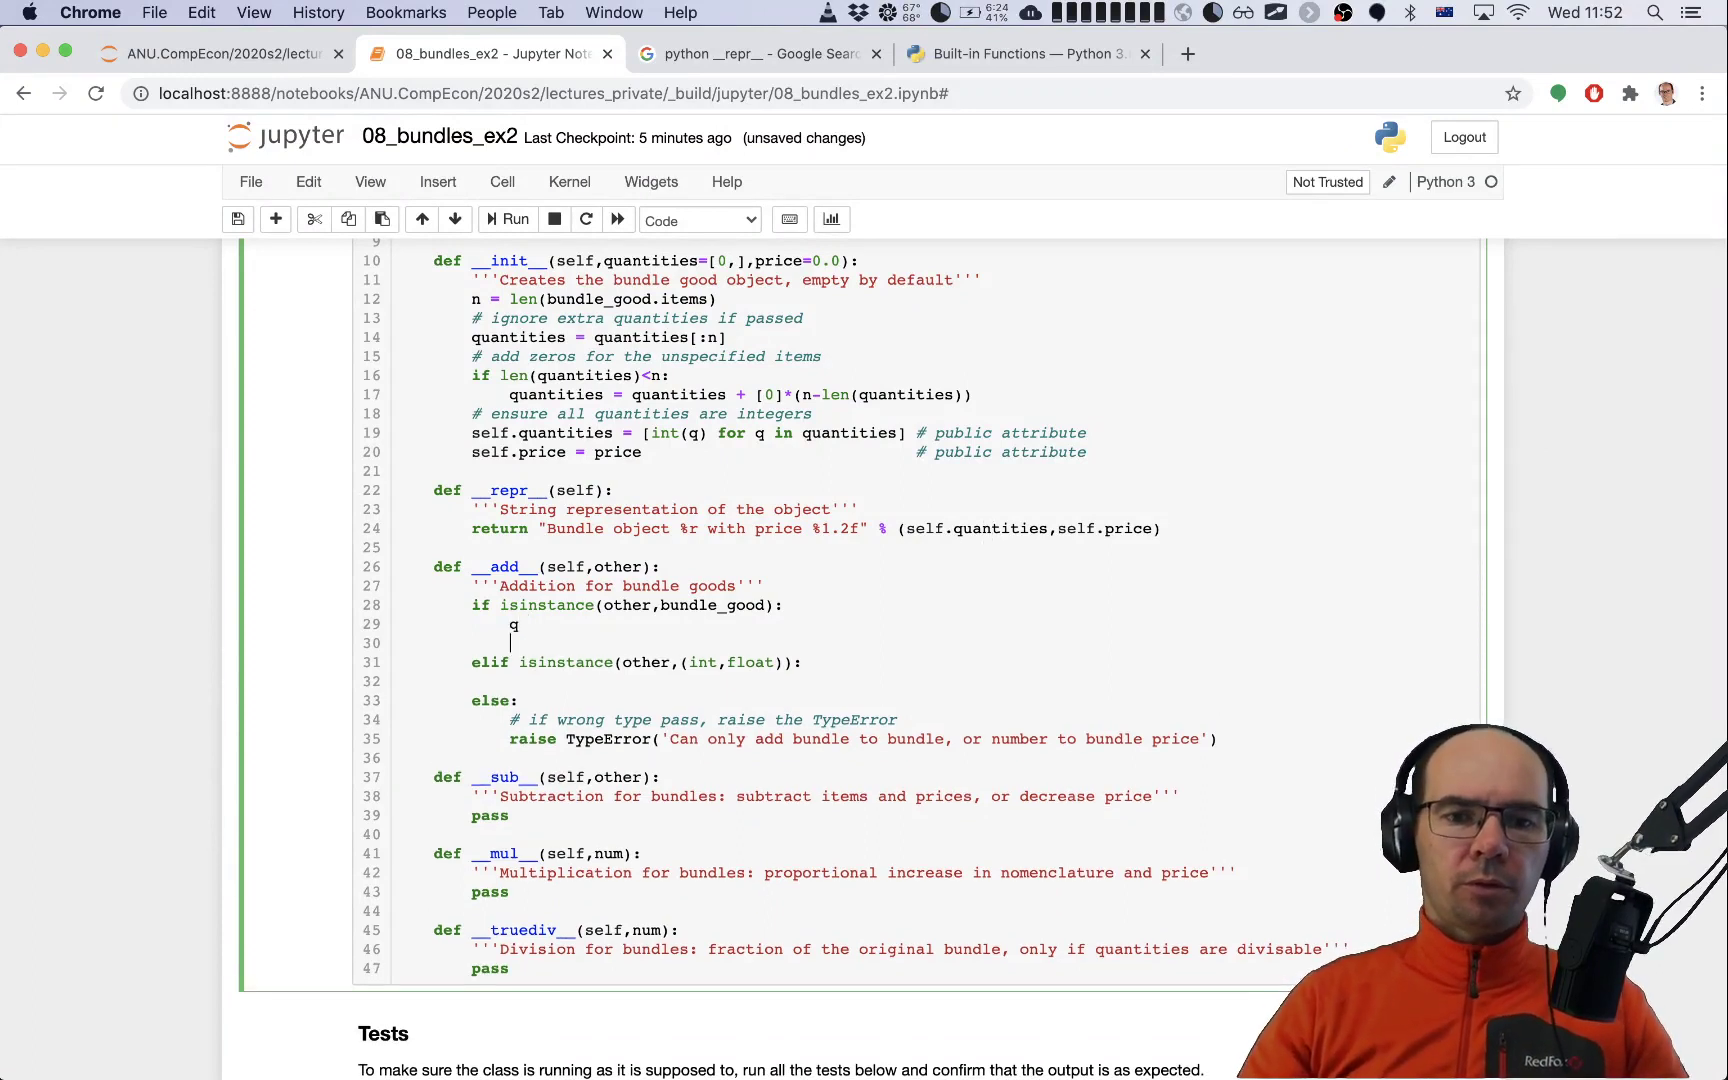
type("retun")
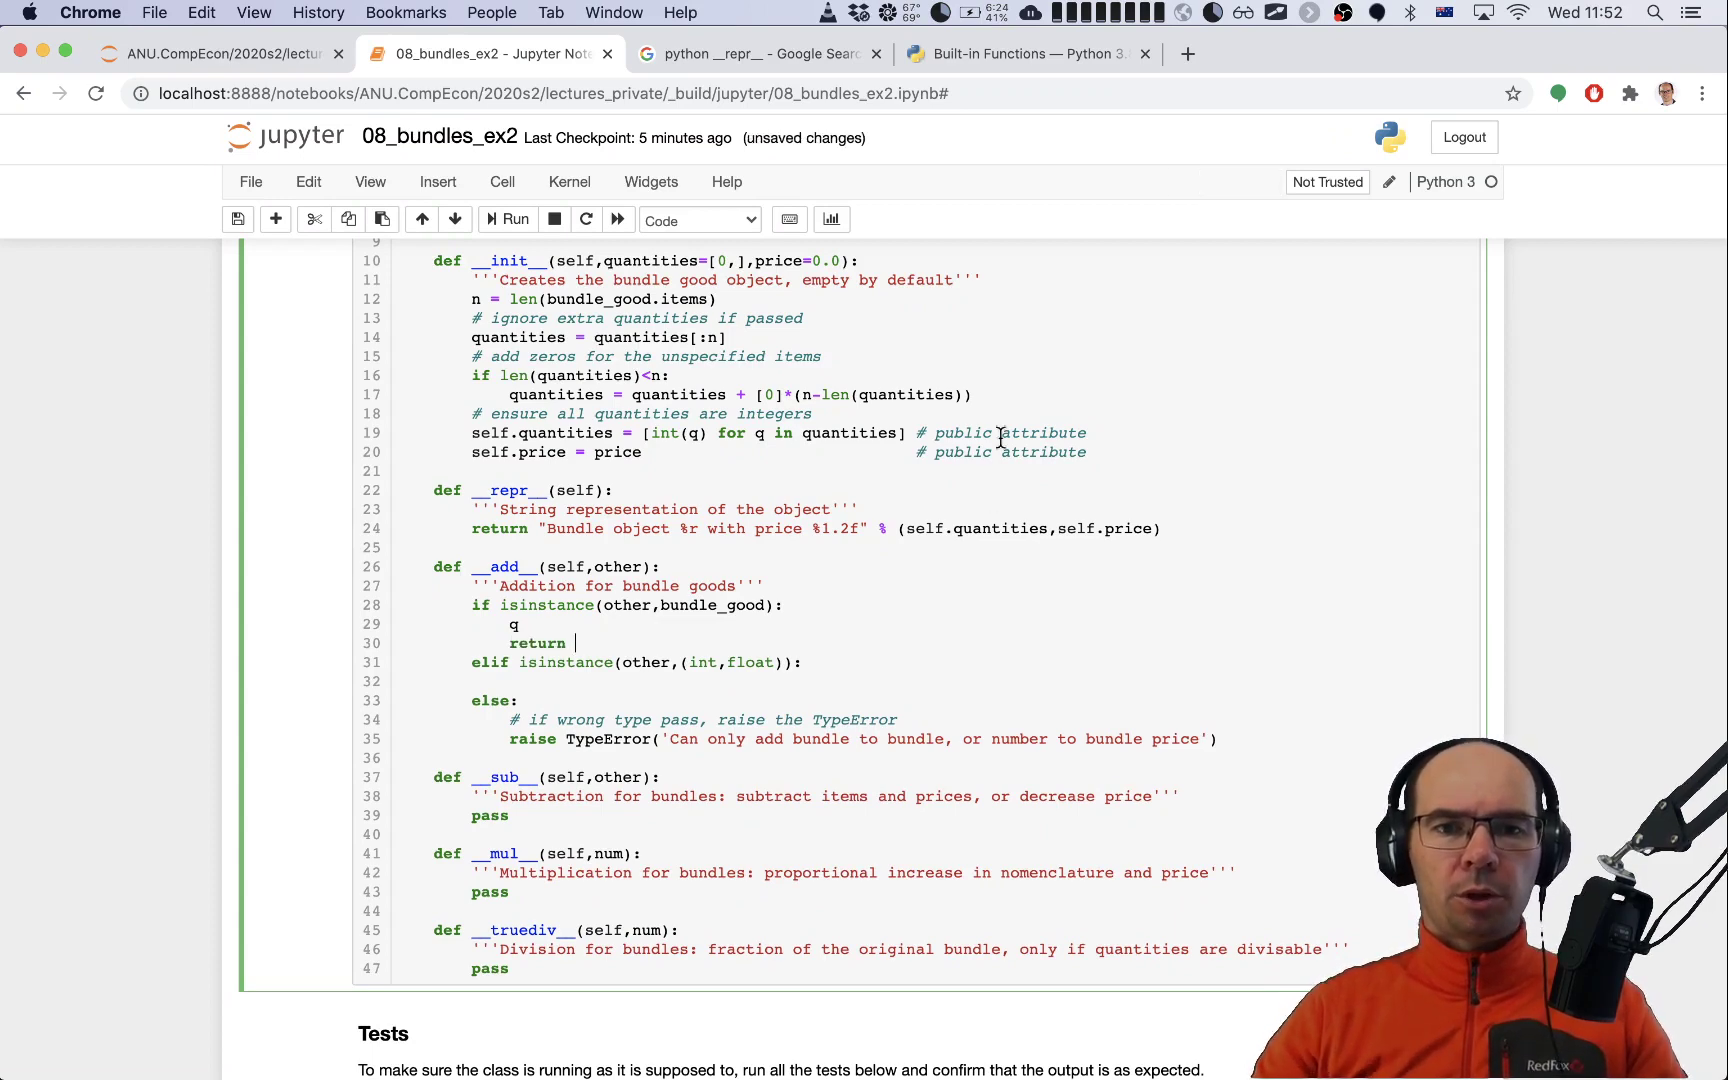
scroll("up", 3)
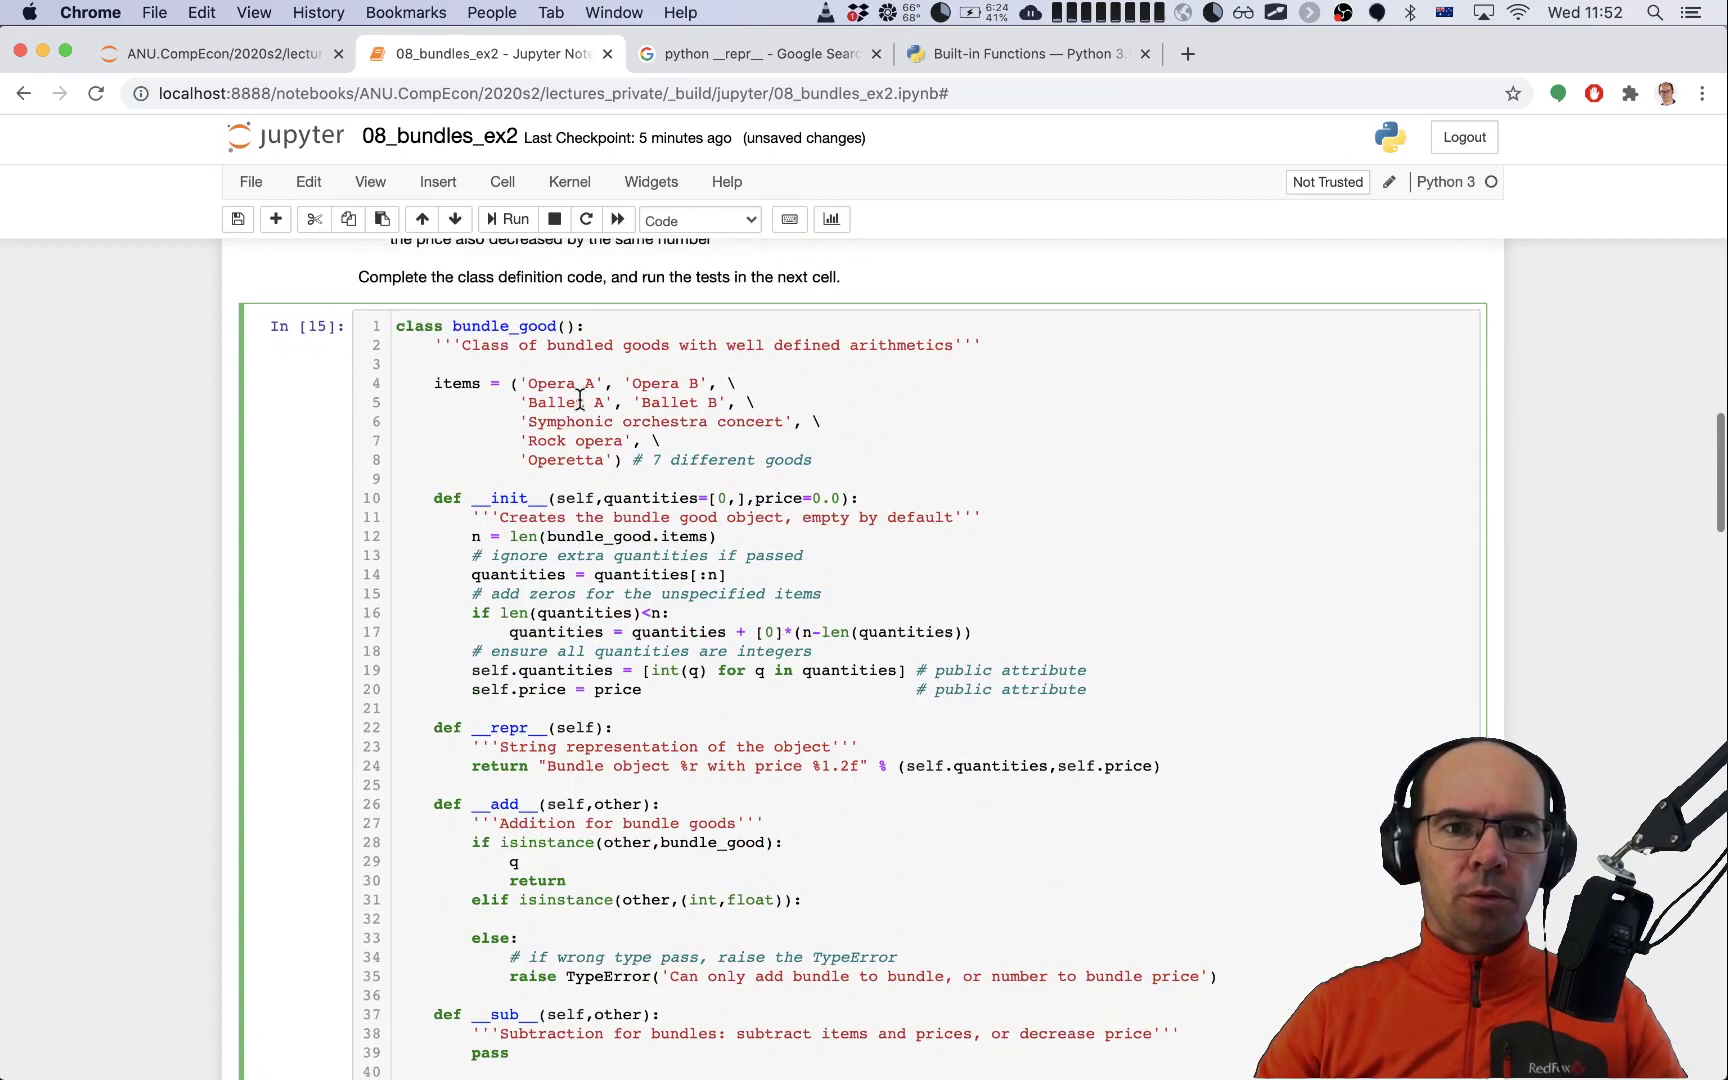
double_click(504, 326)
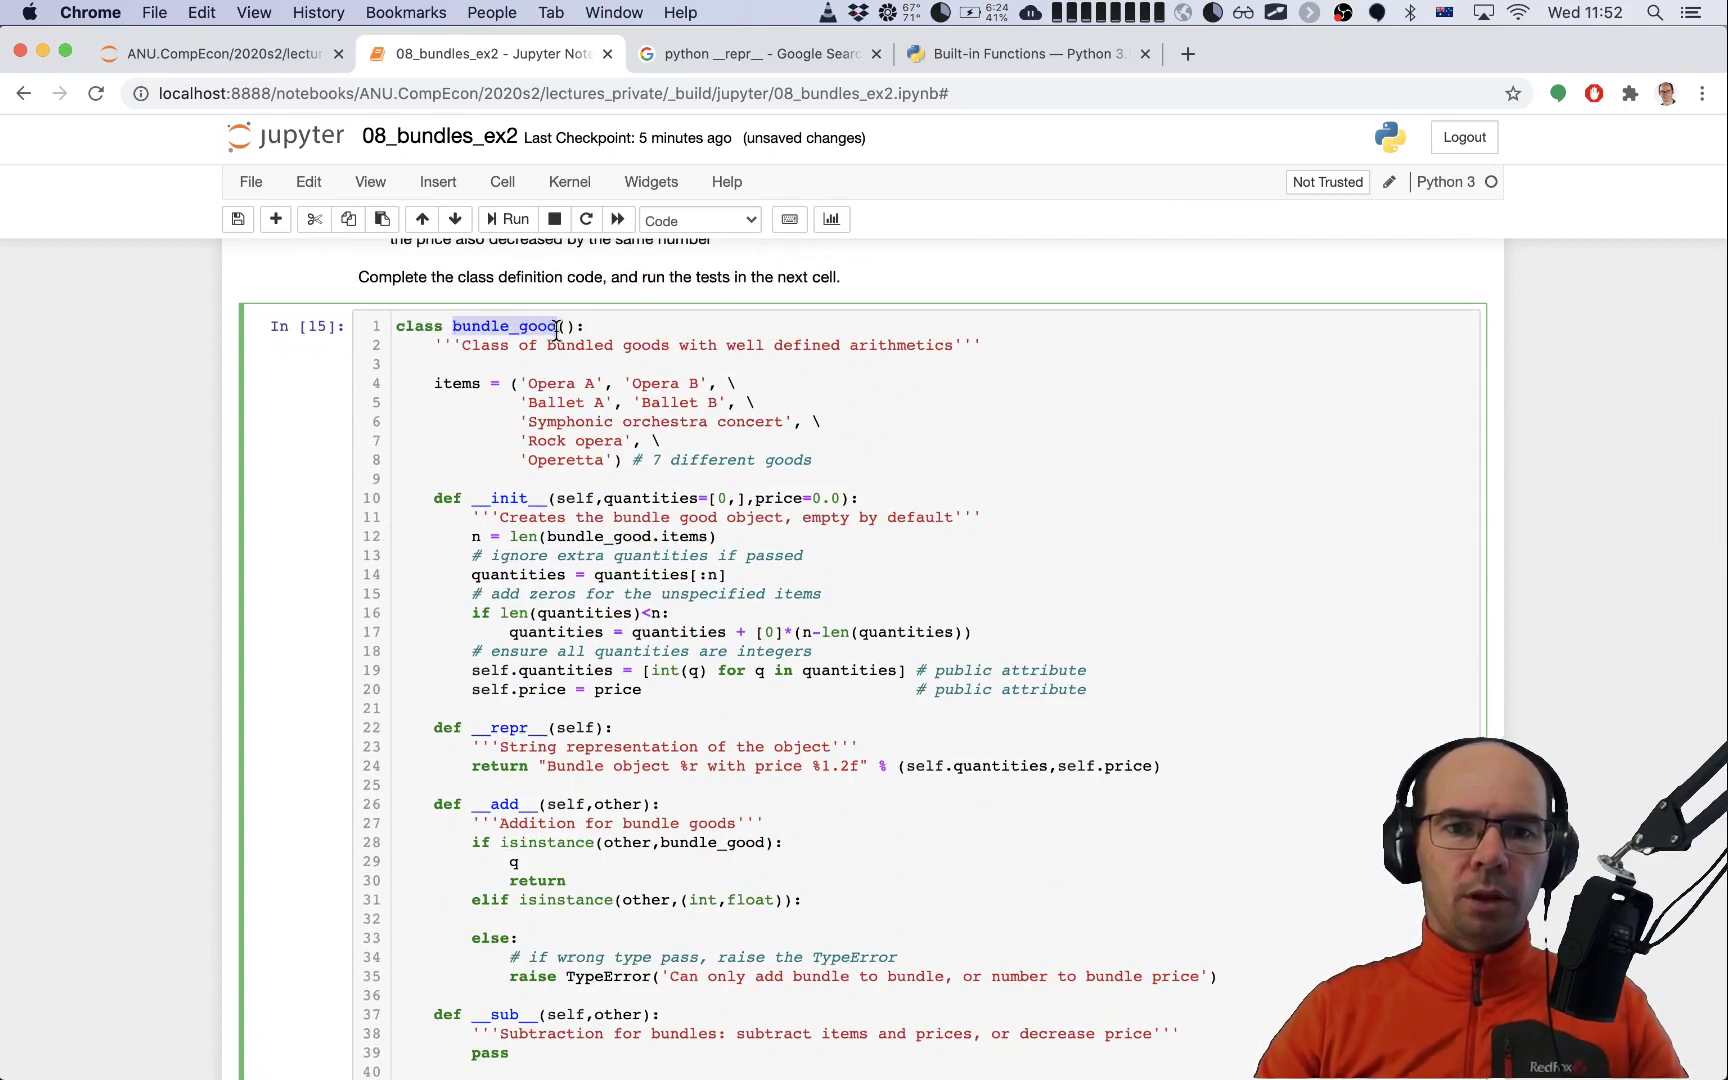
scroll("down", 3)
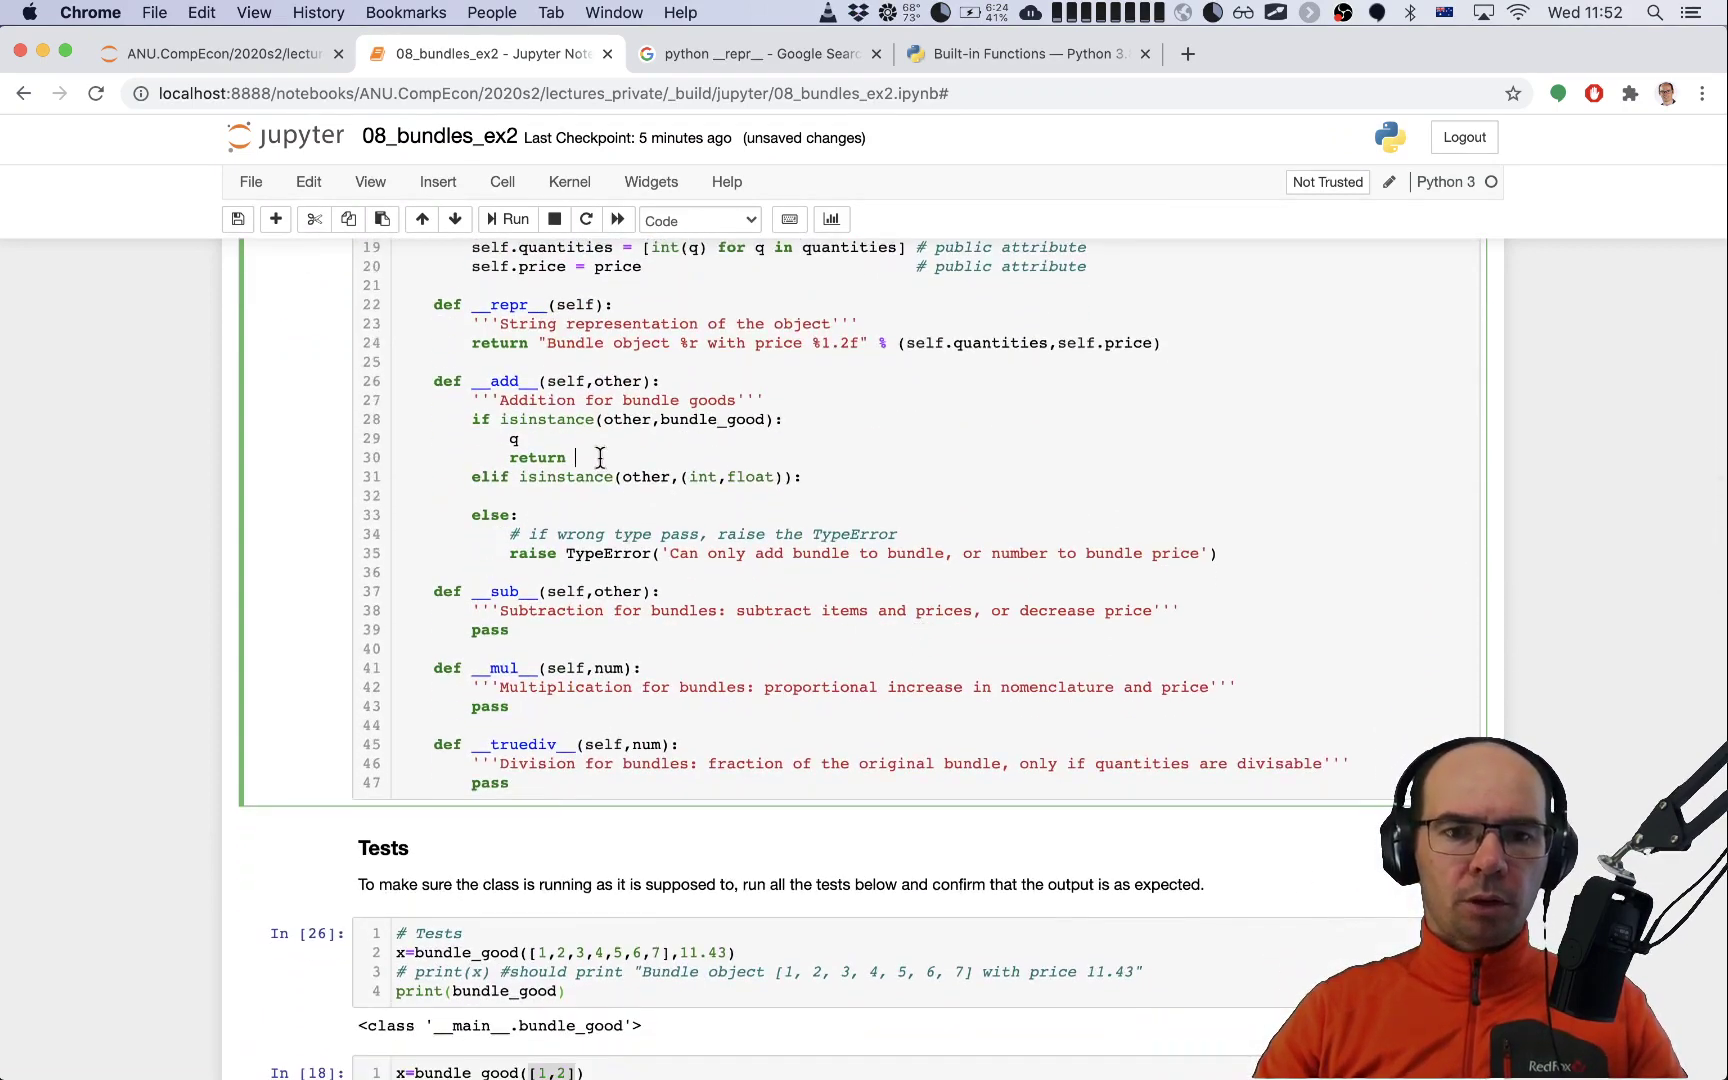
type("bundle_good()")
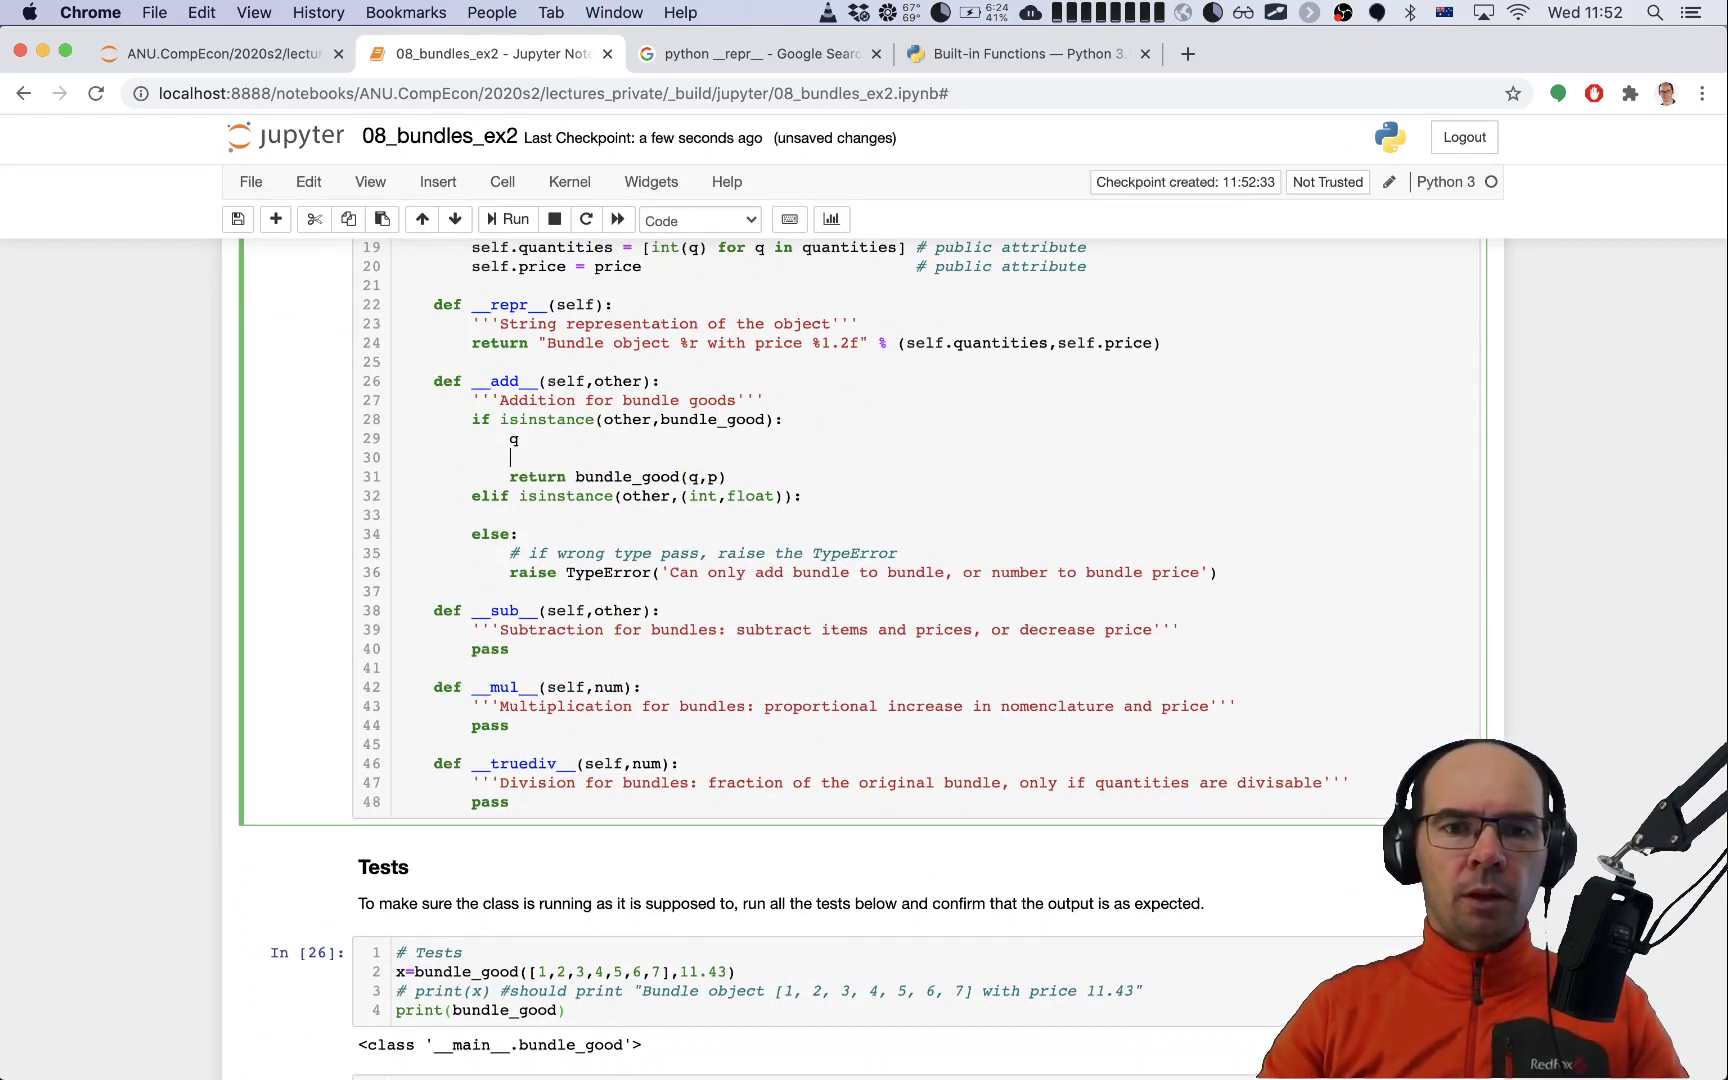
type("p =")
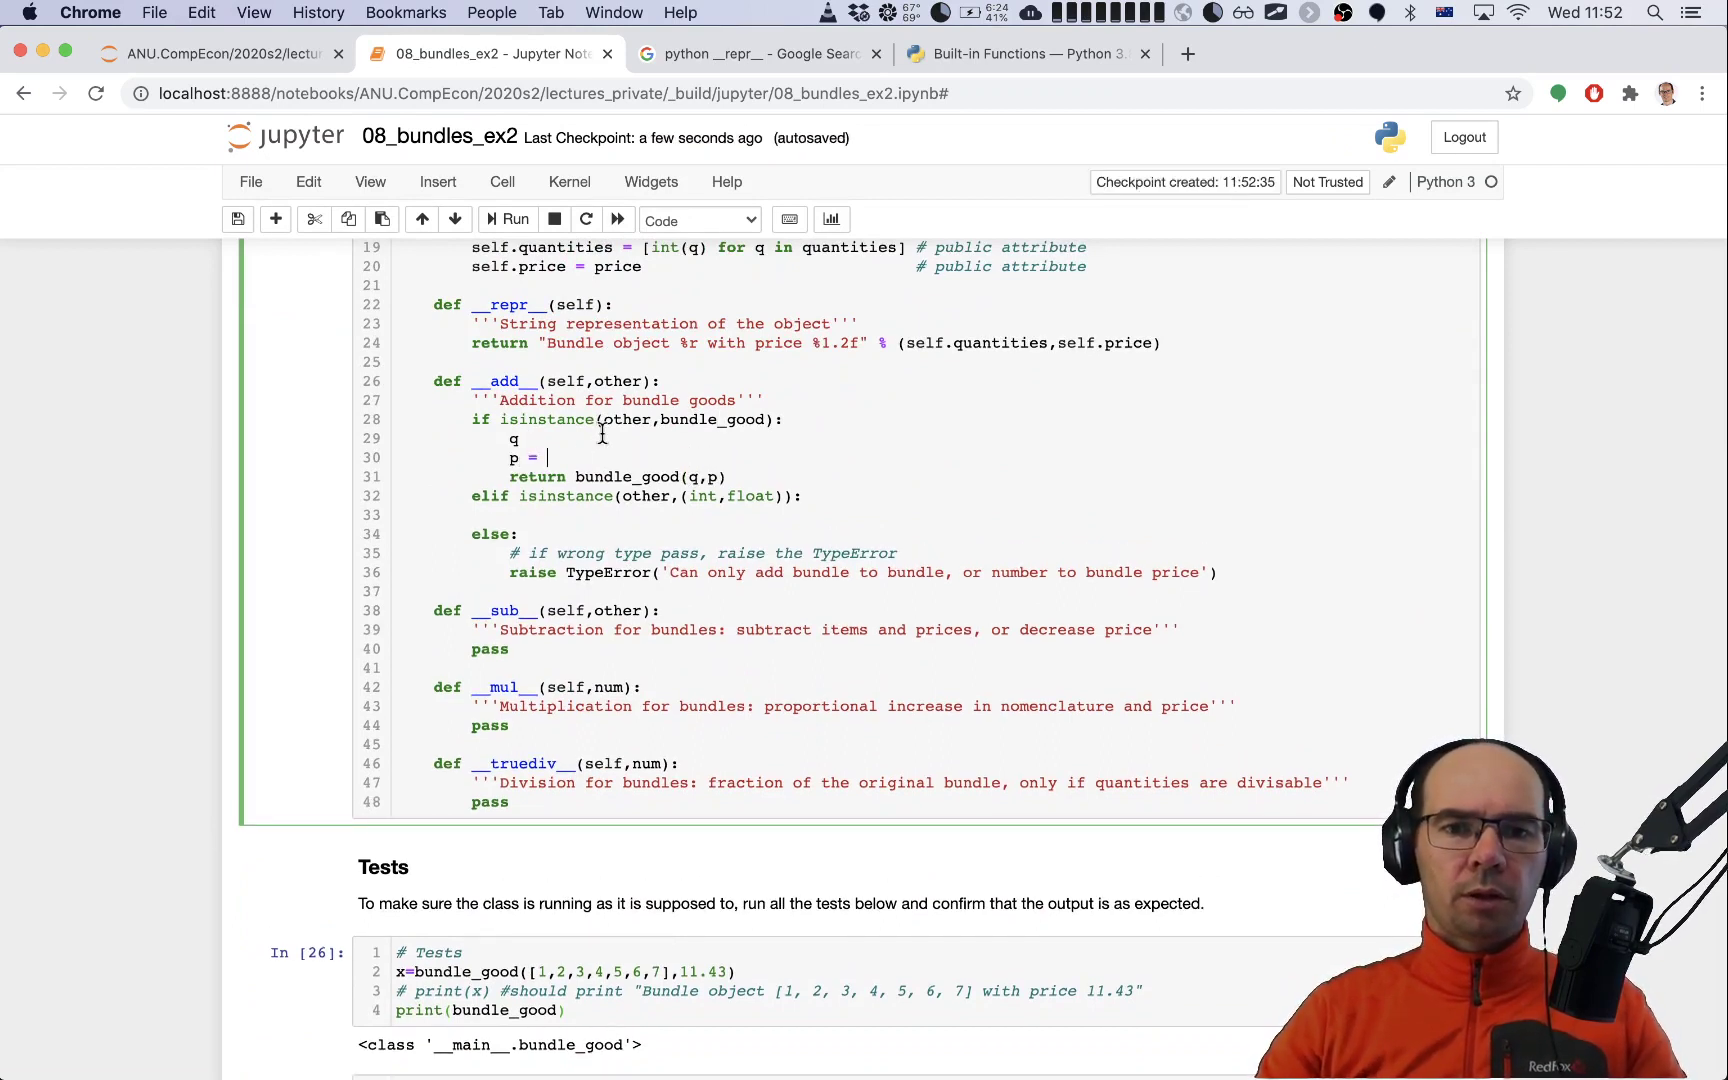
type("self.pric")
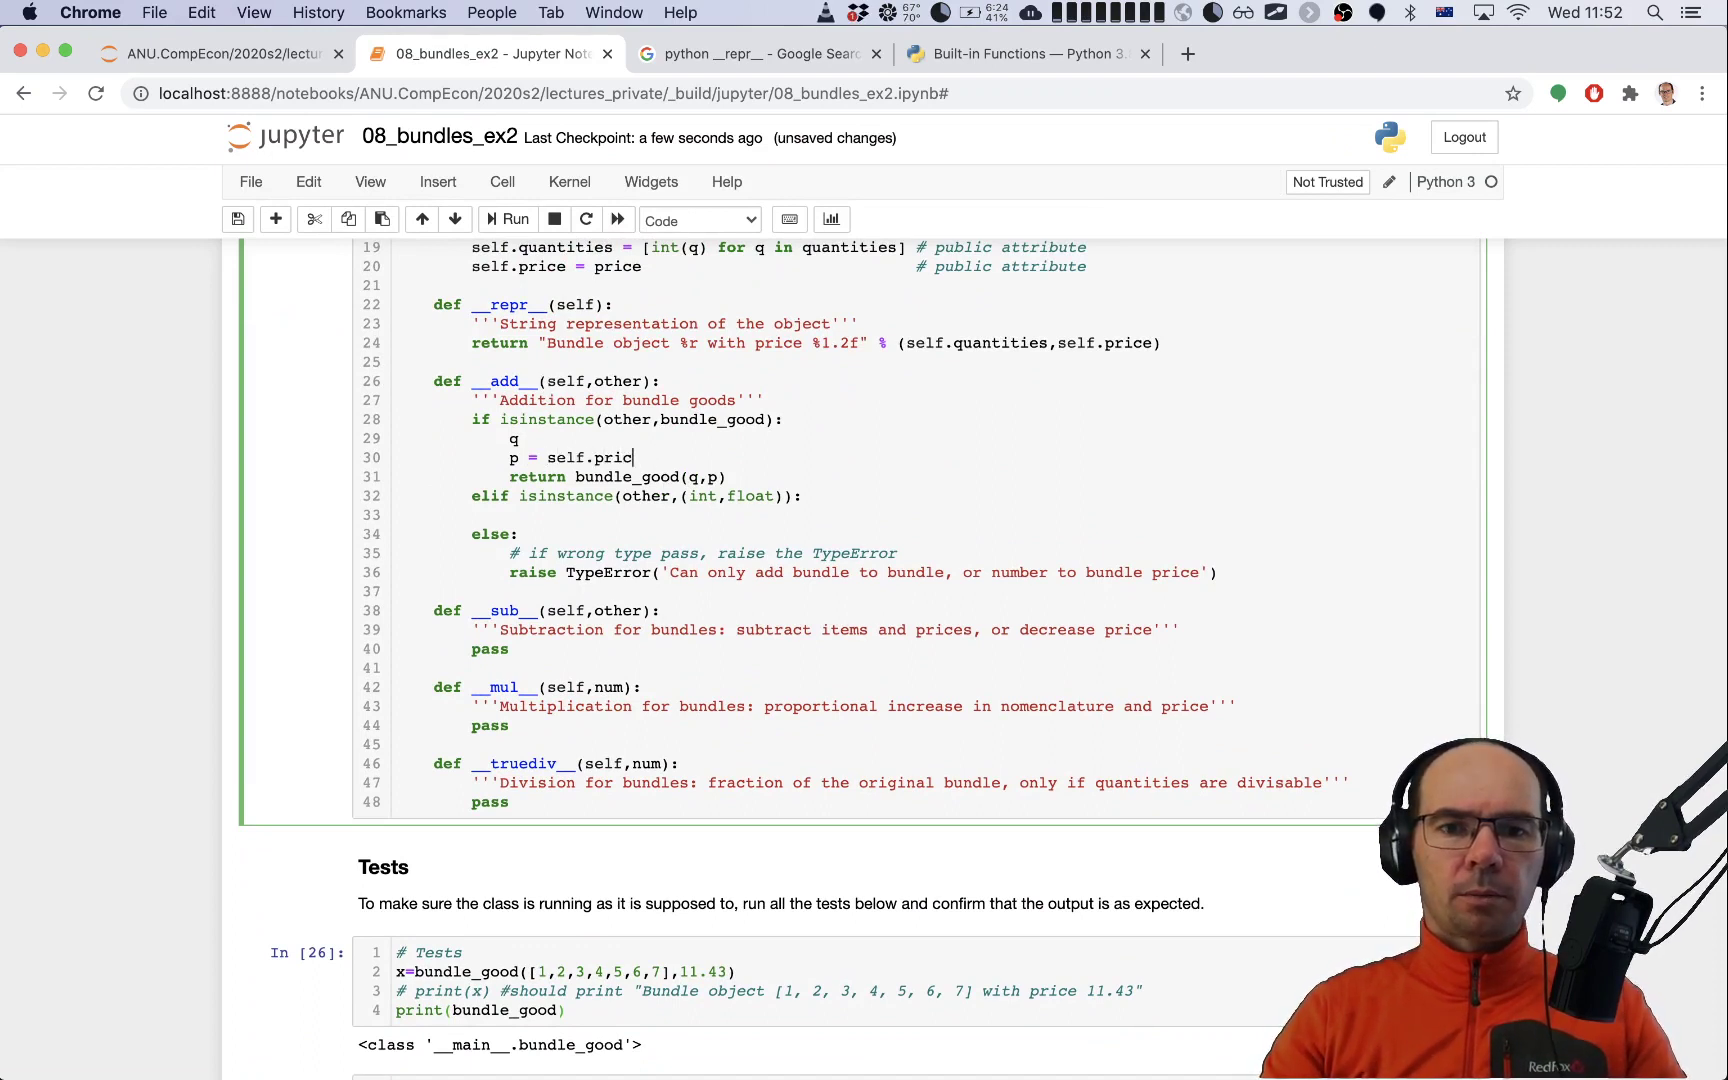
type("e + other")
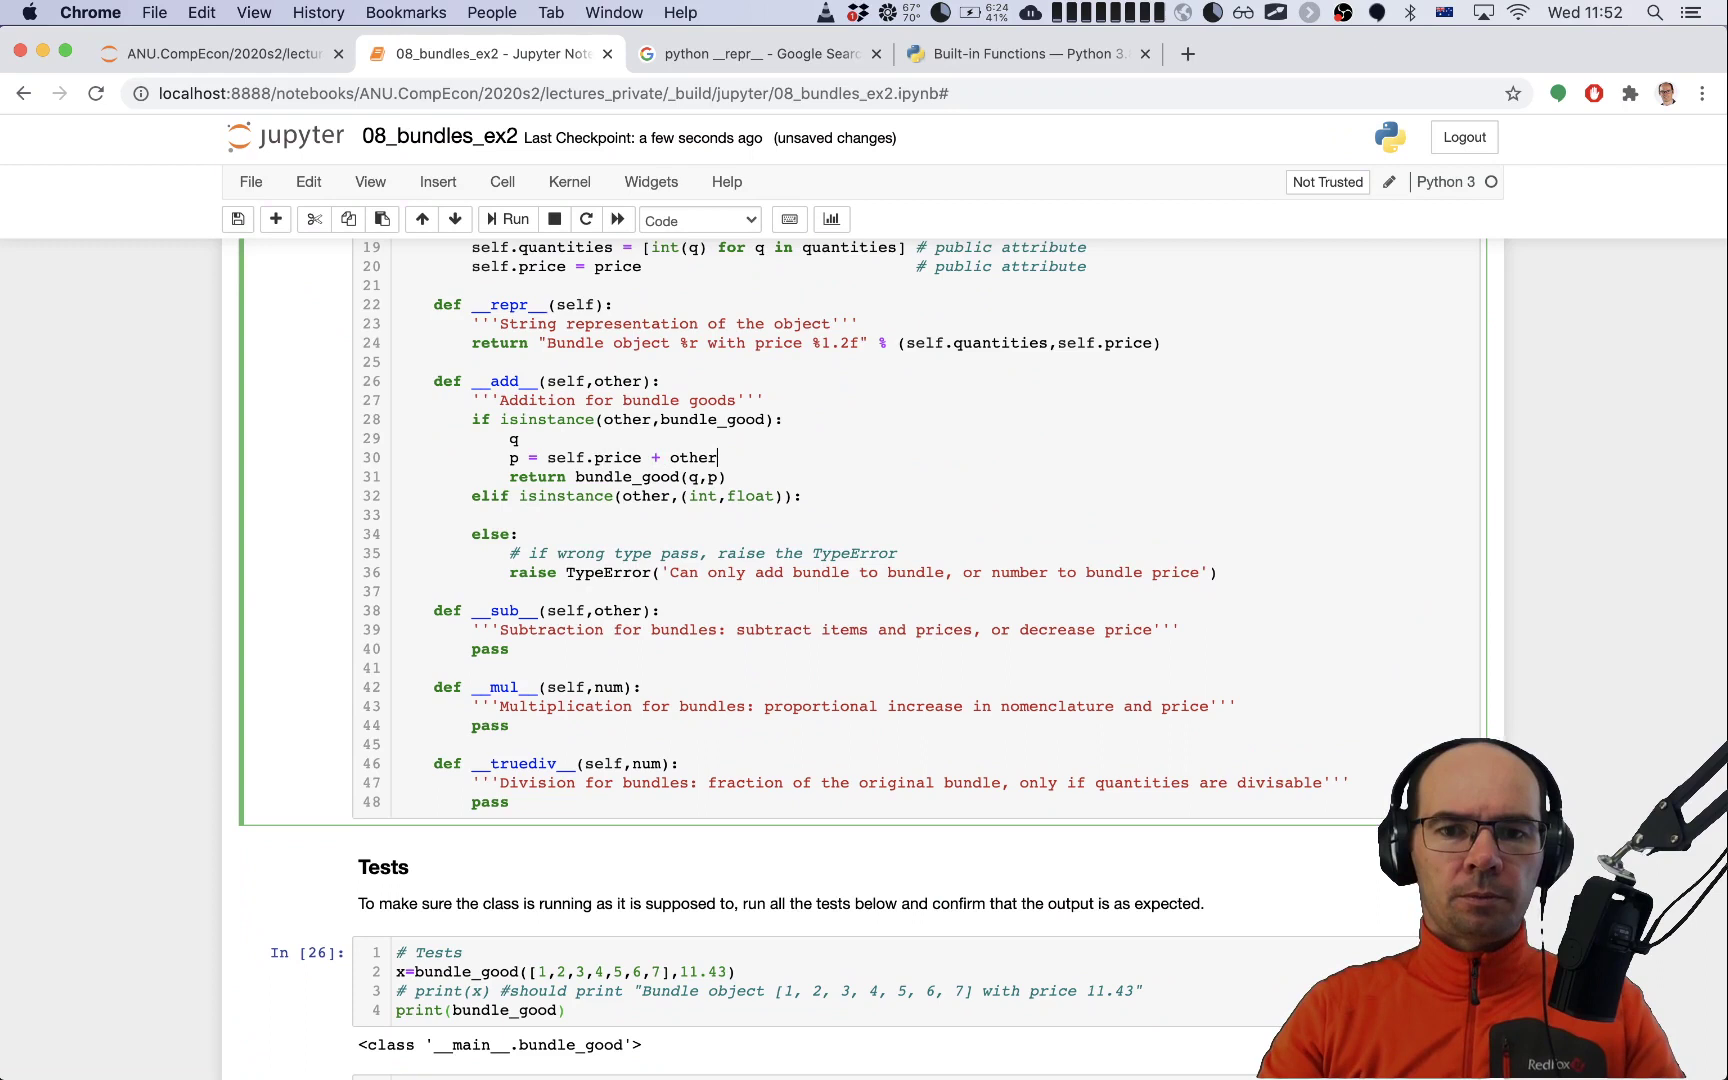
type(".price")
left_click(991, 438)
type(" =")
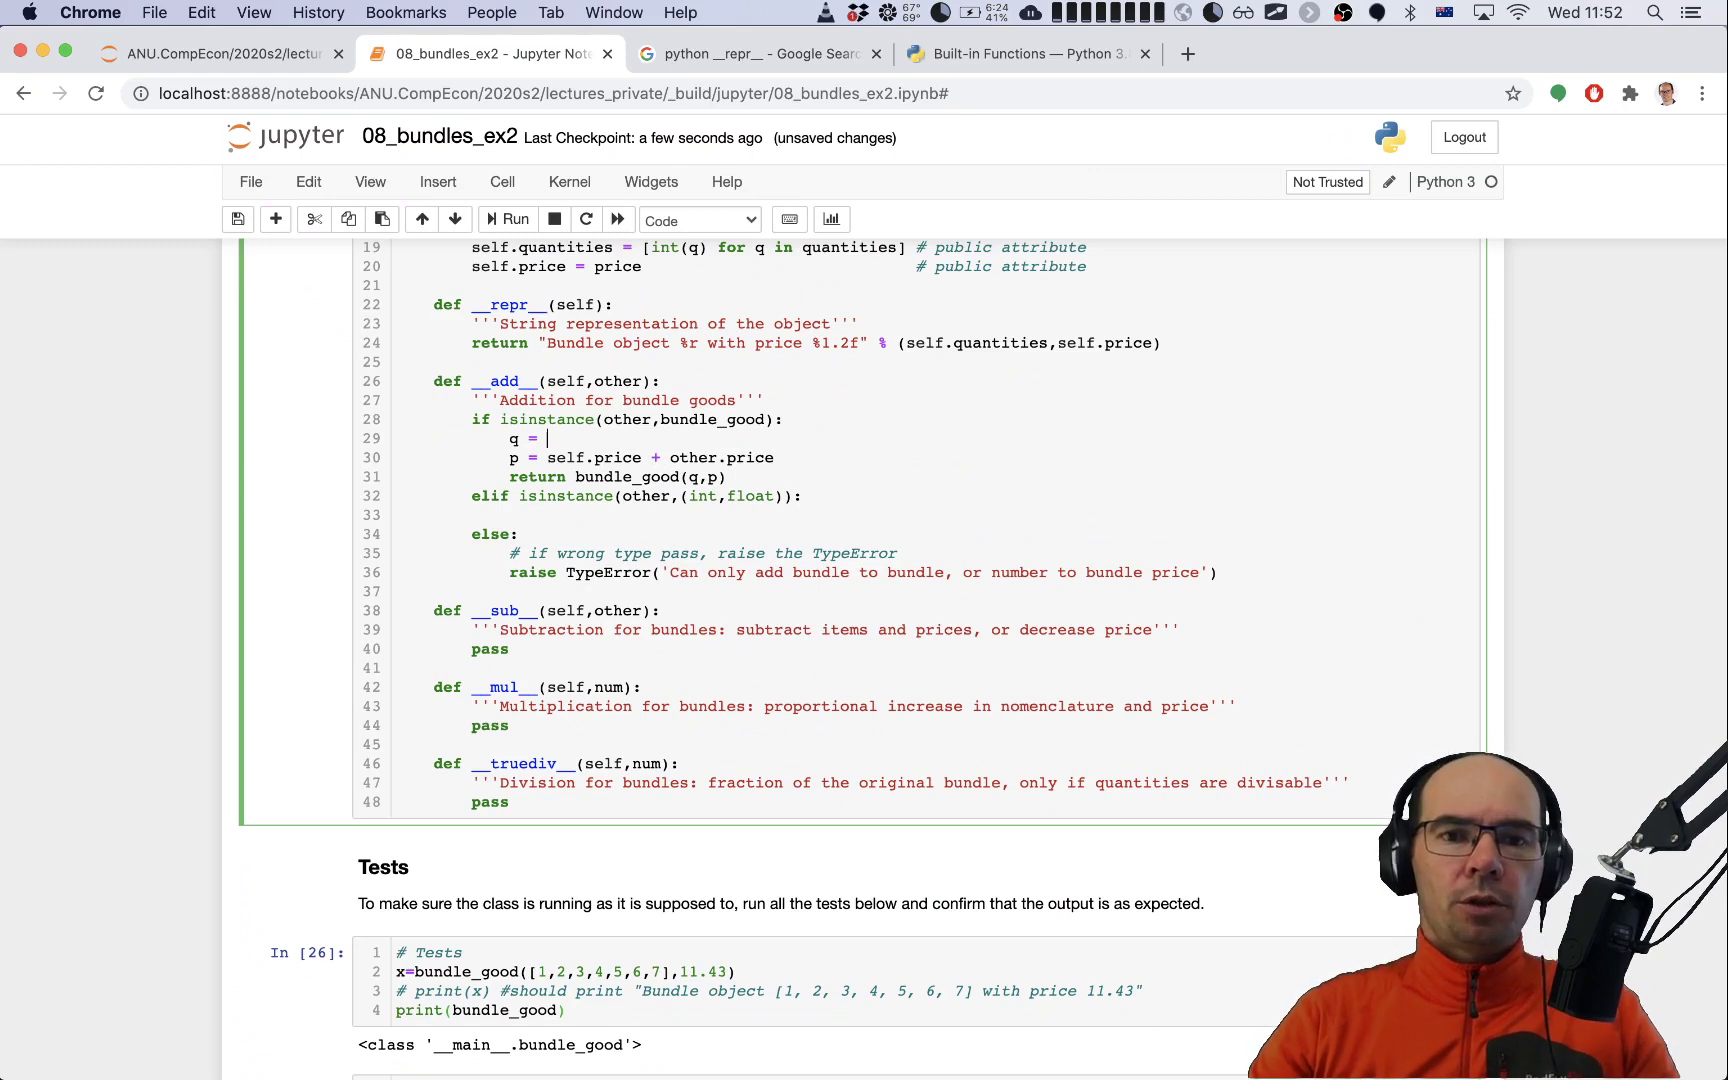
Step: Define q = [x+y for x,y in zip(self.quantities, other.quantities)]
type("[")
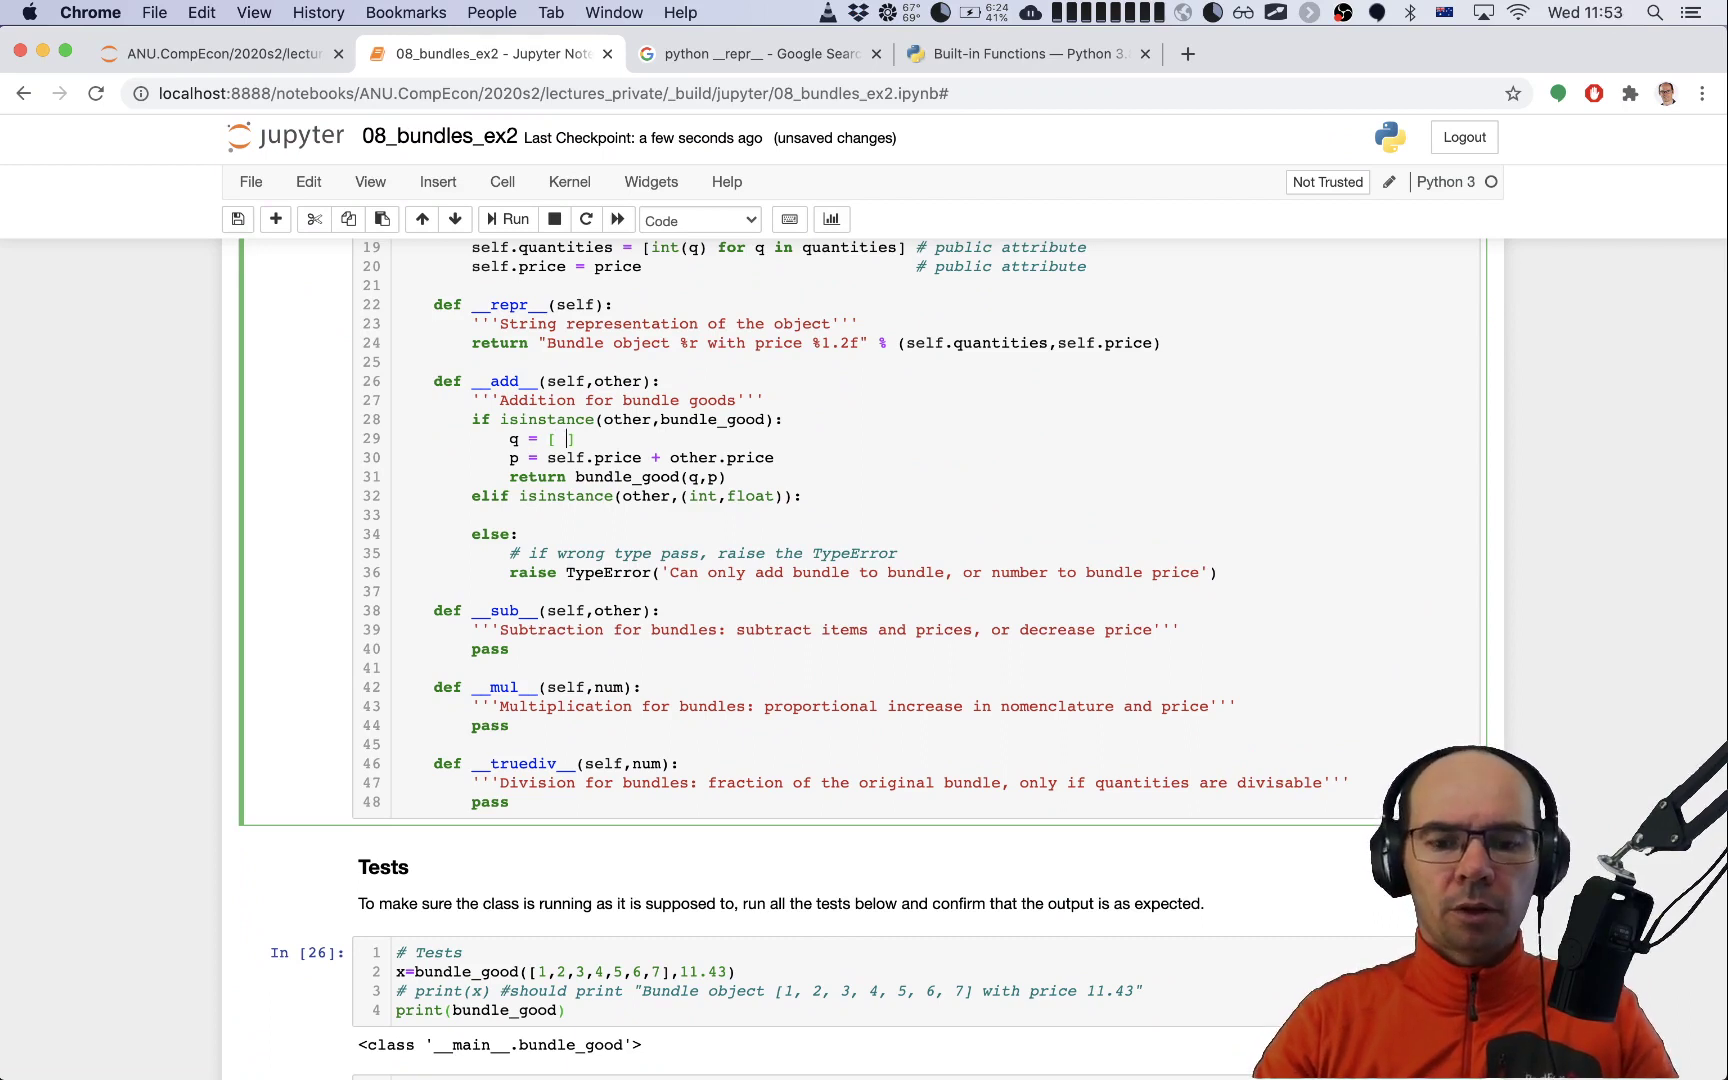
type("zip()")
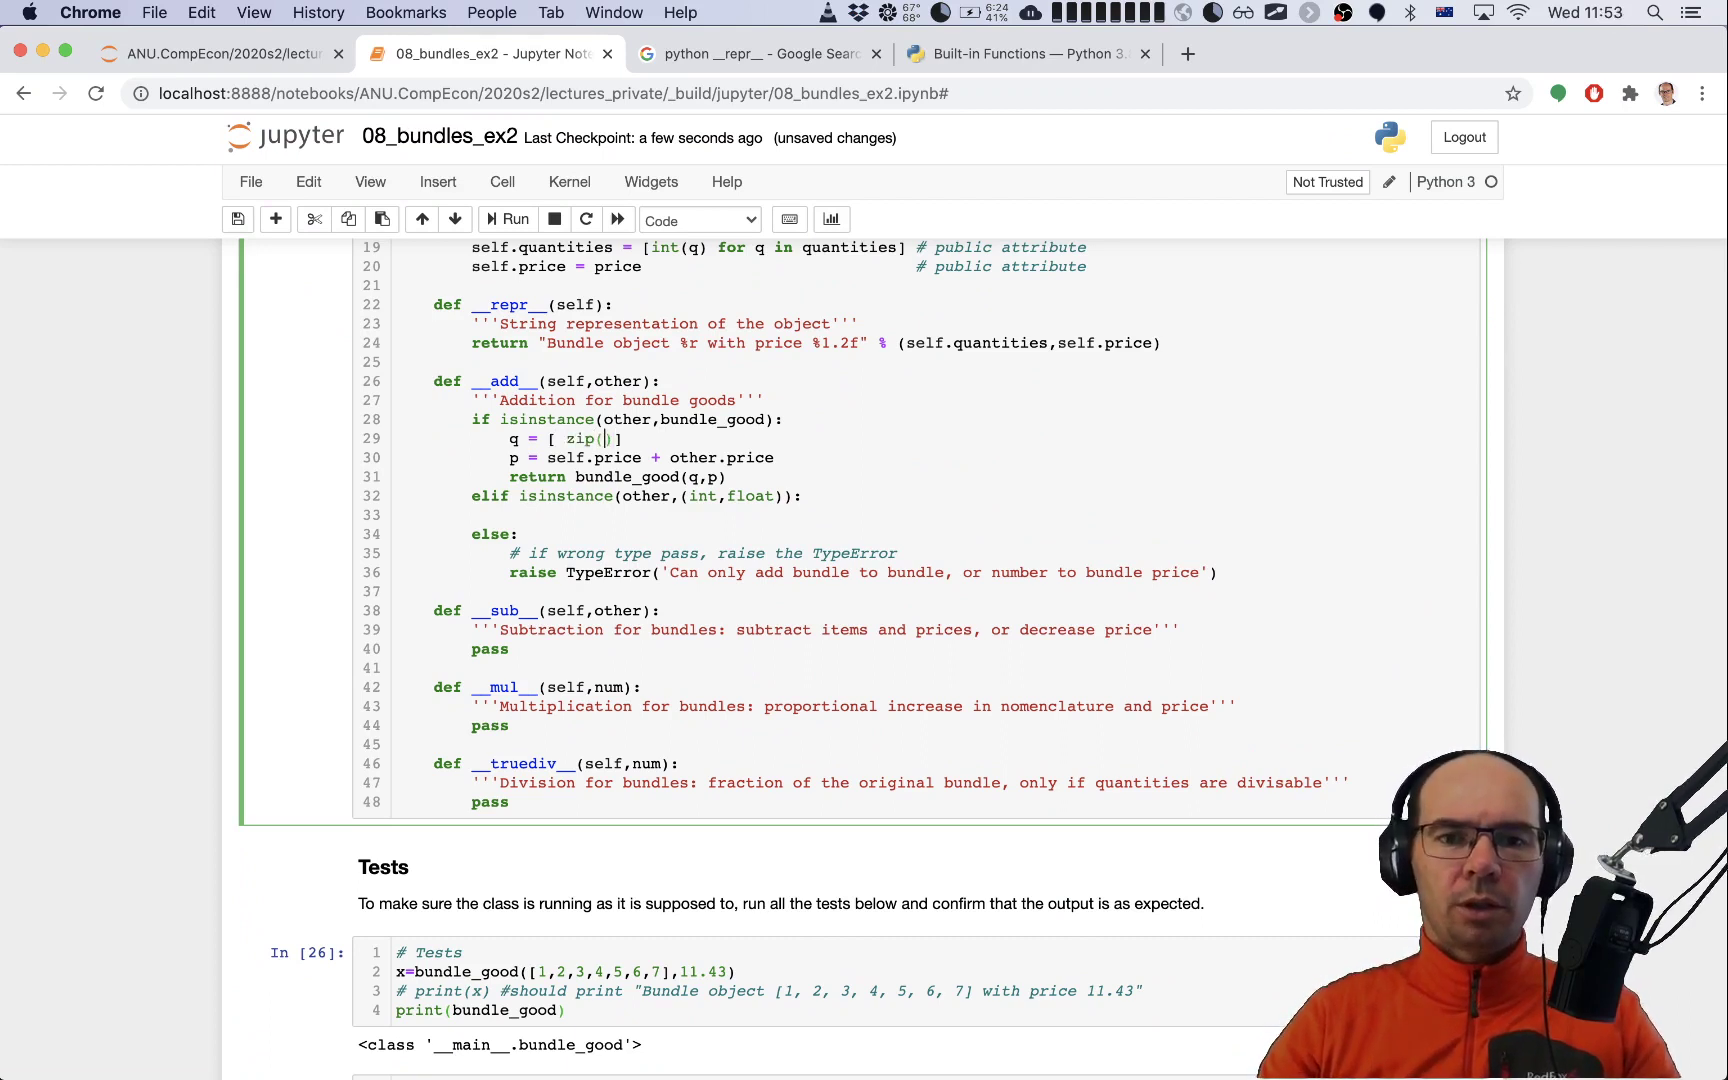
type("self.quantities,other.")
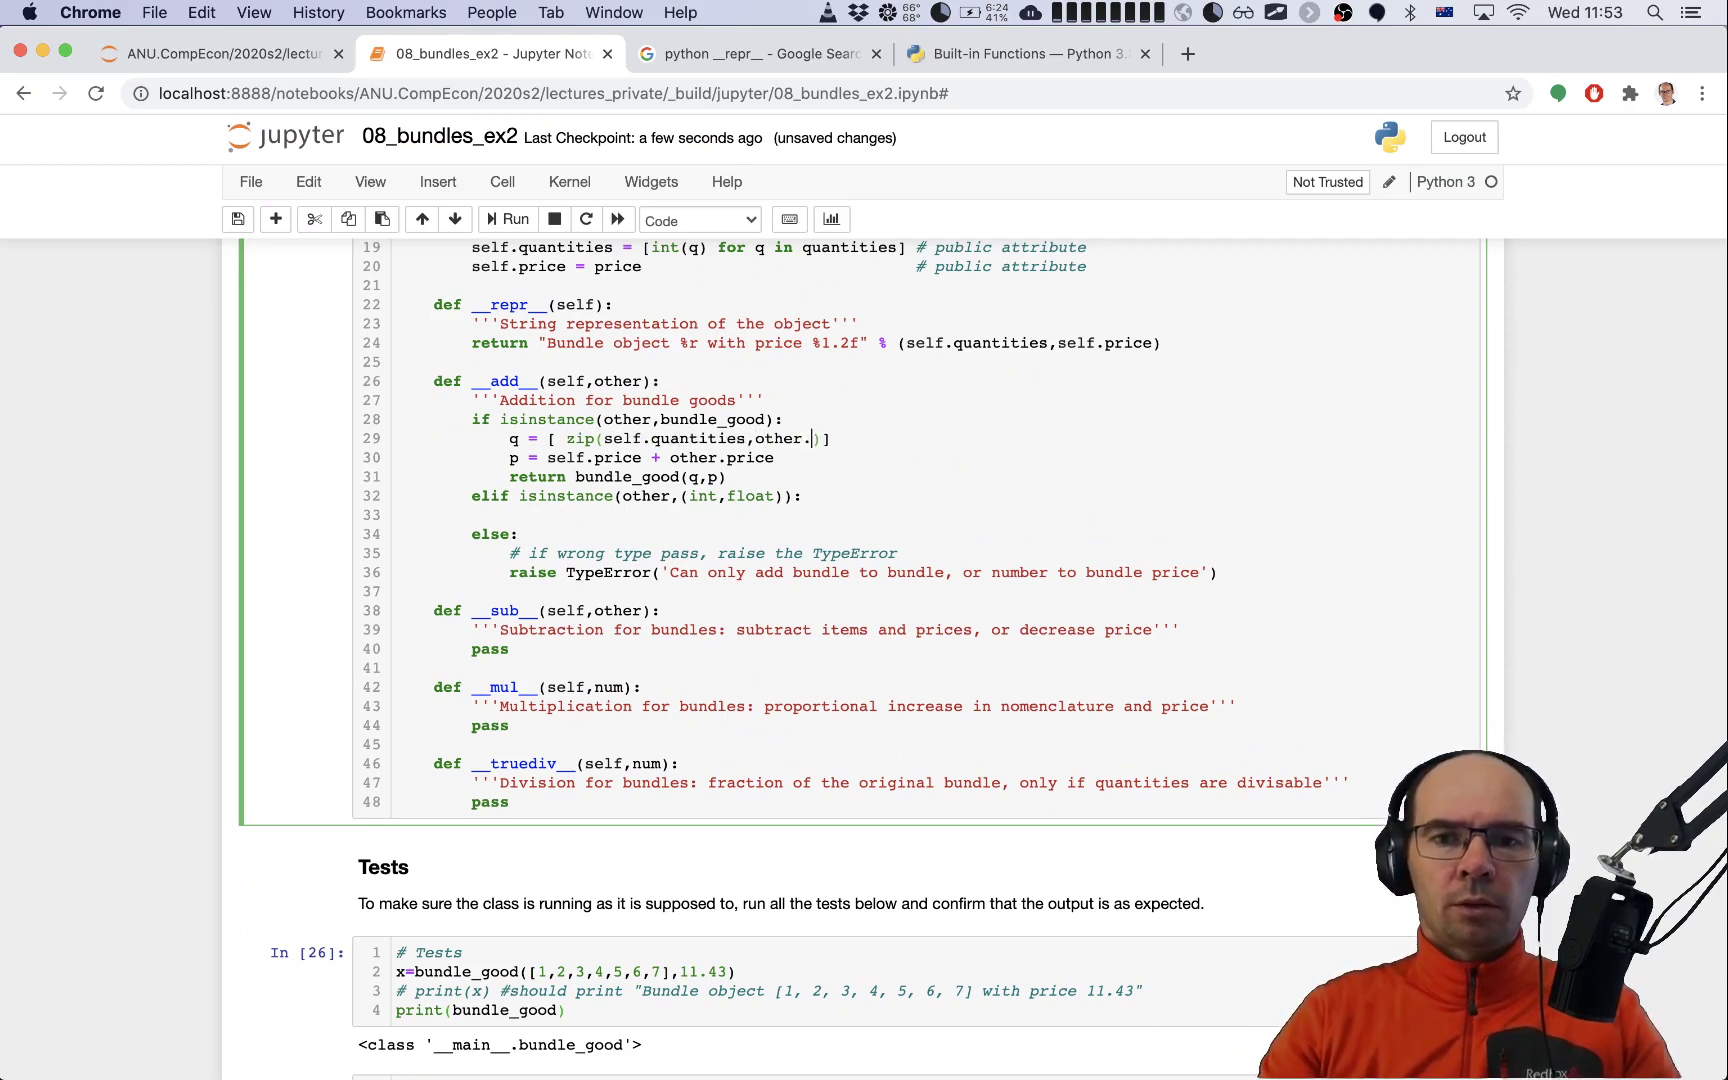
type("quantiti")
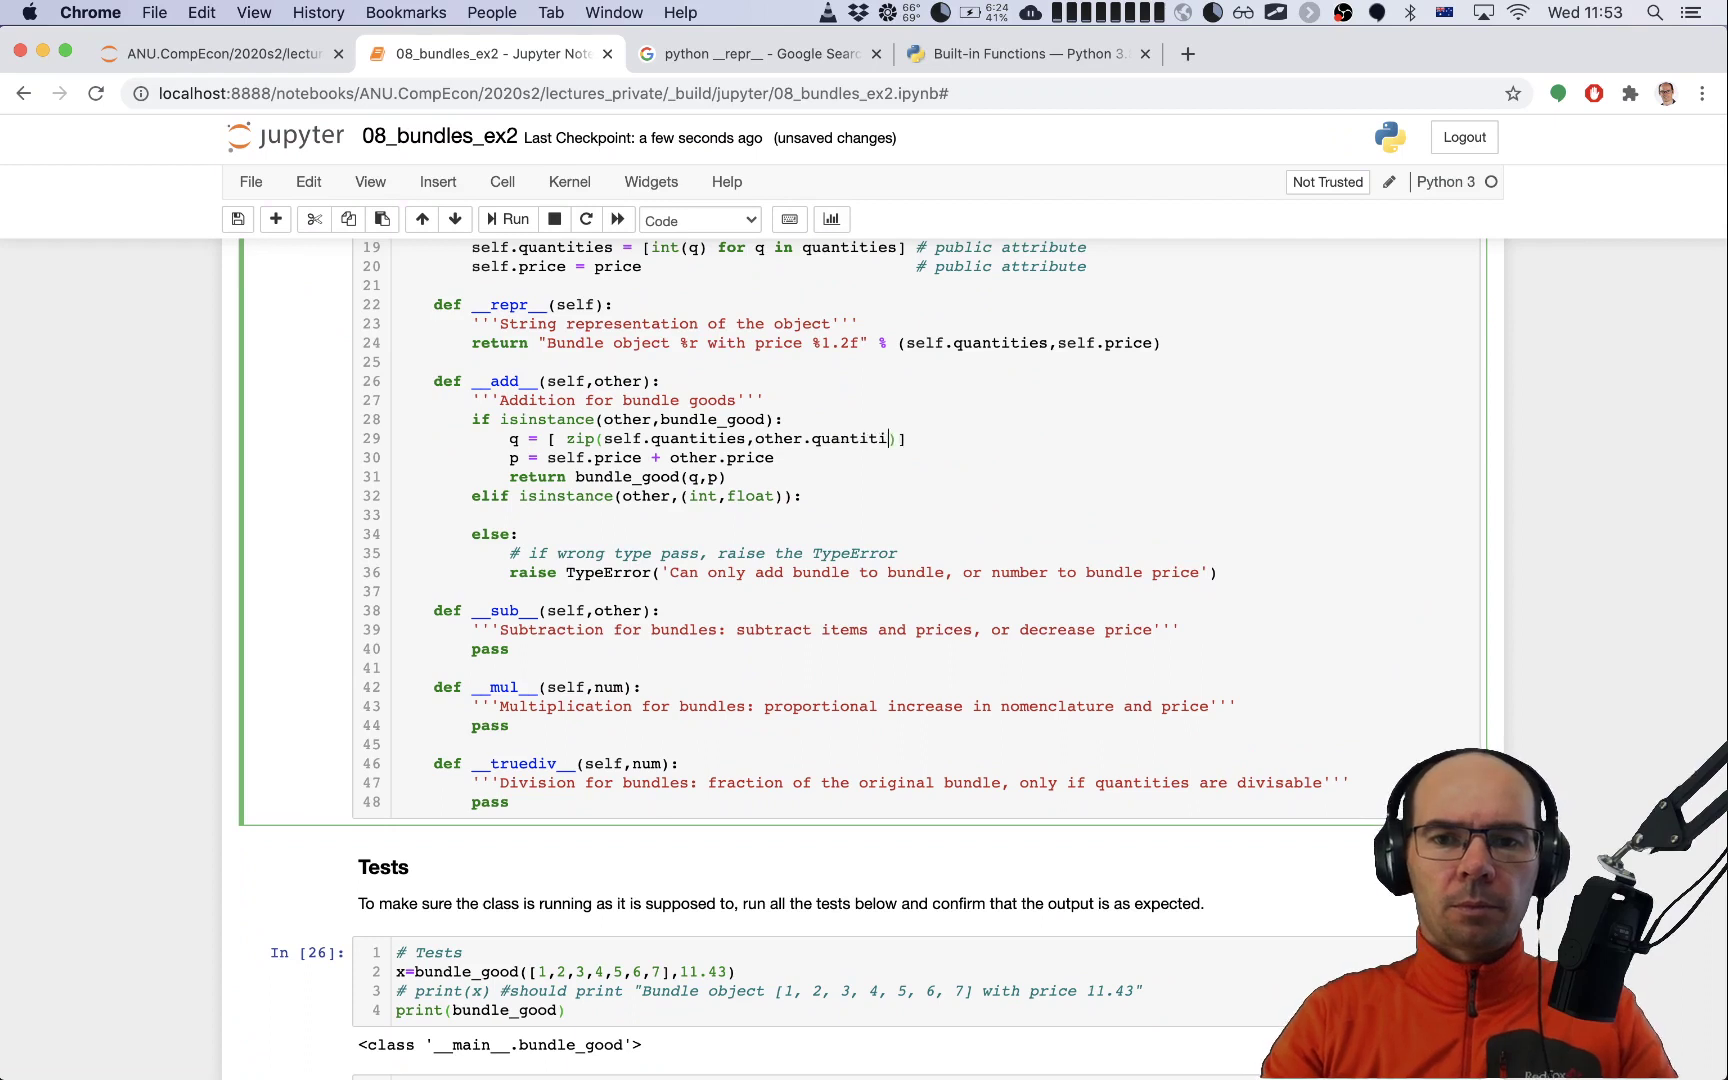
type("es")
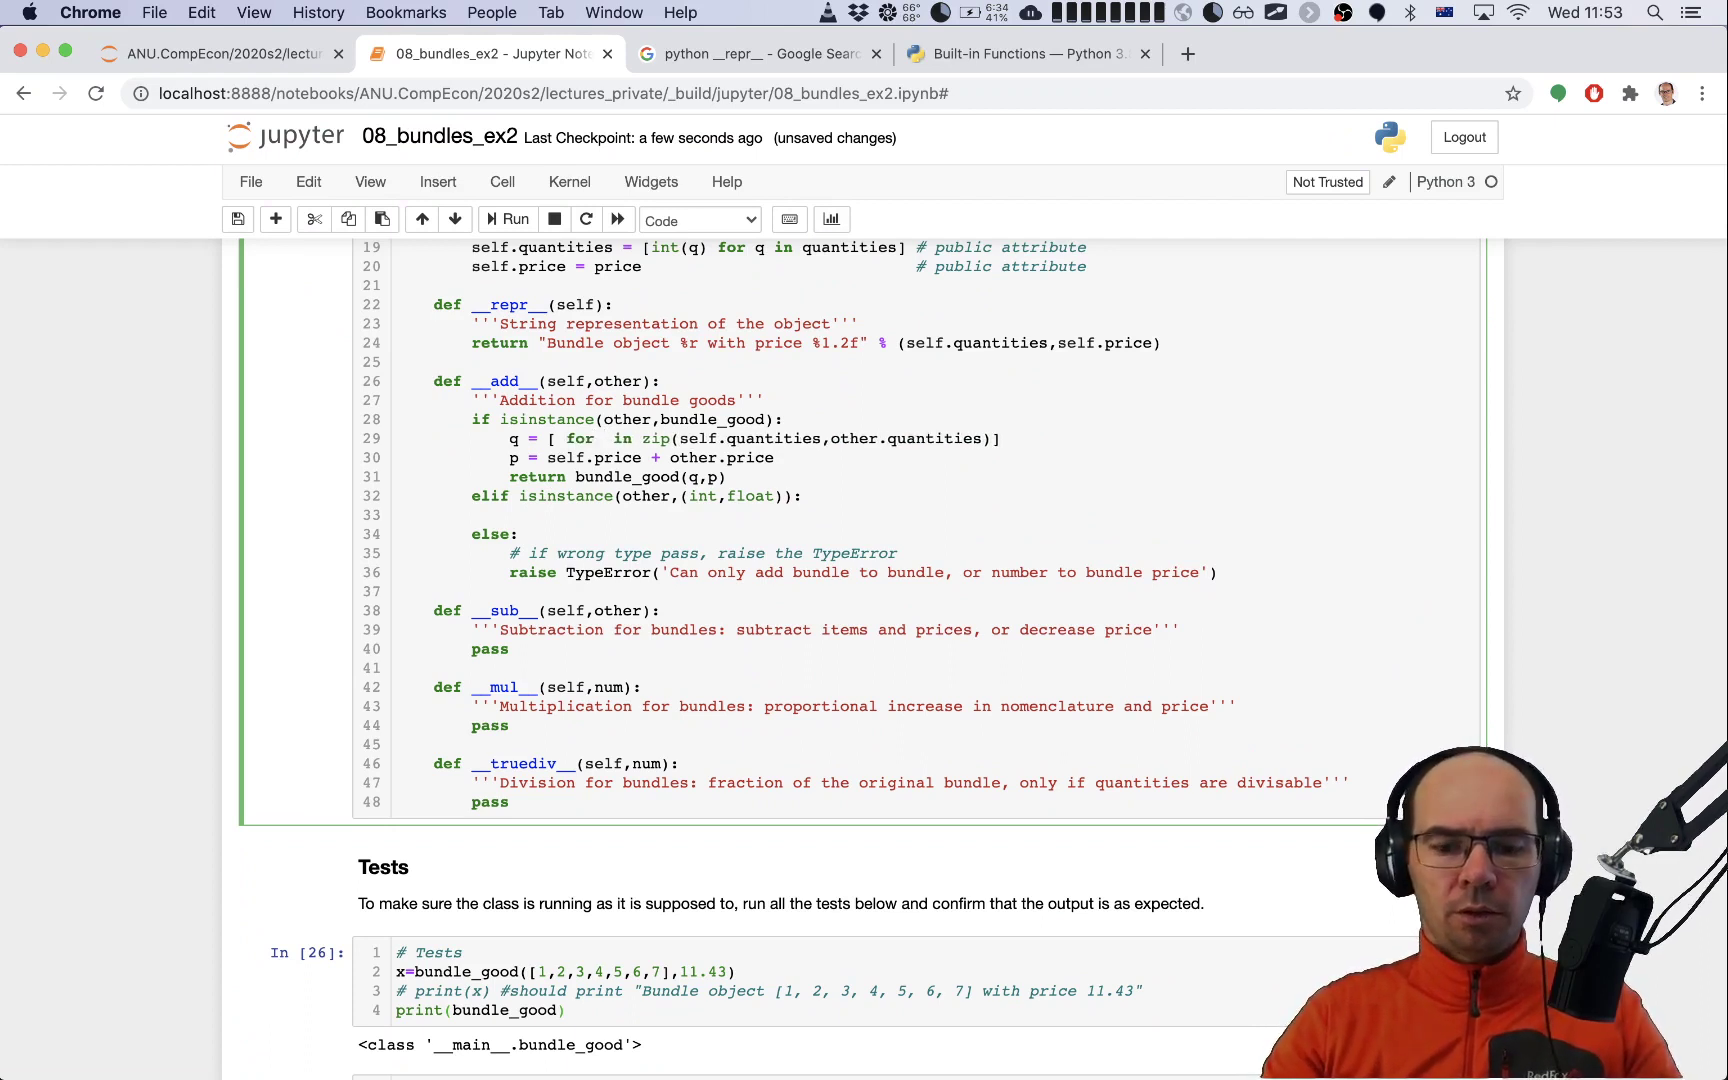
type("x,y")
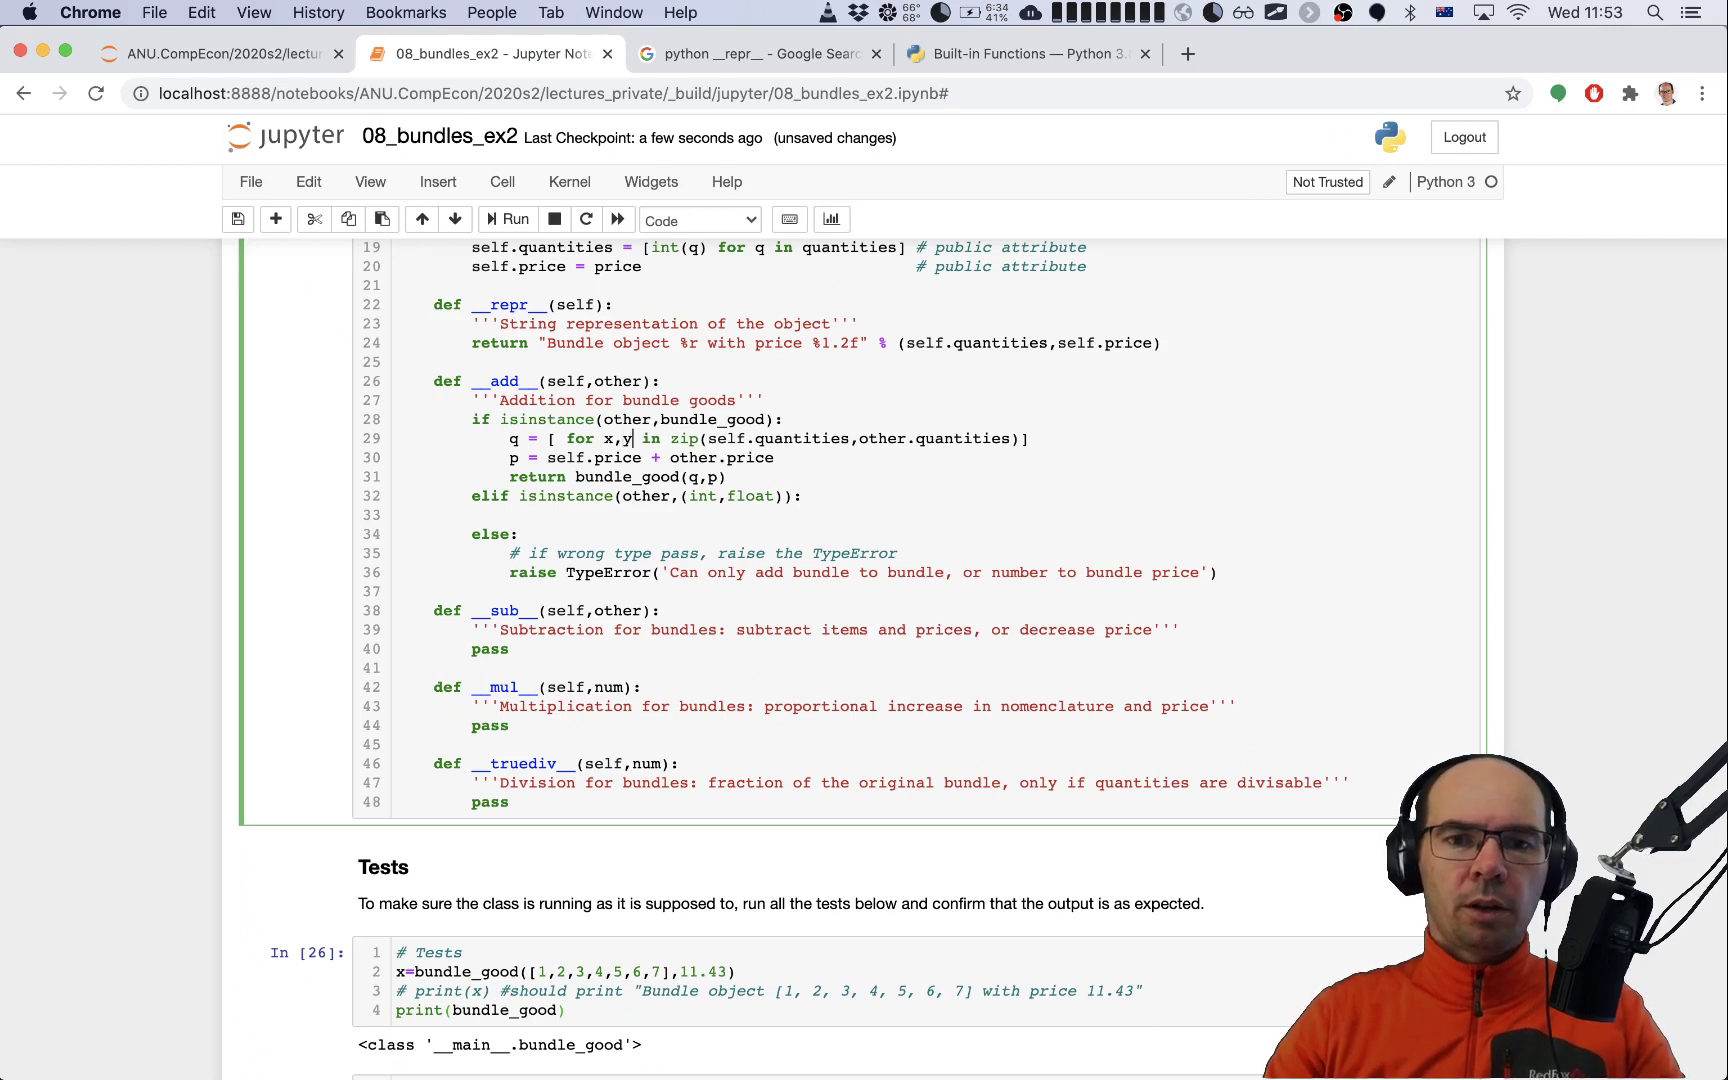
mouse_move(623, 440)
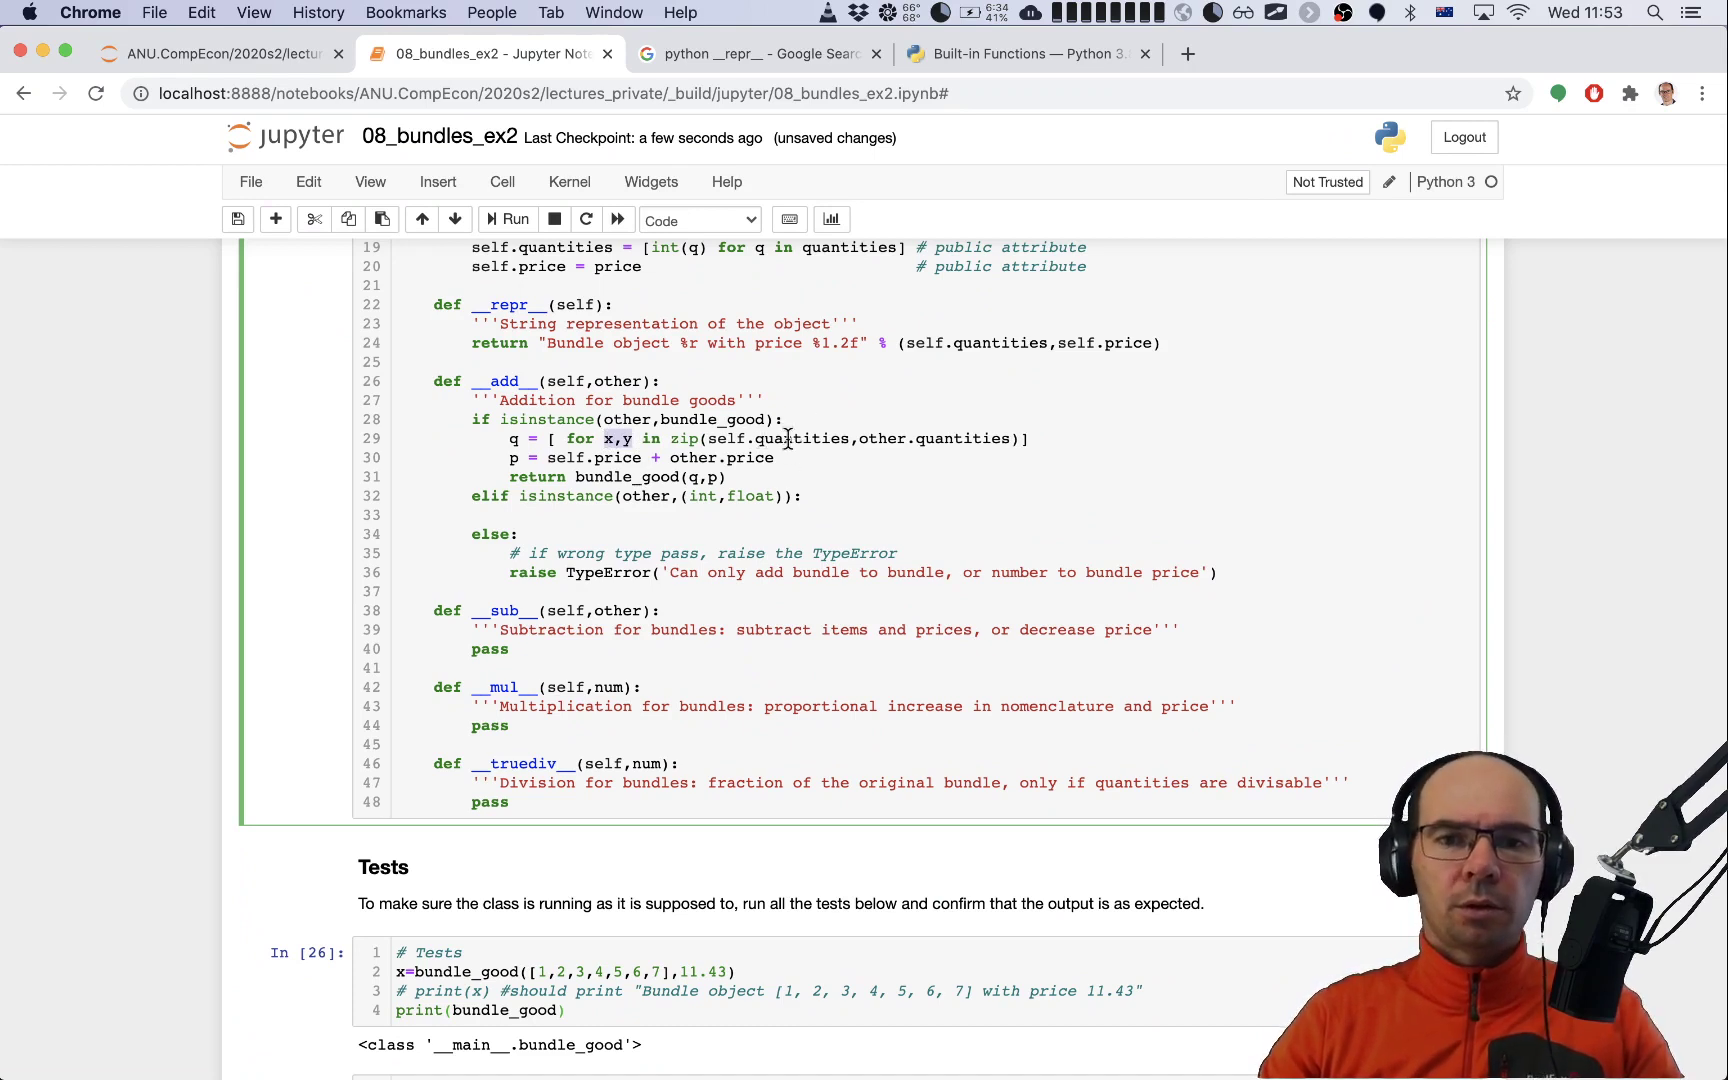
mouse_move(948, 438)
type("x+")
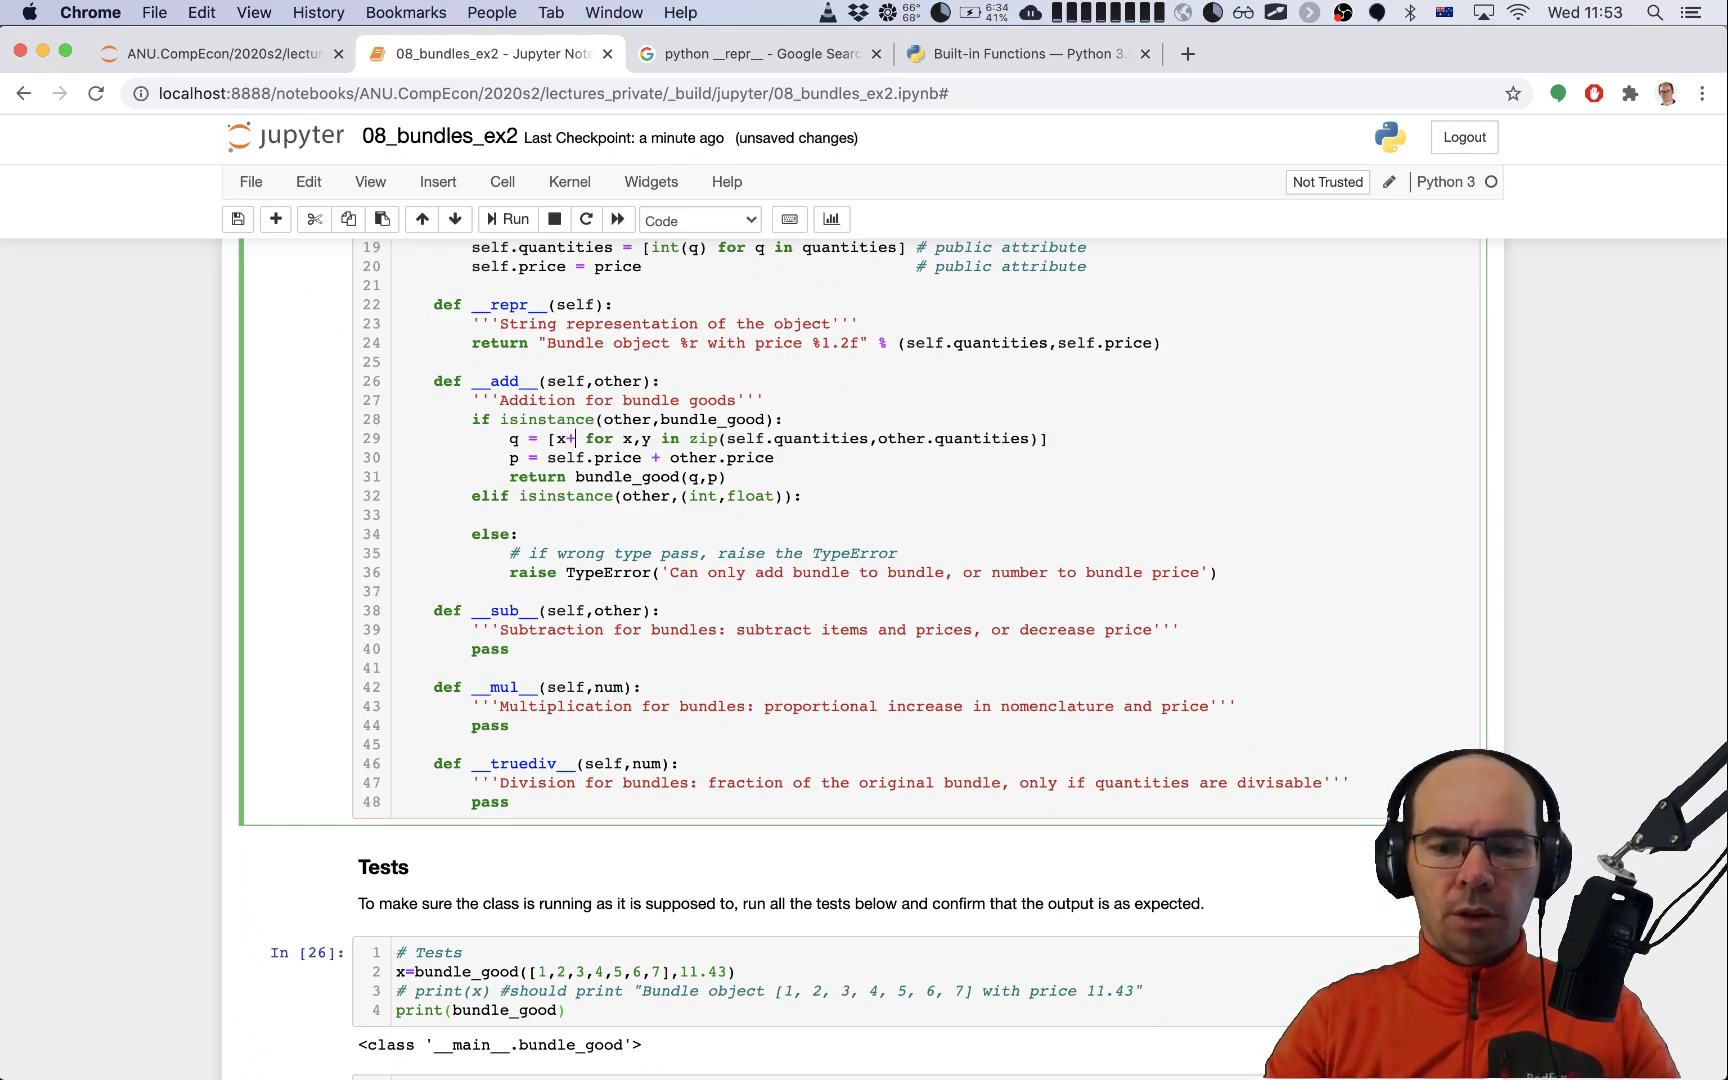
type("y")
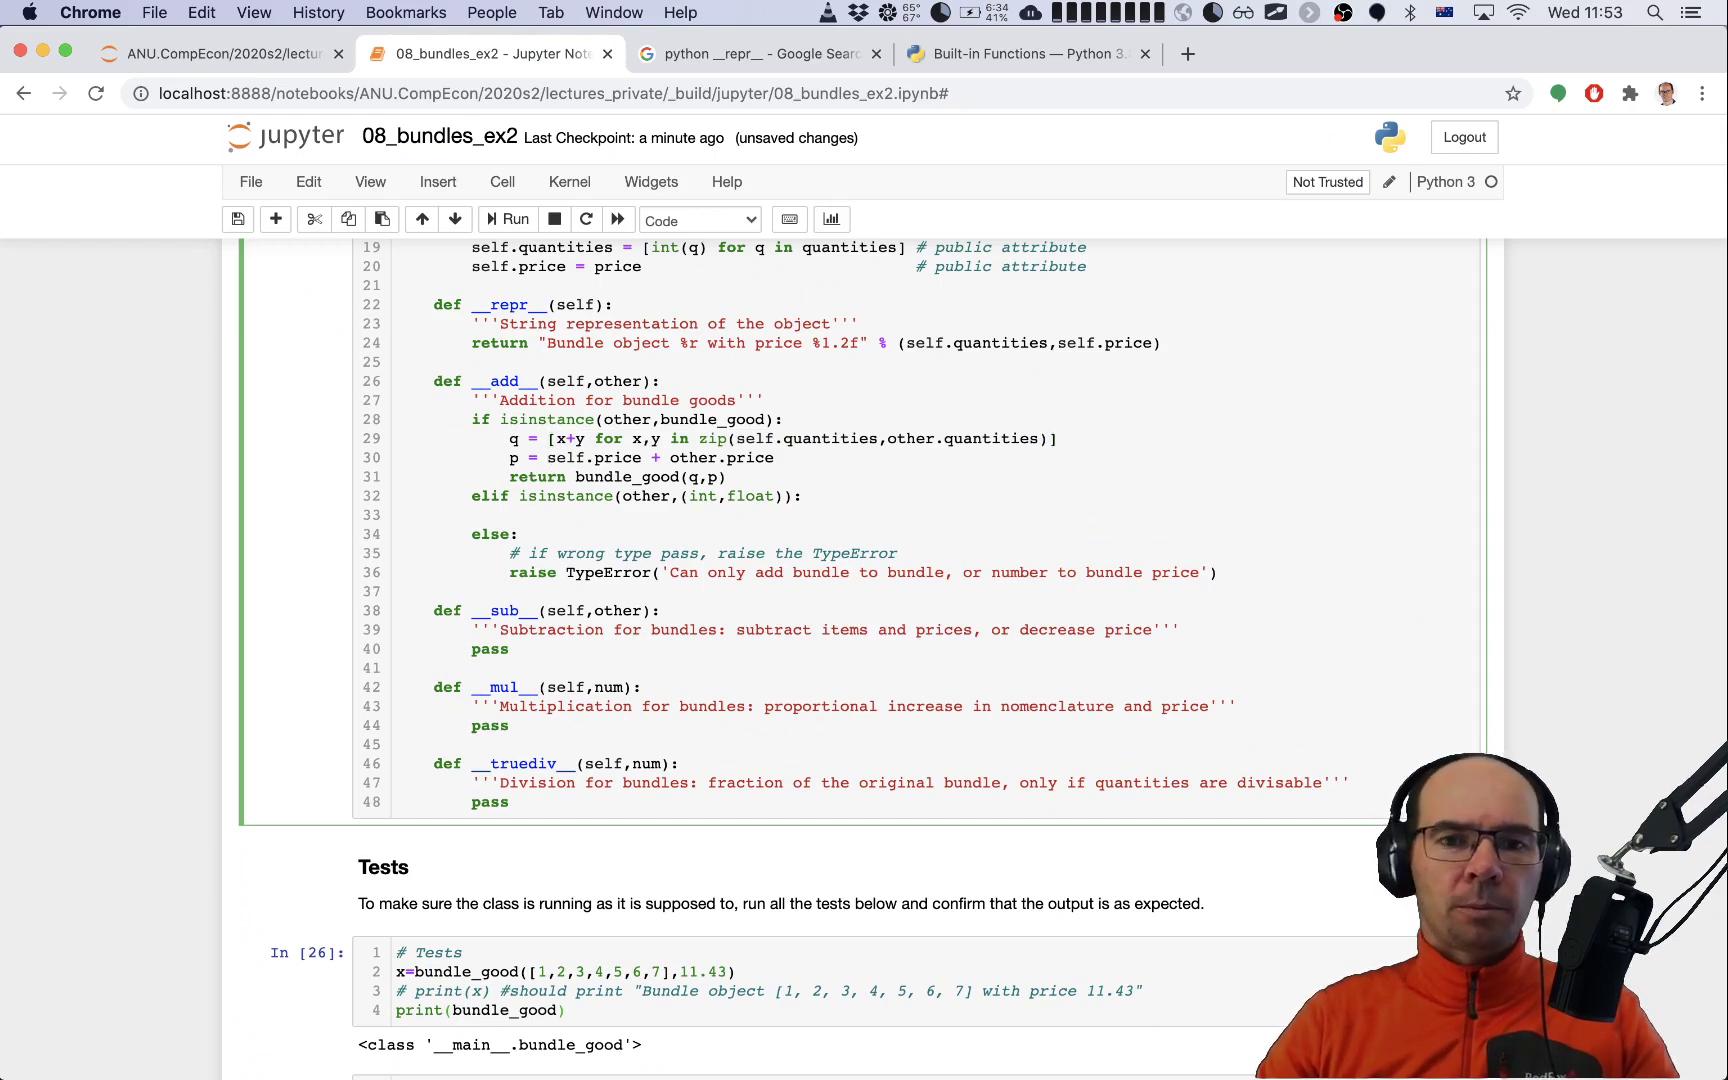
Step: Put pass in the empty number-addition branch and scroll down to the addition tests
left_click(507, 219)
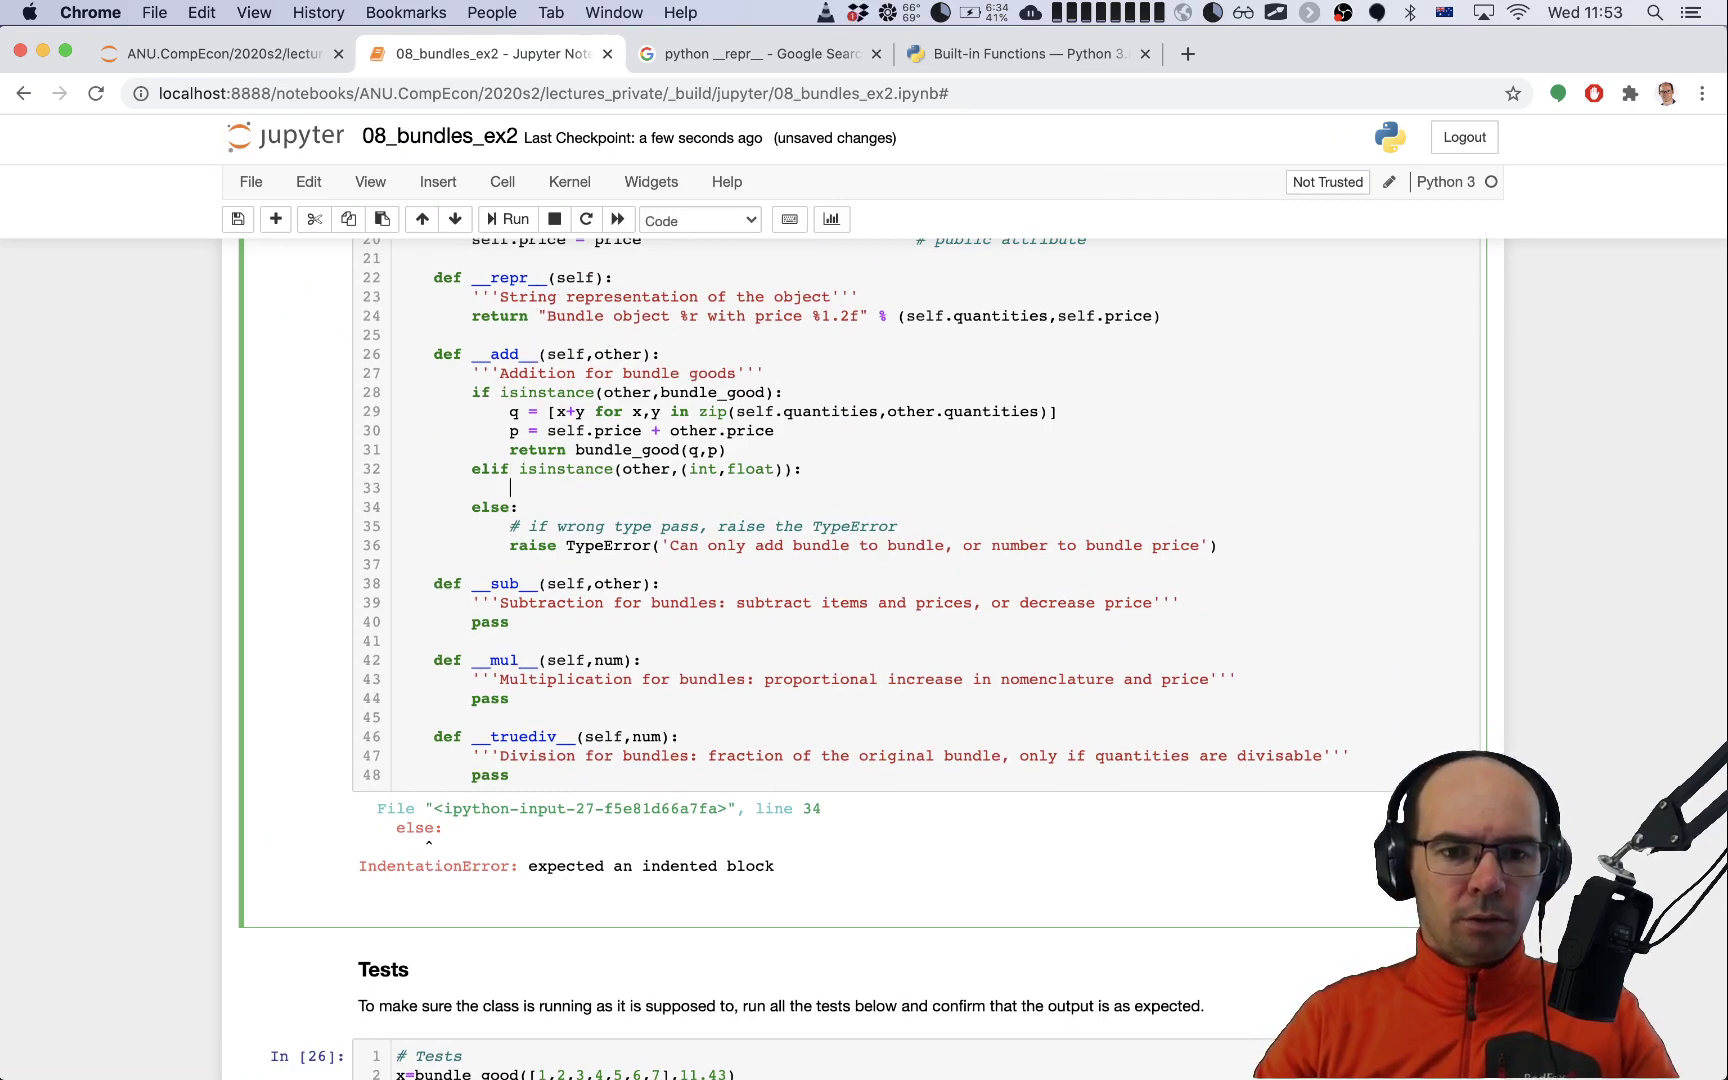
type("pass")
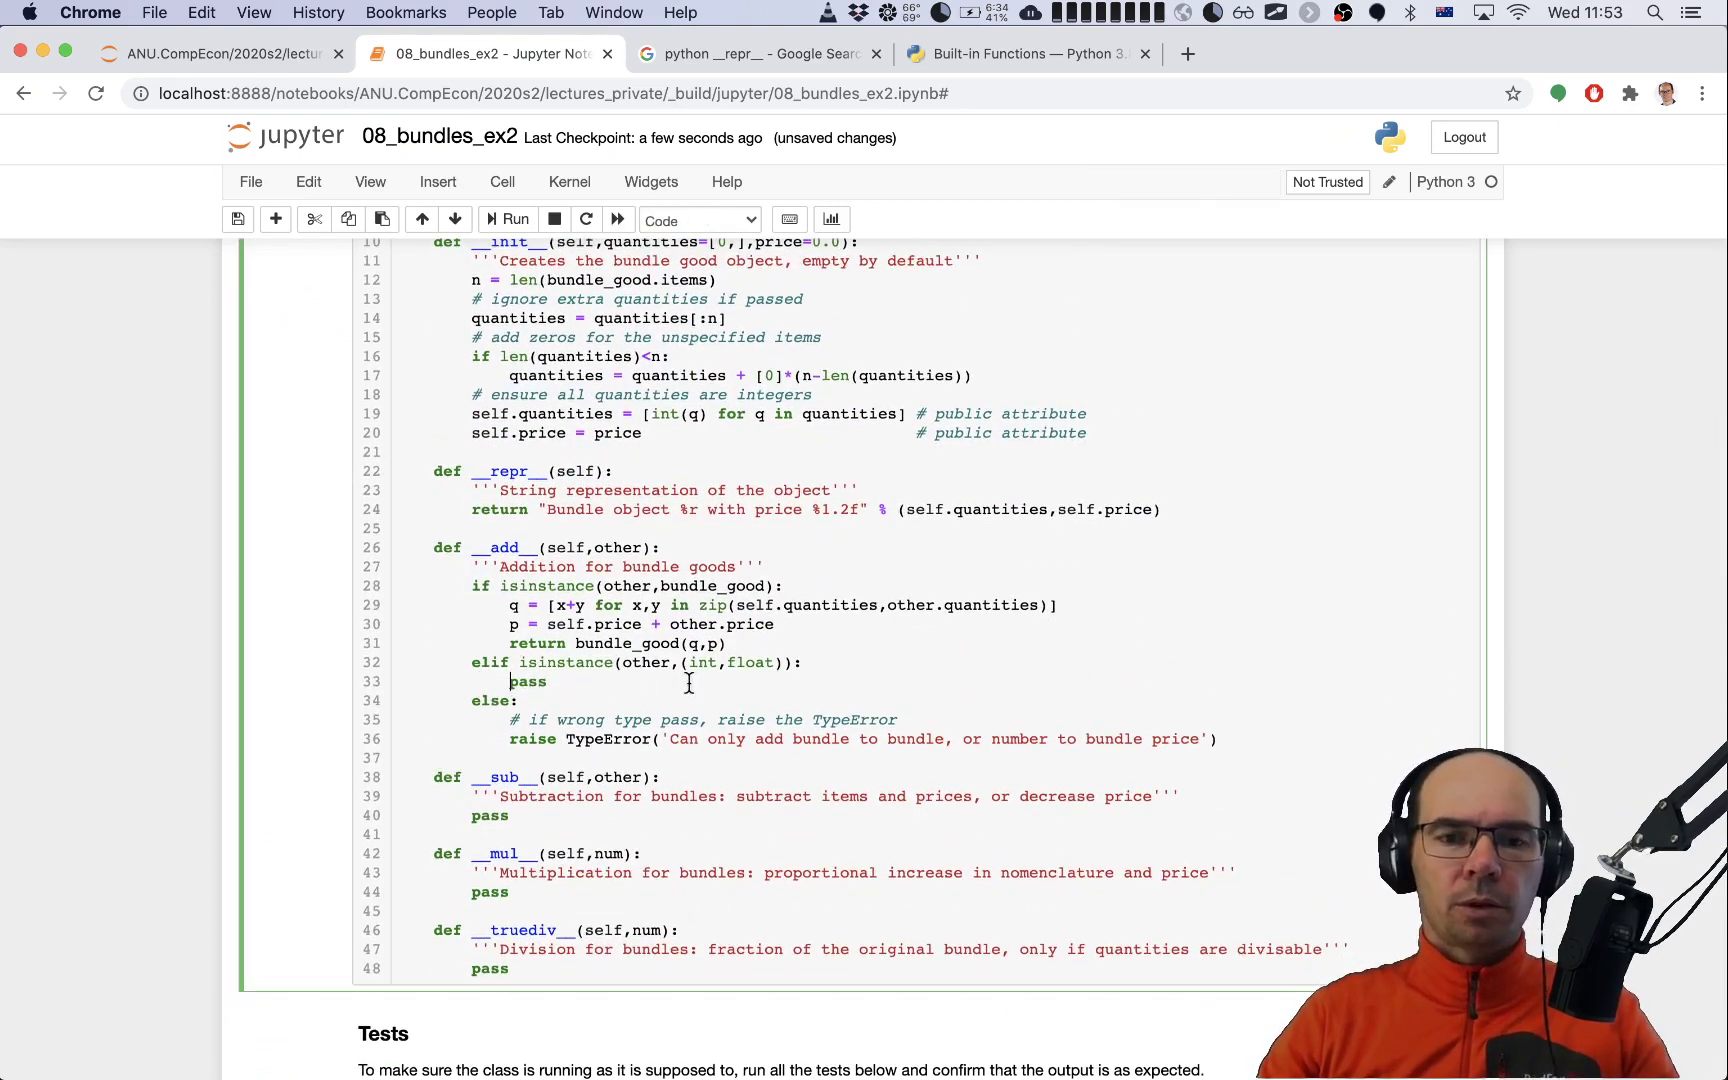
scroll("down", 3)
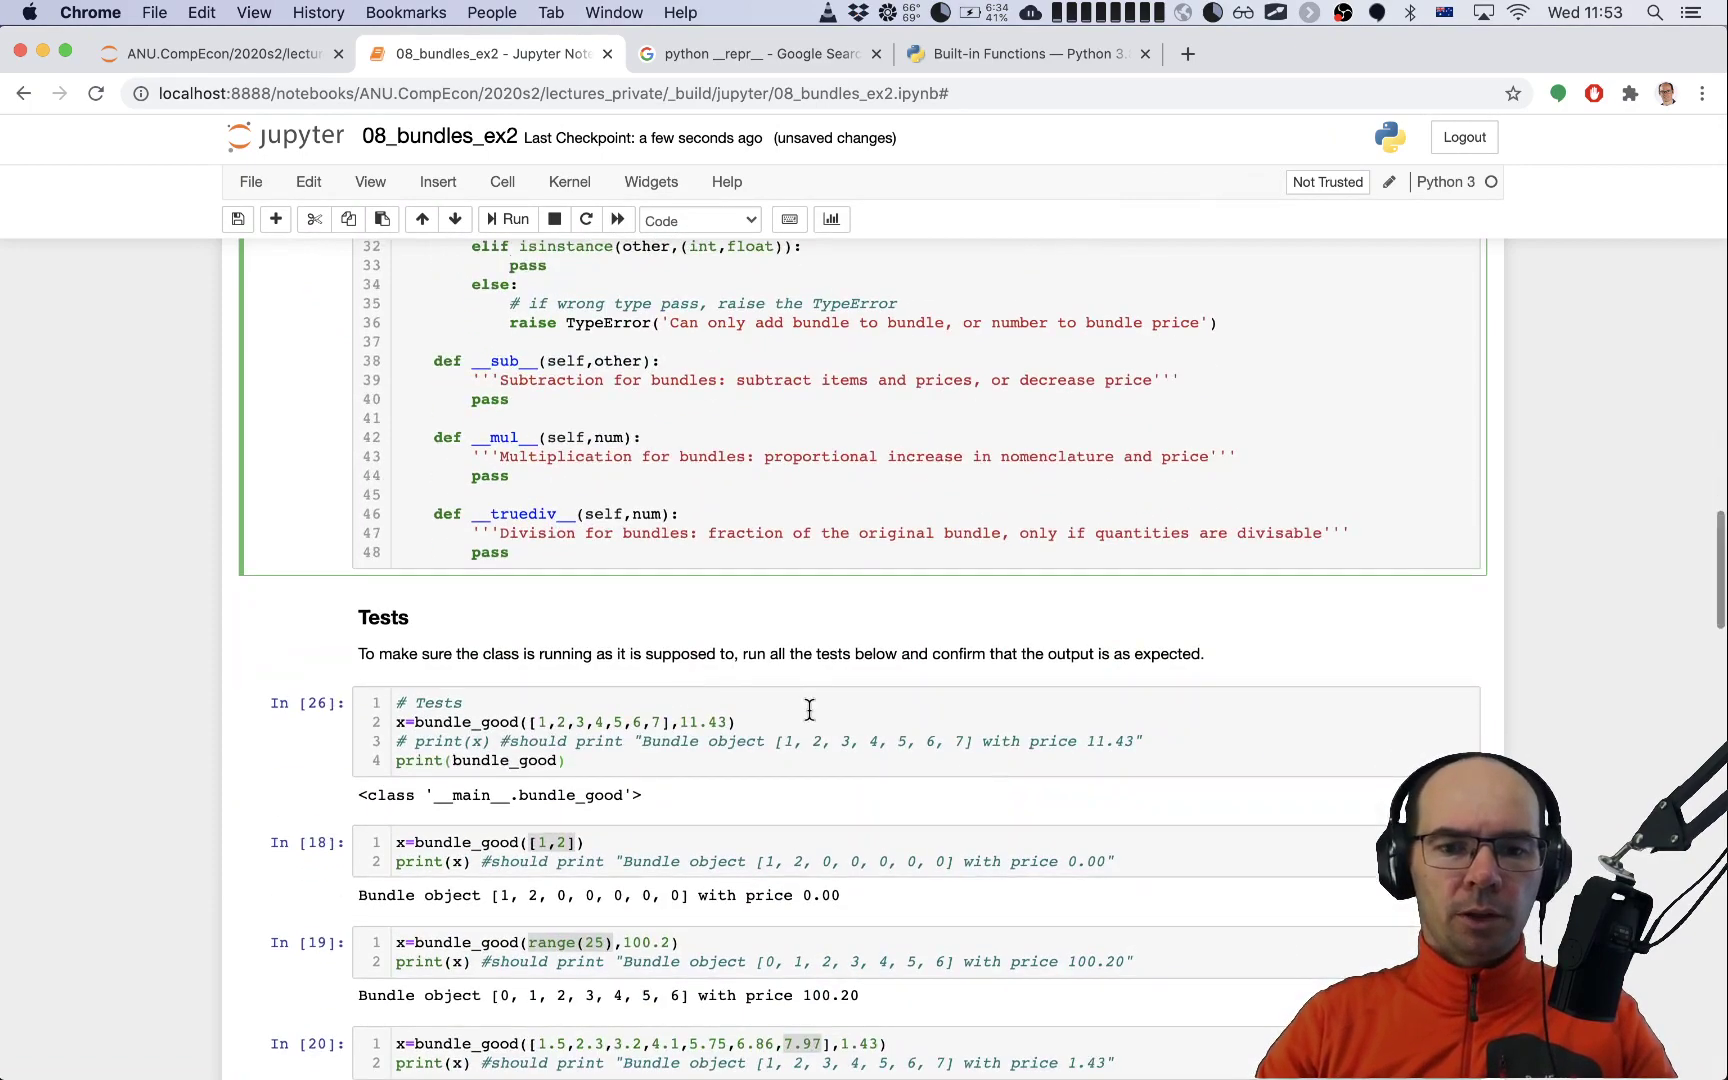
scroll("down", 3)
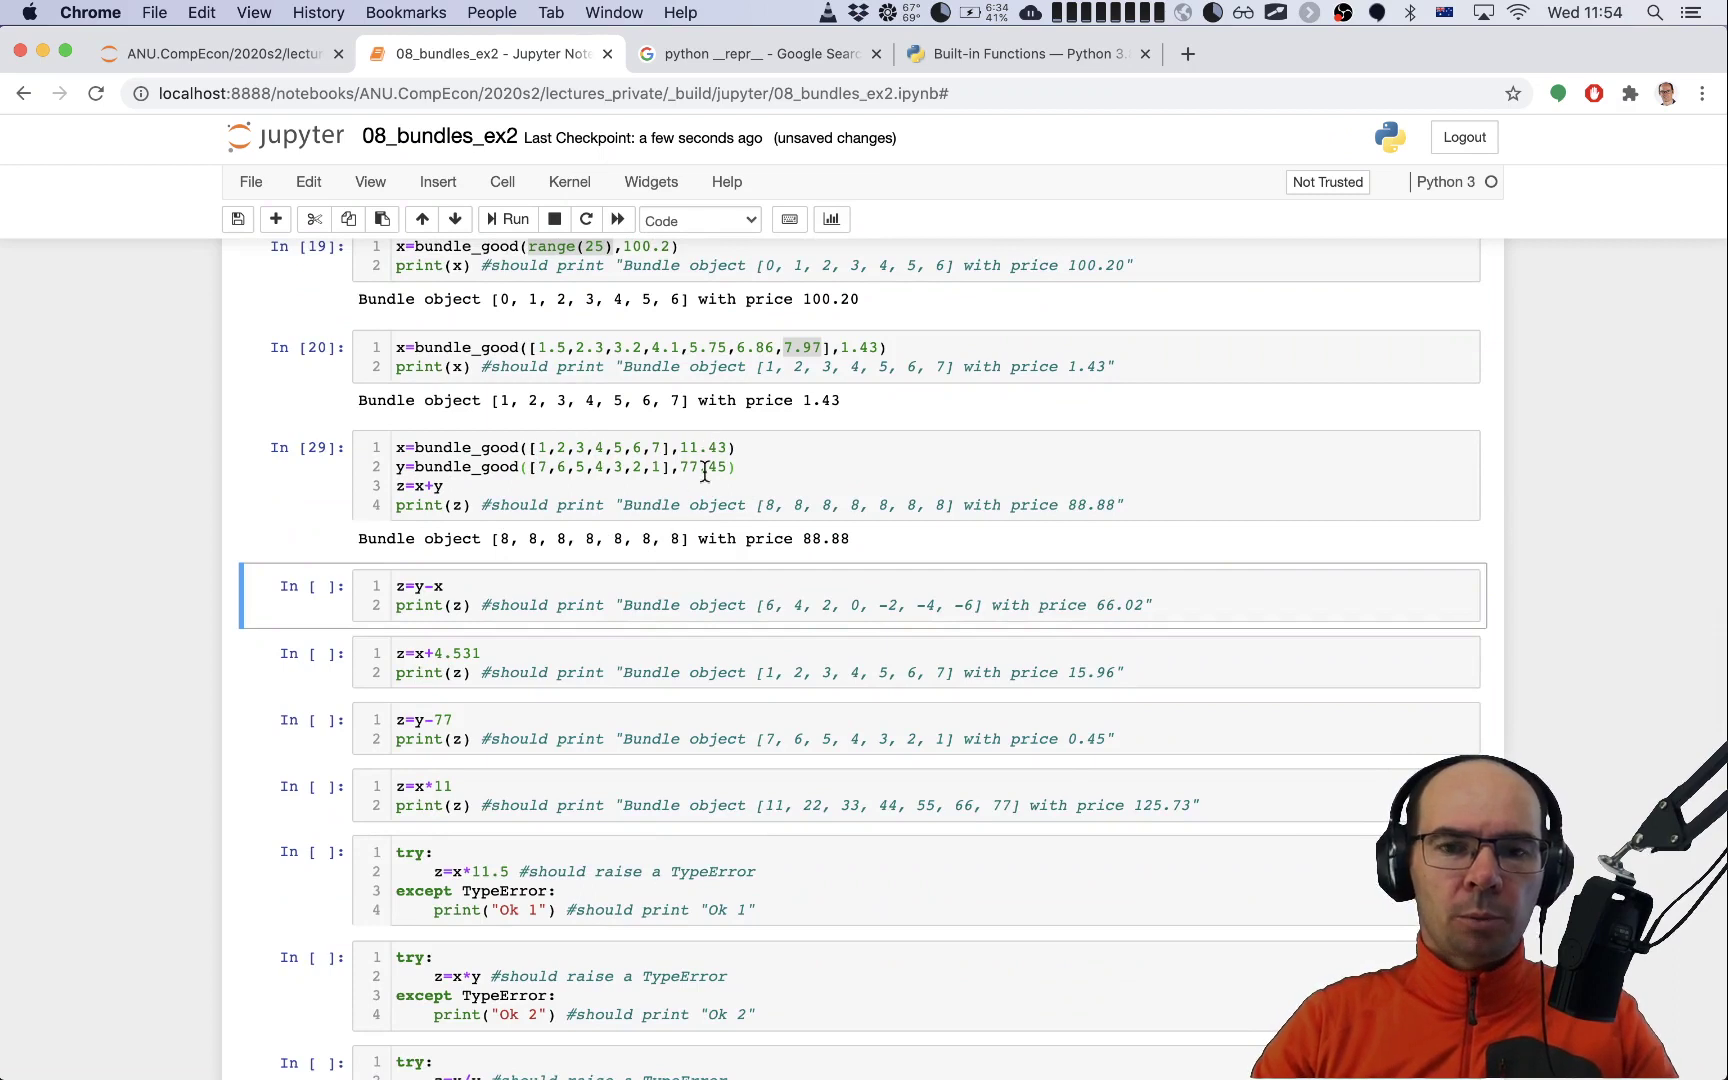
mouse_move(876, 581)
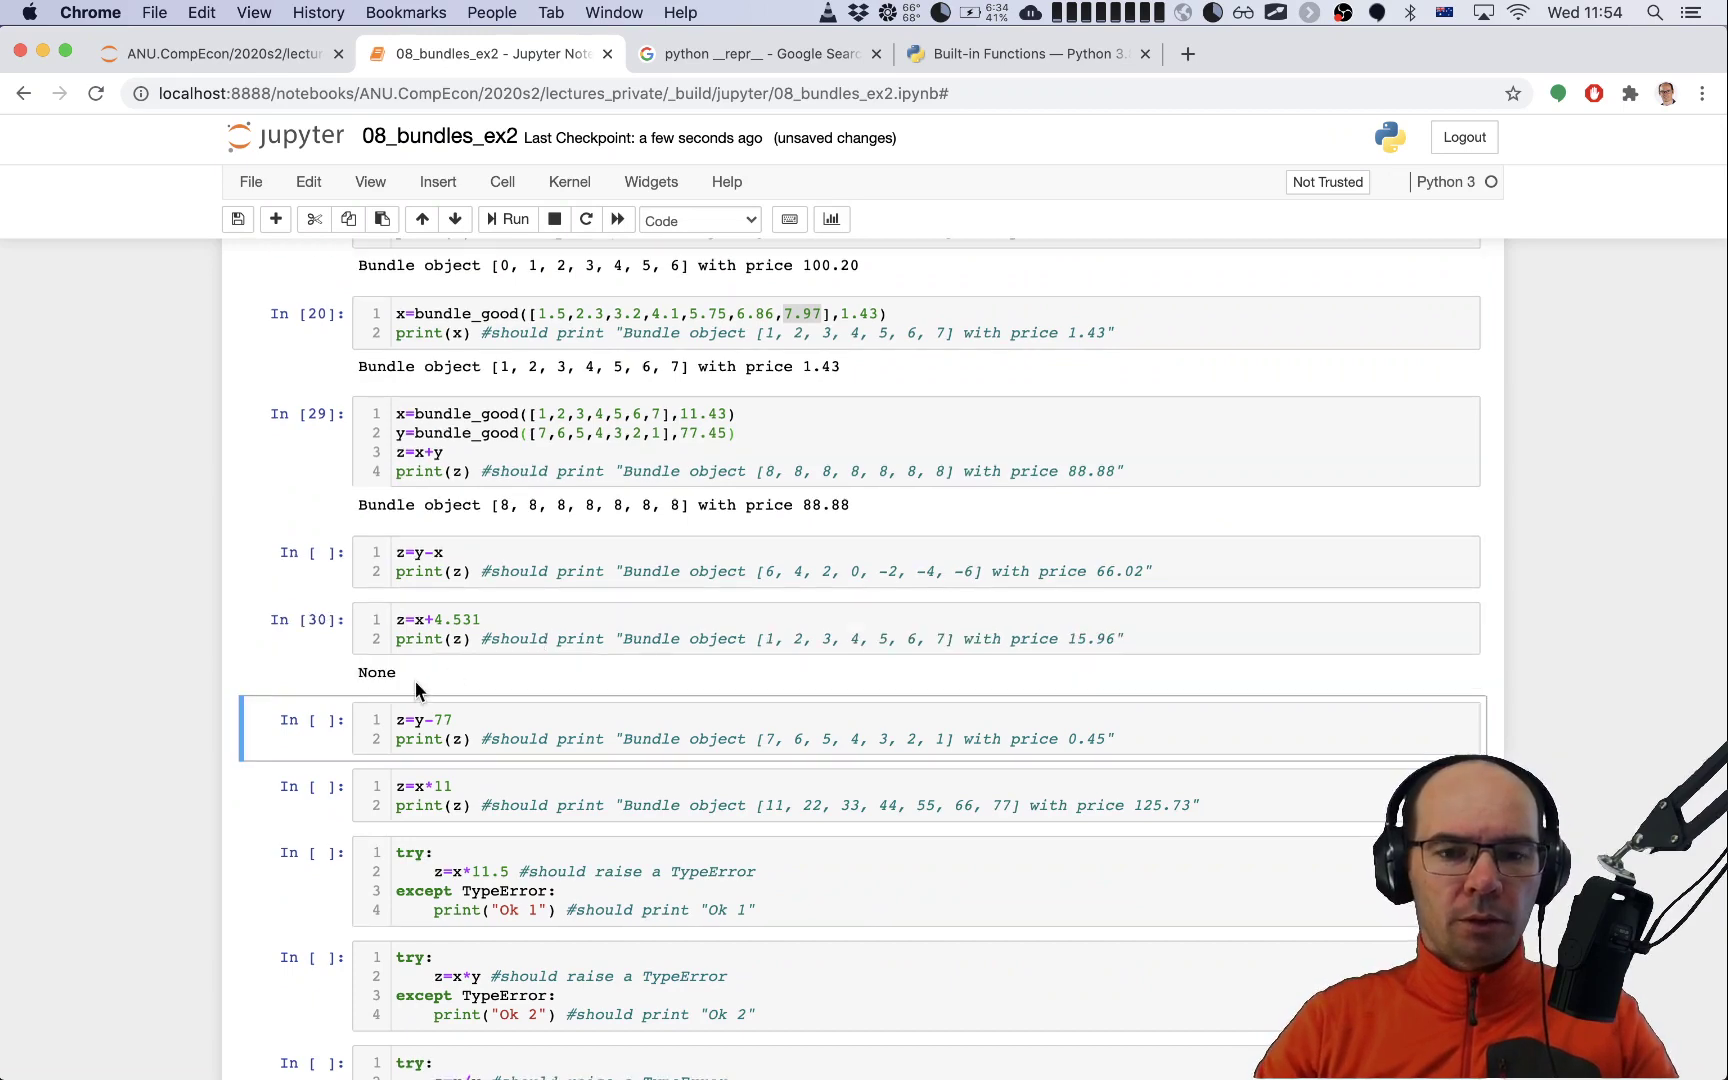
Step: Make the number-addition branch return bundle_good(self.quantities, self.price+other)
left_click(424, 618)
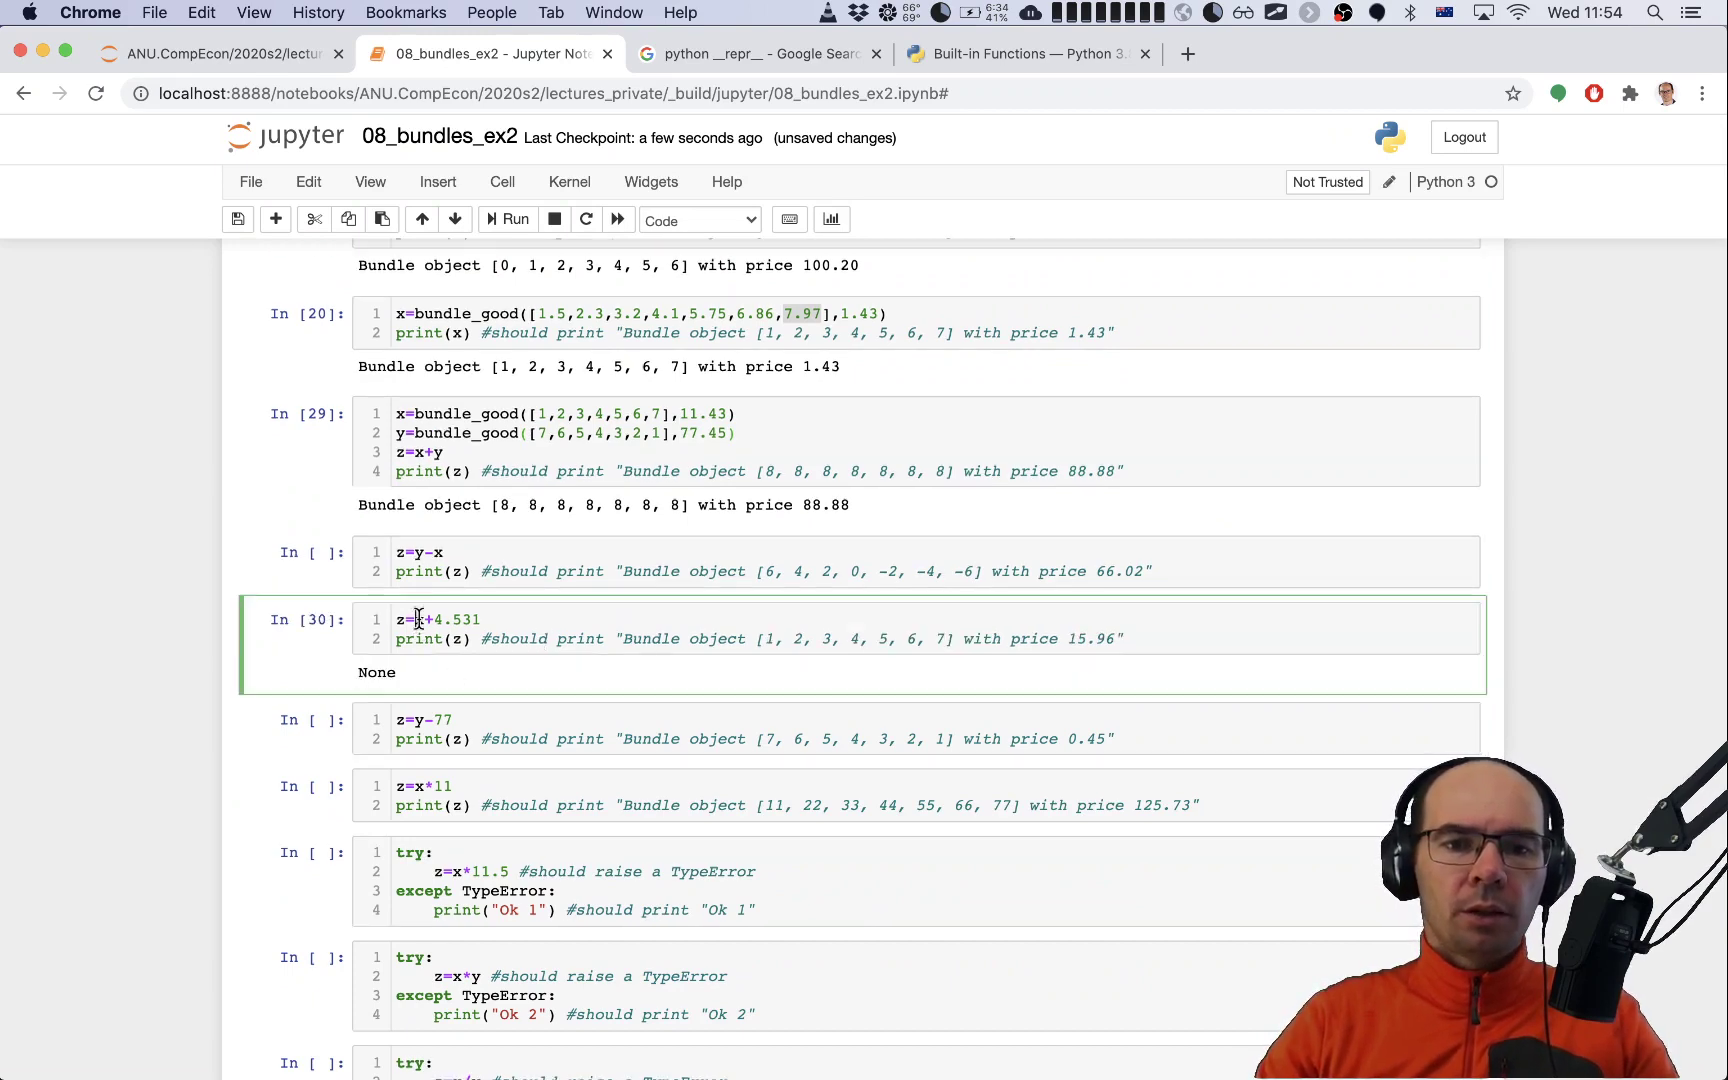
scroll("up", 3)
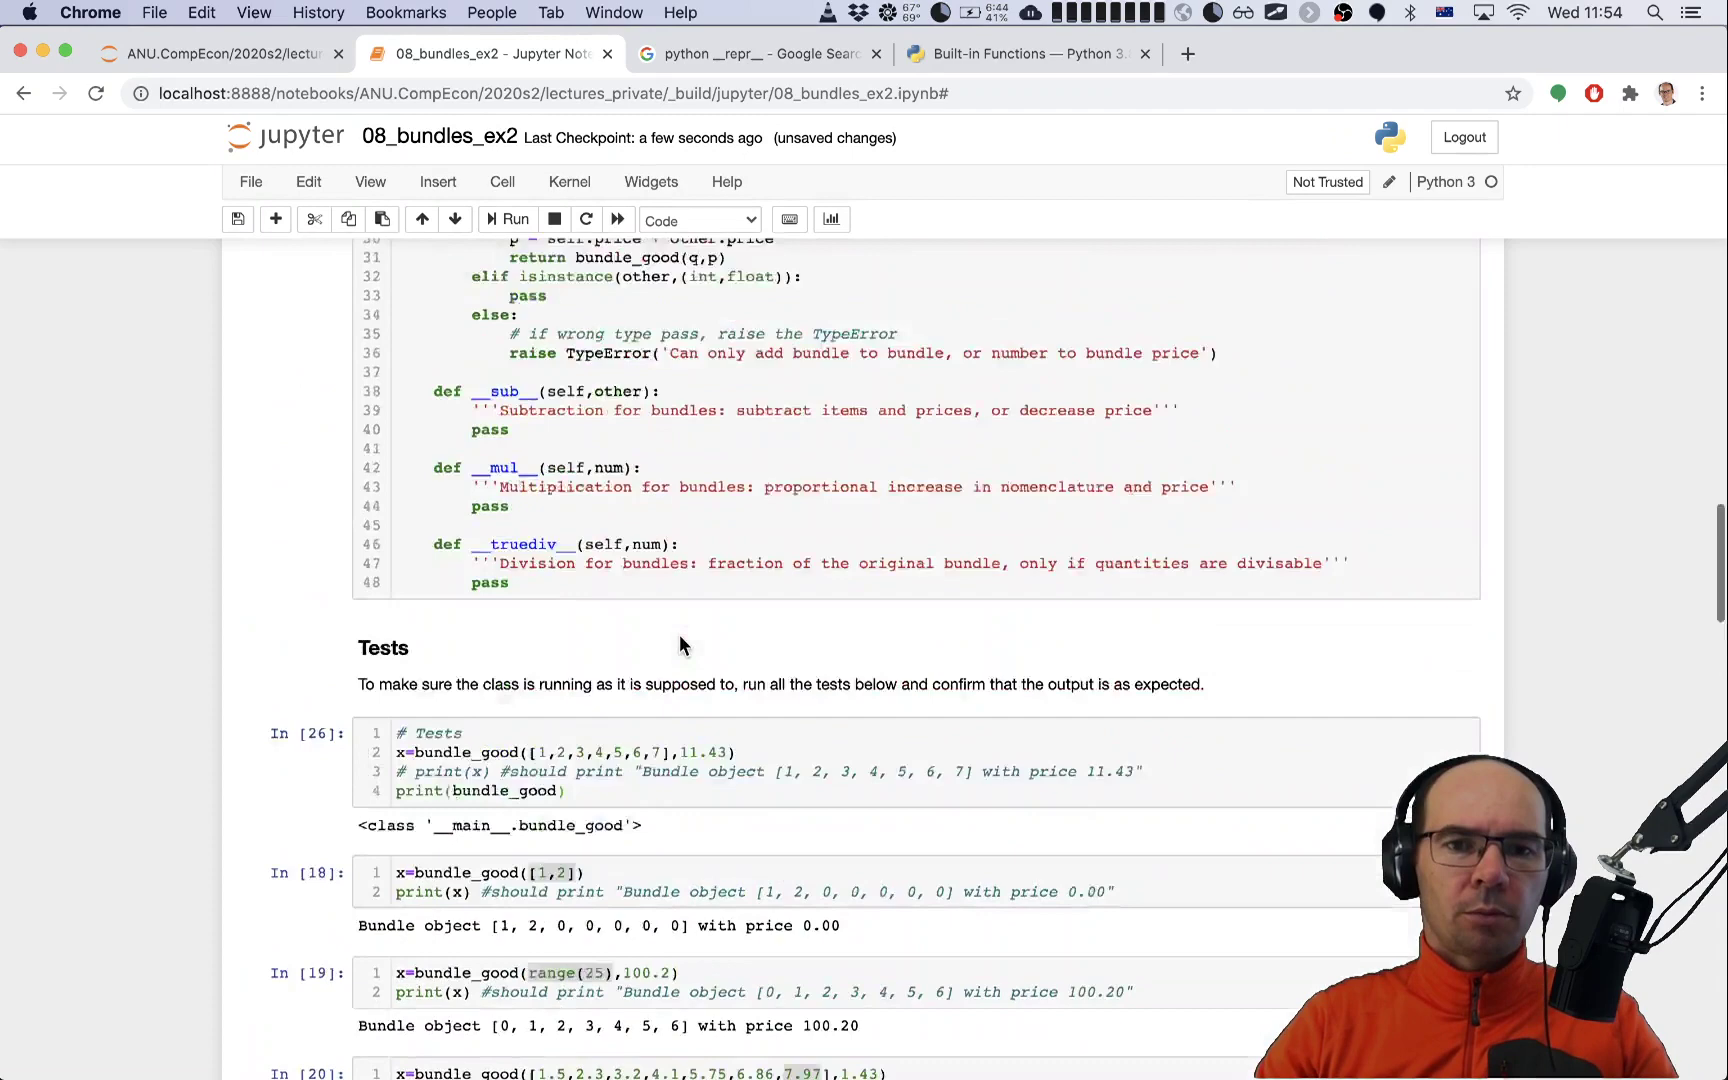
scroll("up", 3)
type("return bundle_good(self.quantities,p)")
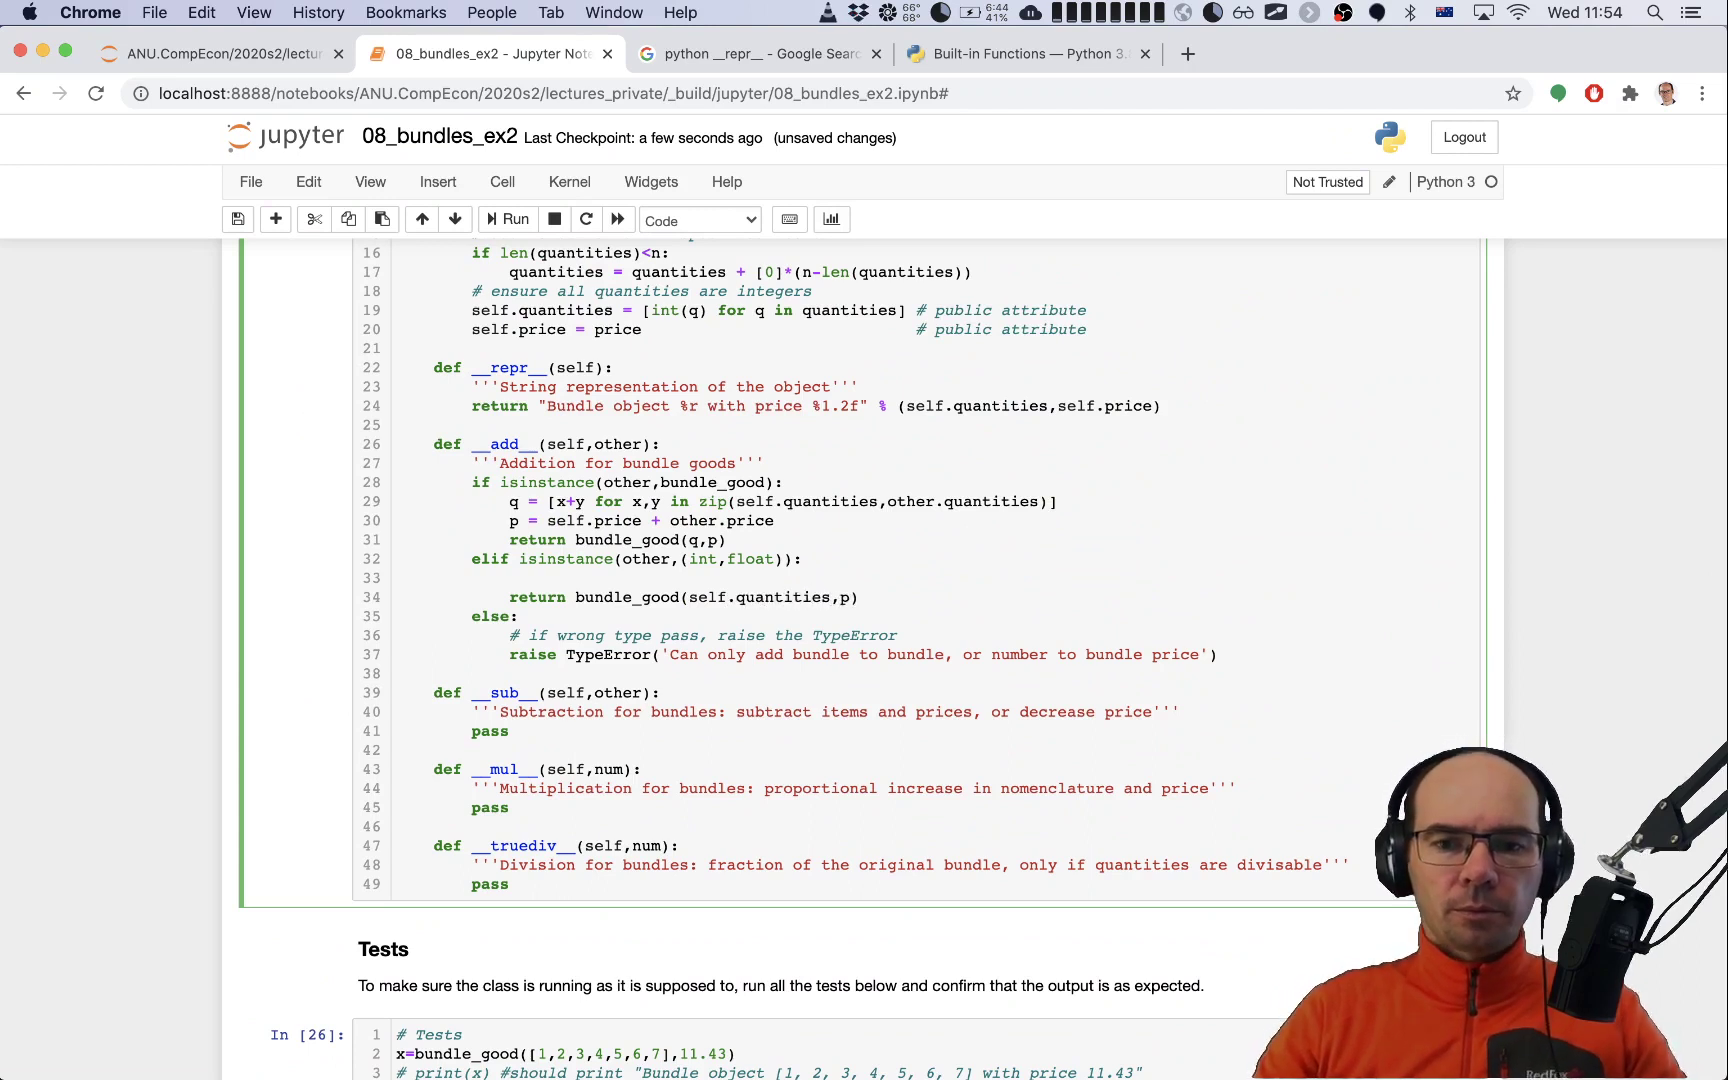
double_click(777, 597)
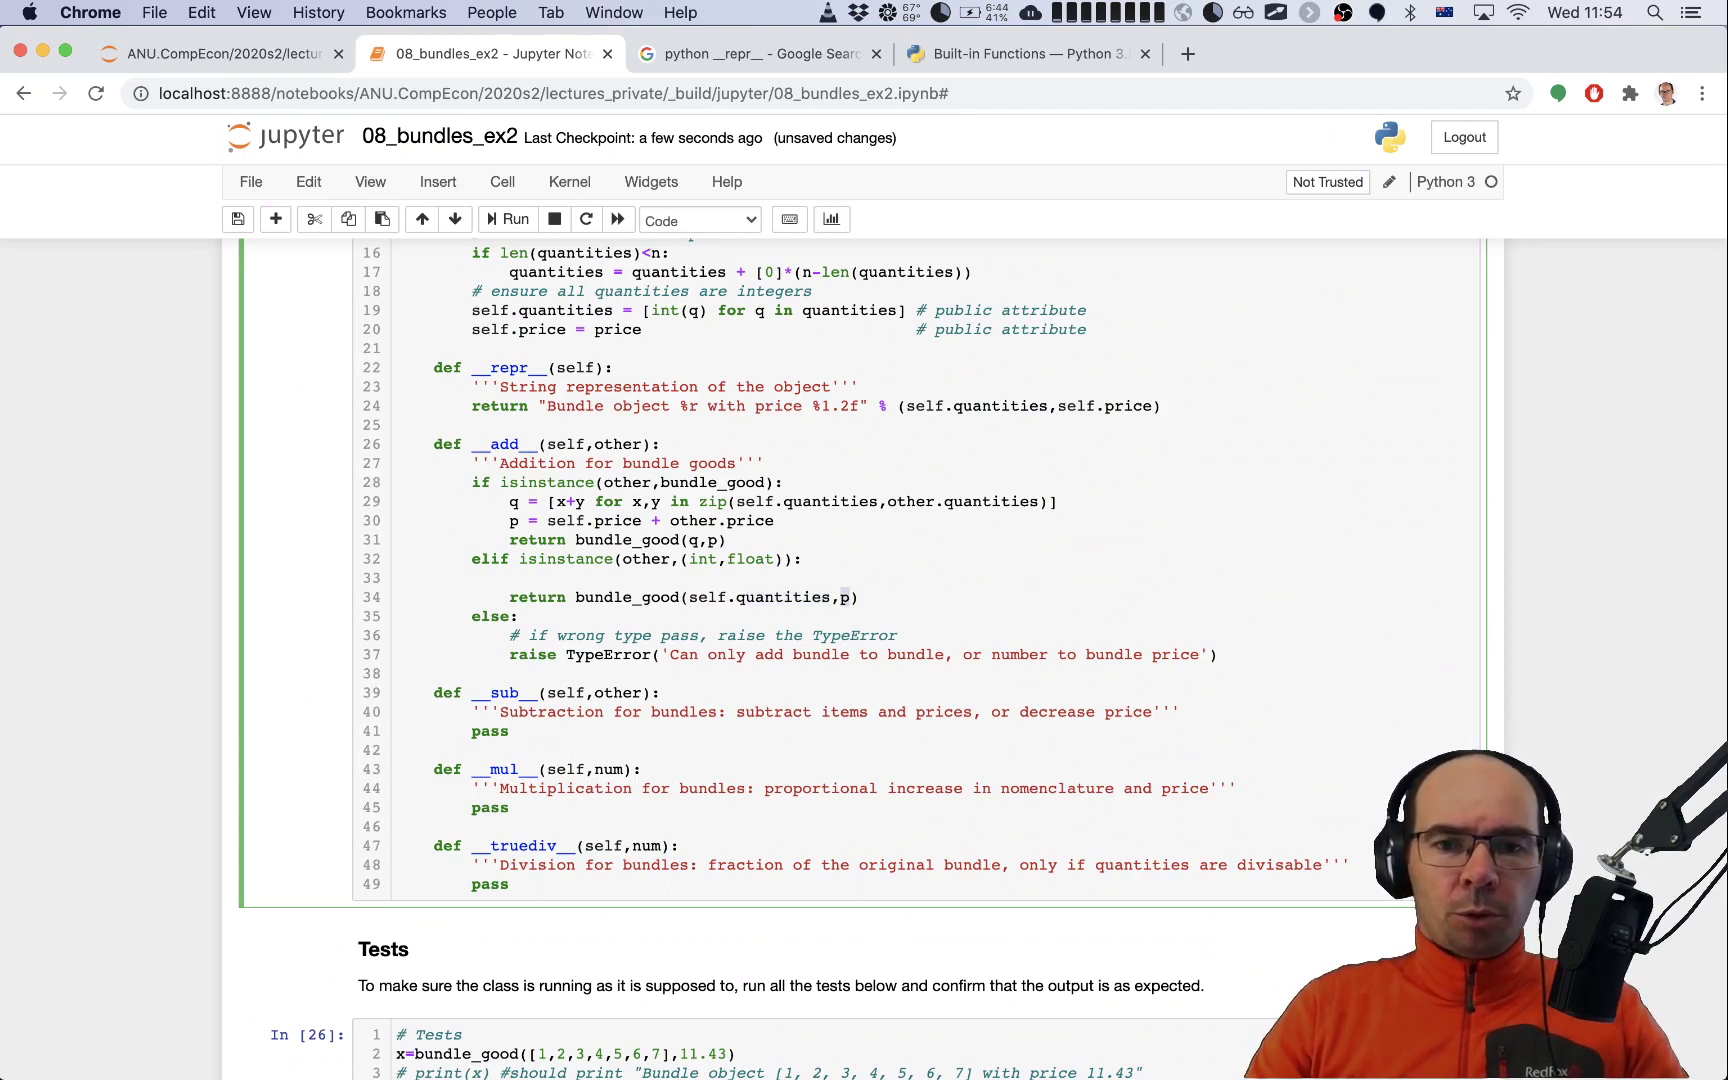
type("self.price+")
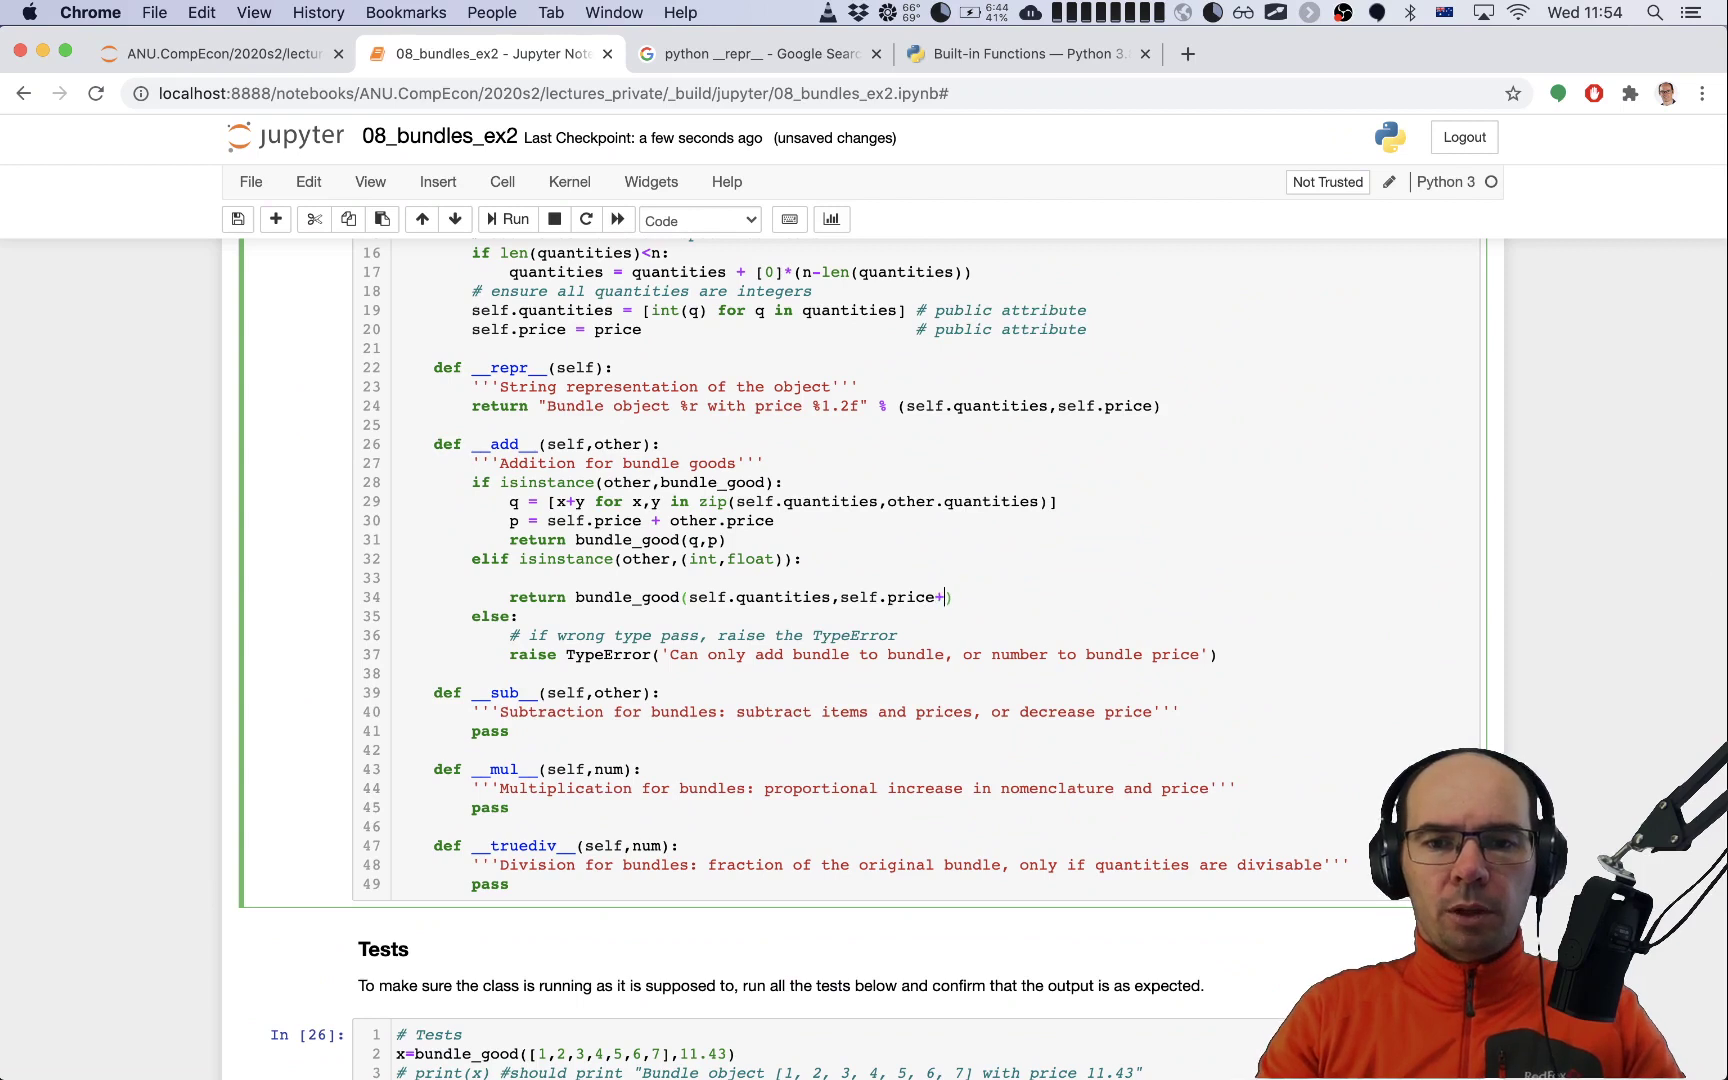
type("other")
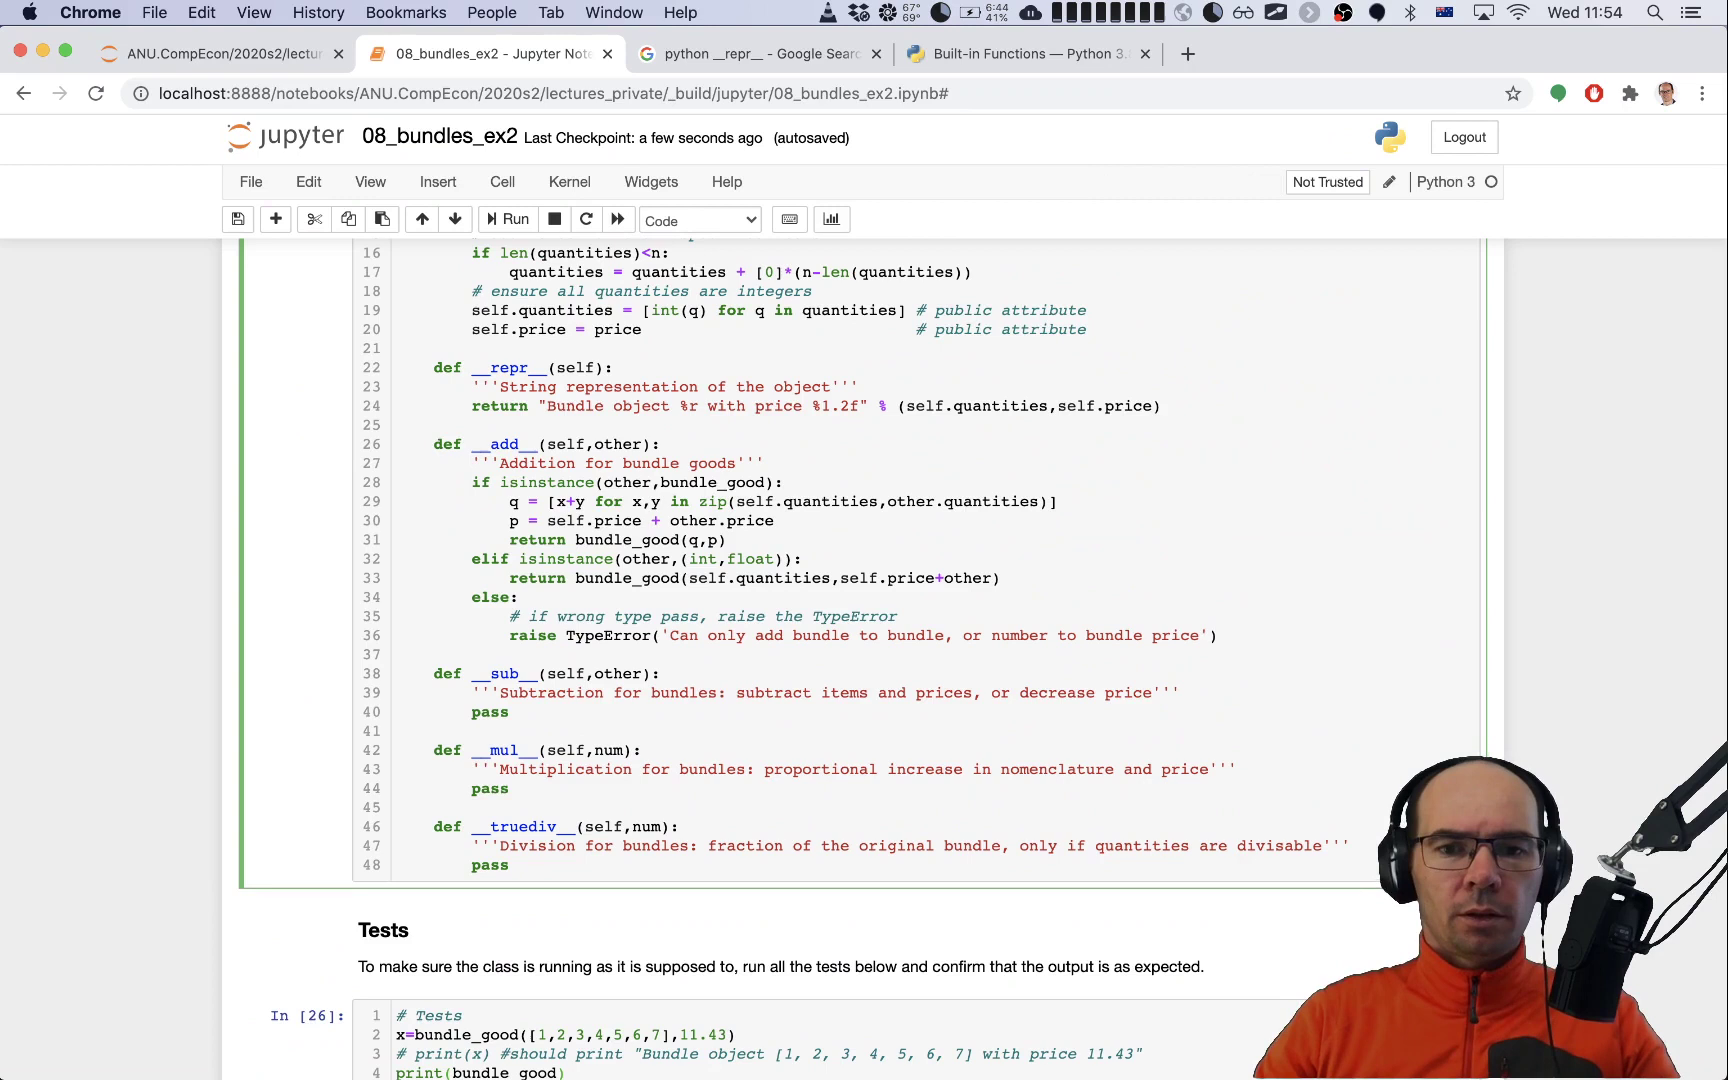
Step: Add the comment '# adding a number changes the price' above the return
key("Return")
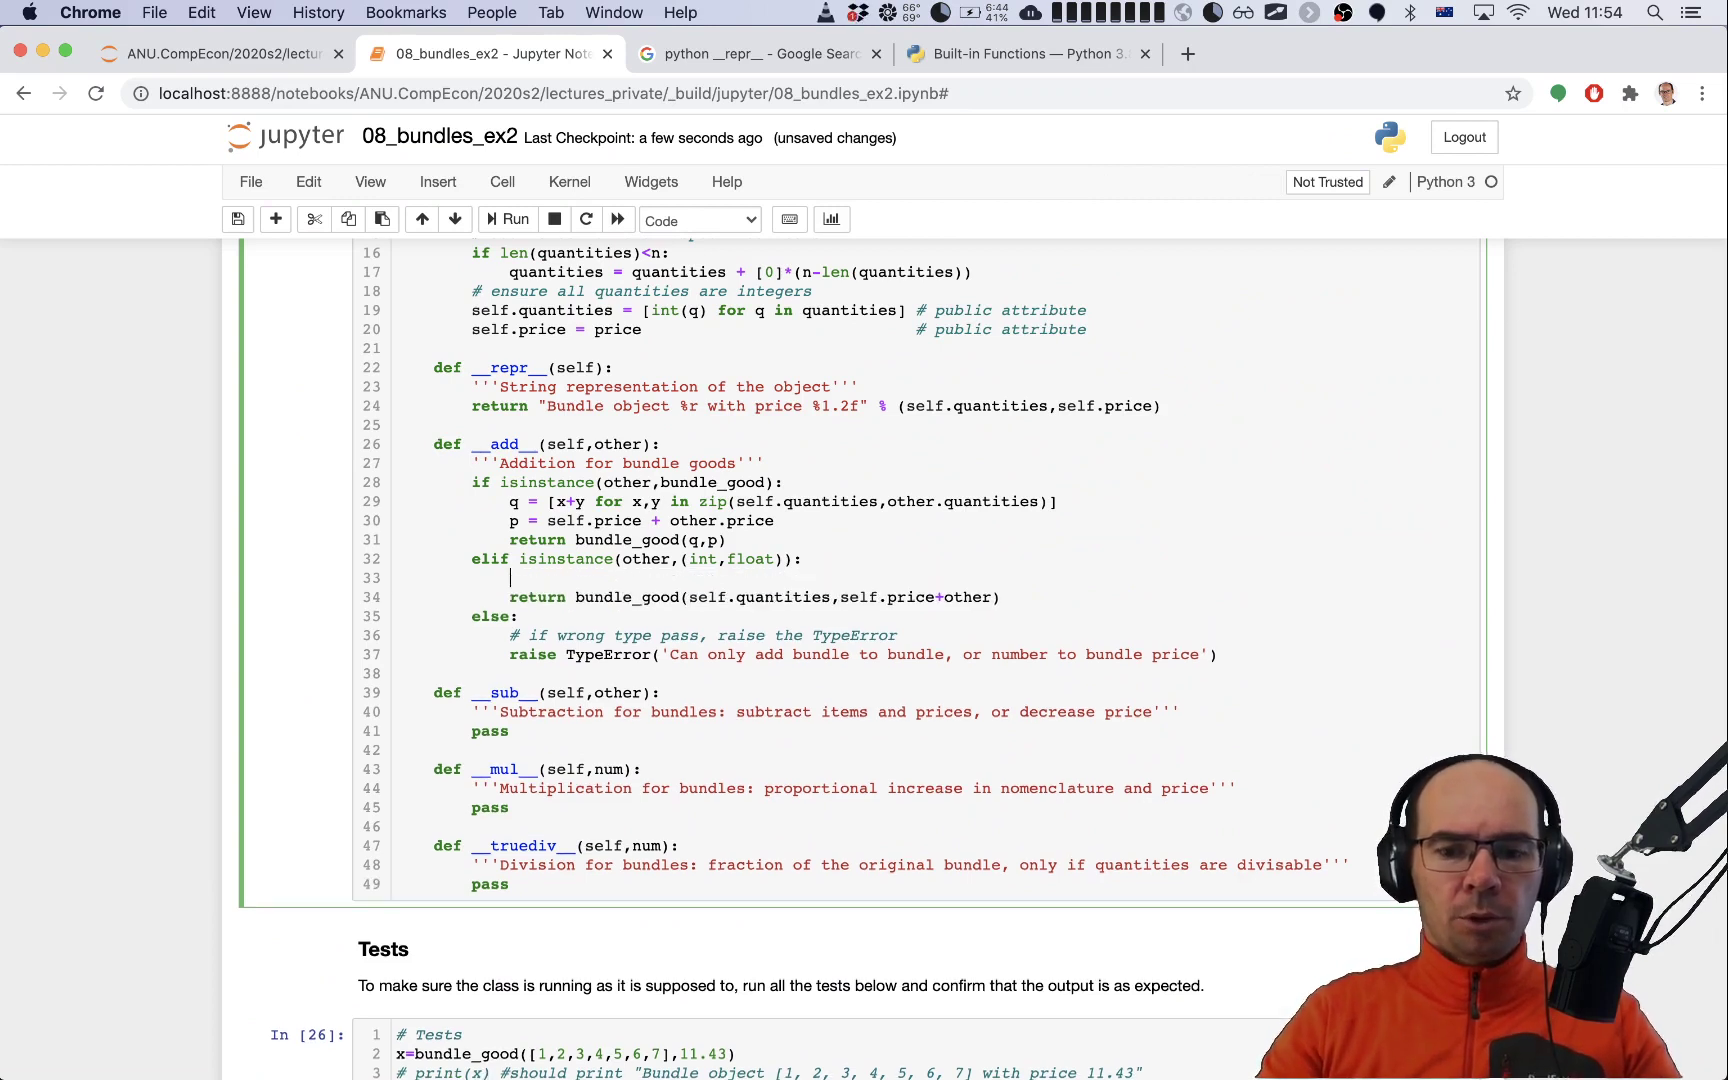
type("#")
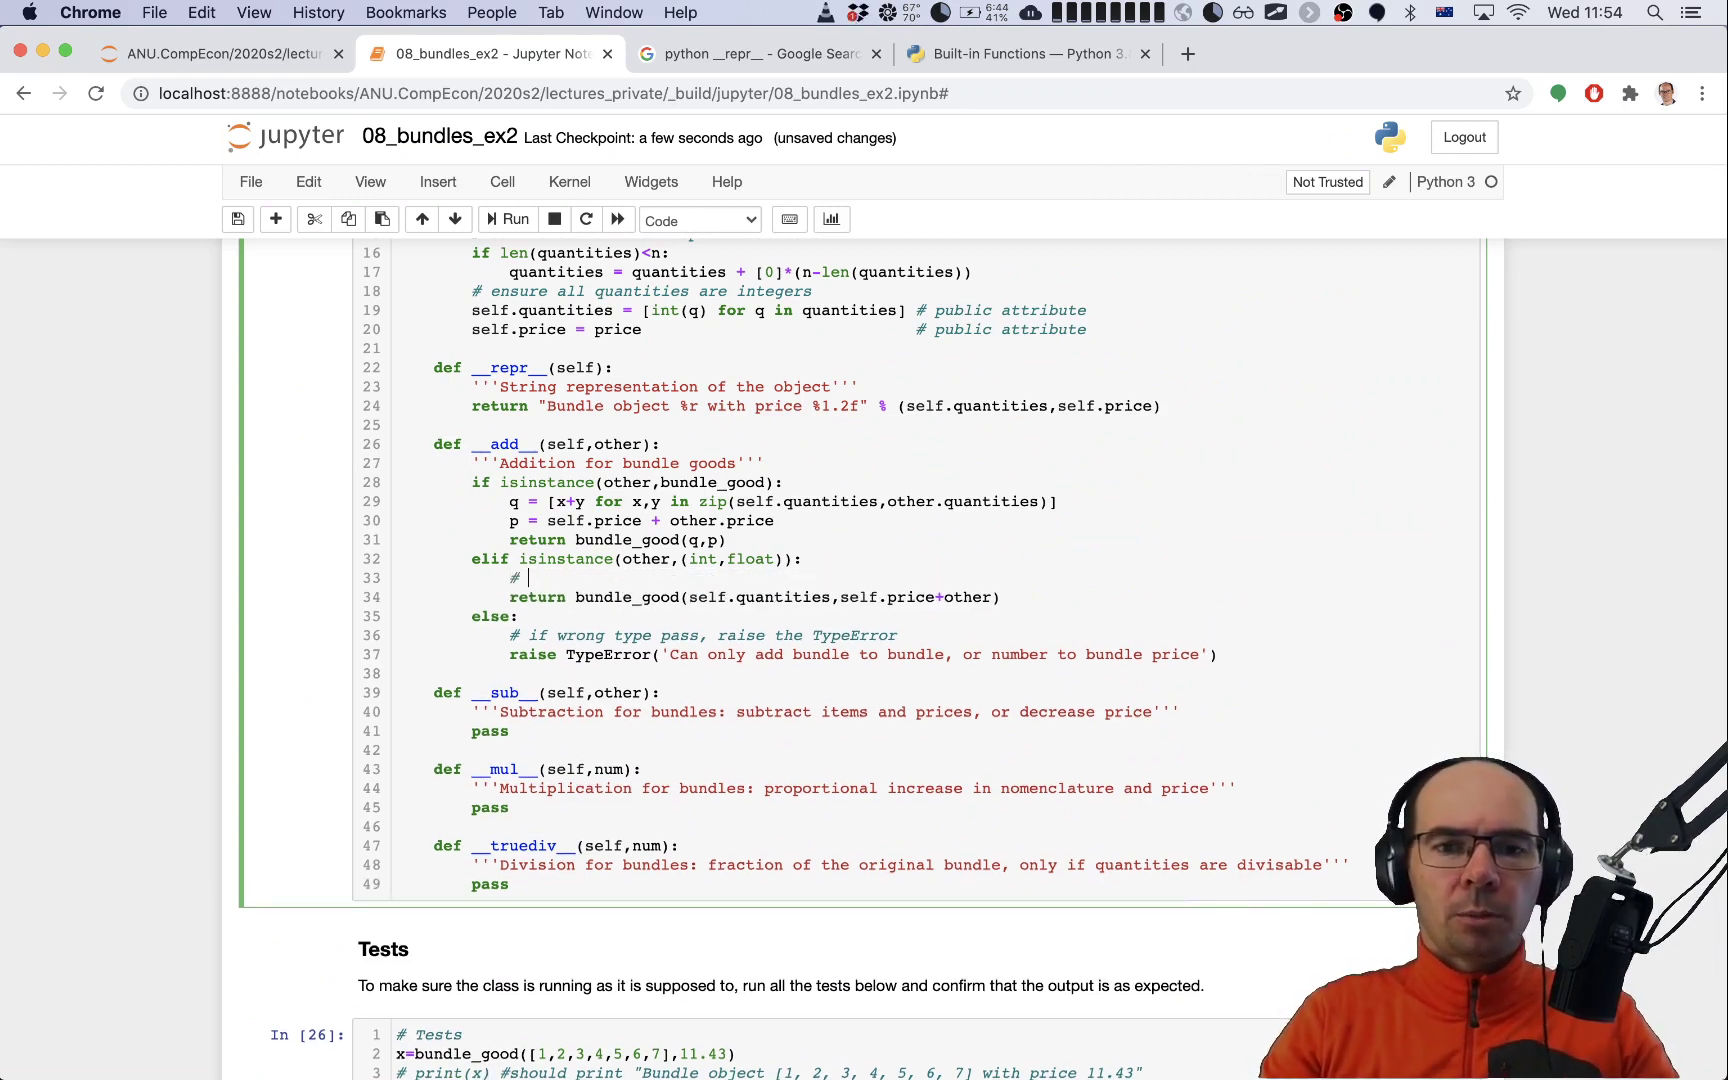
type("a")
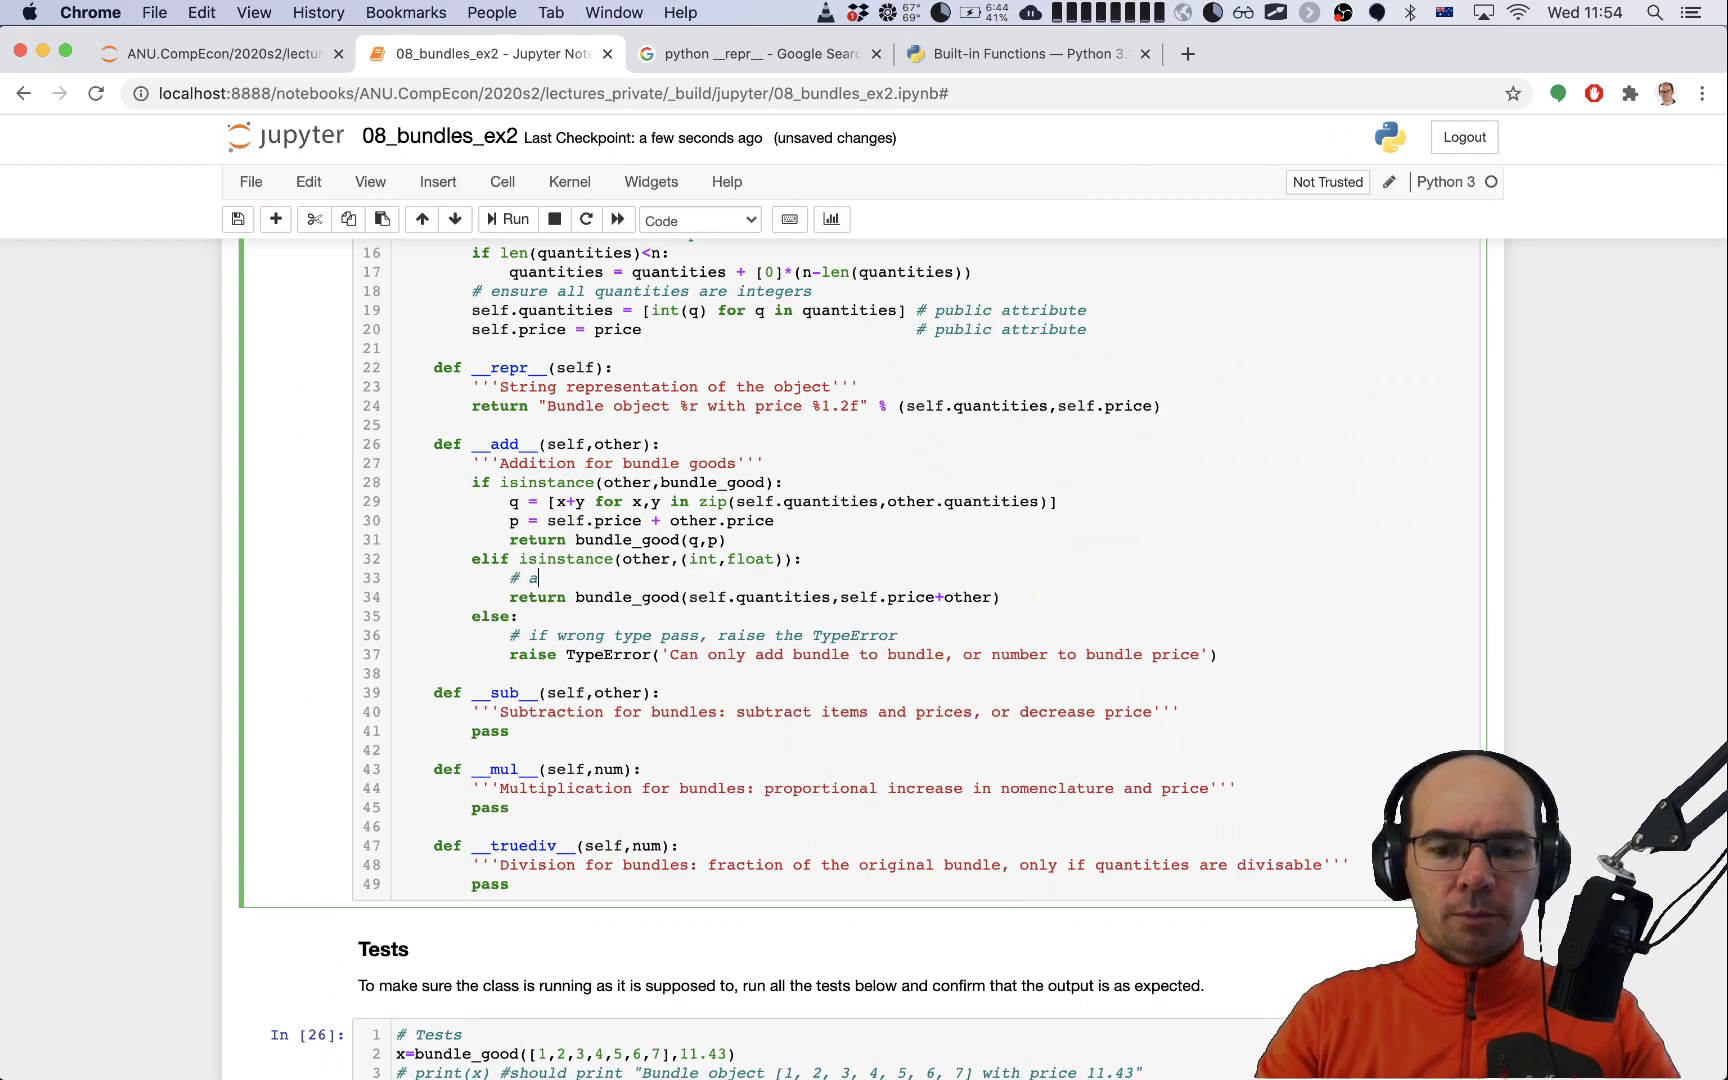
type("dding a num")
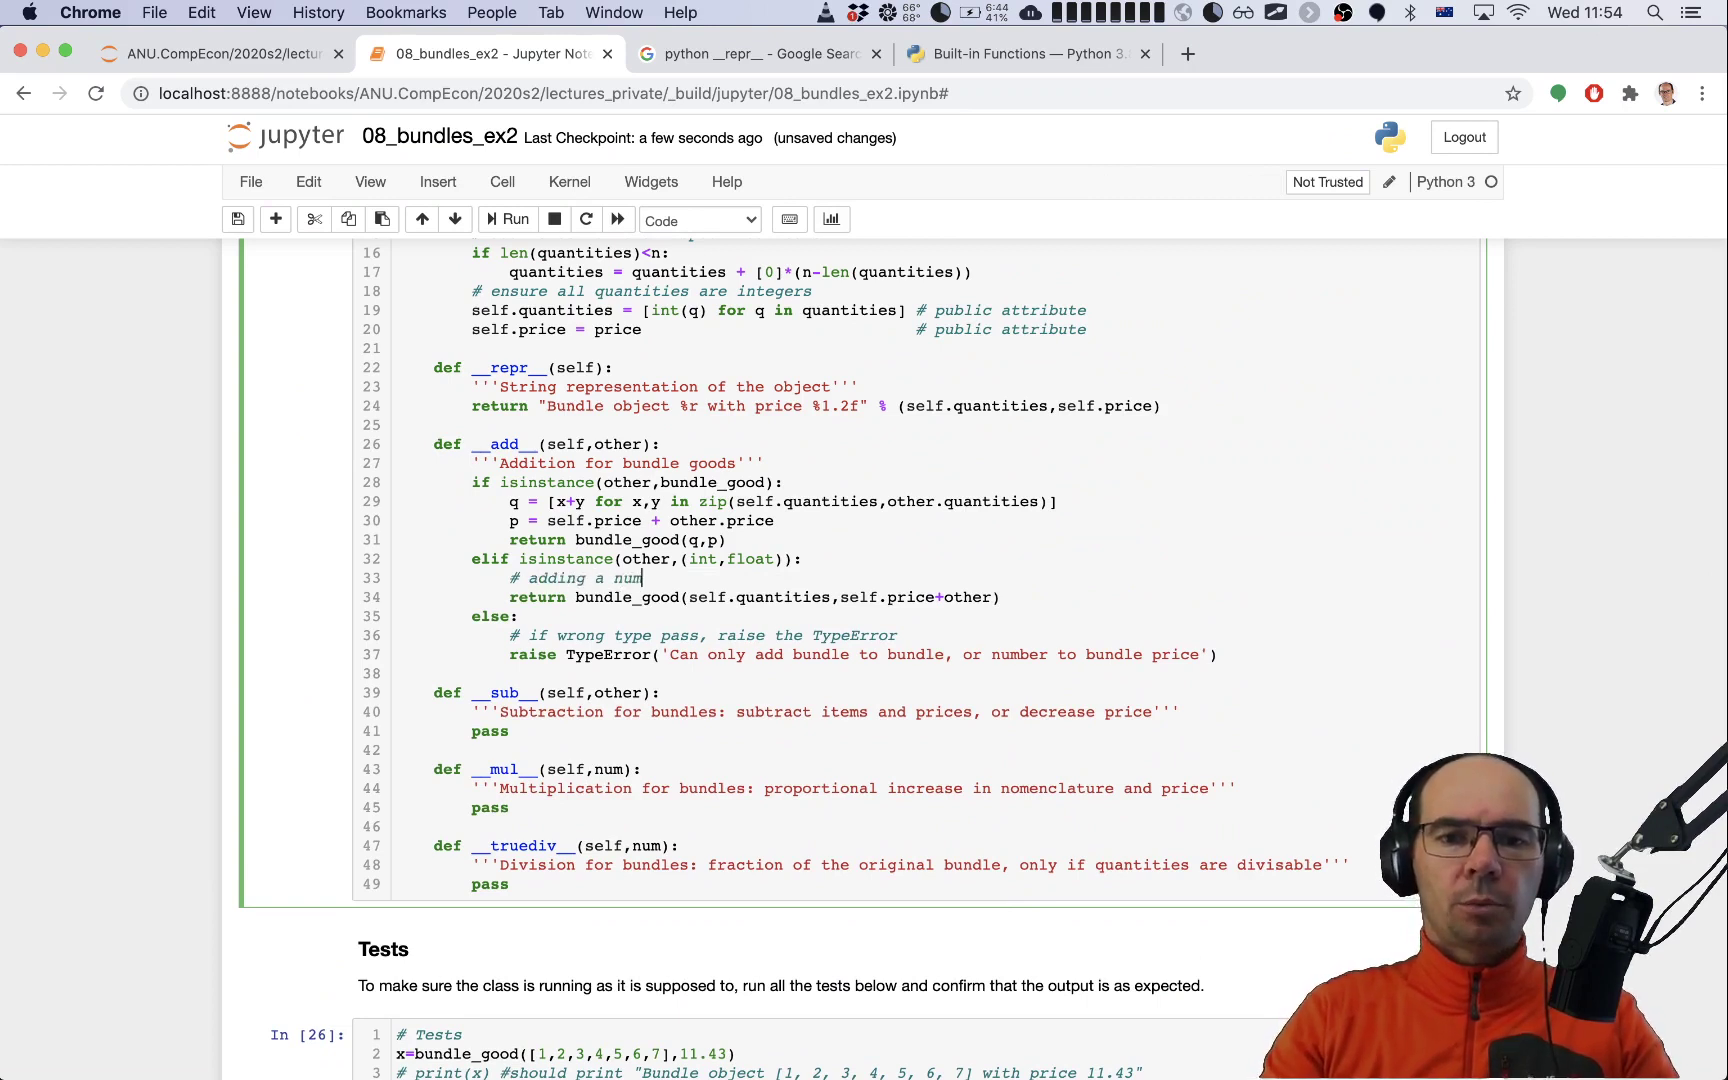
type("ber")
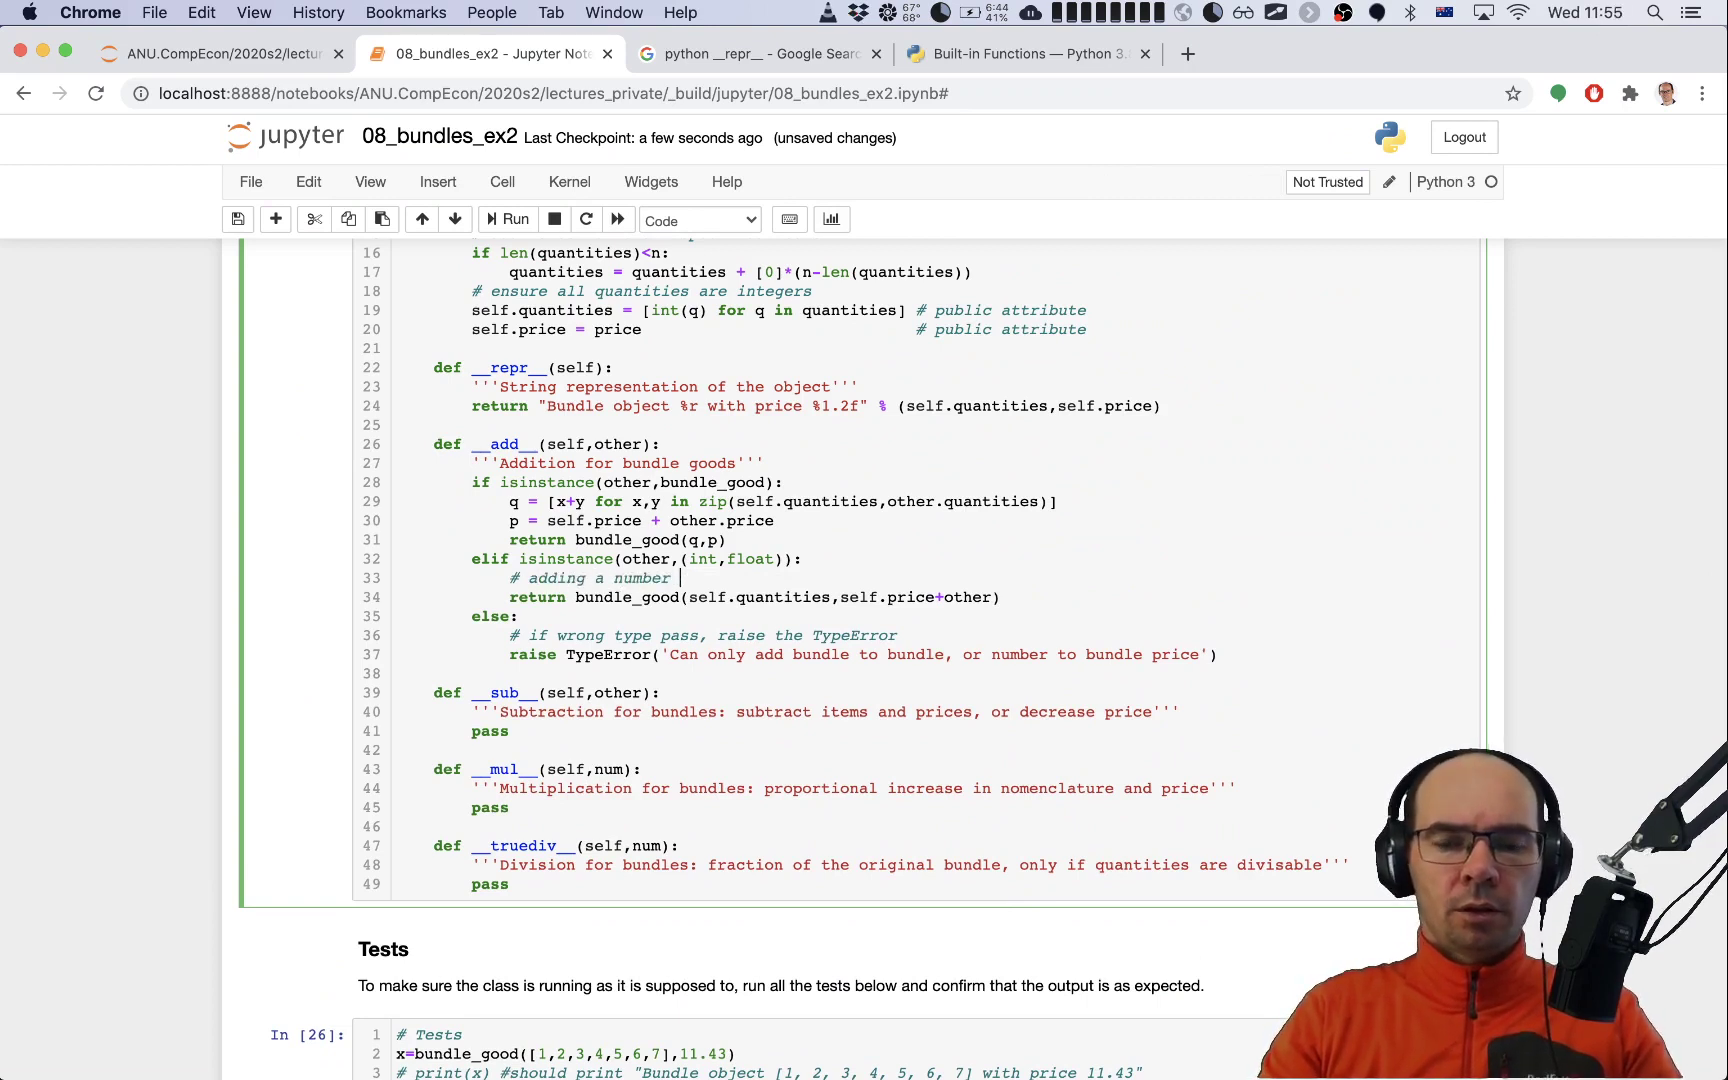
type("changes the")
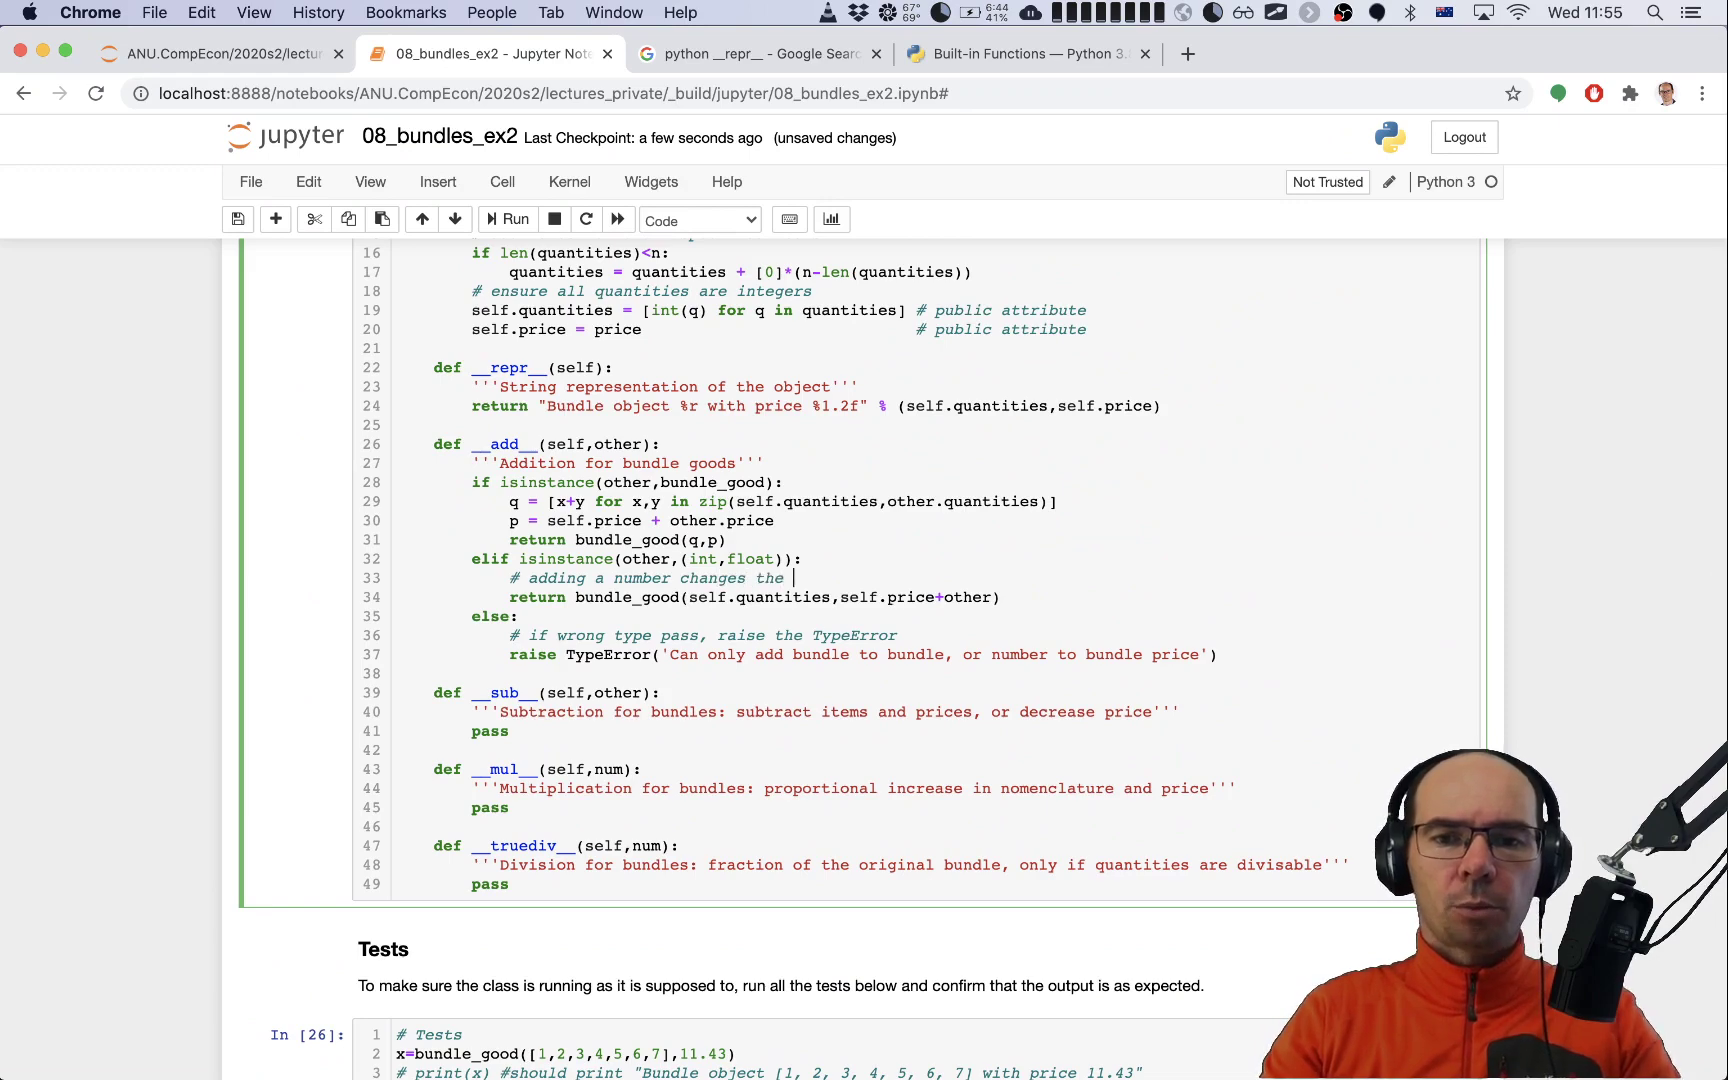
type("price")
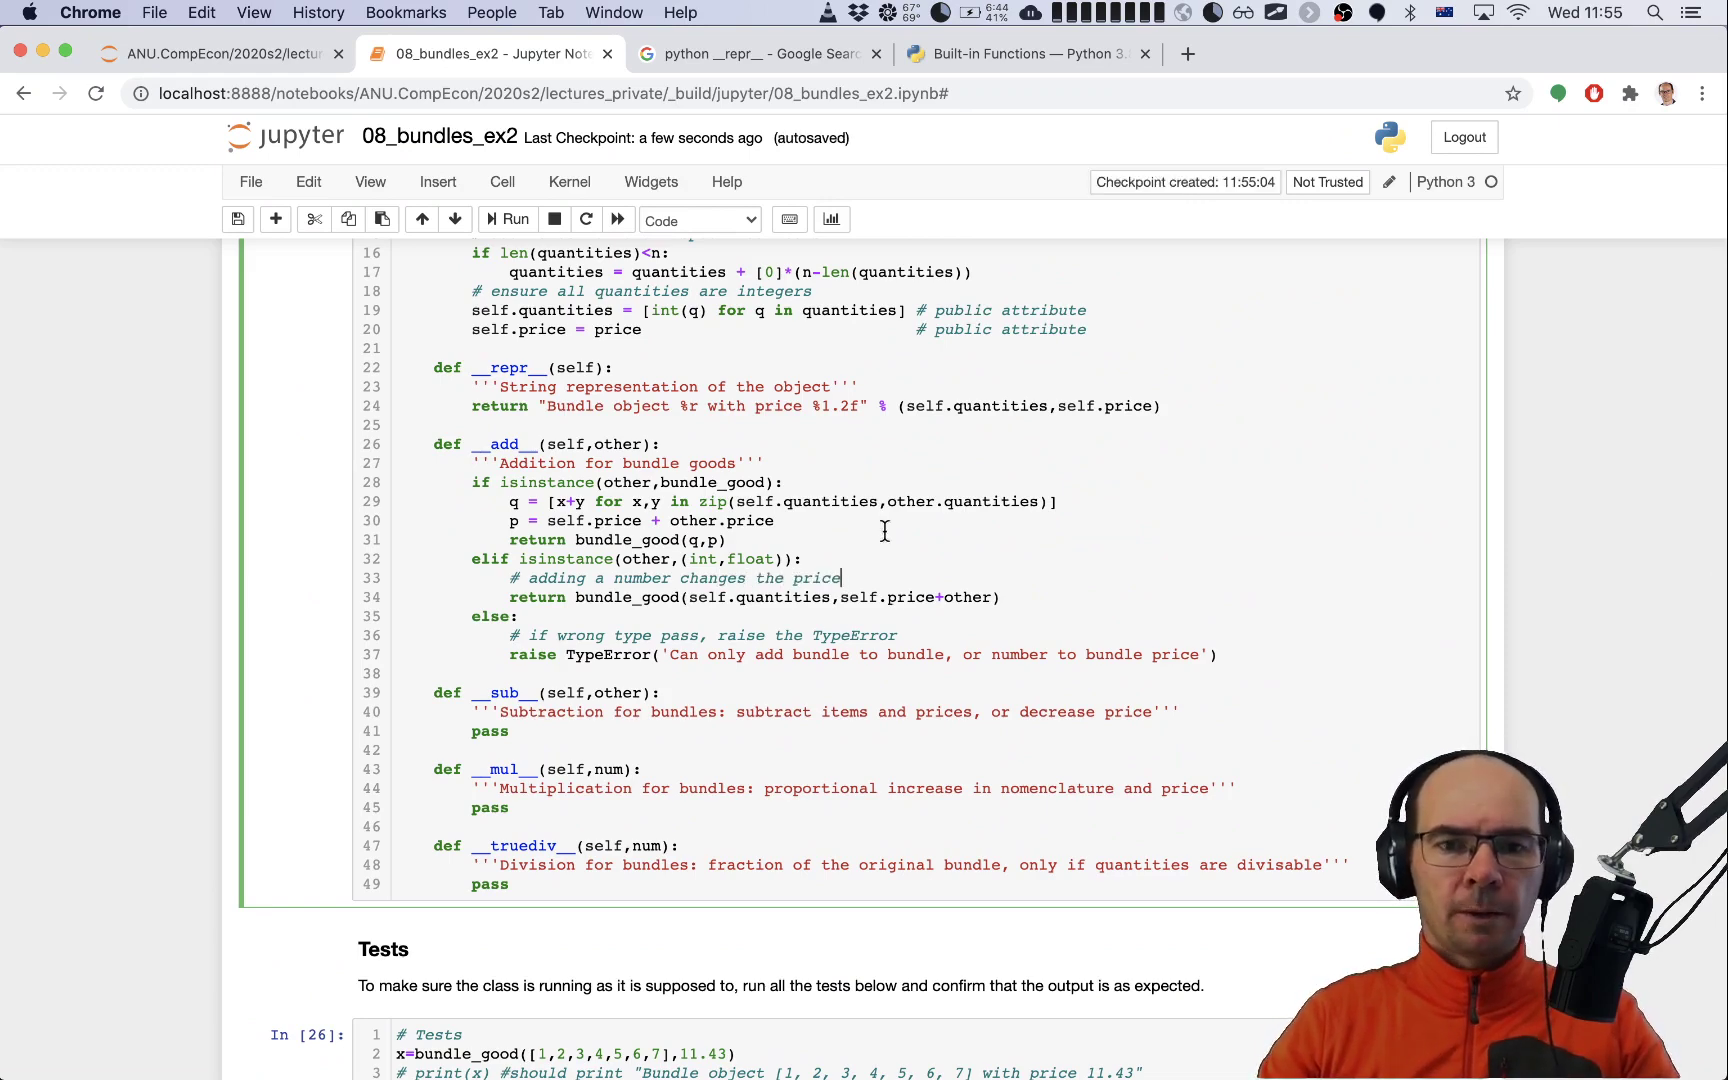
Step: Rerun the 4.531 addition test and the two-bundle addition test
scroll("down", 3)
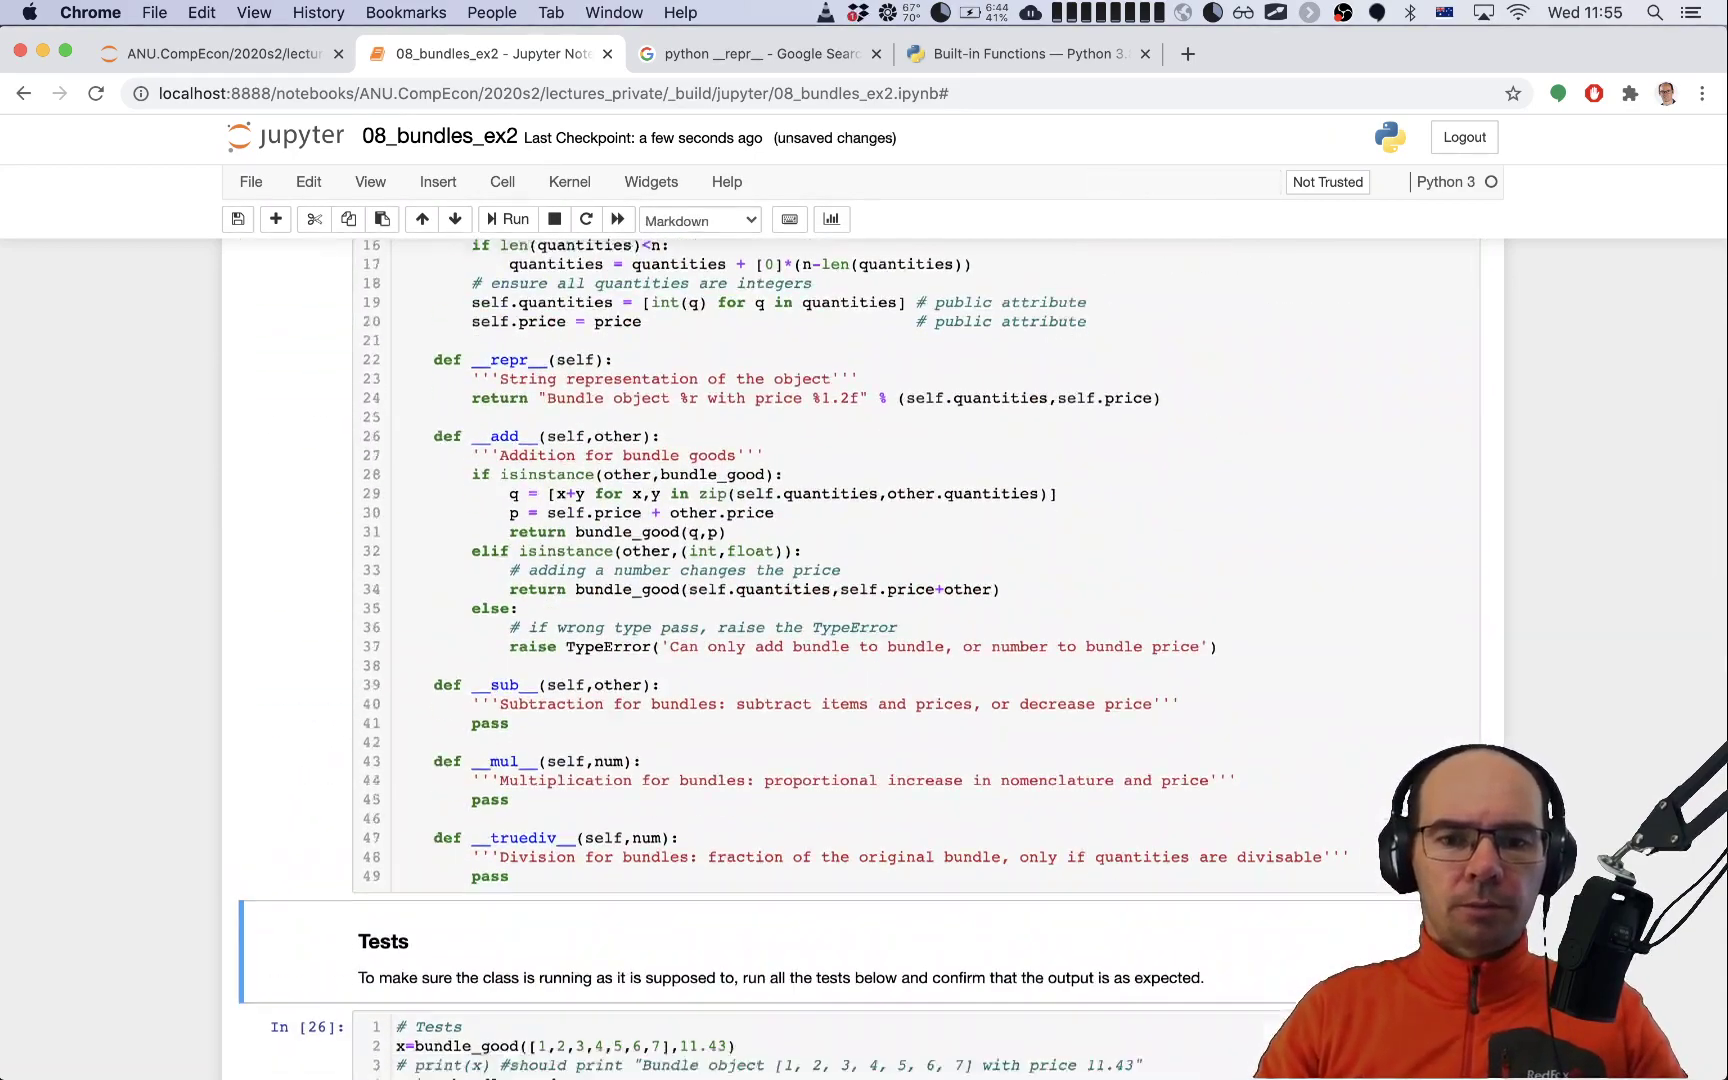
scroll("down", 3)
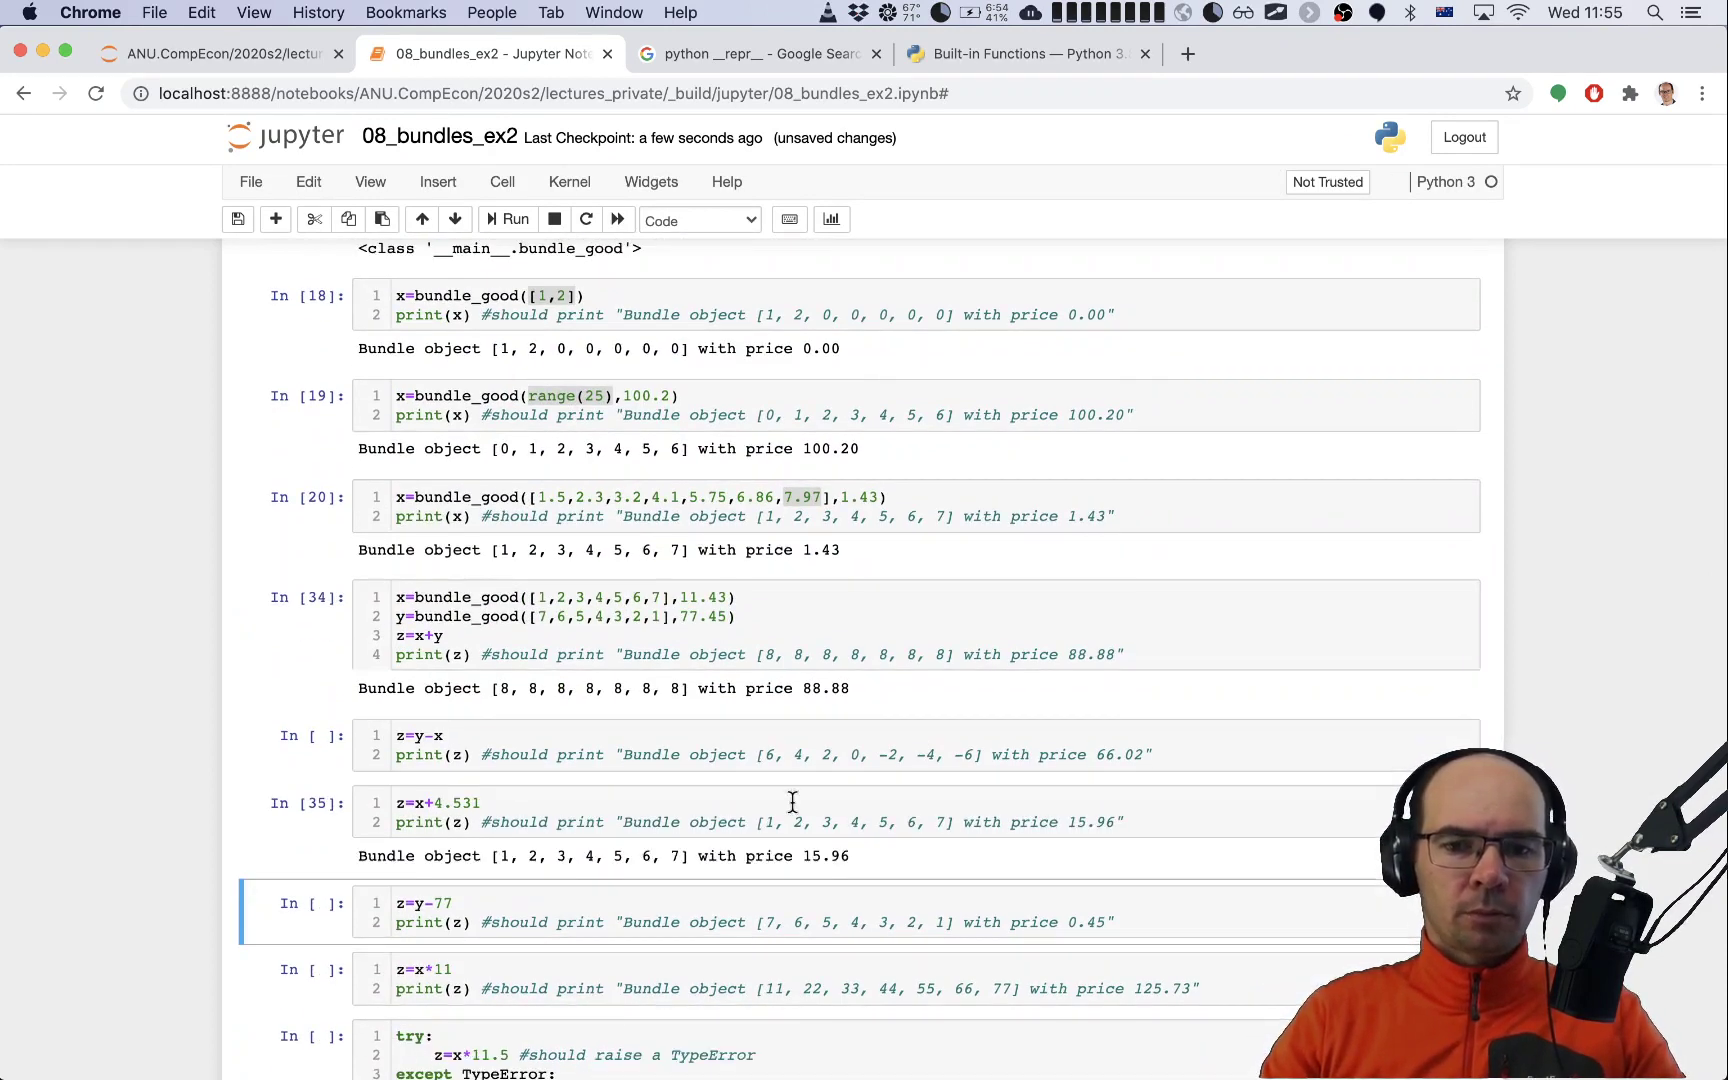
left_click(804, 856)
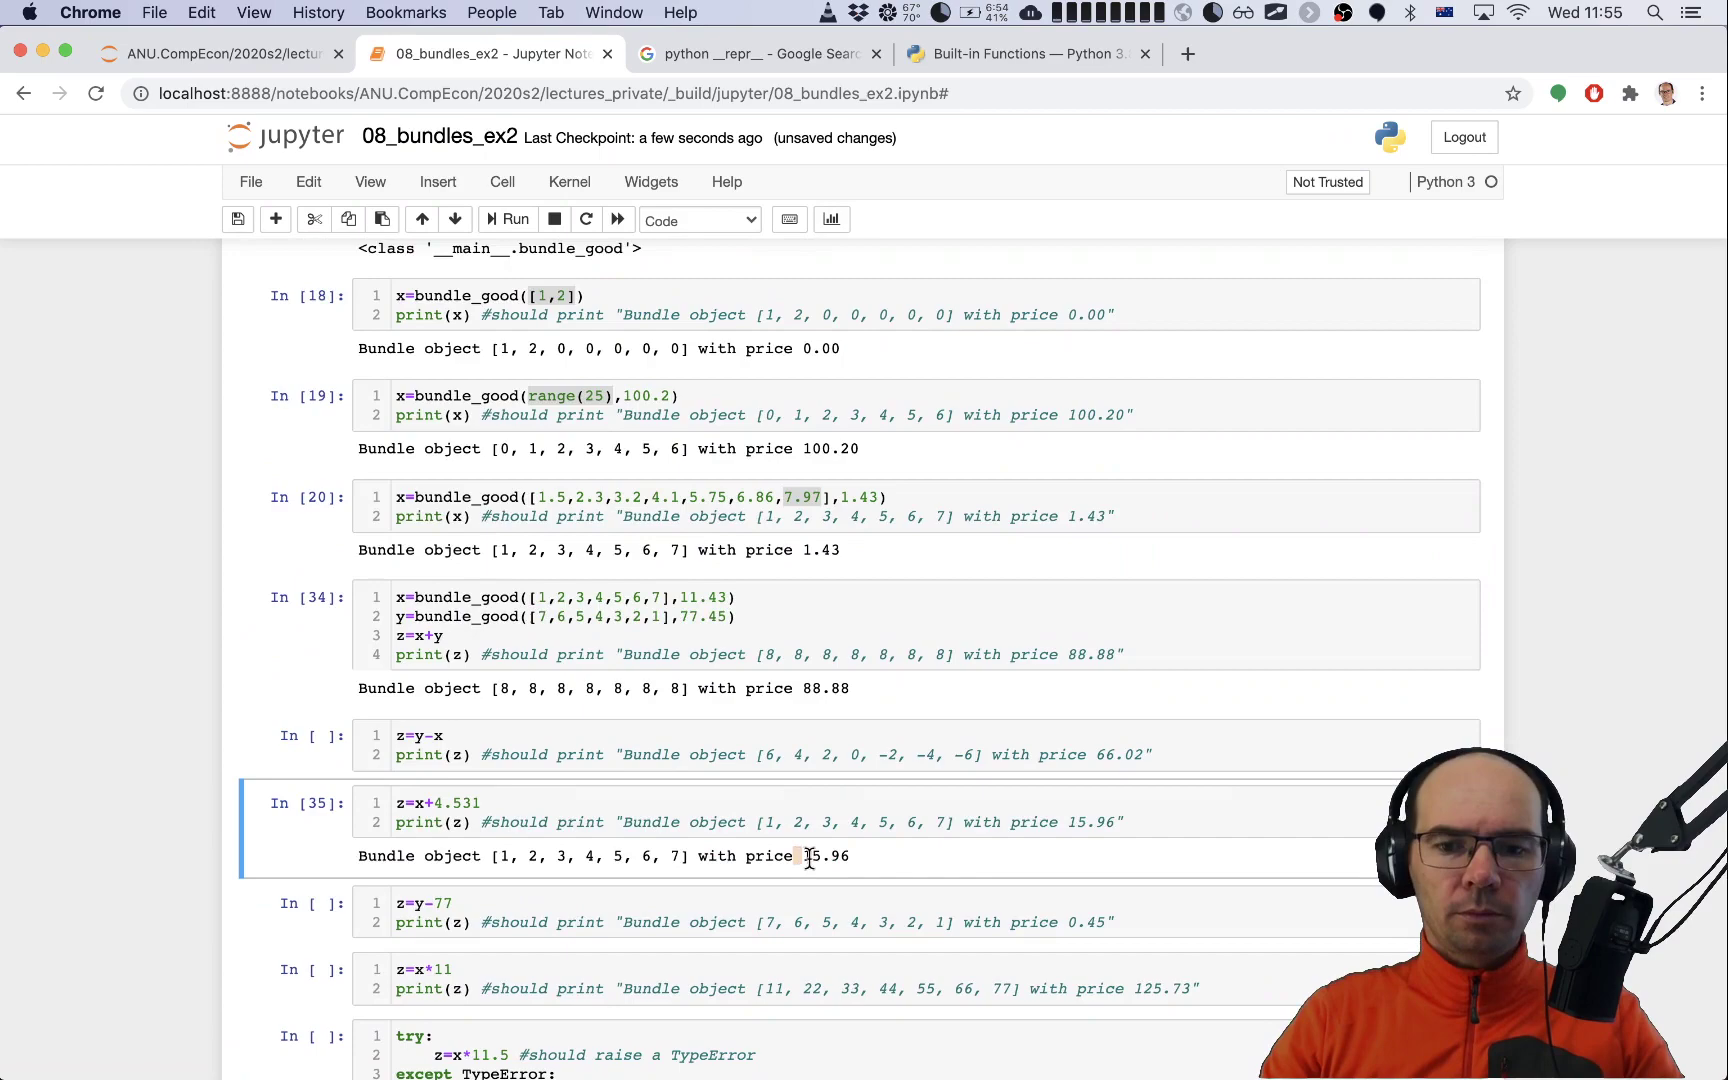
left_click(734, 645)
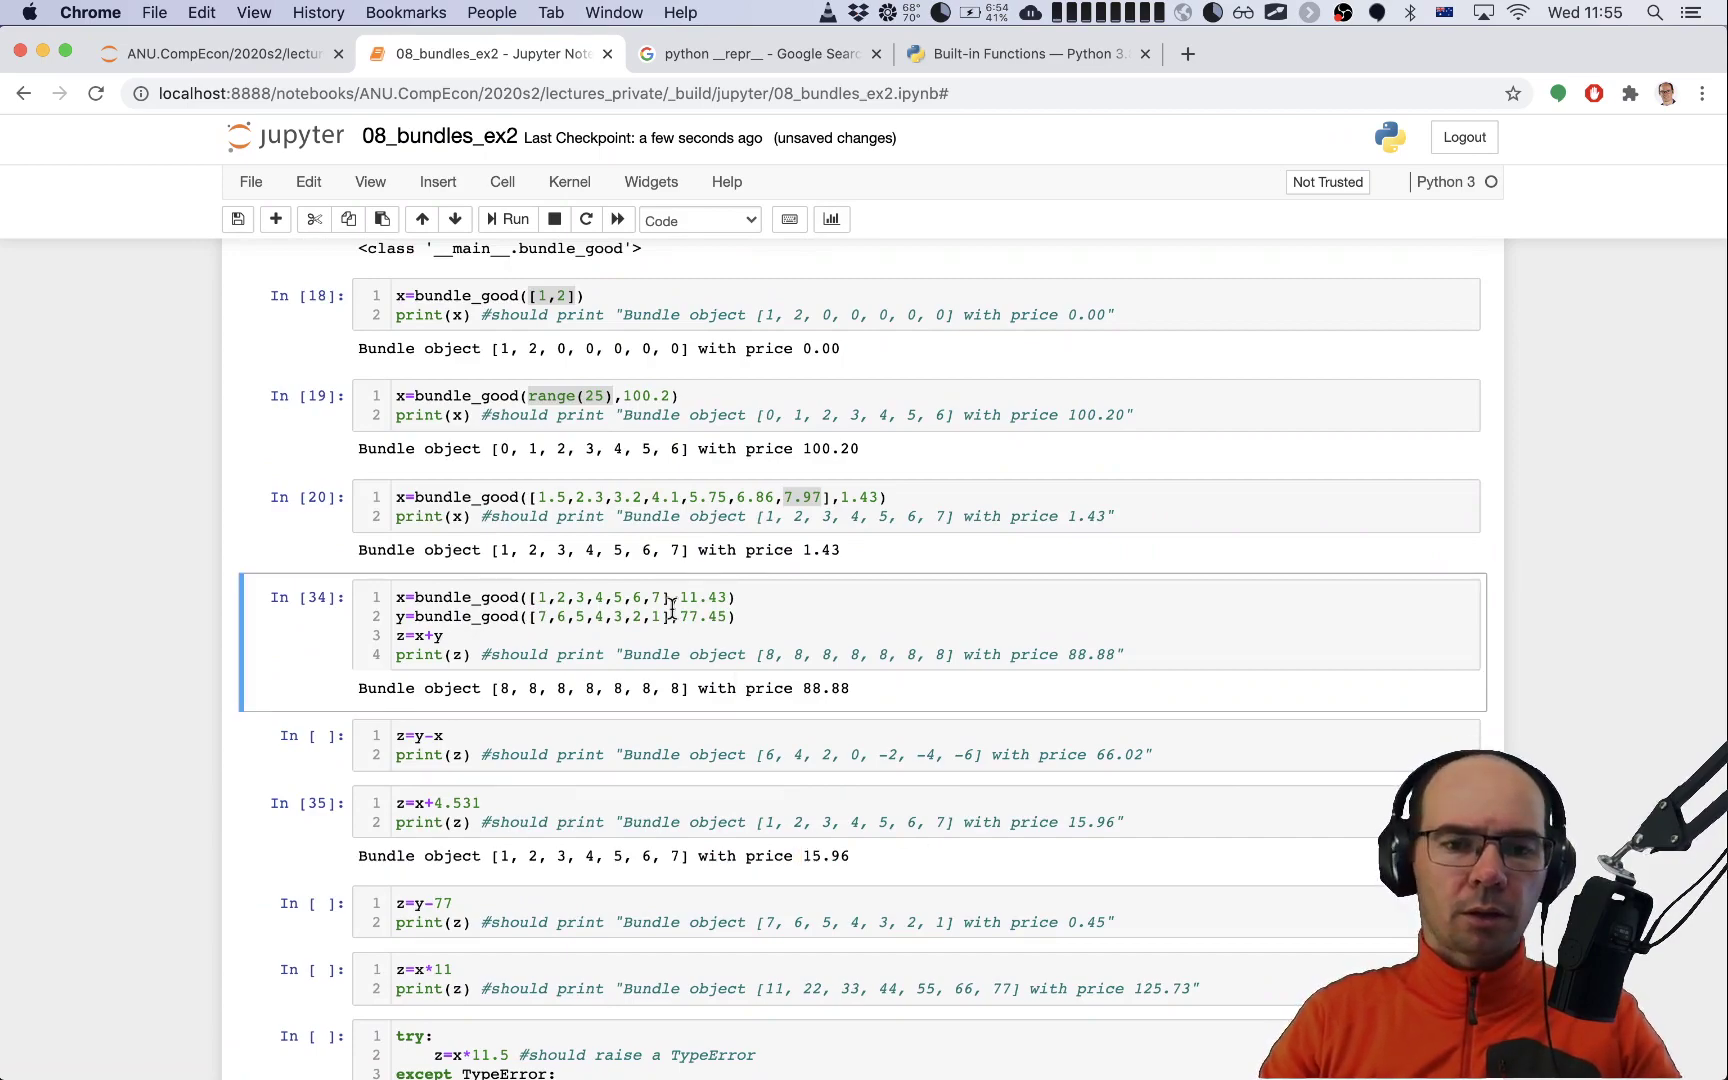
scroll("up", 3)
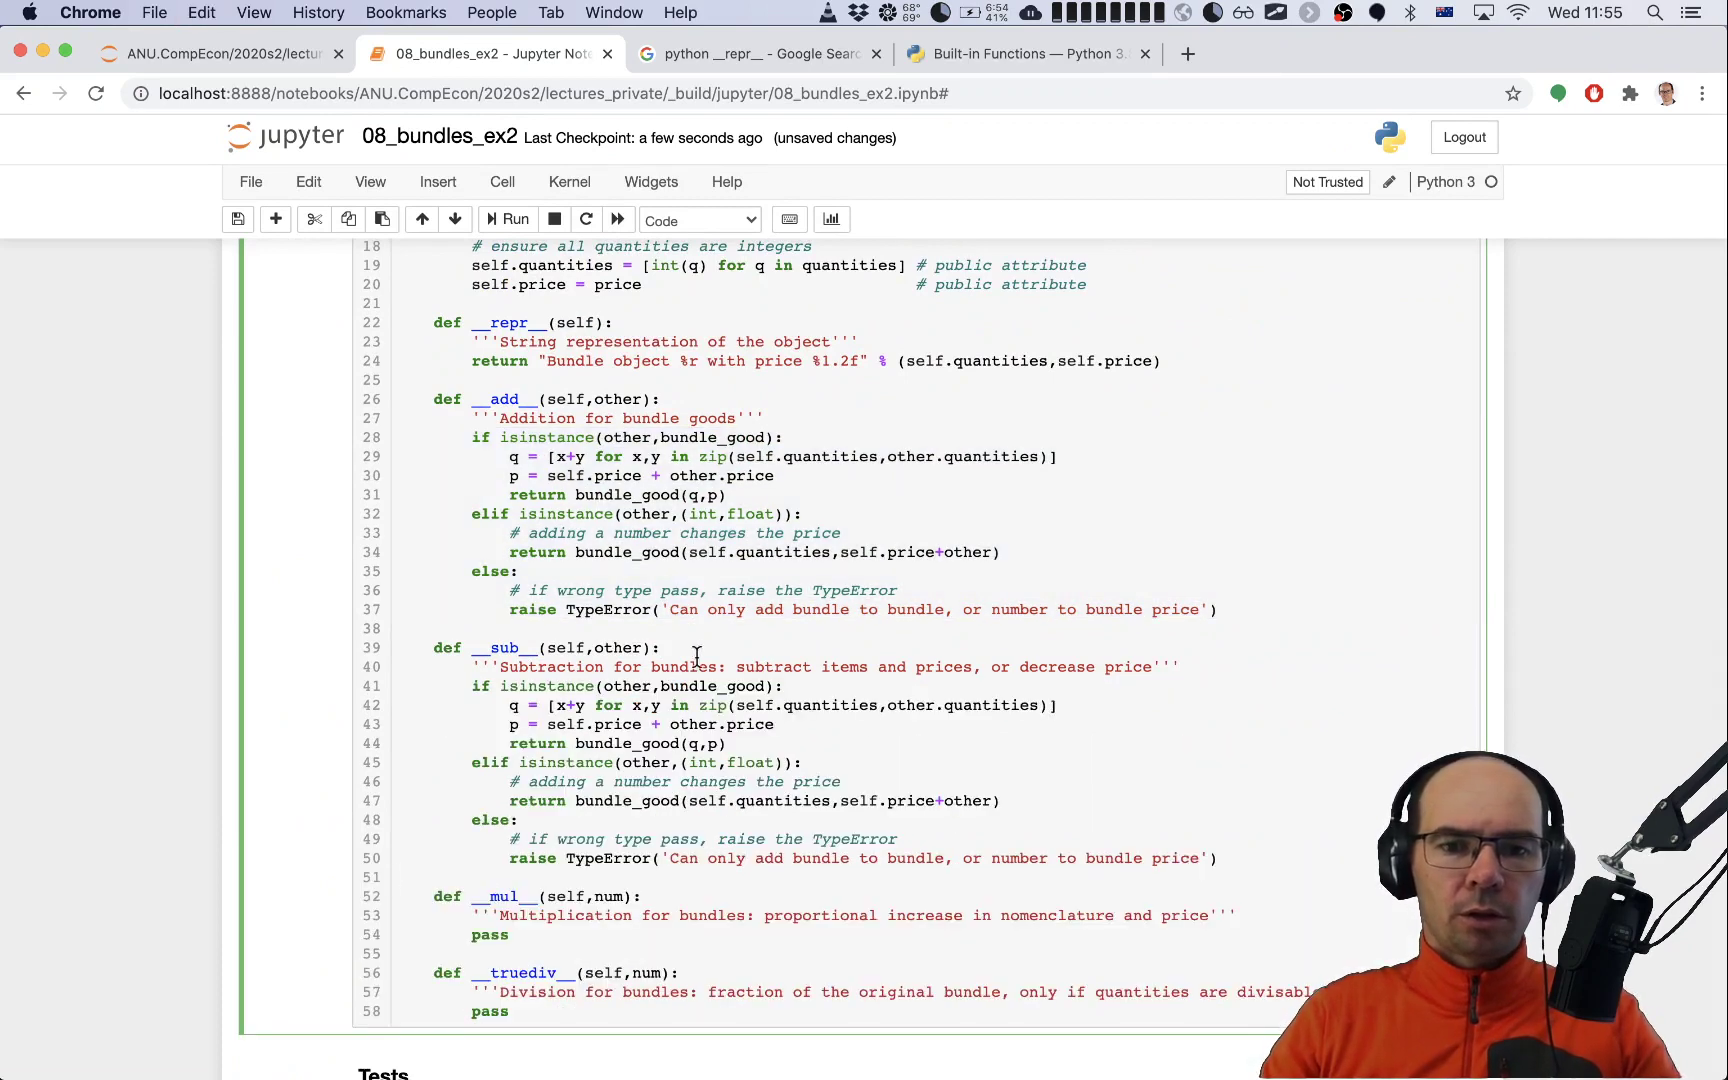
Step: Copy the addition code into __sub__, changing plus signs to minus signs
scroll("down", 3)
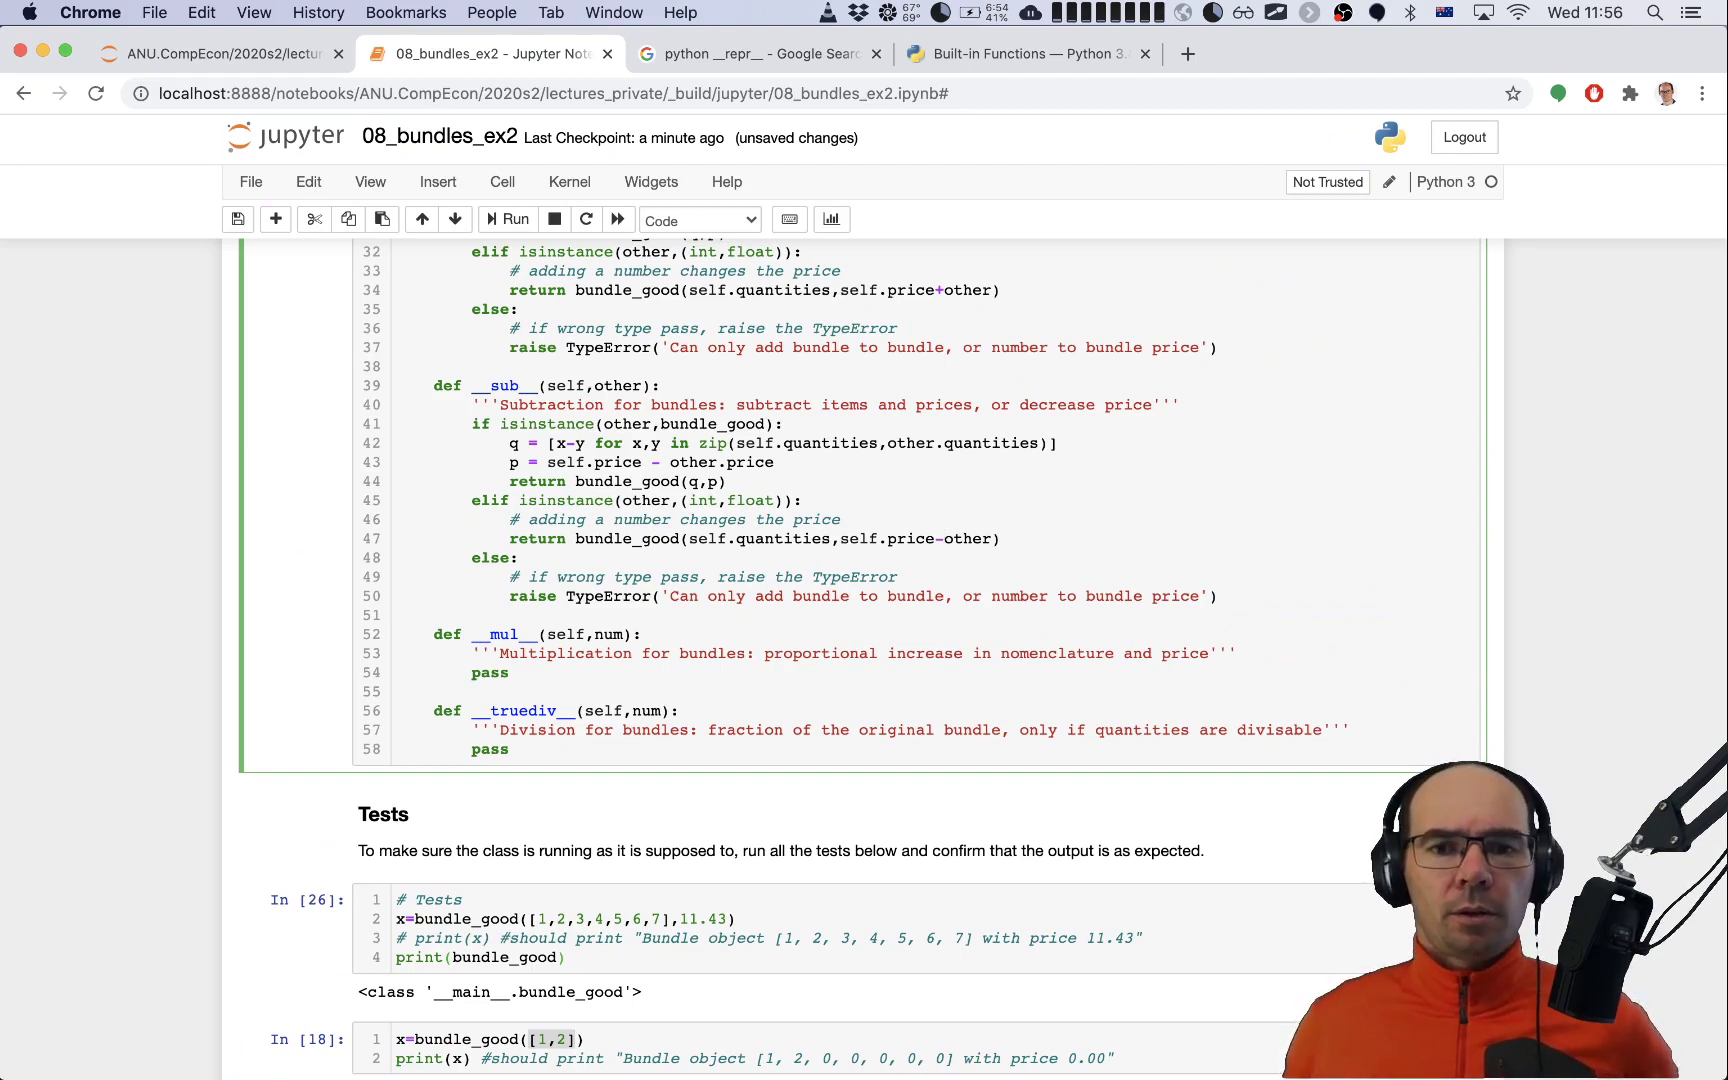
scroll("up", 3)
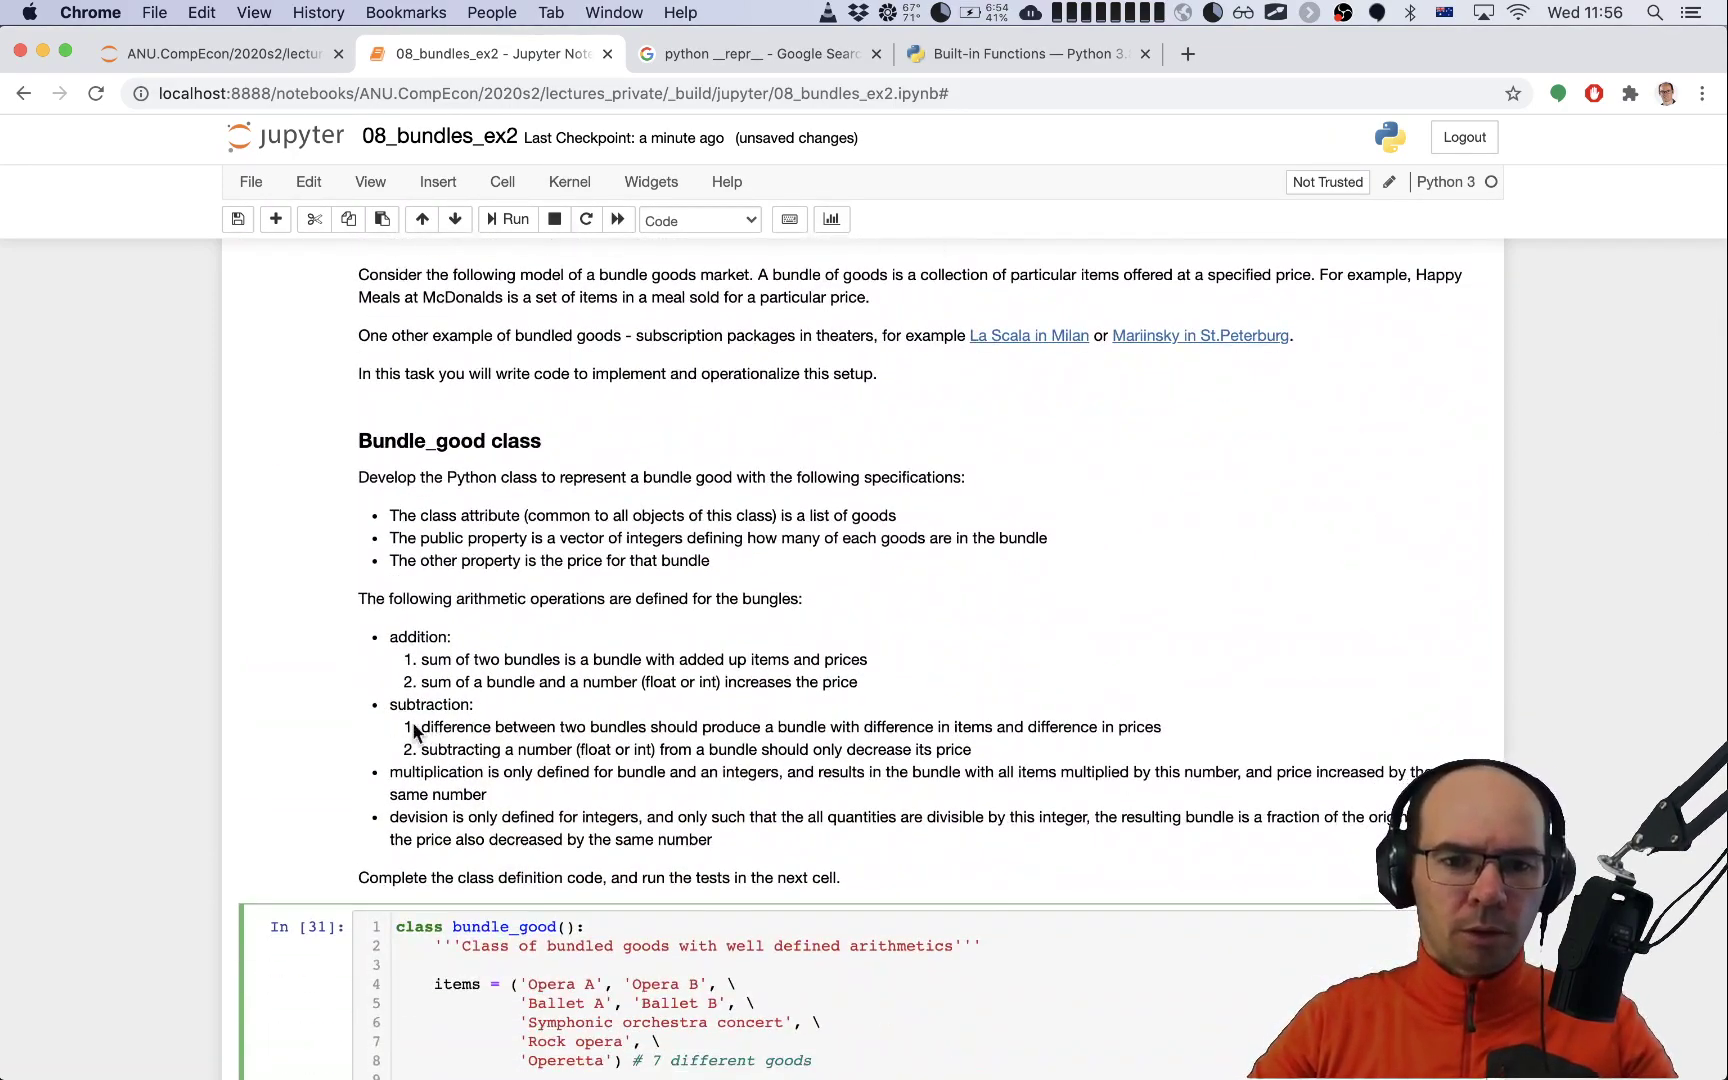
scroll("down", 3)
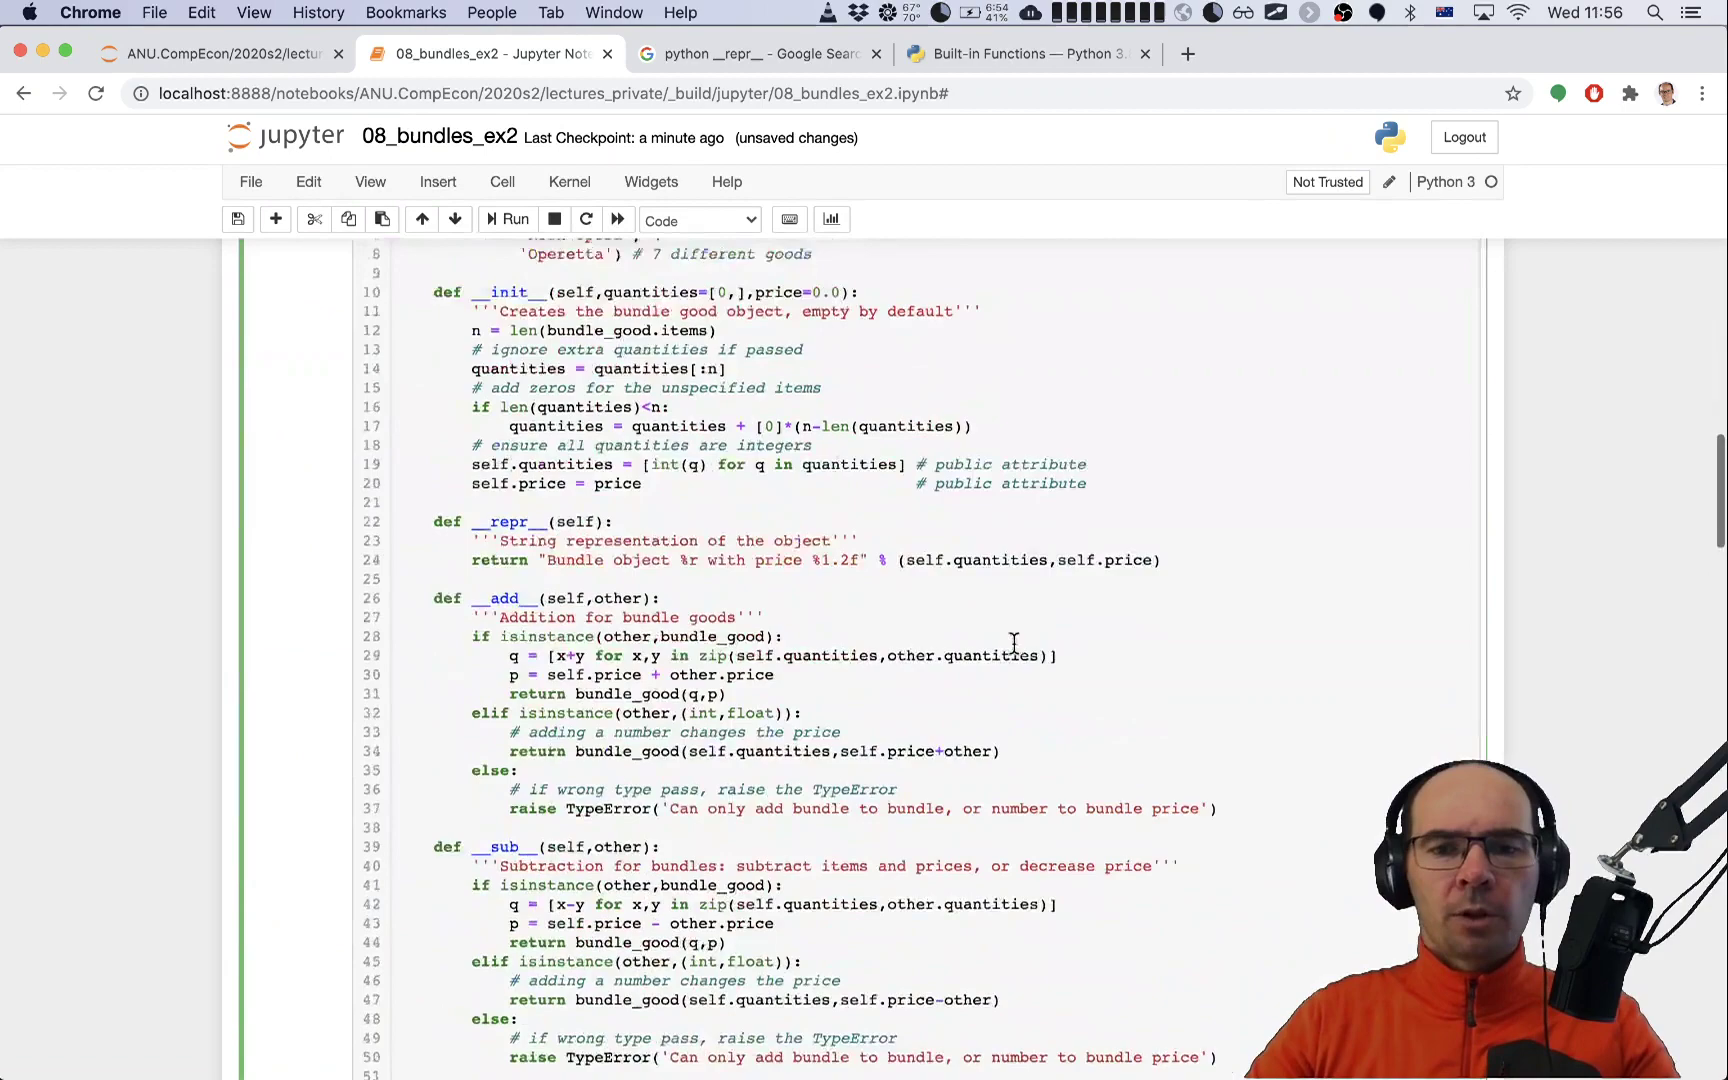
scroll("down", 3)
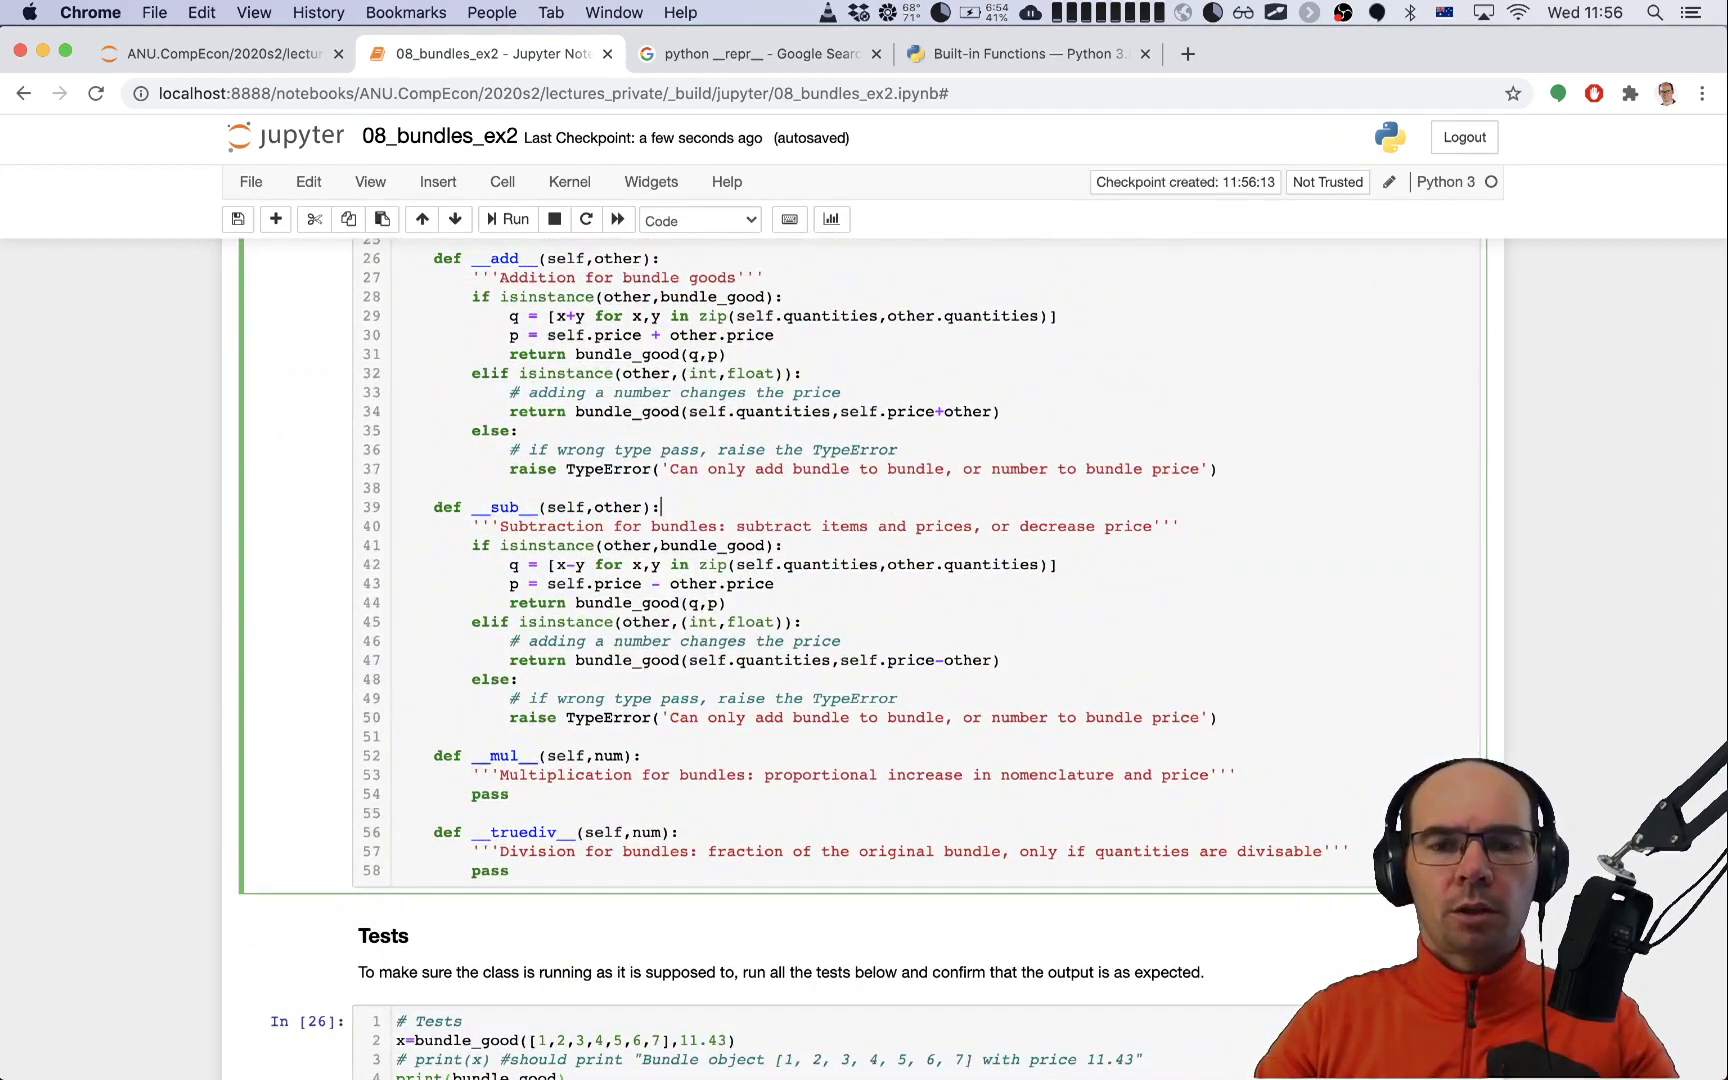
scroll("down", 3)
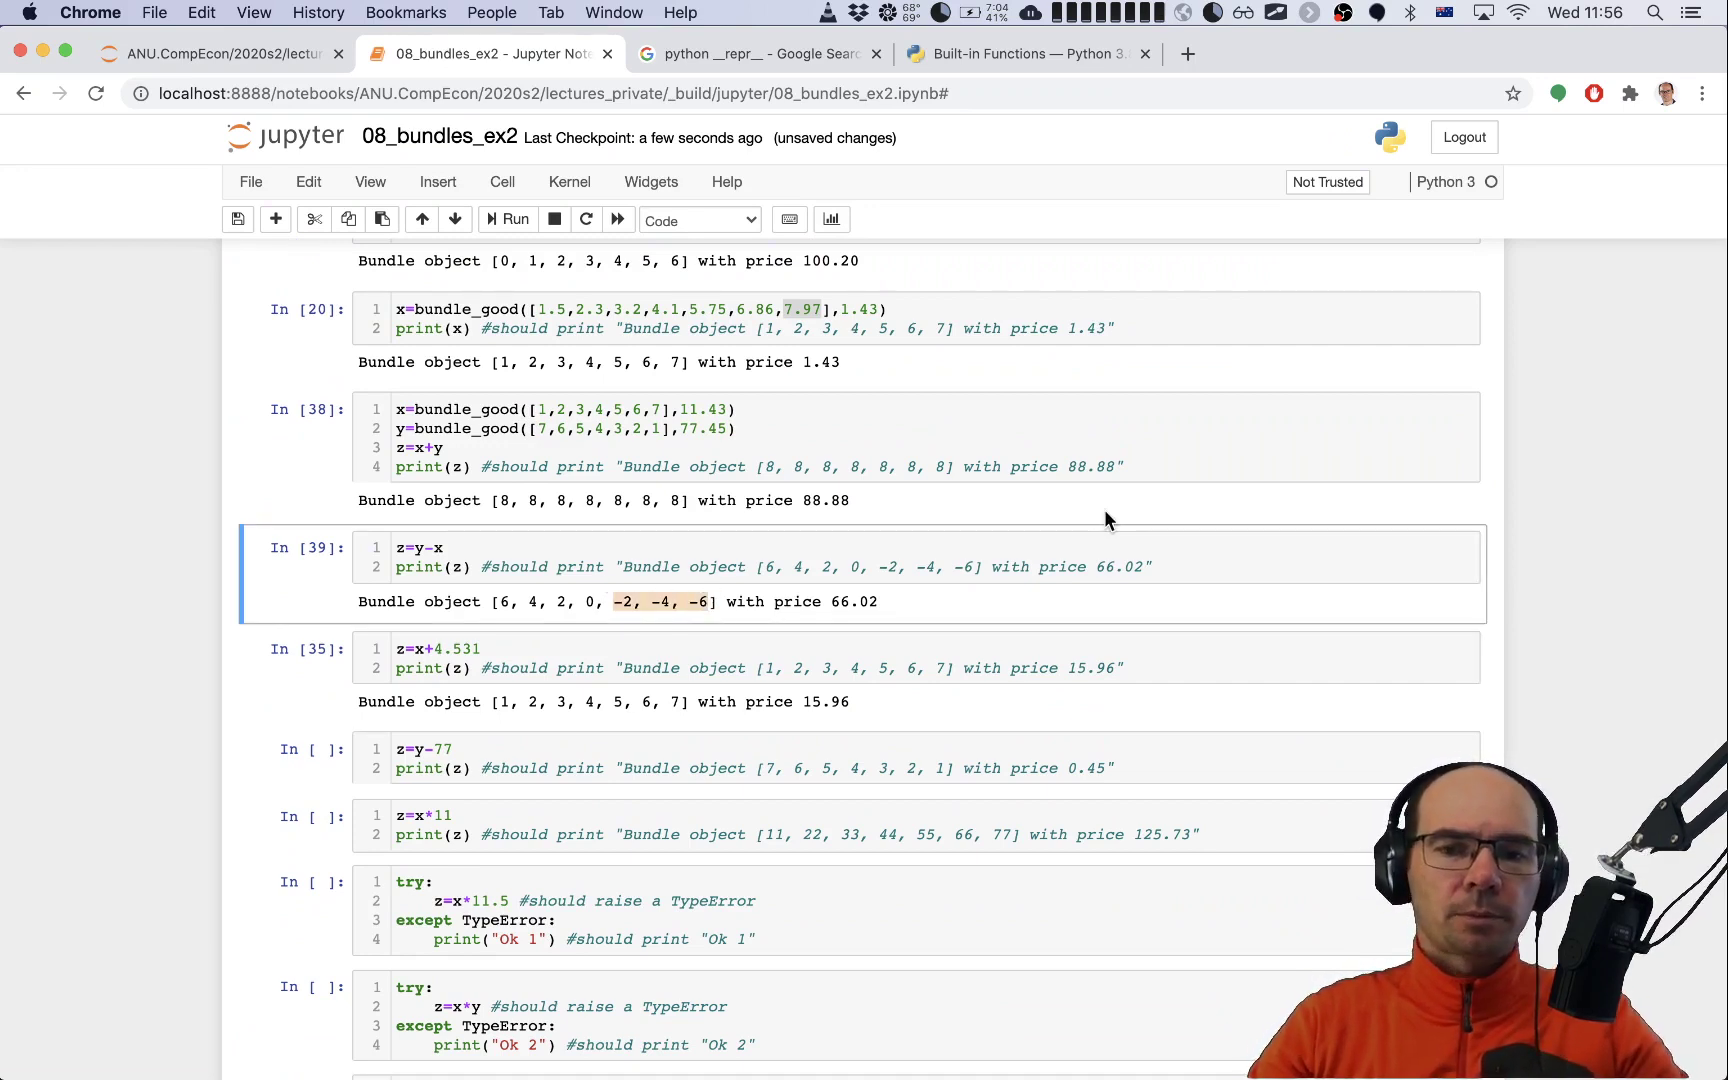
Step: Rerun the addition, y-x, y-77 and x*11 tests, then return to the class
left_click(871, 433)
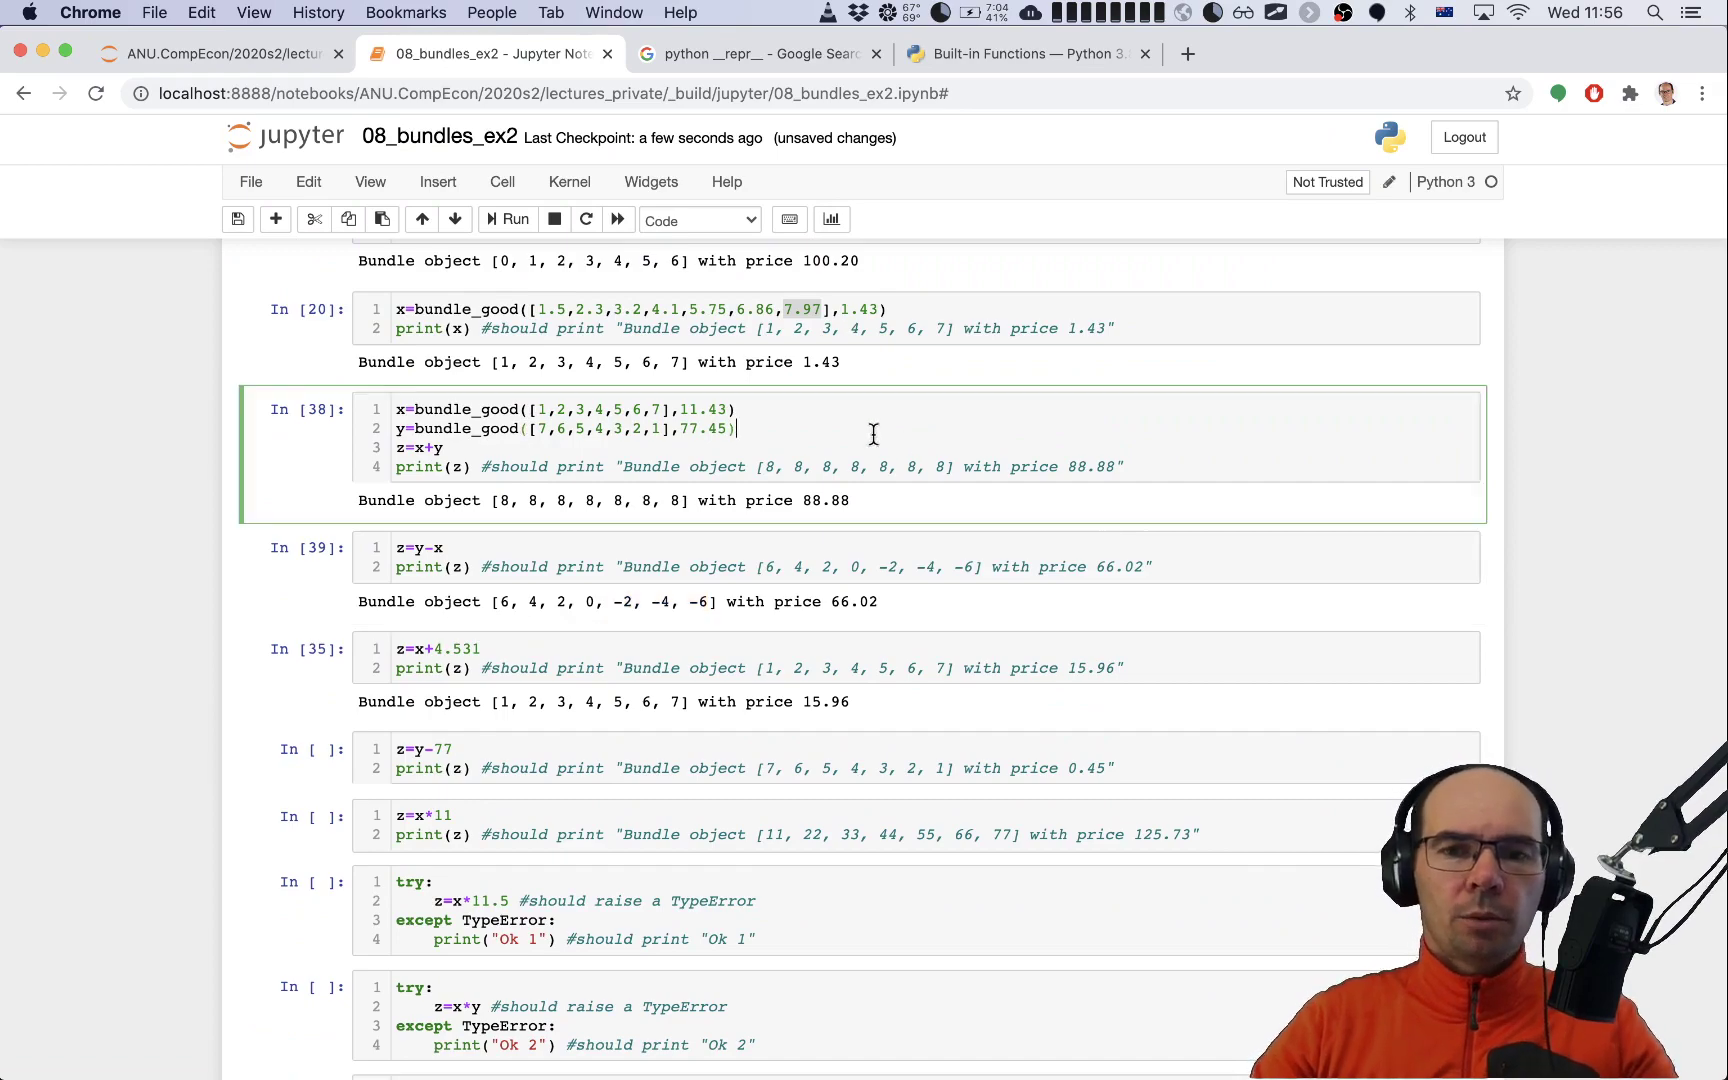
scroll("up", 3)
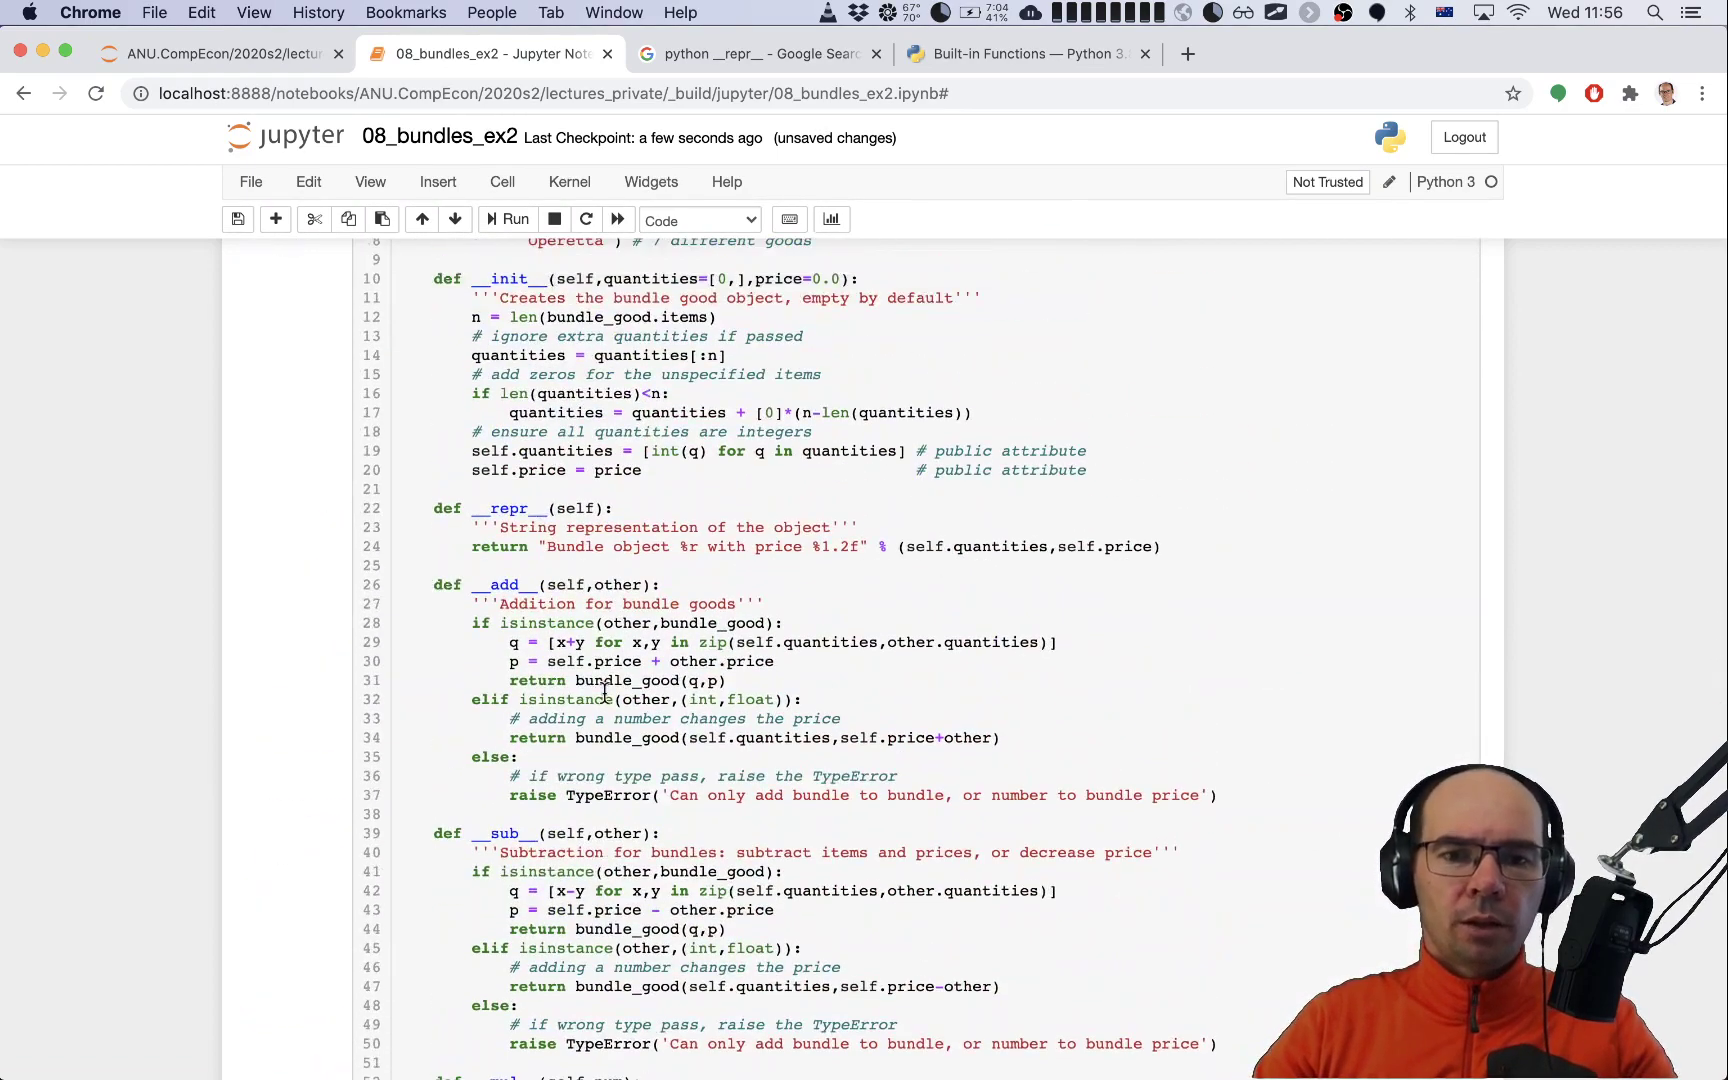
scroll("down", 3)
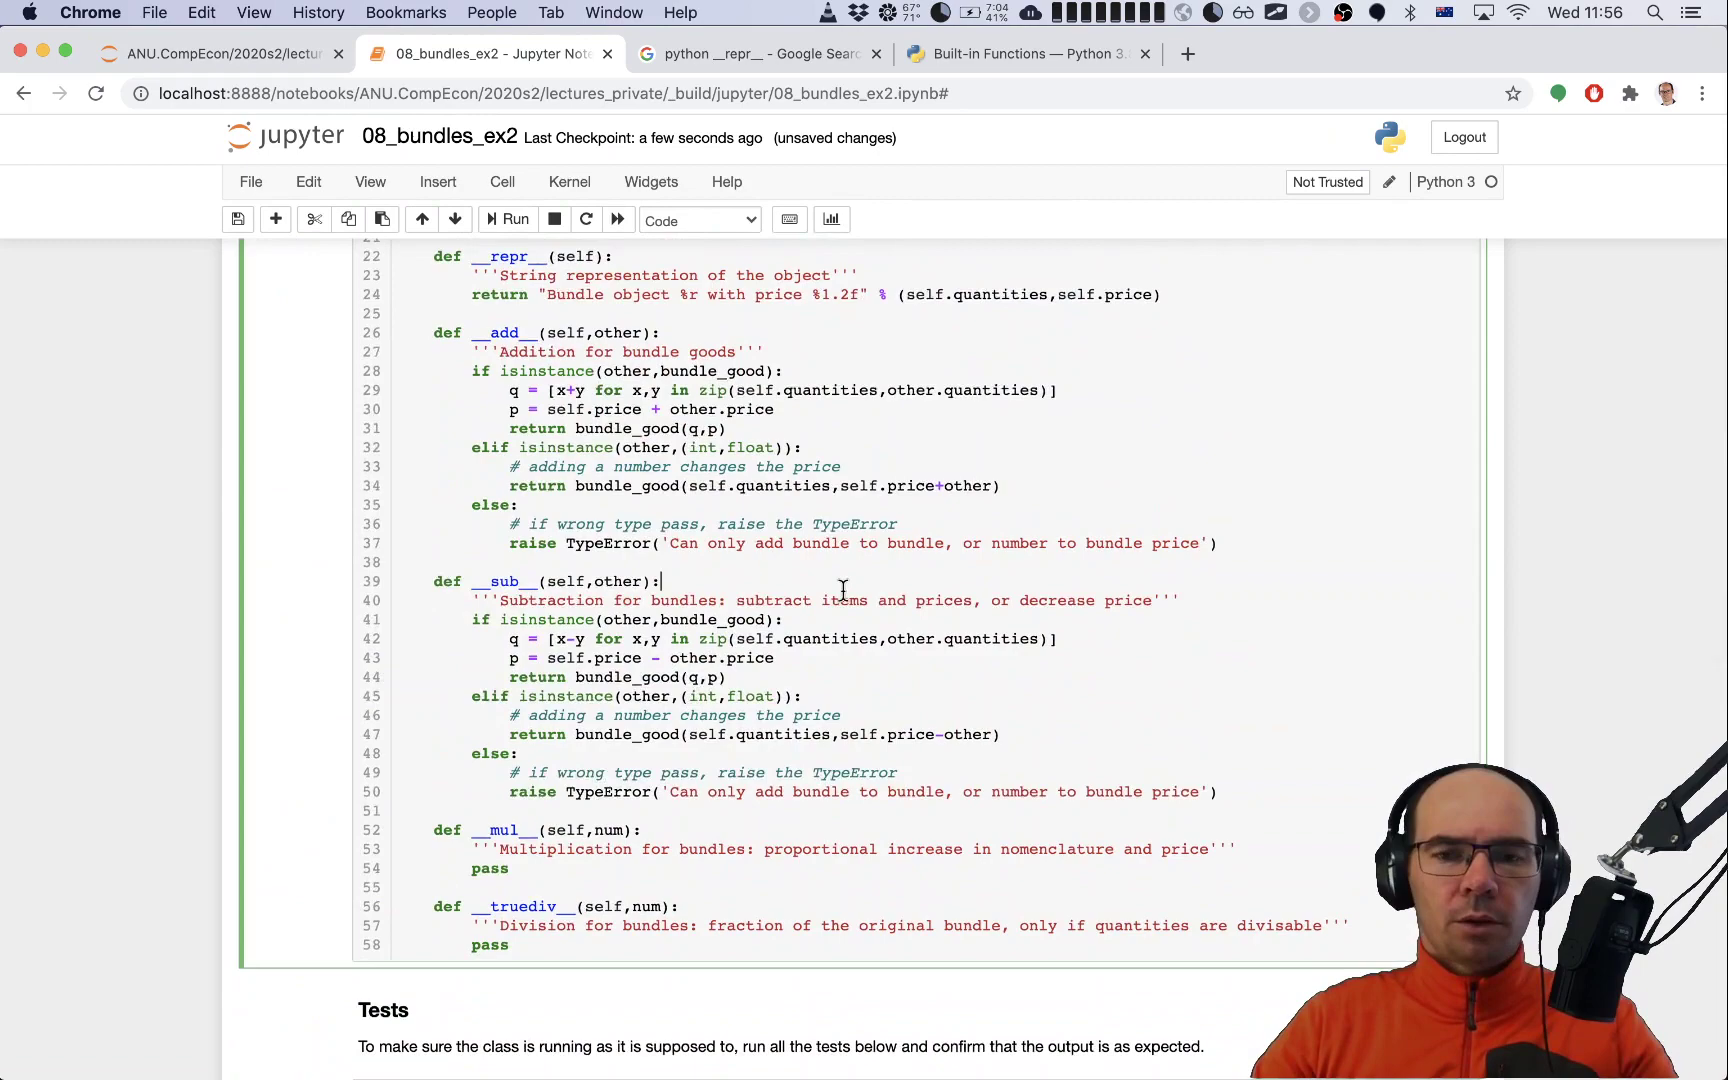
scroll("down", 3)
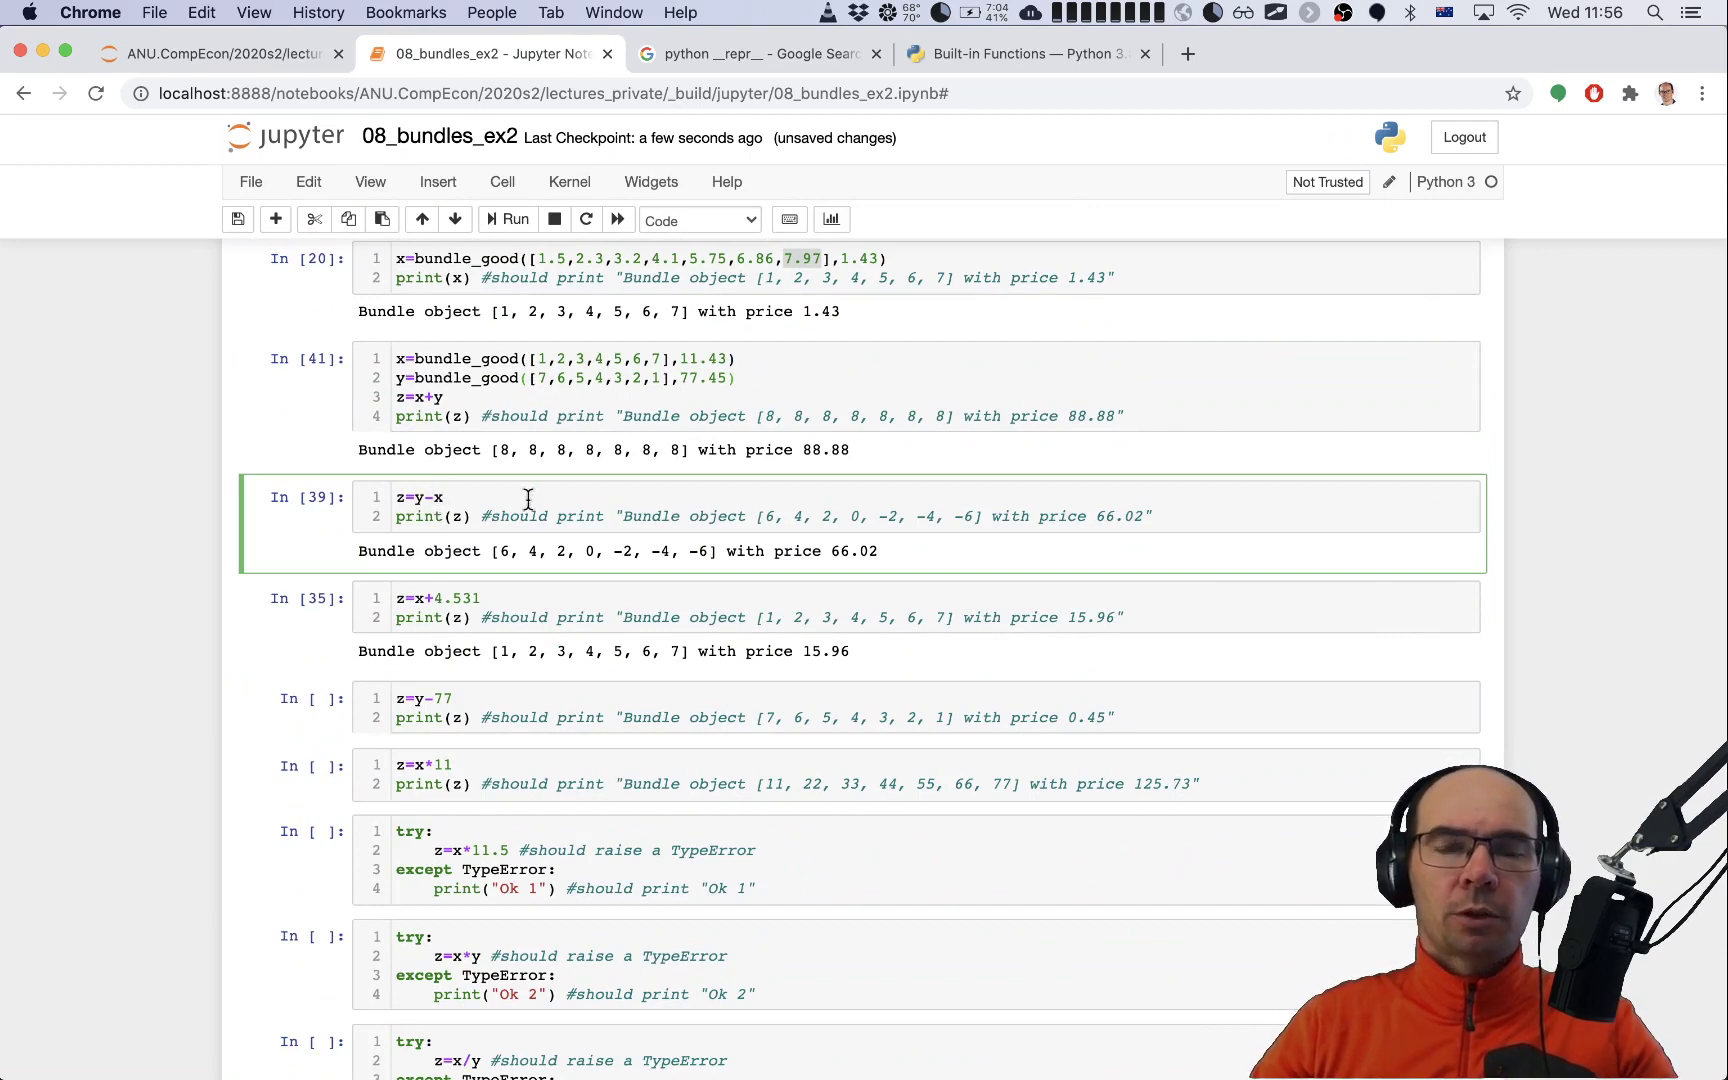
left_click(639, 378)
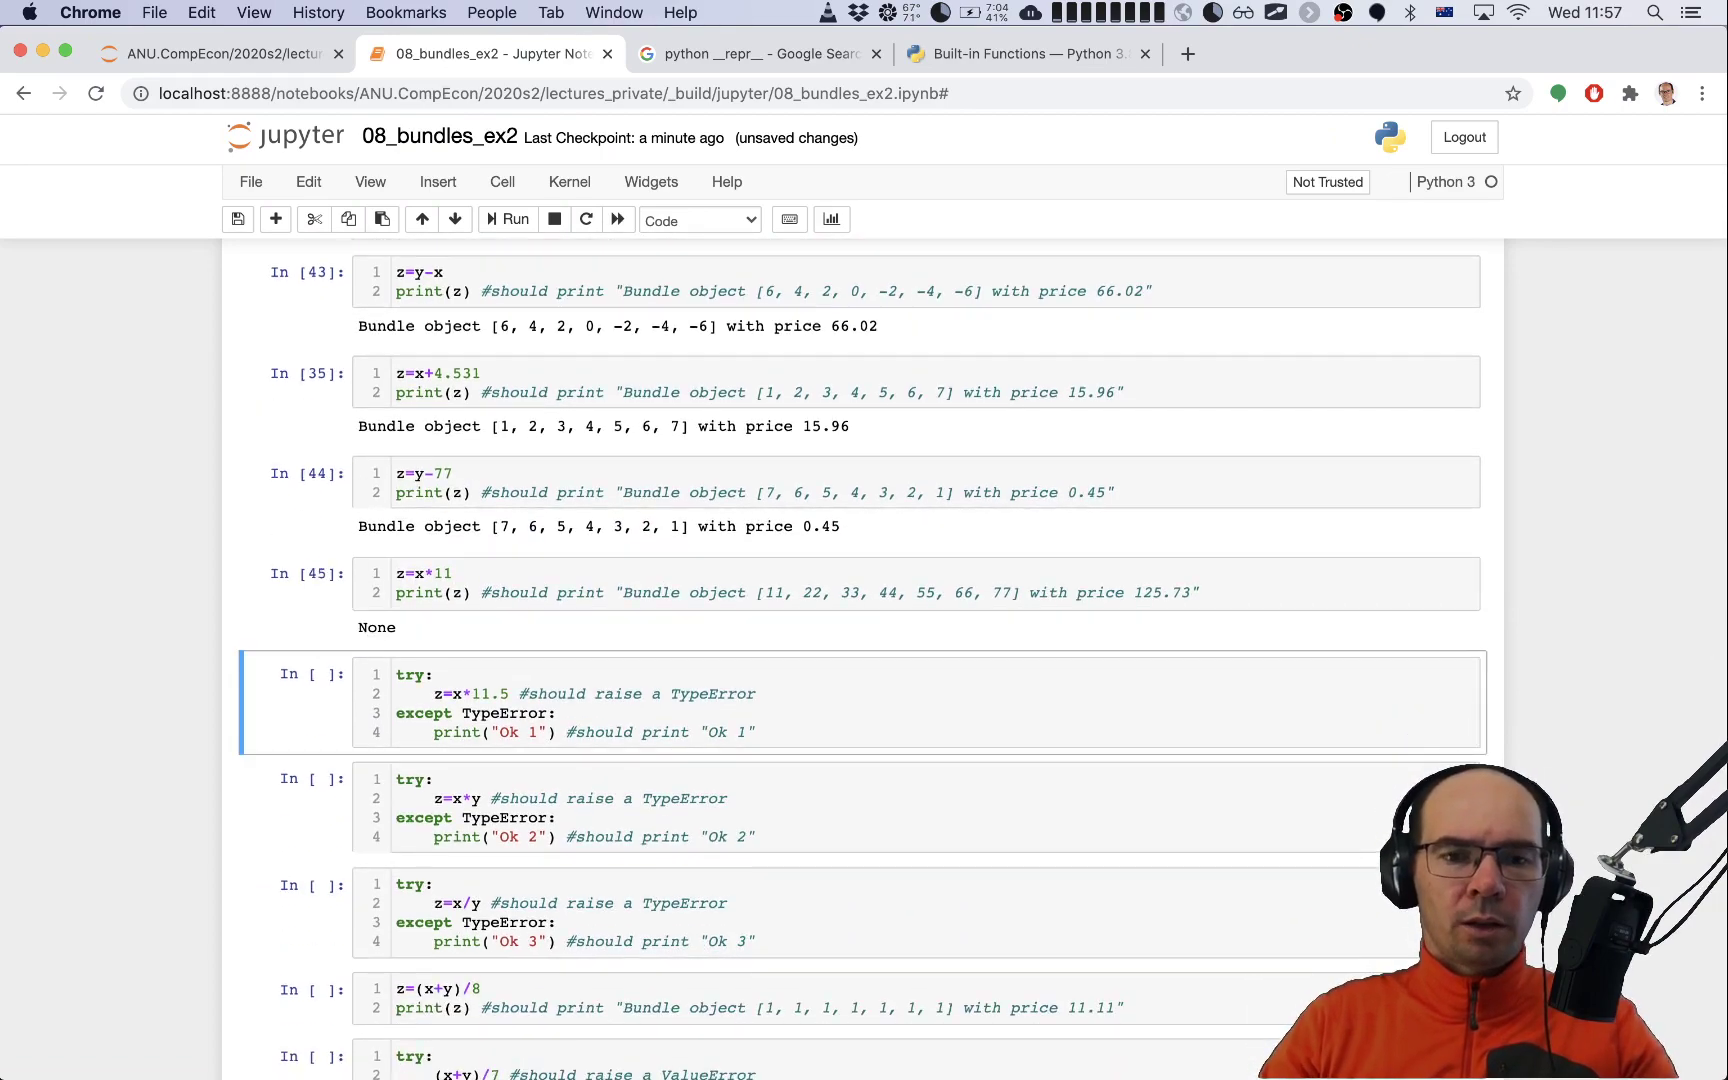
scroll("up", 3)
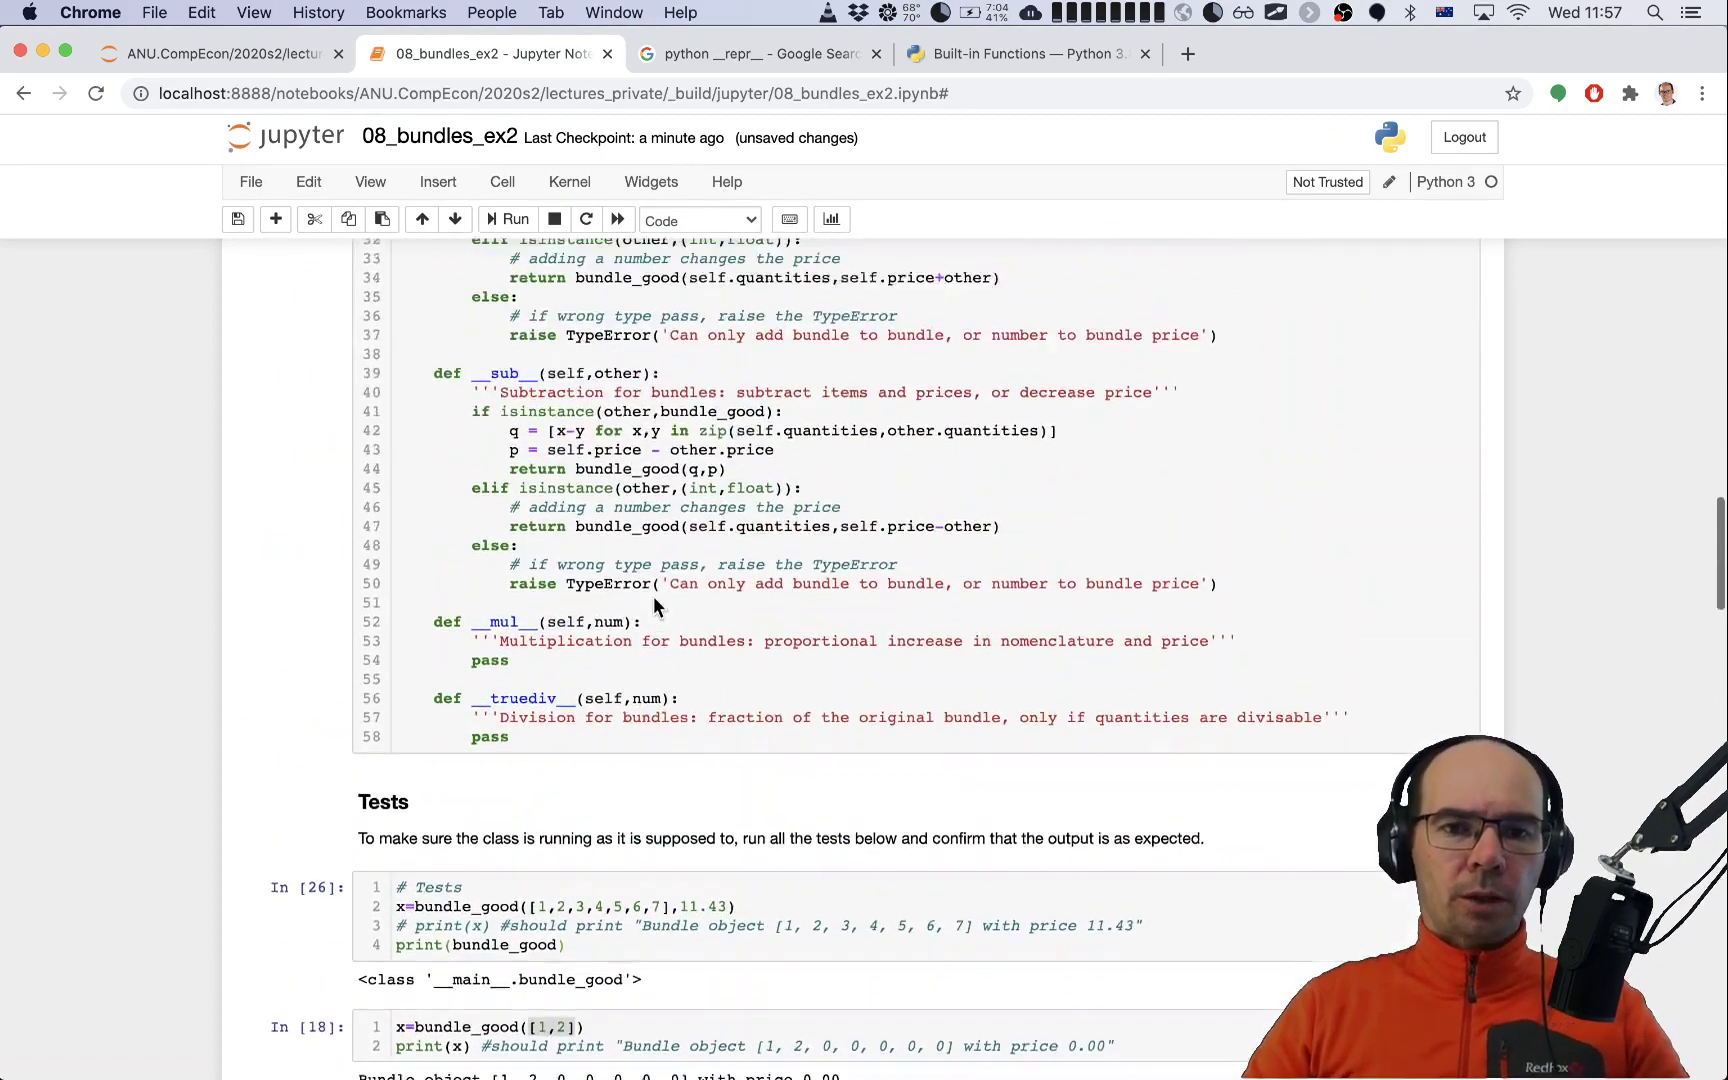
scroll("up", 3)
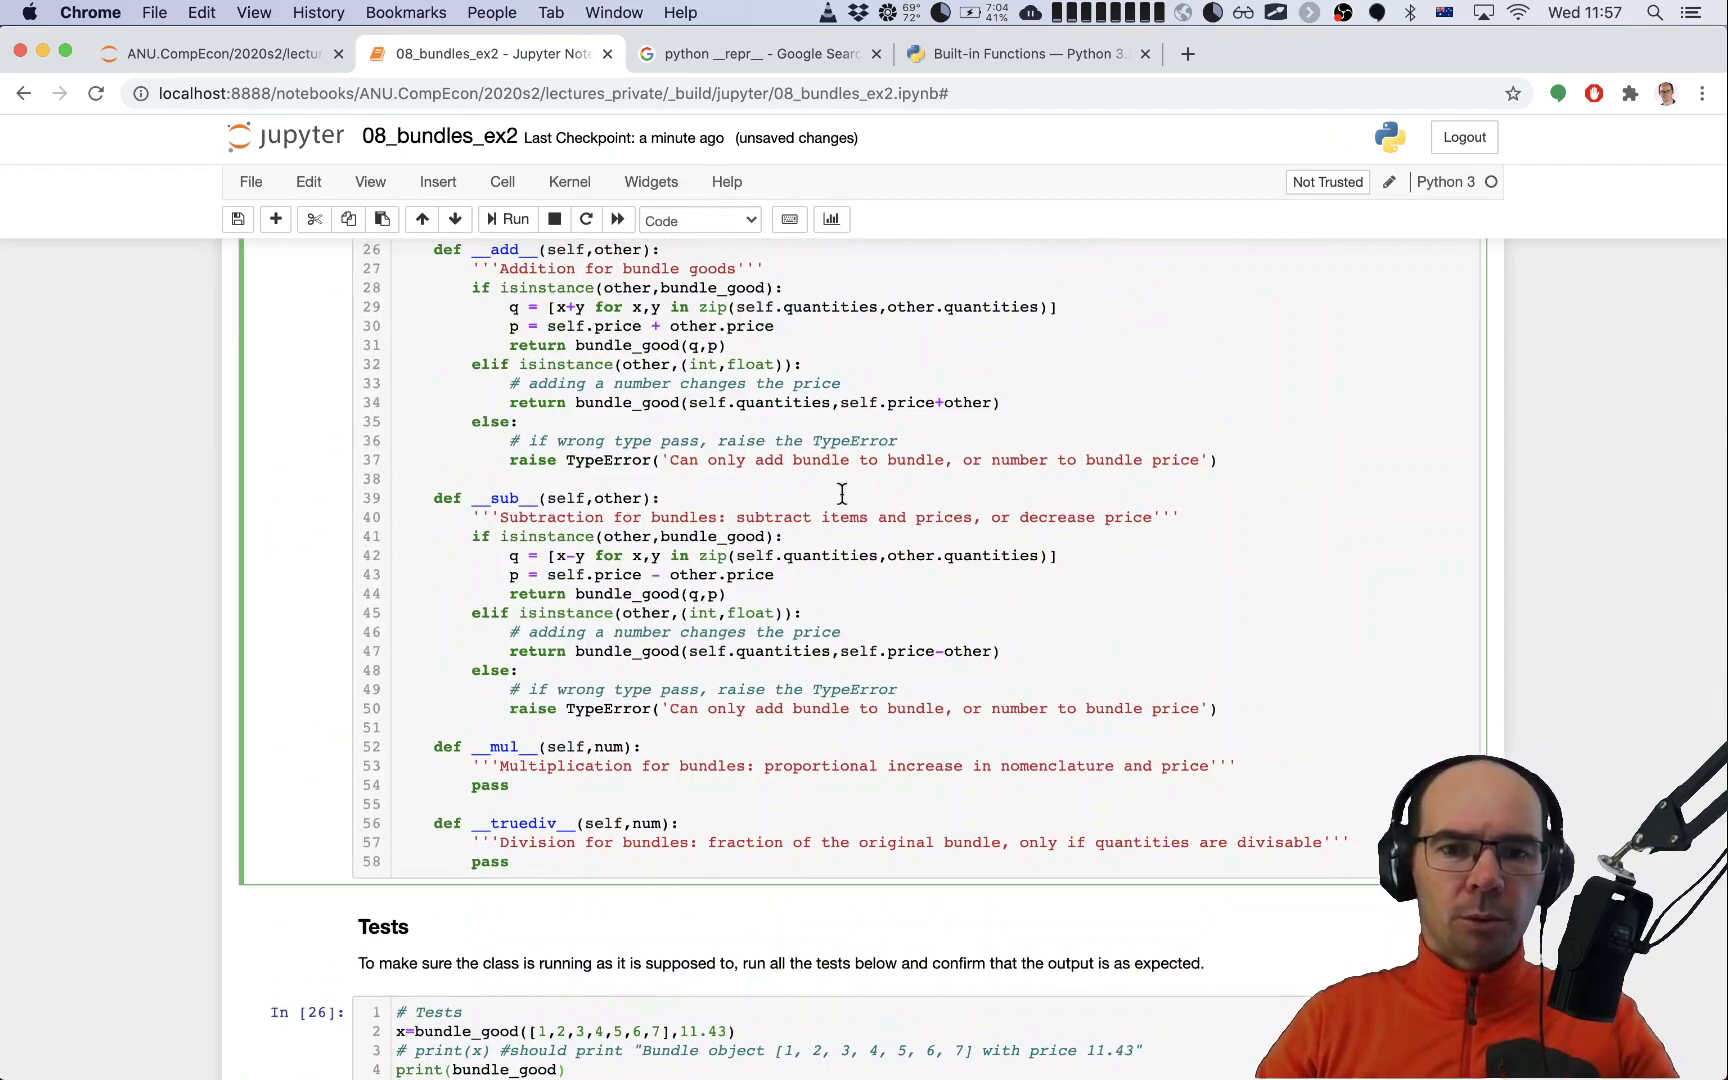
scroll("up", 3)
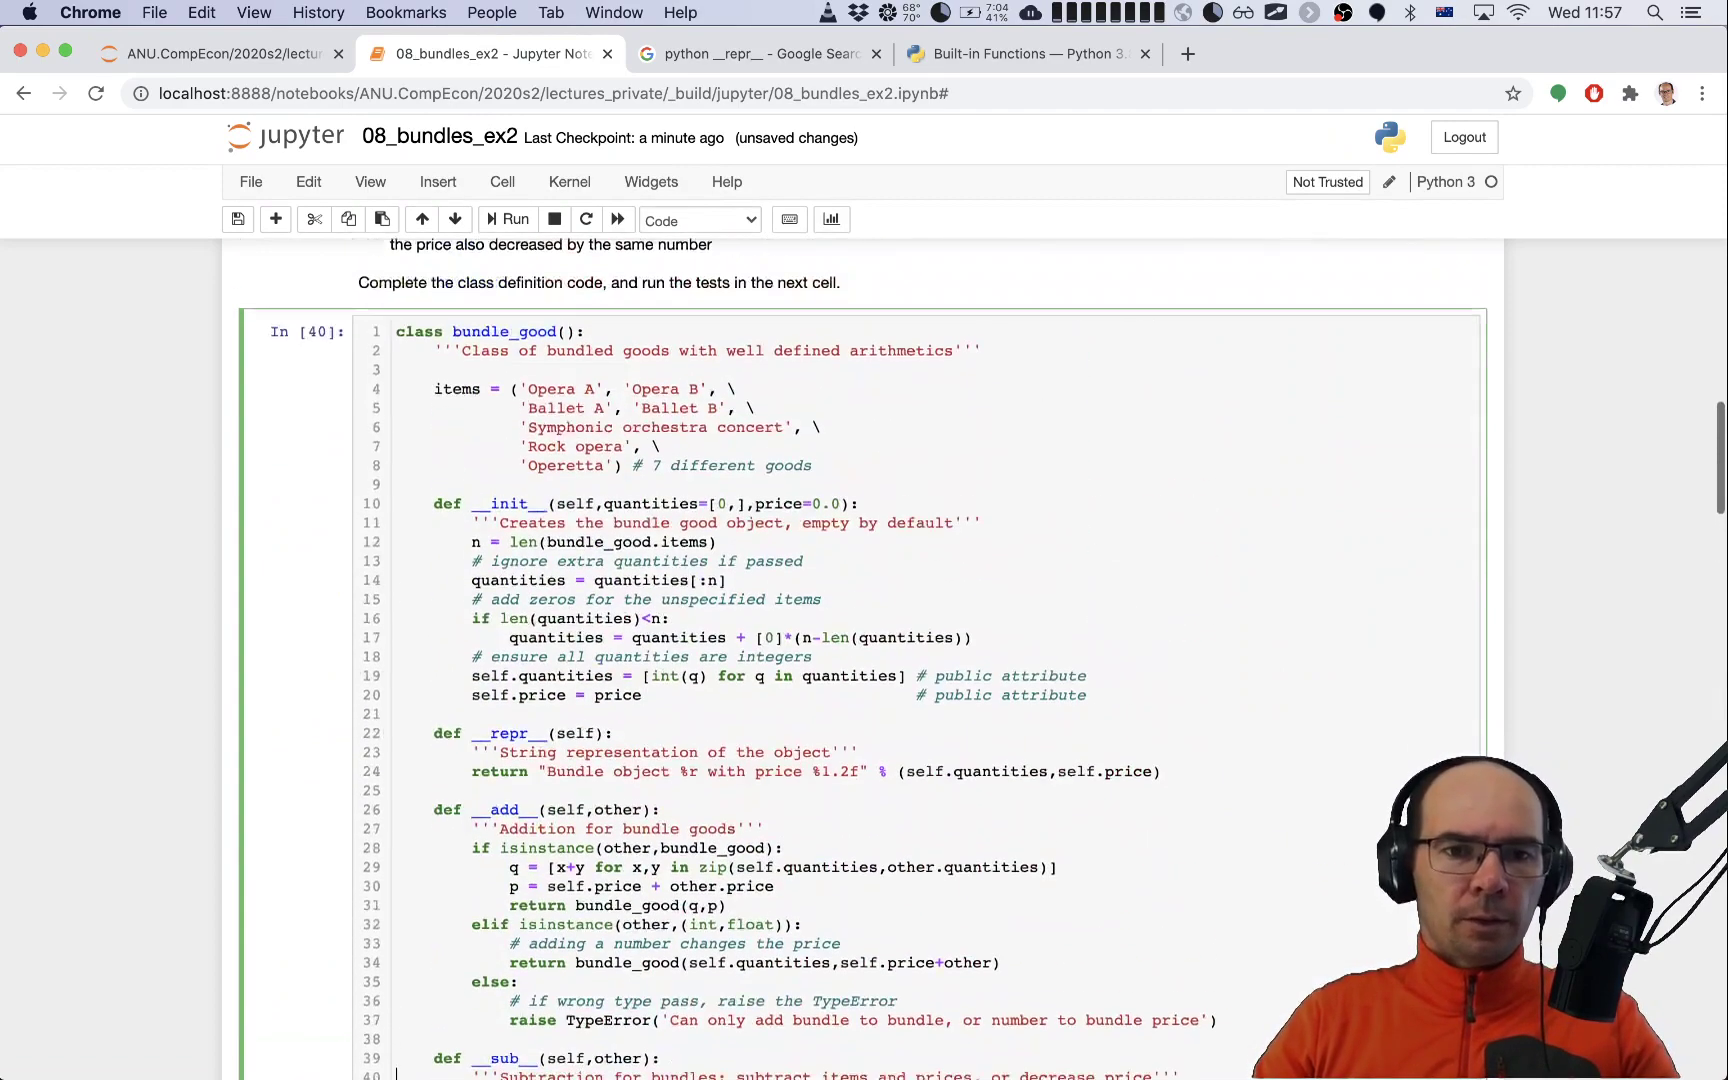
Step: Copy __add__'s isinstance/else block into __mul__ and check isinstance(num,int)
scroll("up", 3)
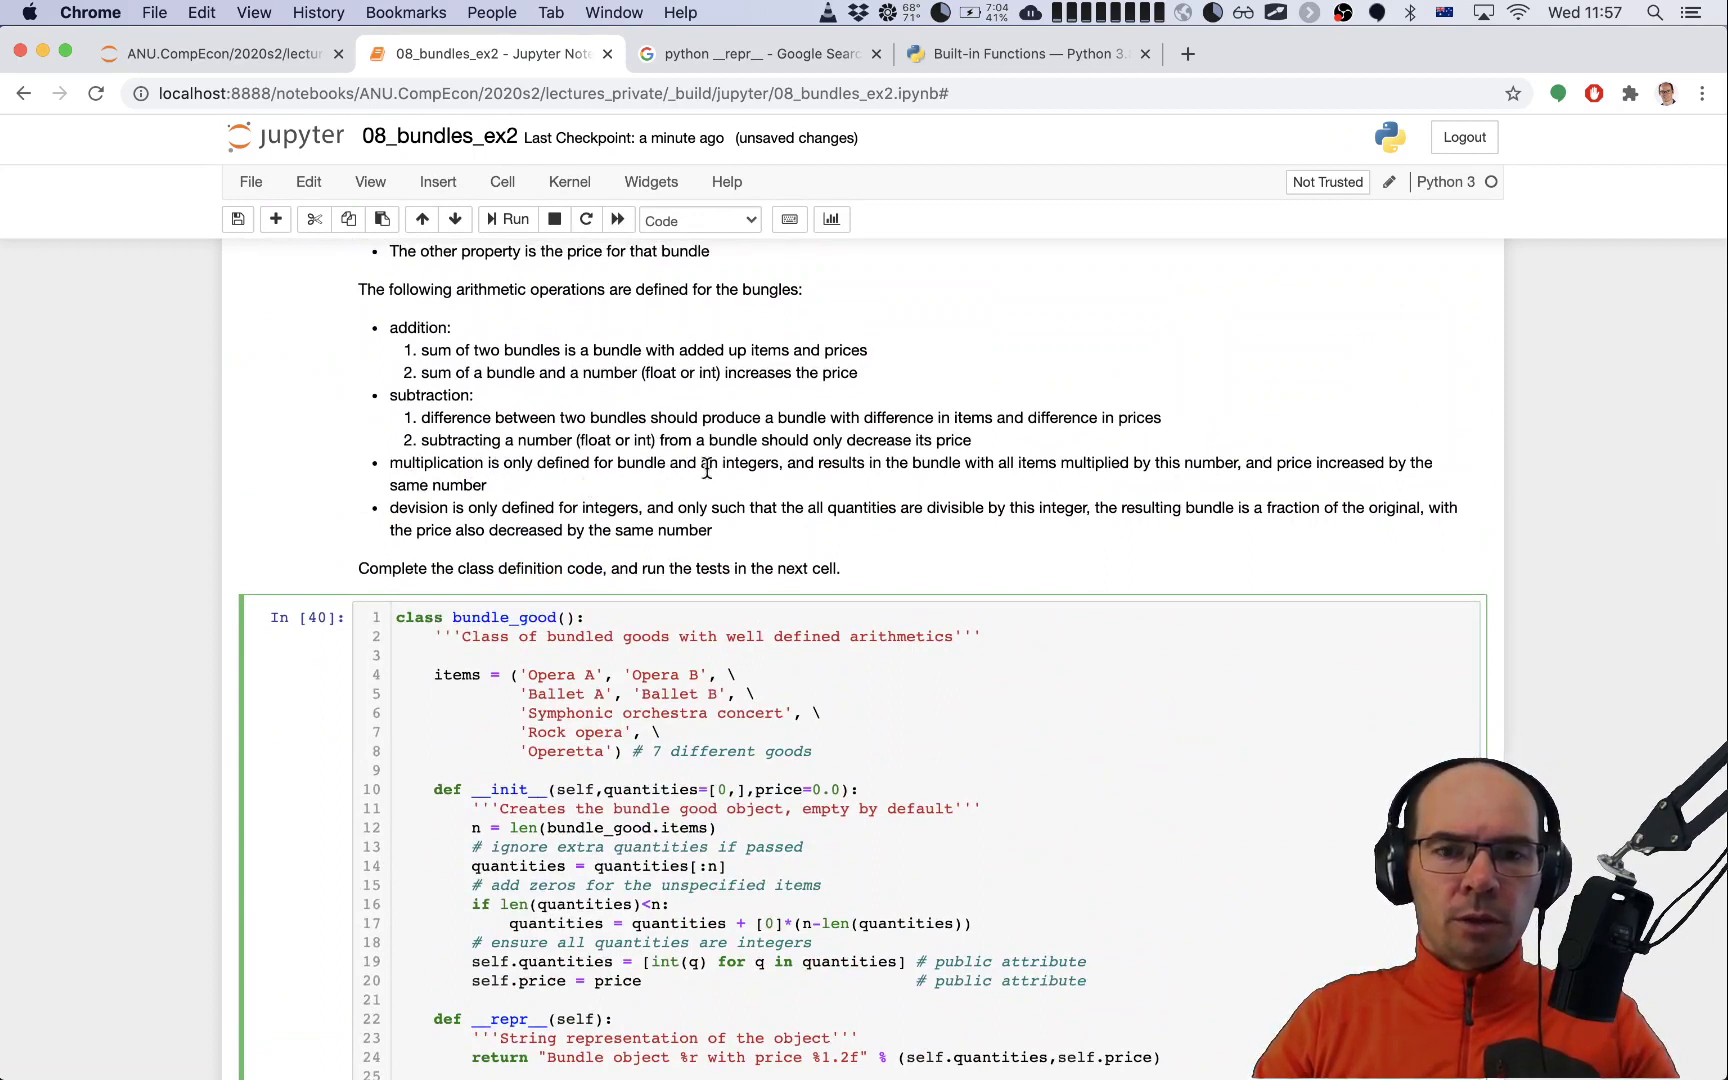
mouse_move(766, 485)
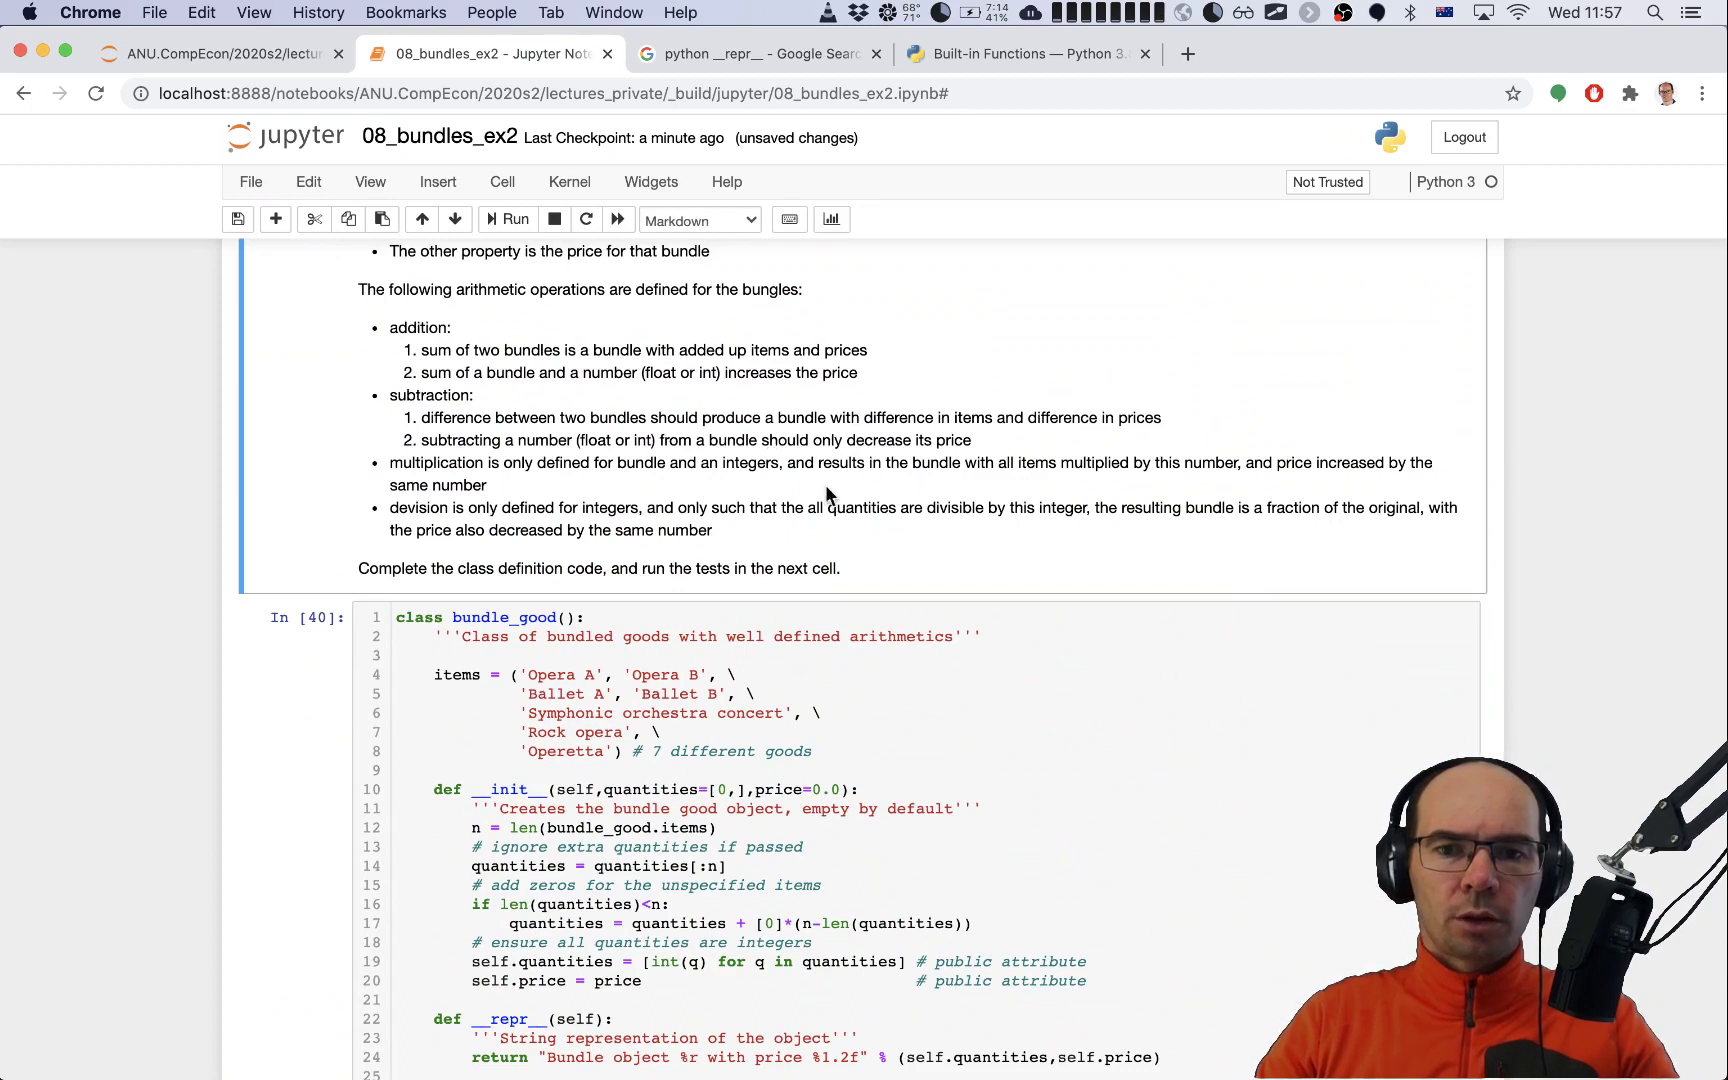
mouse_move(865, 485)
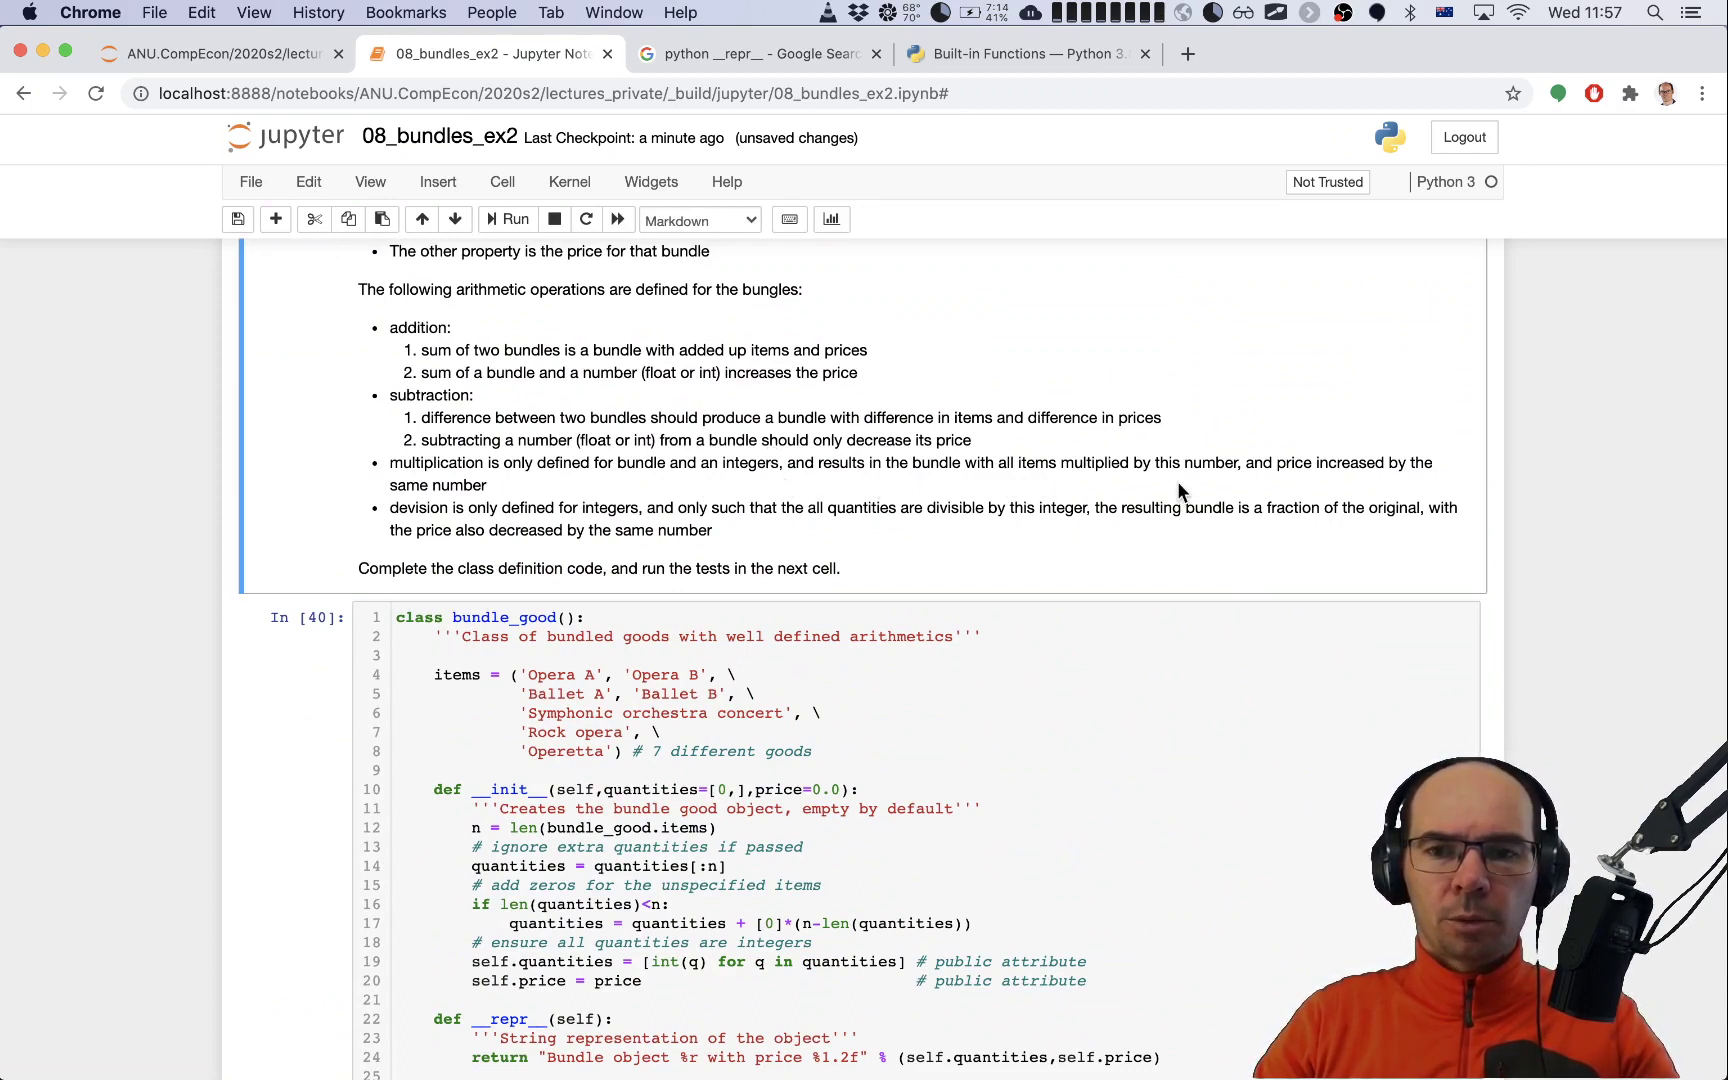
mouse_move(1243, 488)
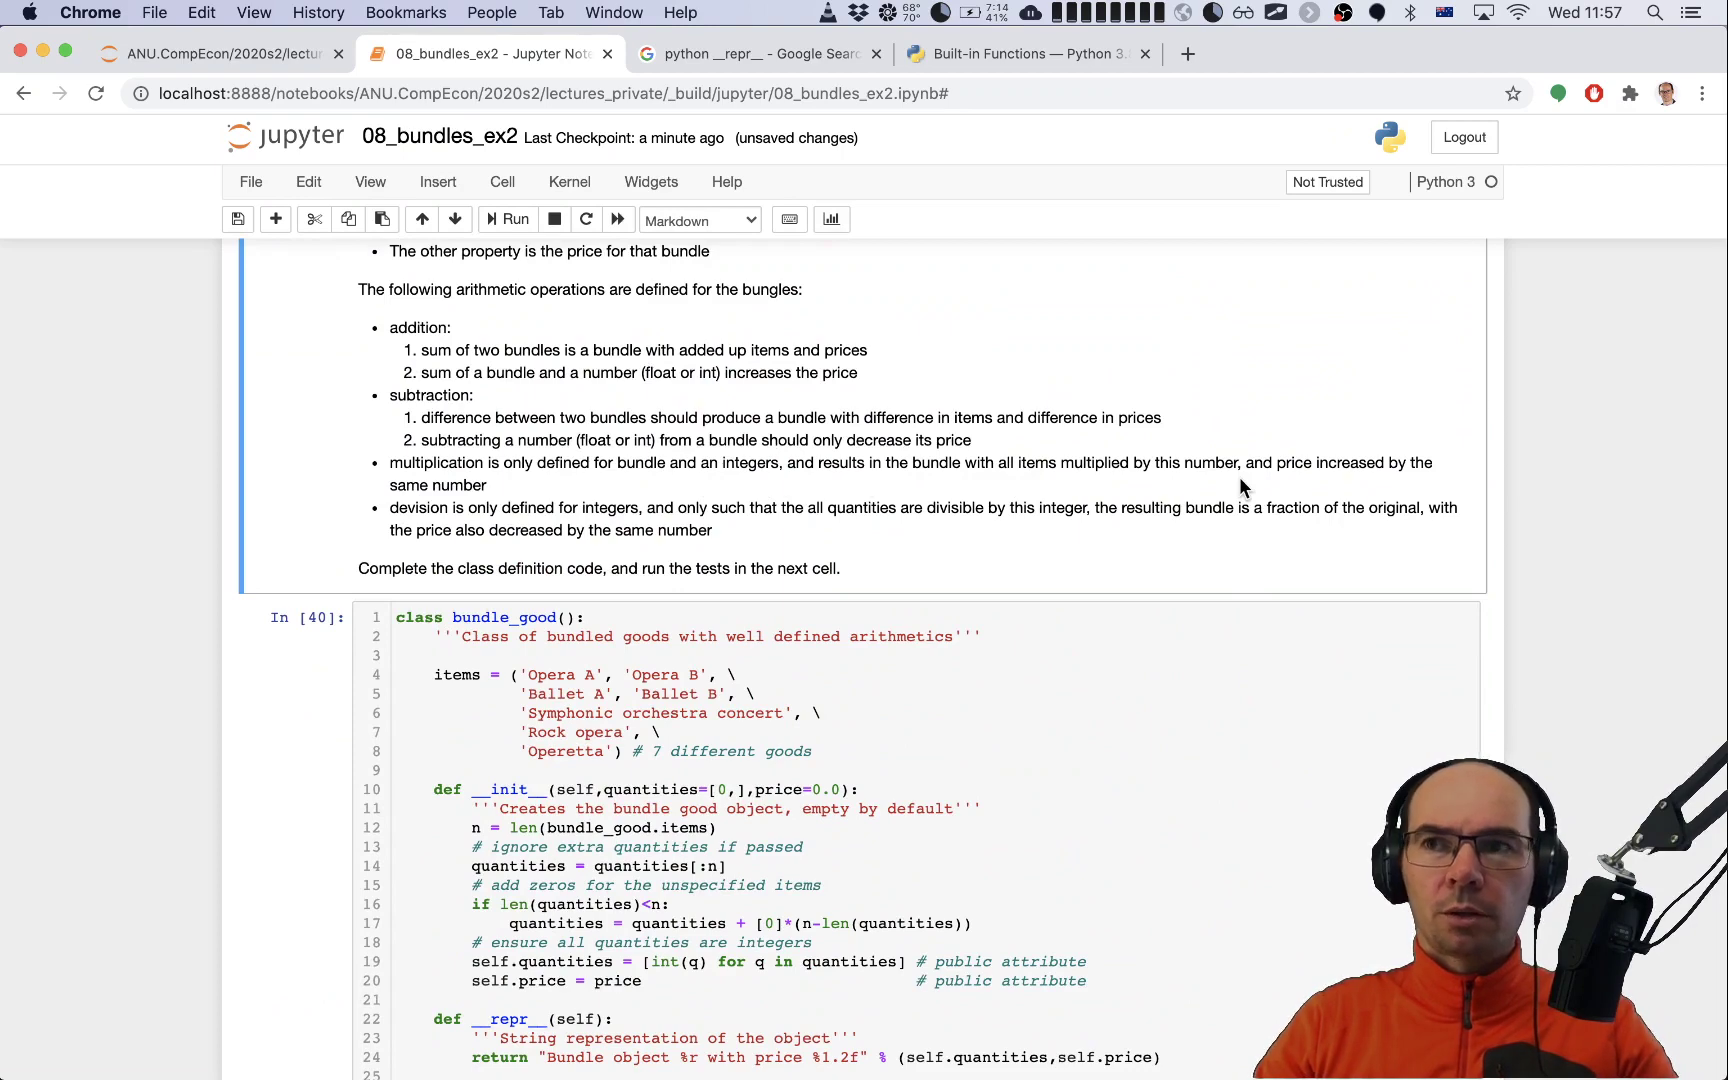
scroll("down", 3)
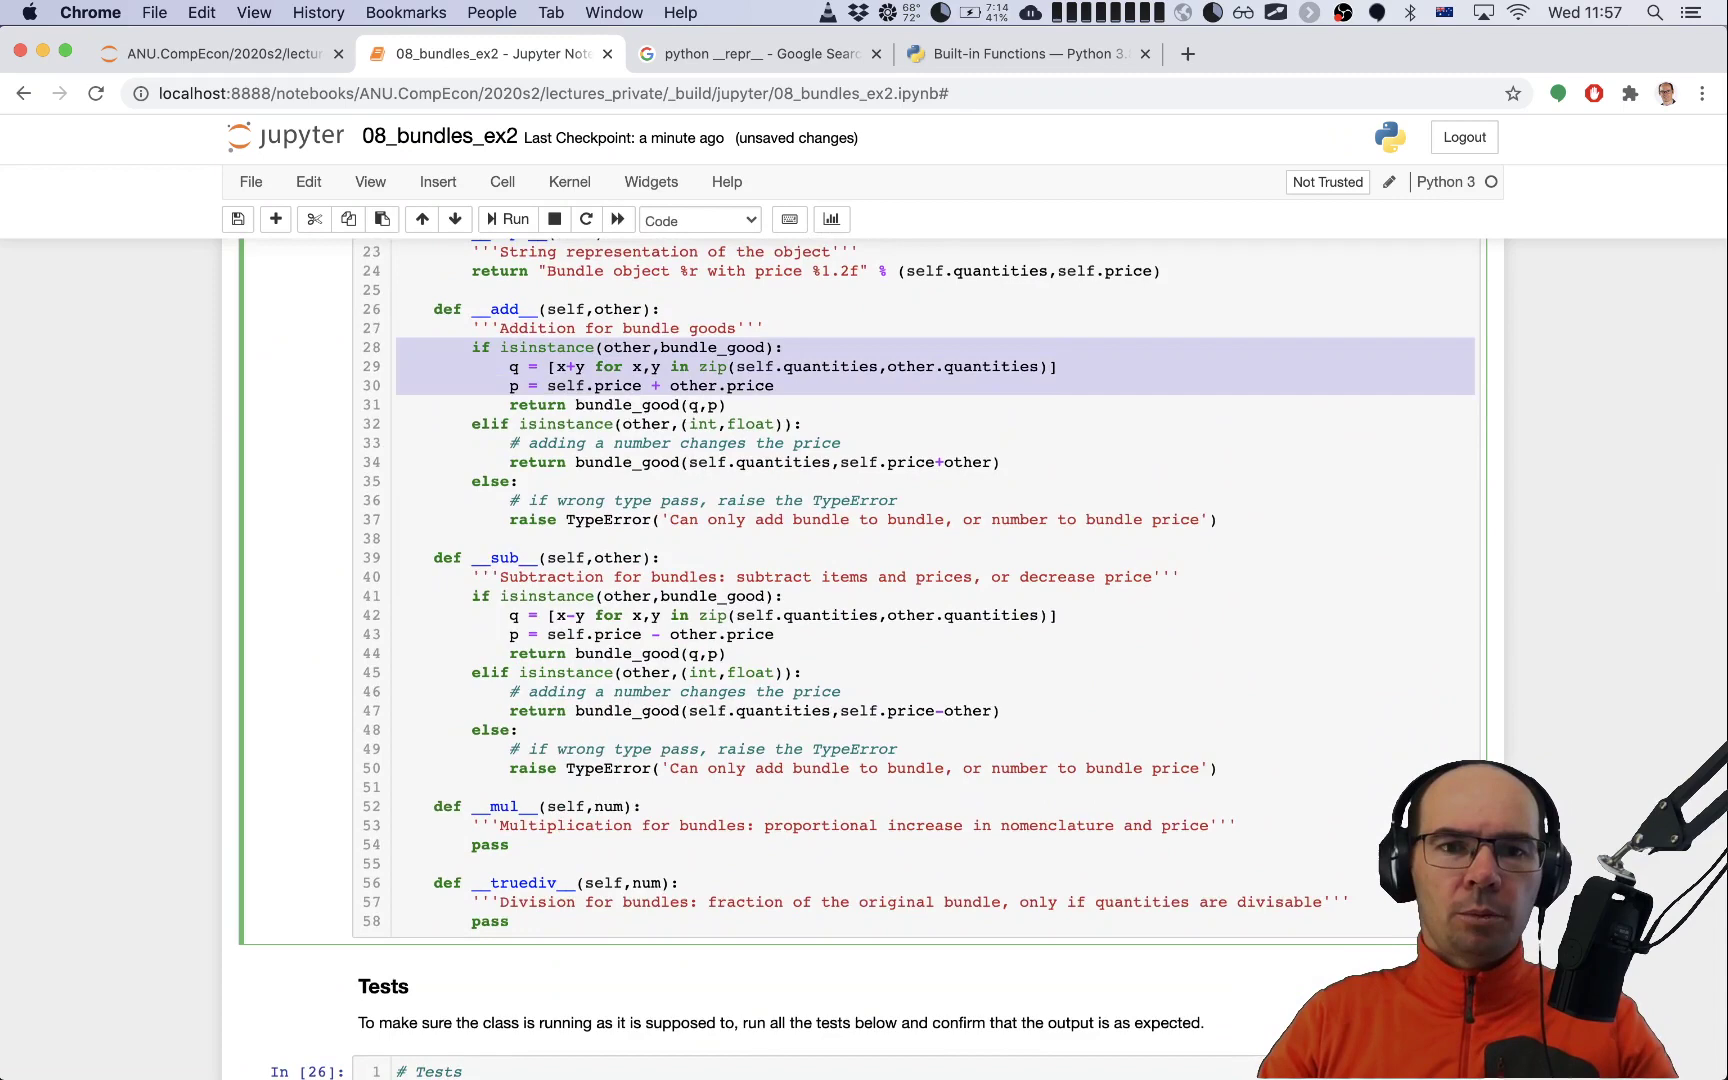
scroll("down", 3)
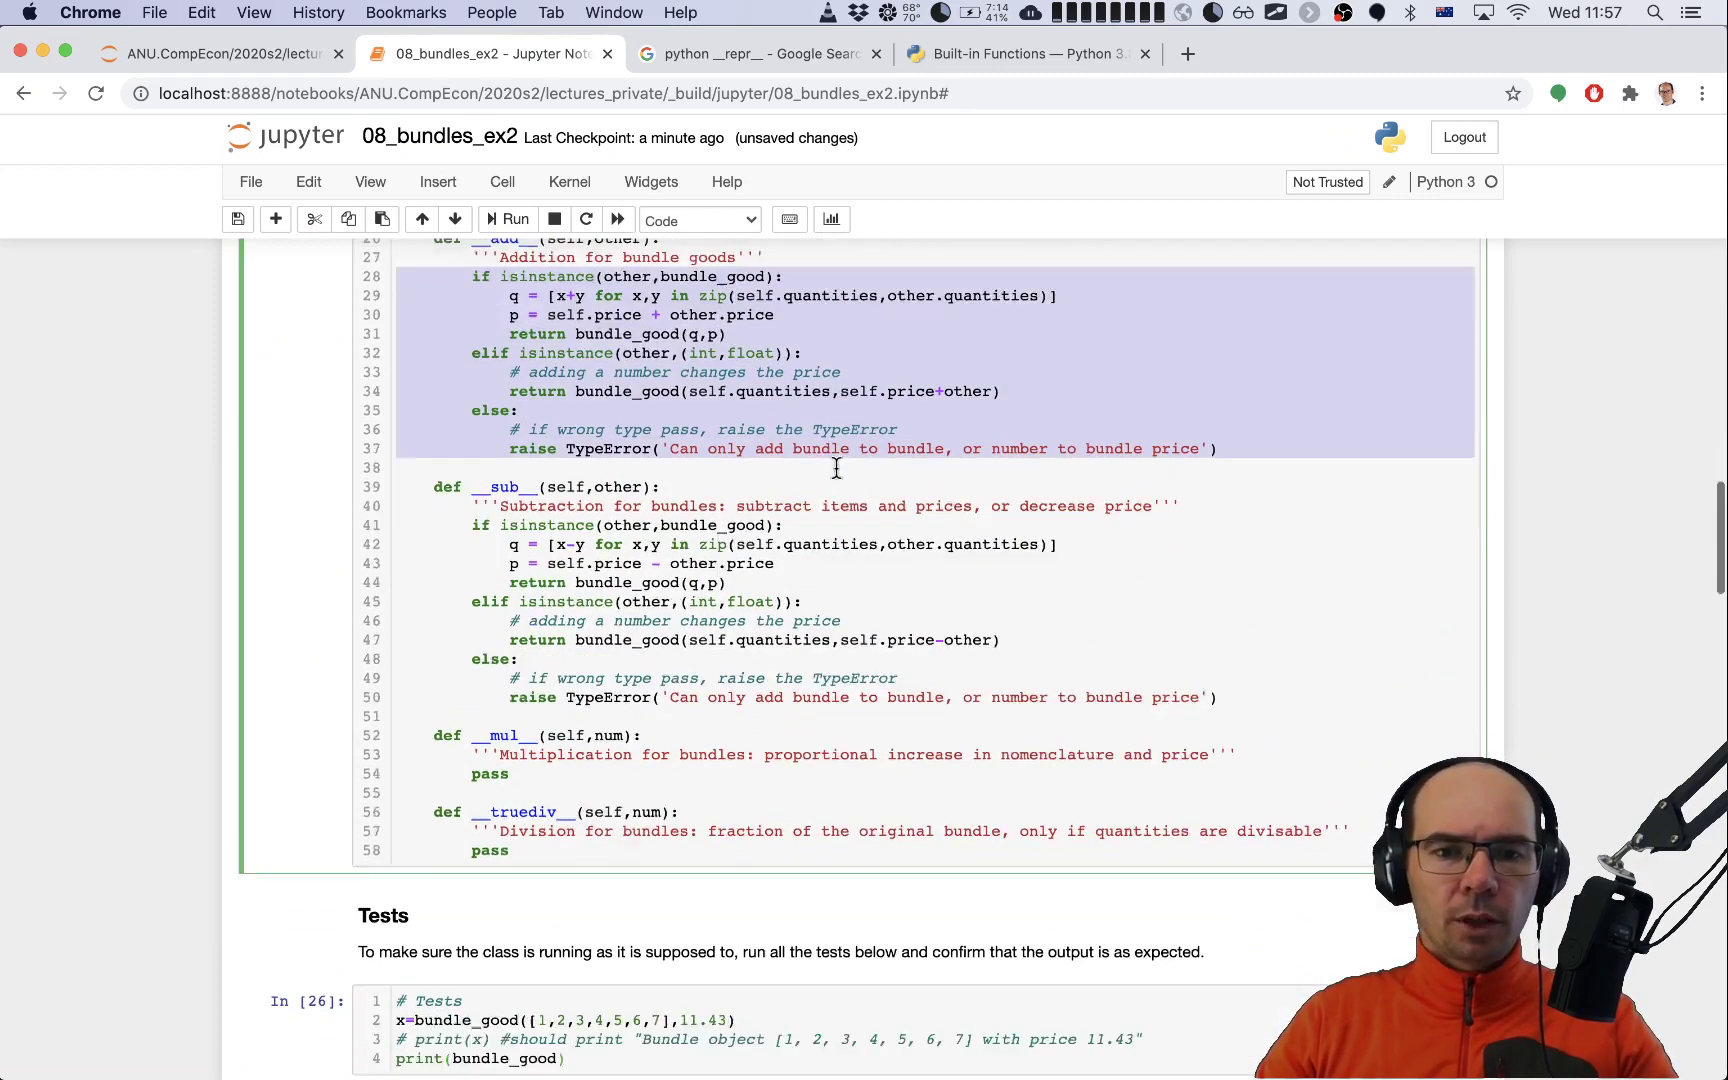
scroll("down", 3)
type("if isinstance(num,int):")
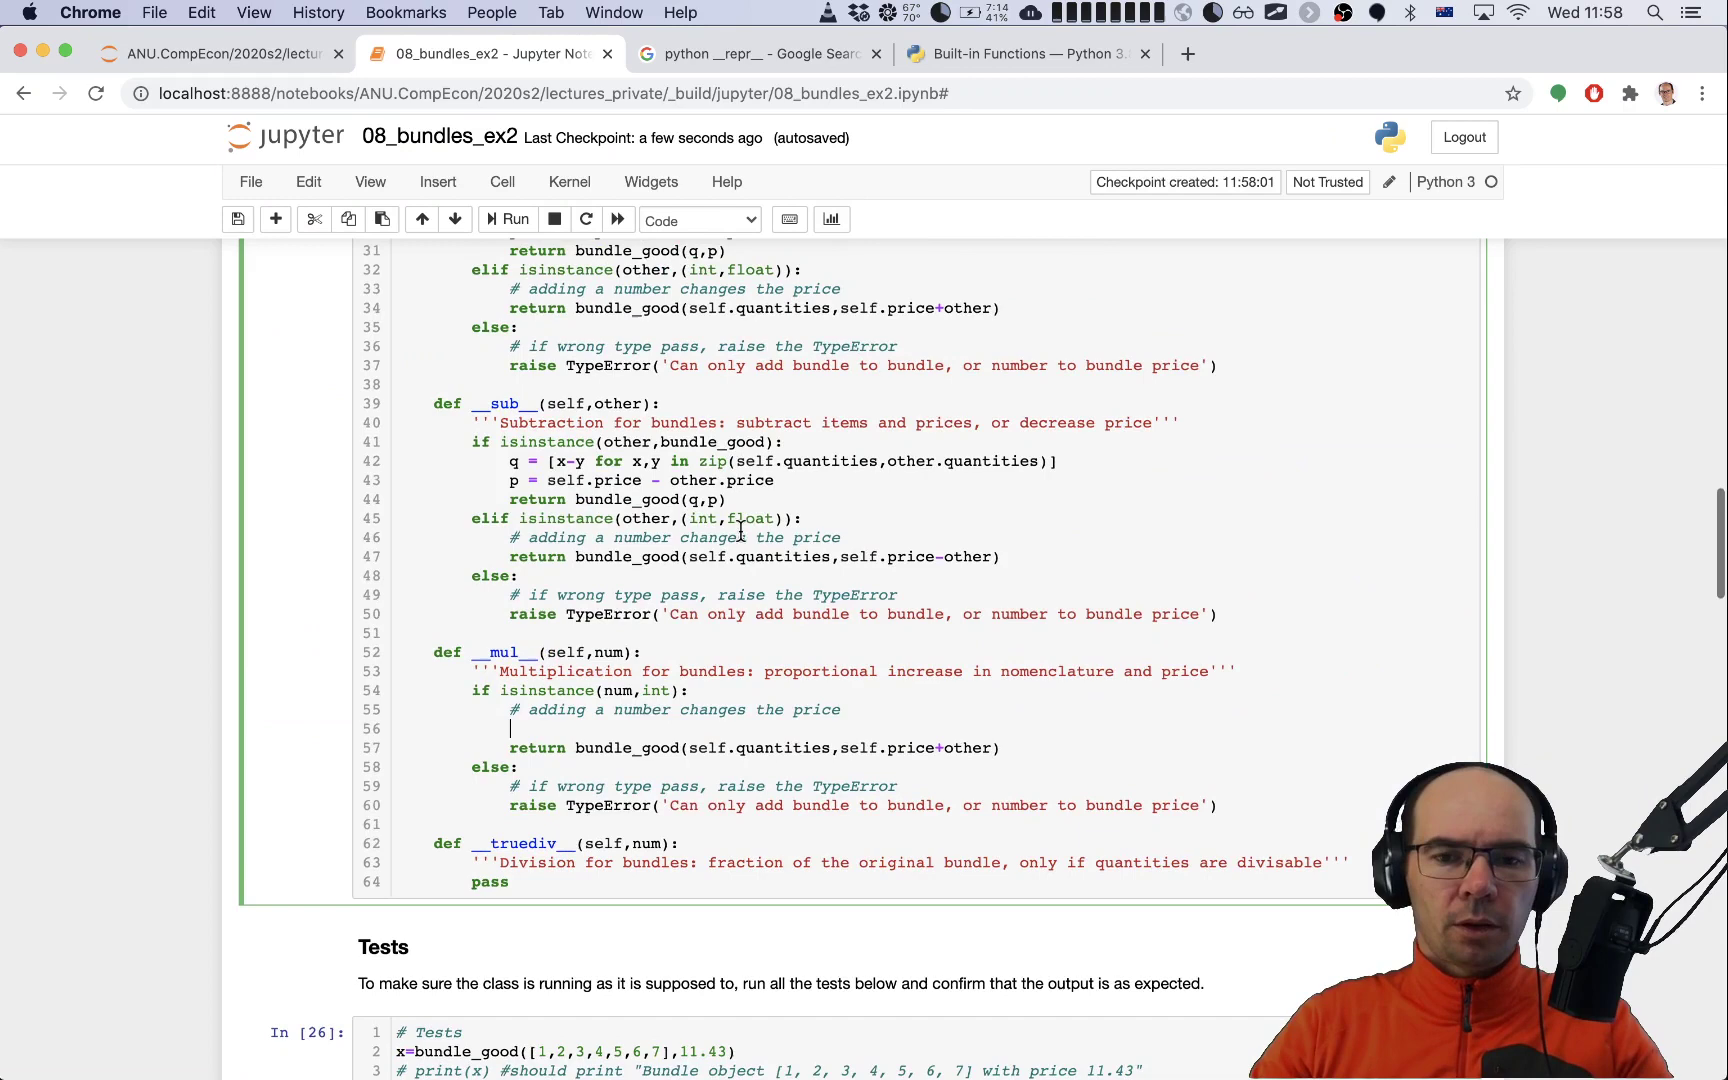
Step: In __mul__, set q = [x*num ...], p = self.price*num, and return bundle_good(q,p)
scroll("up", 3)
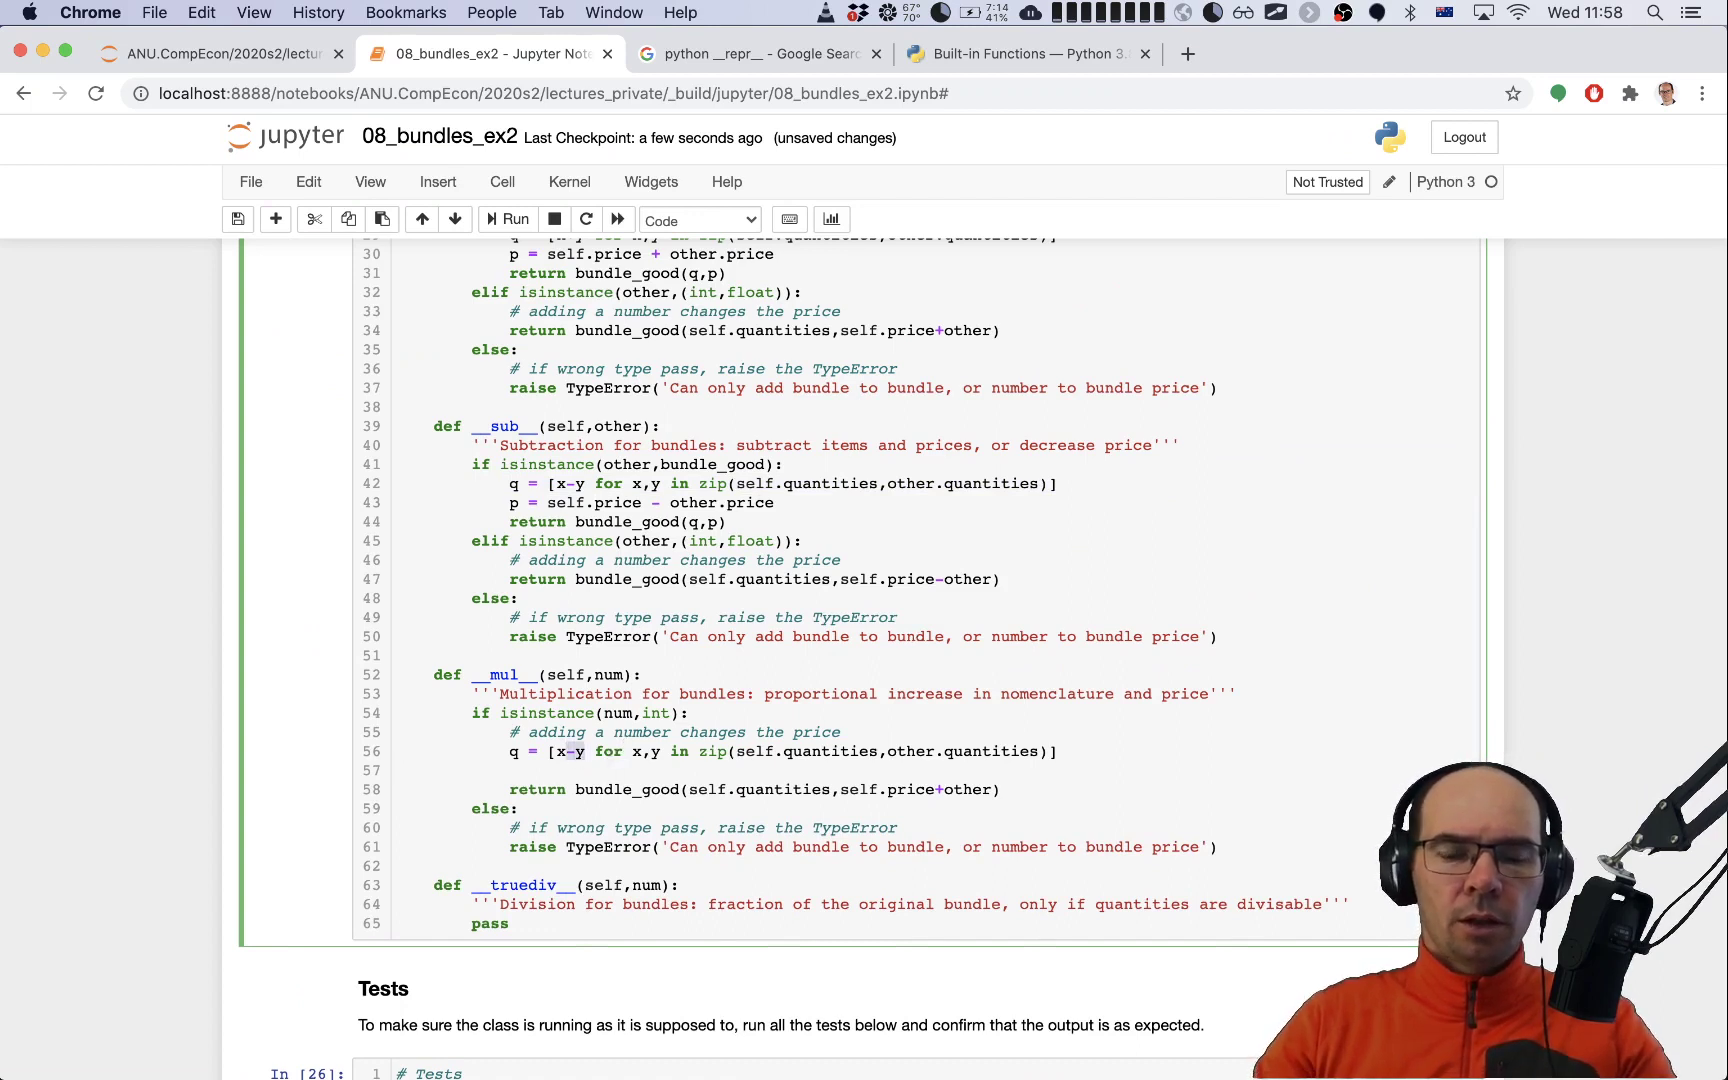
type("*nu")
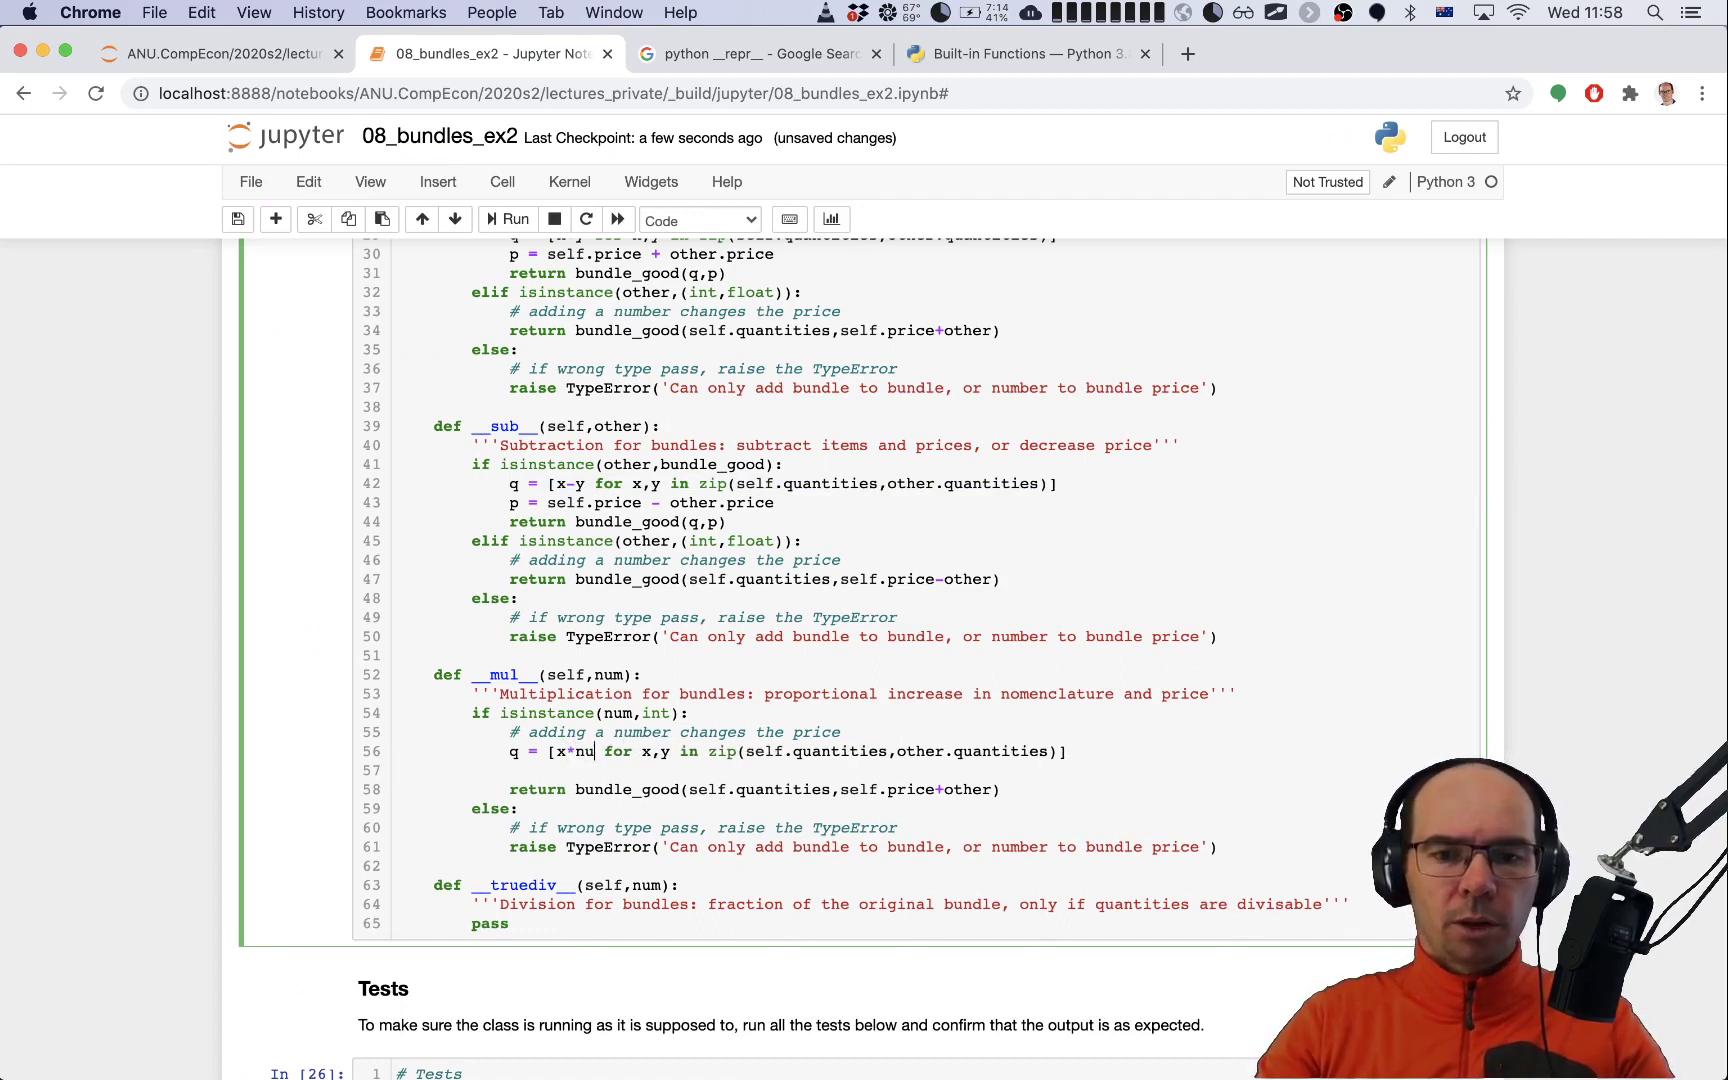
type("m")
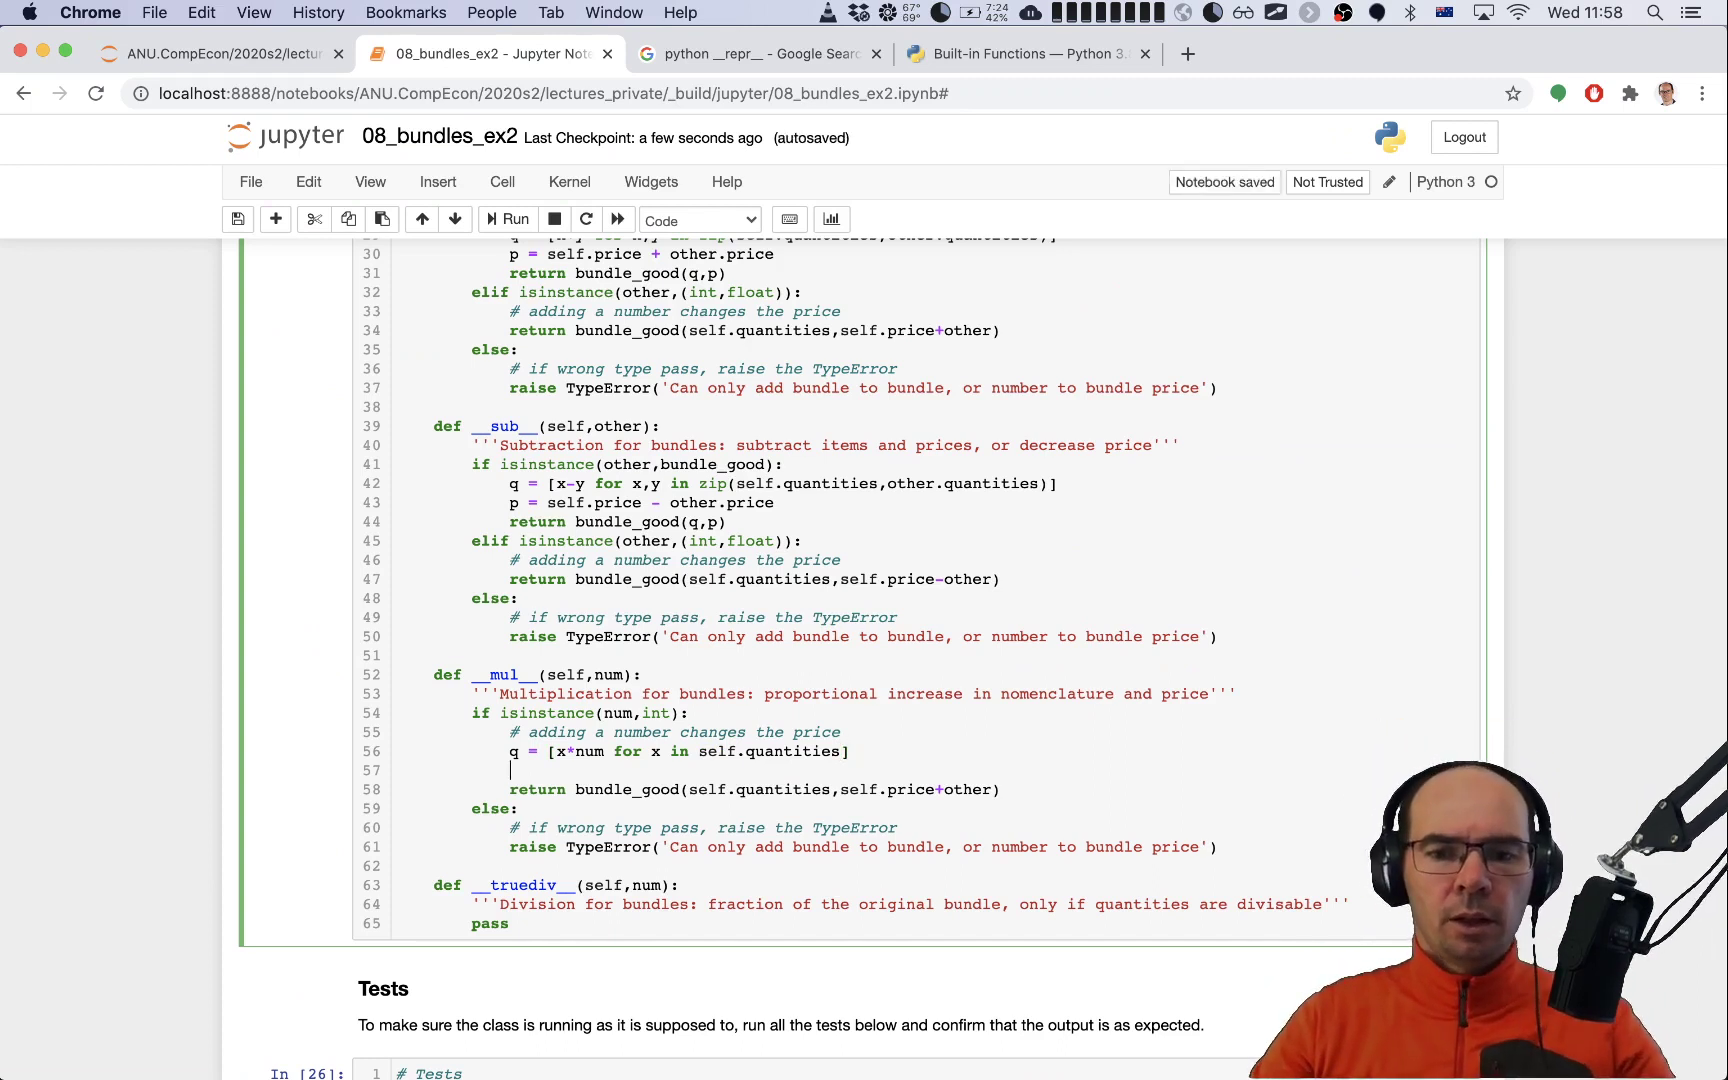
type("p =")
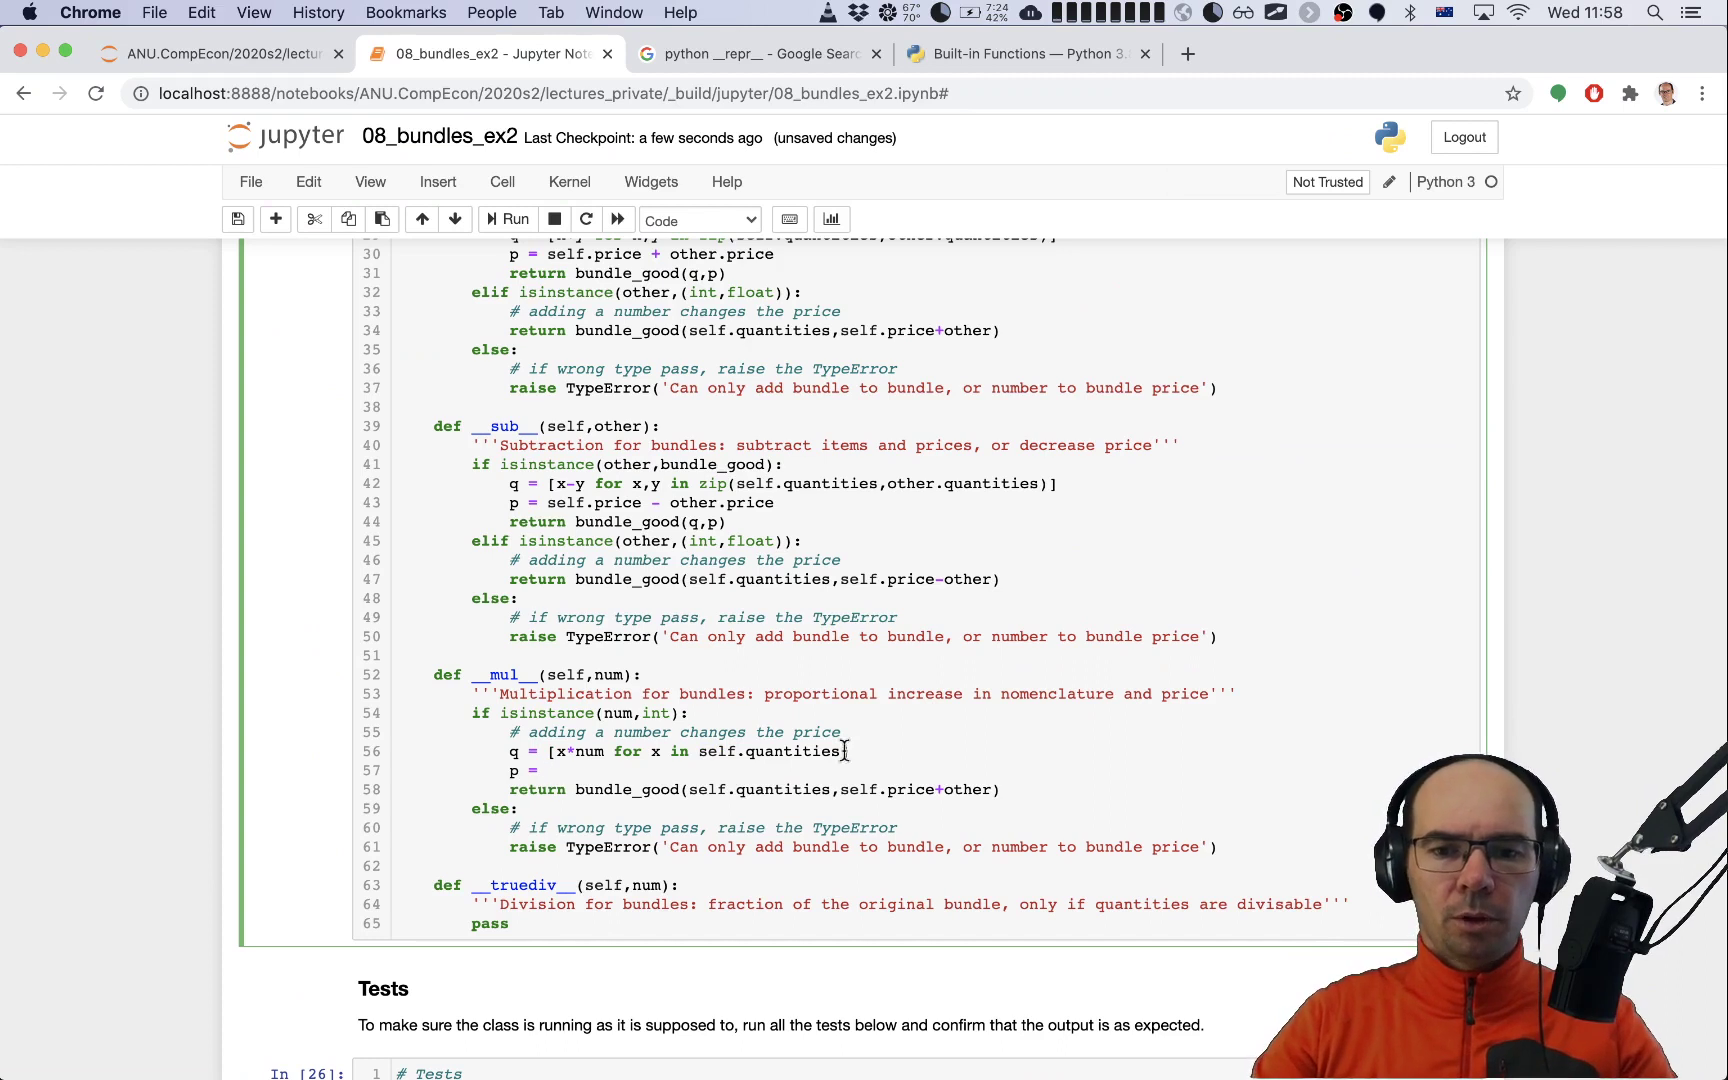
double_click(893, 790)
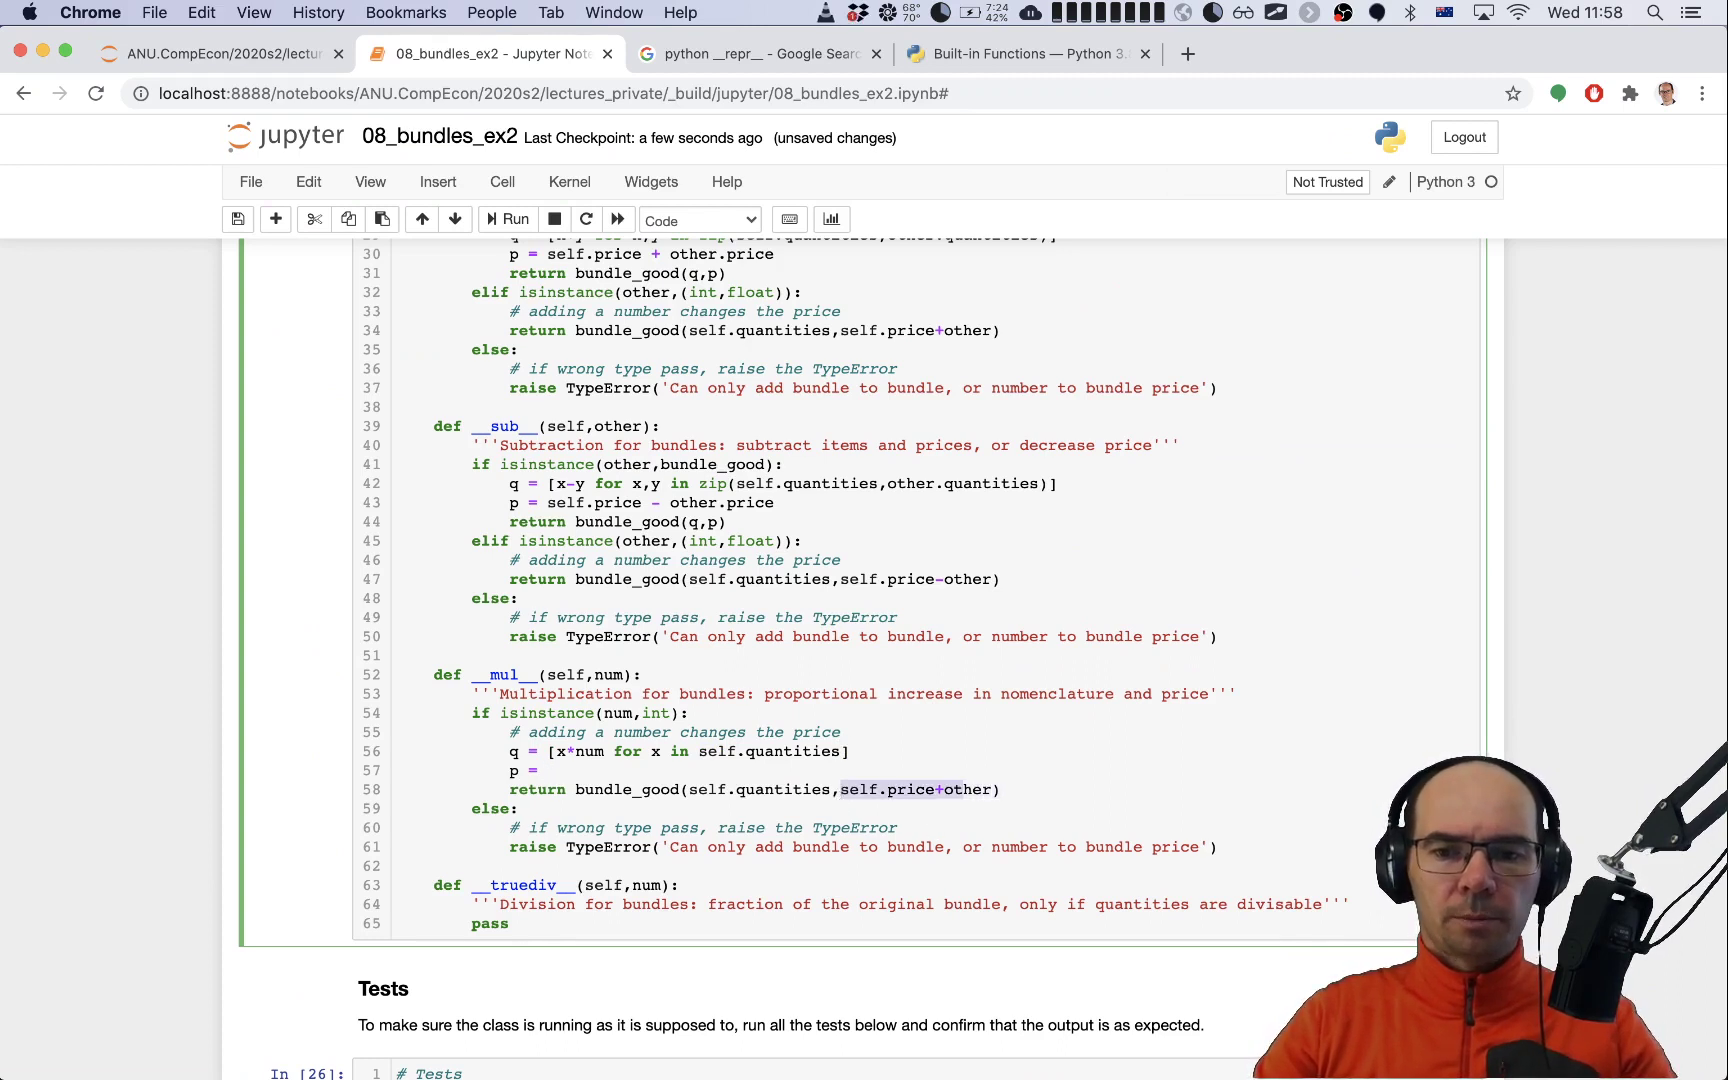
type("self.price")
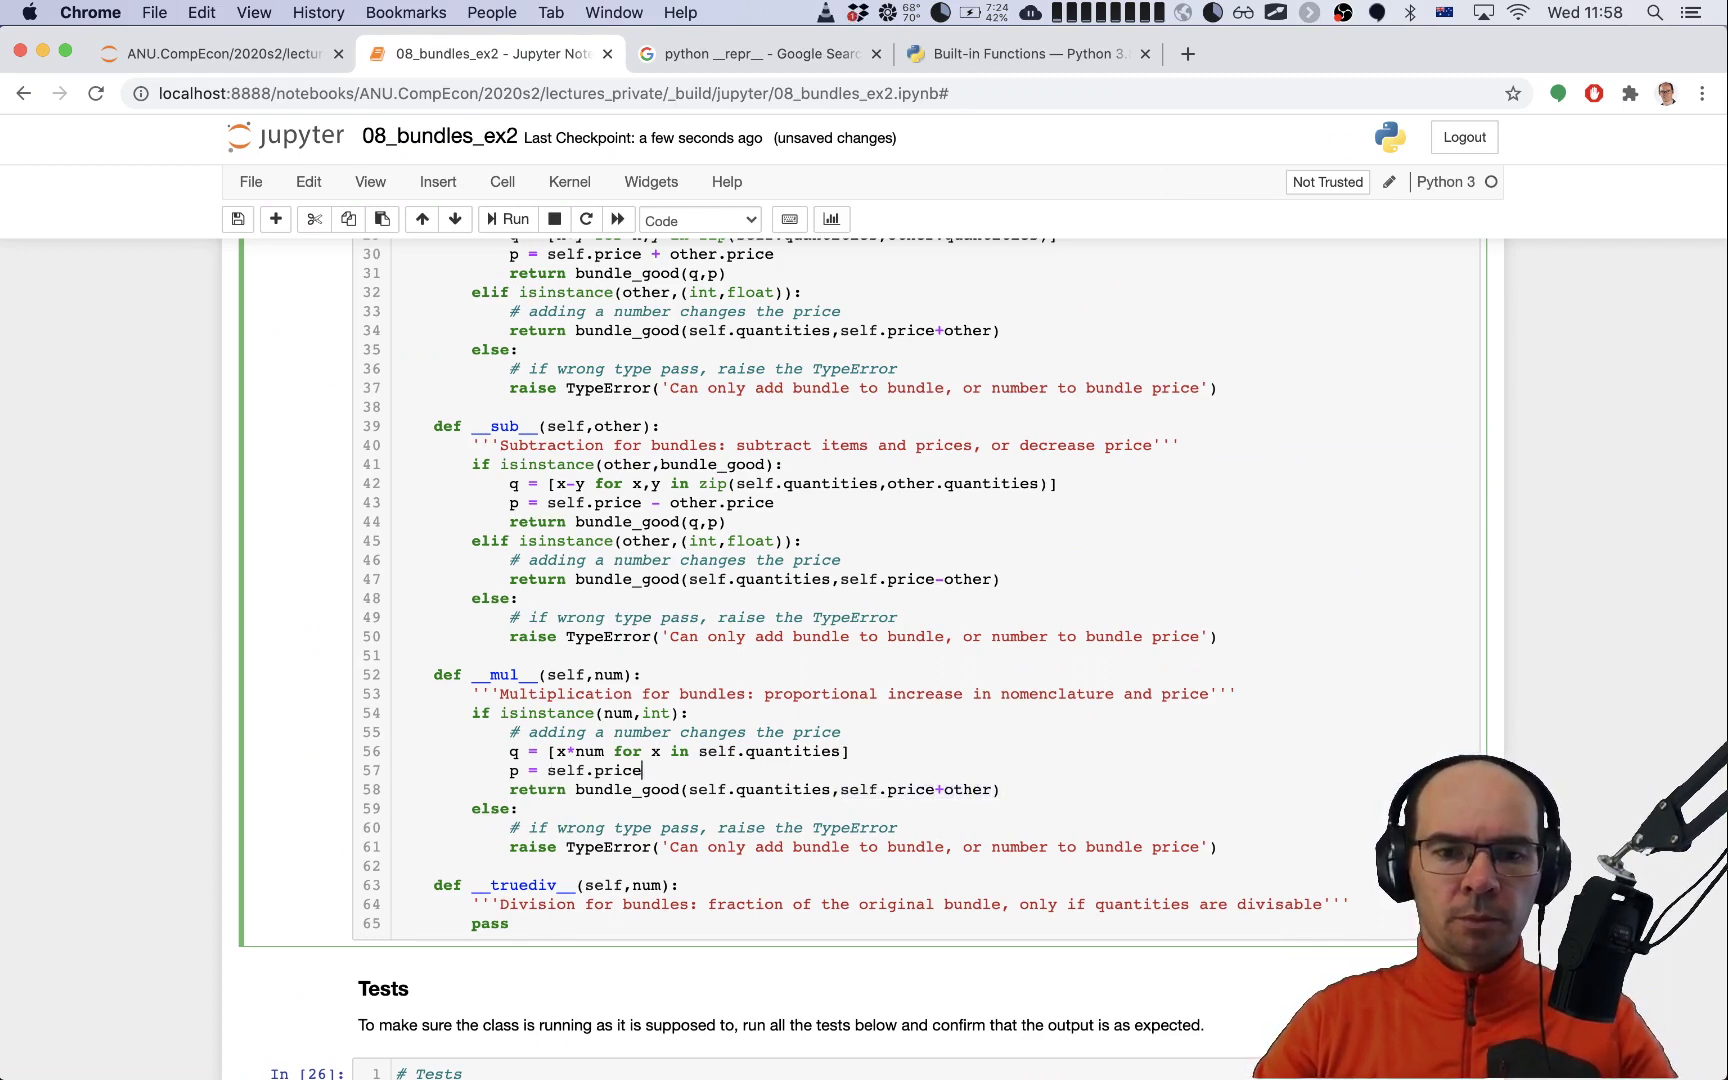
type("*num")
left_click(754, 789)
type("return bundle_good(q,p")
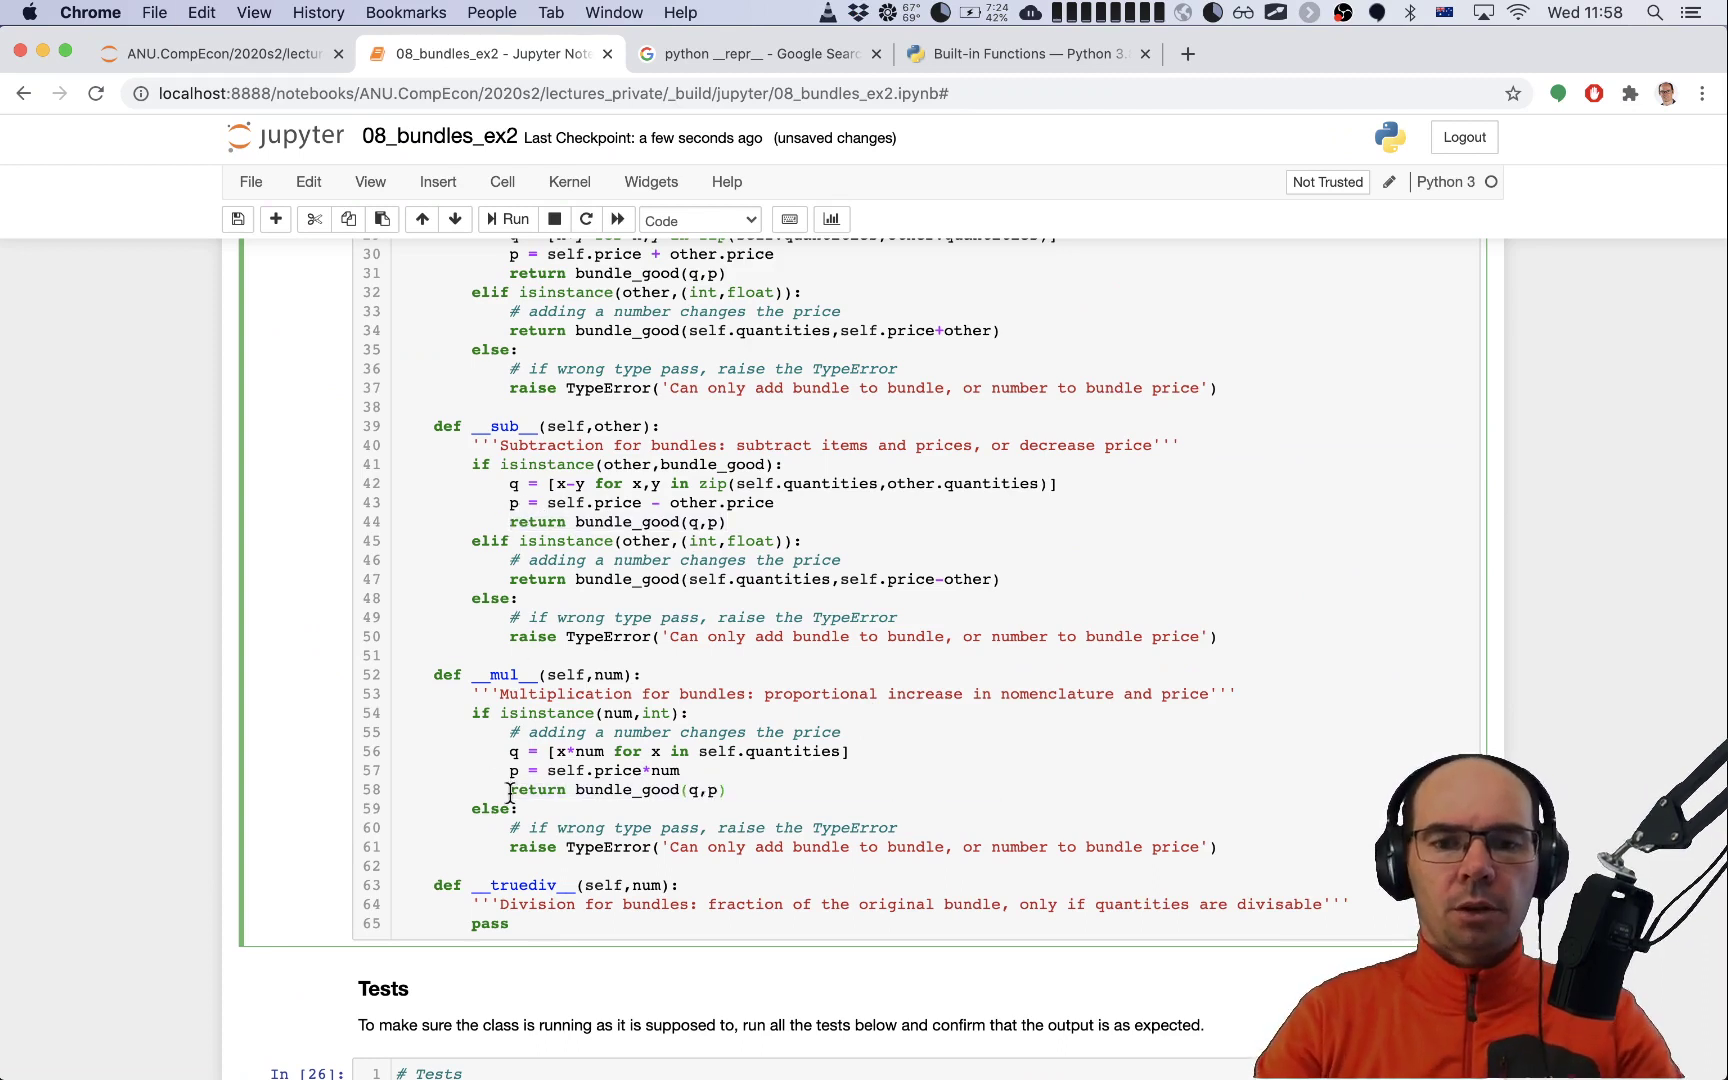
scroll("down", 3)
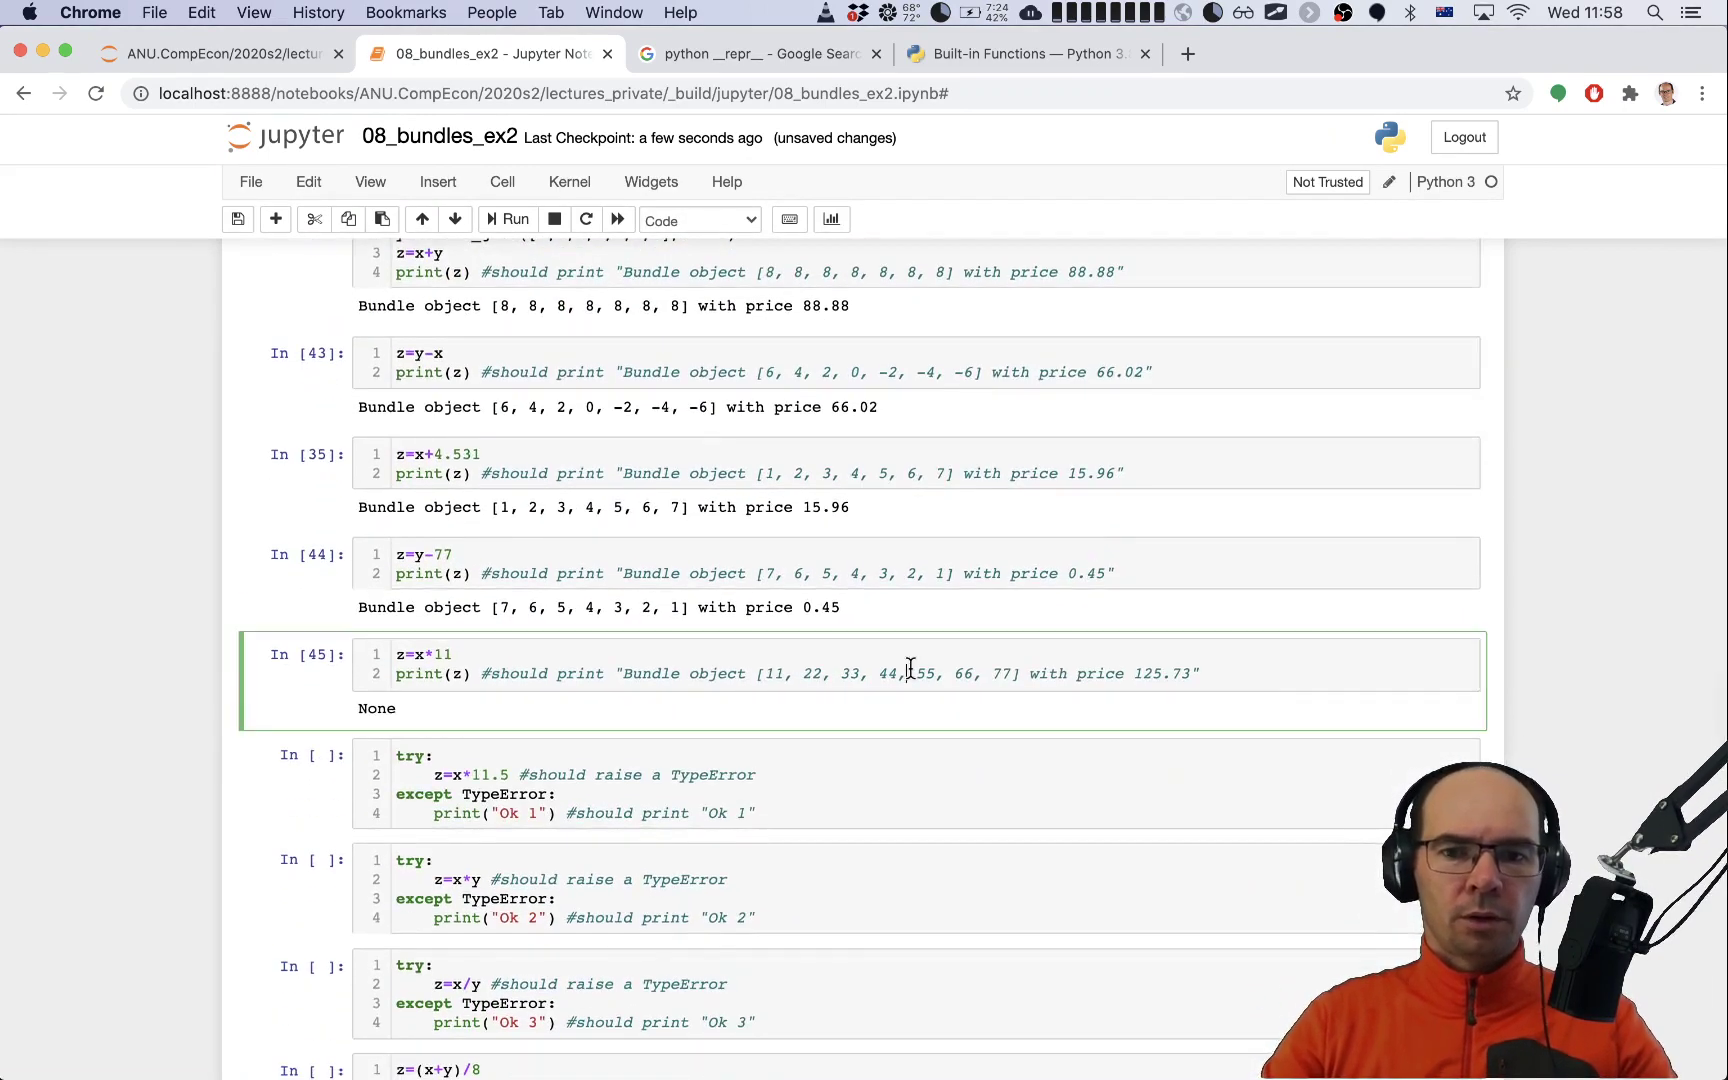
Step: Rerun the x*11 test and the bundle-times-bundle and bundle-divided-by-bundle error tests
left_click(514, 219)
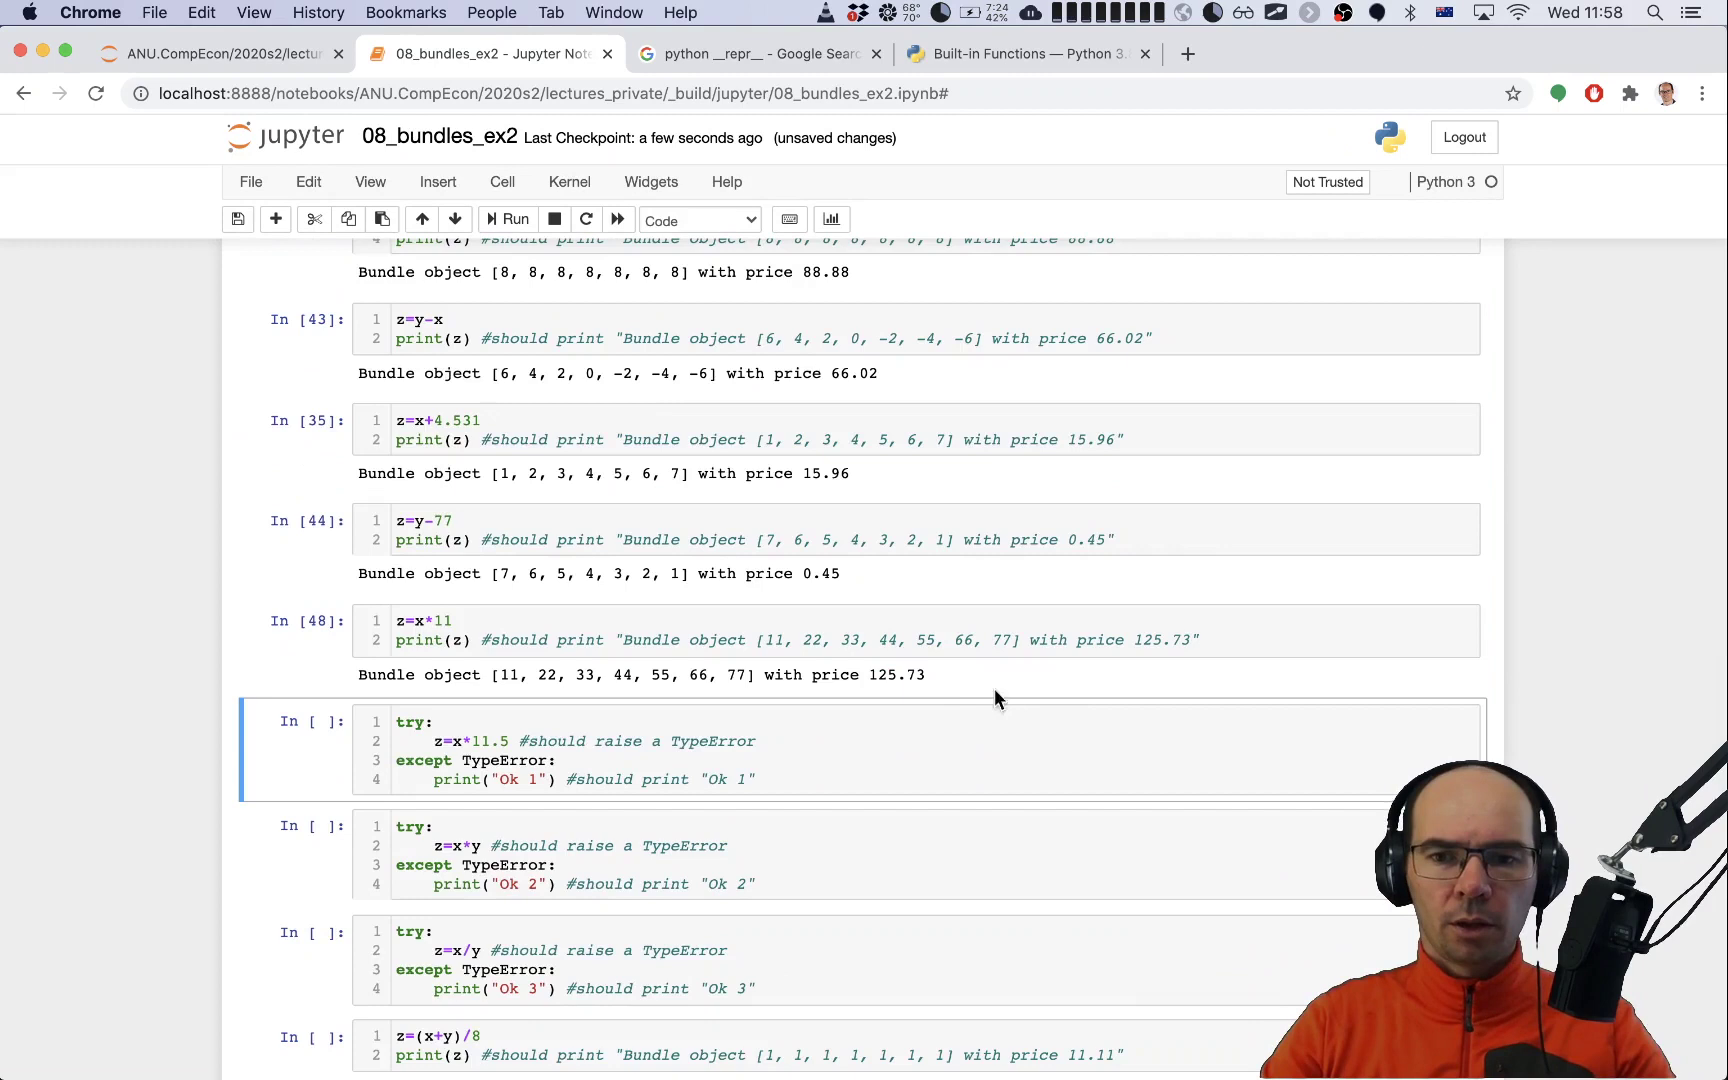
mouse_move(800, 756)
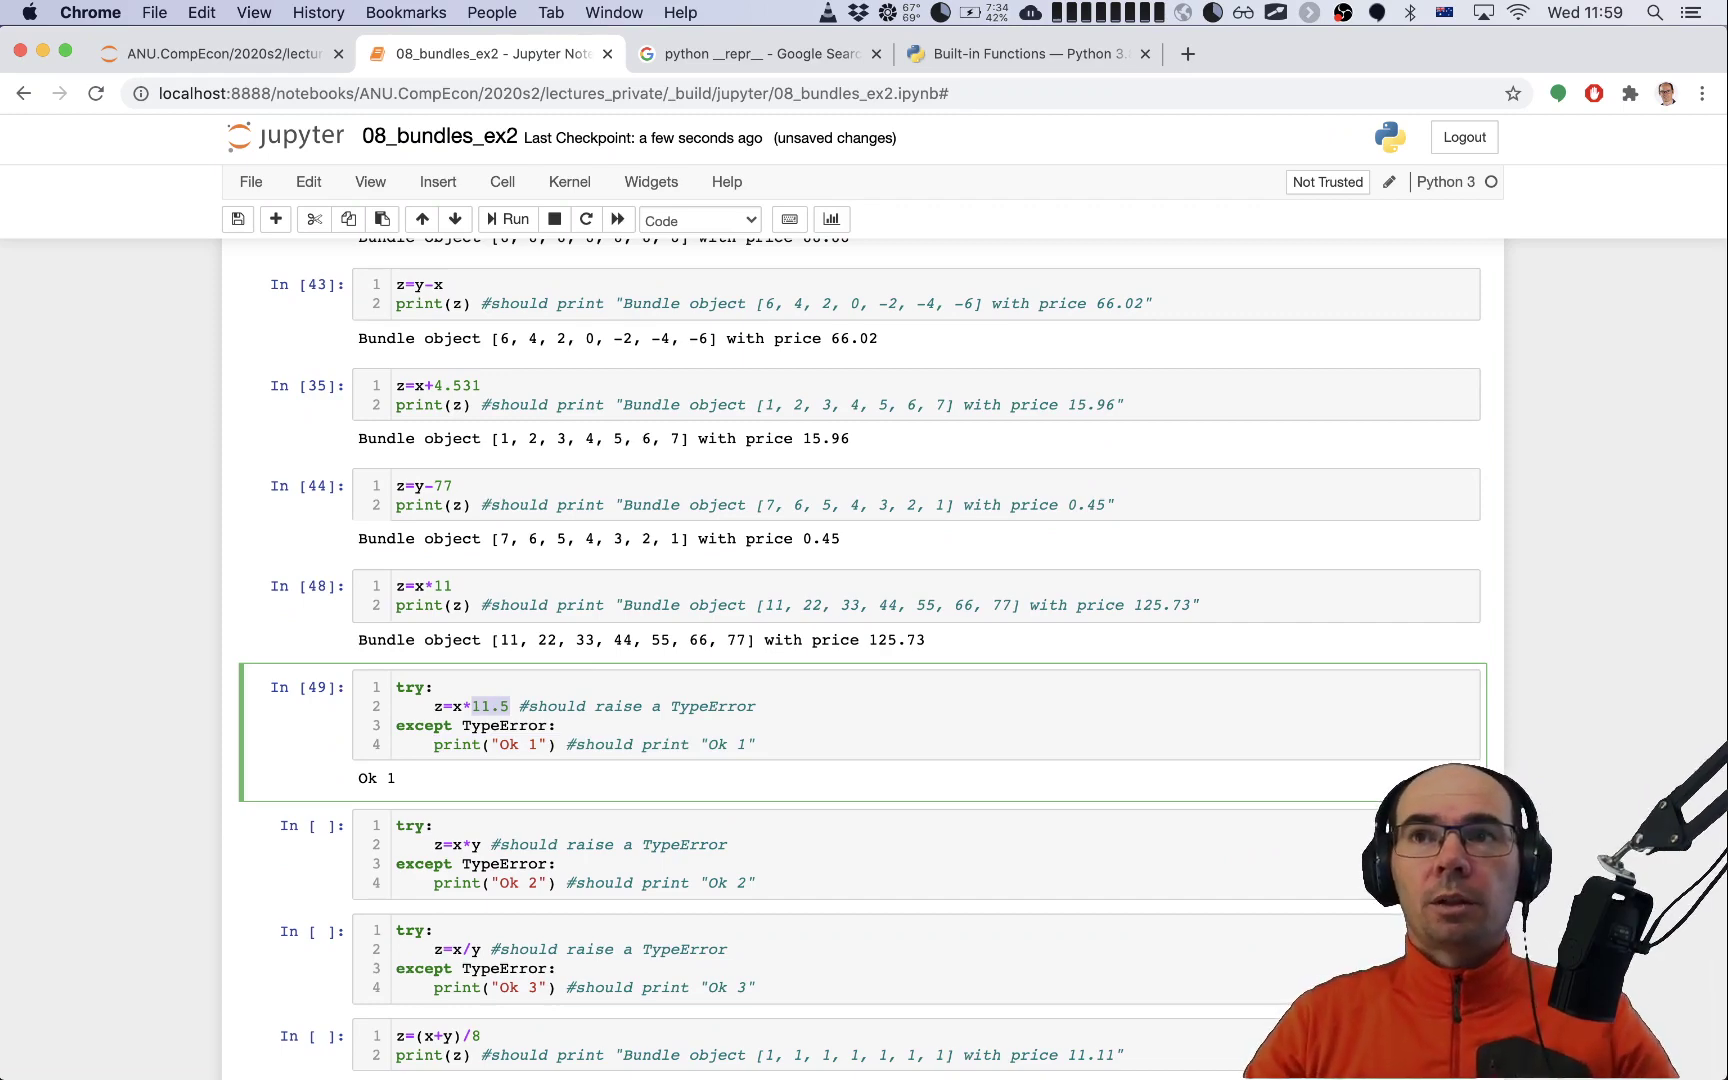
scroll("down", 3)
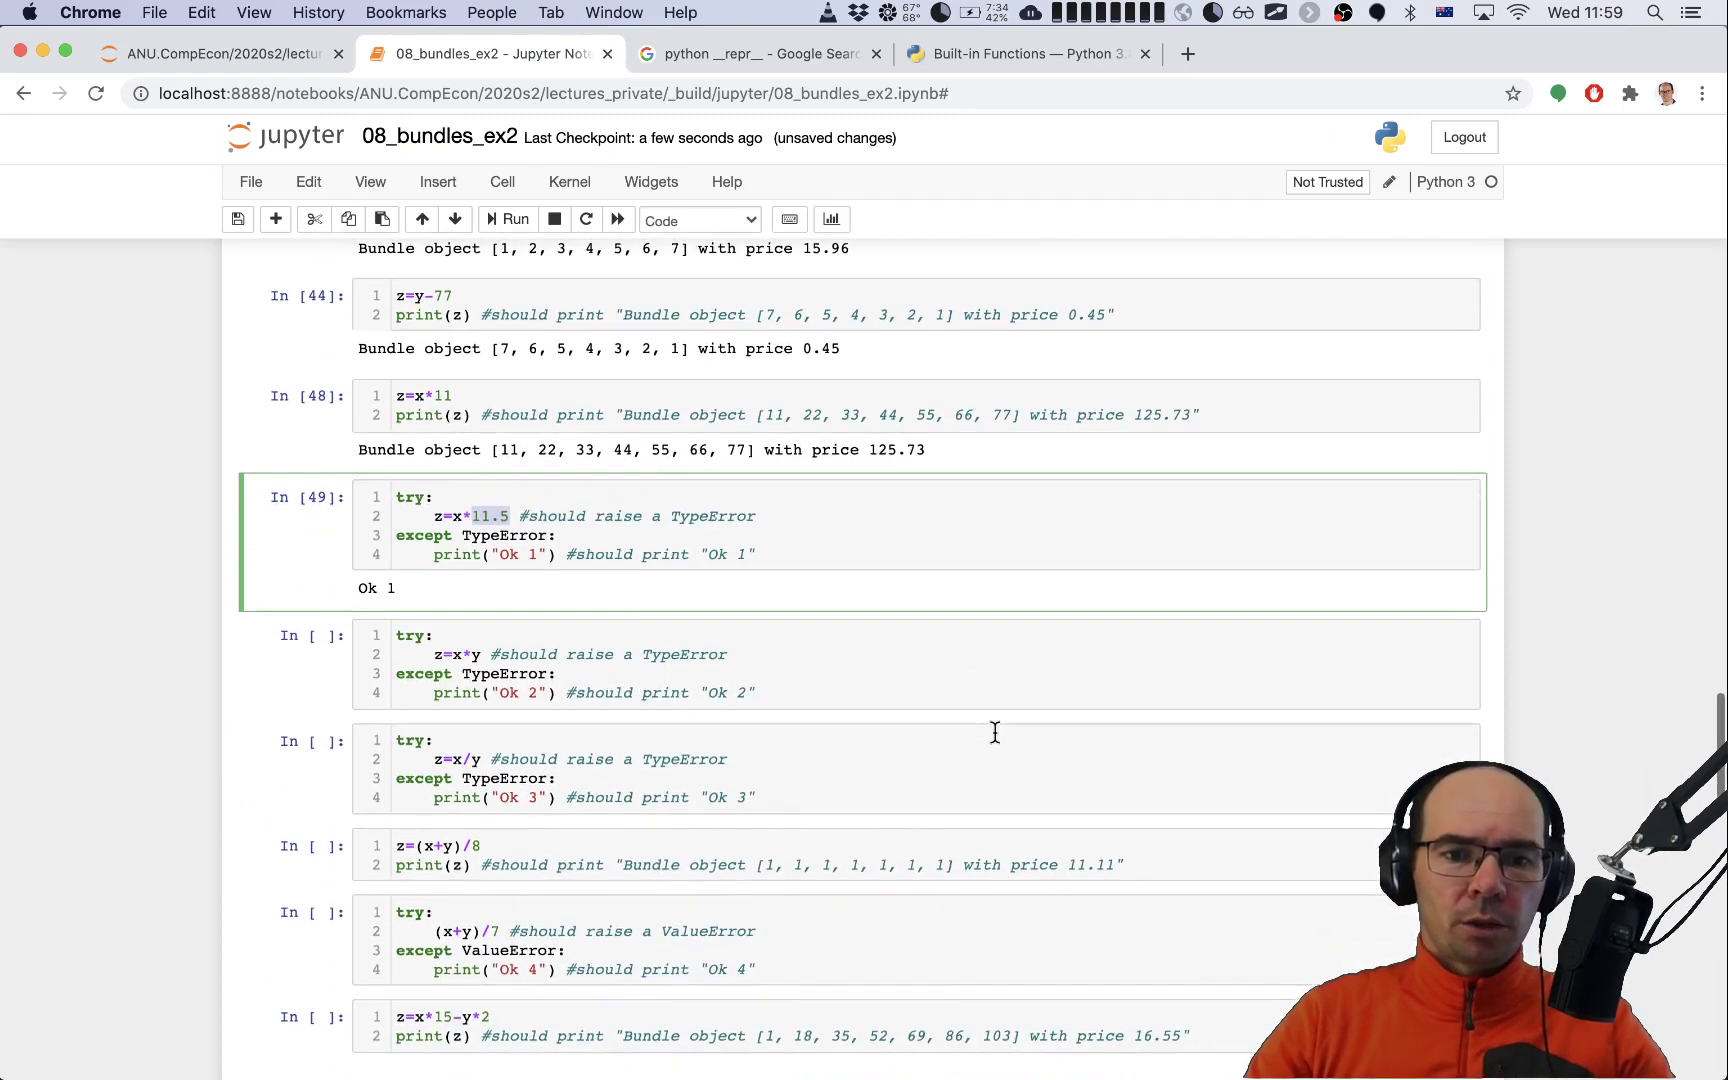
left_click(506, 219)
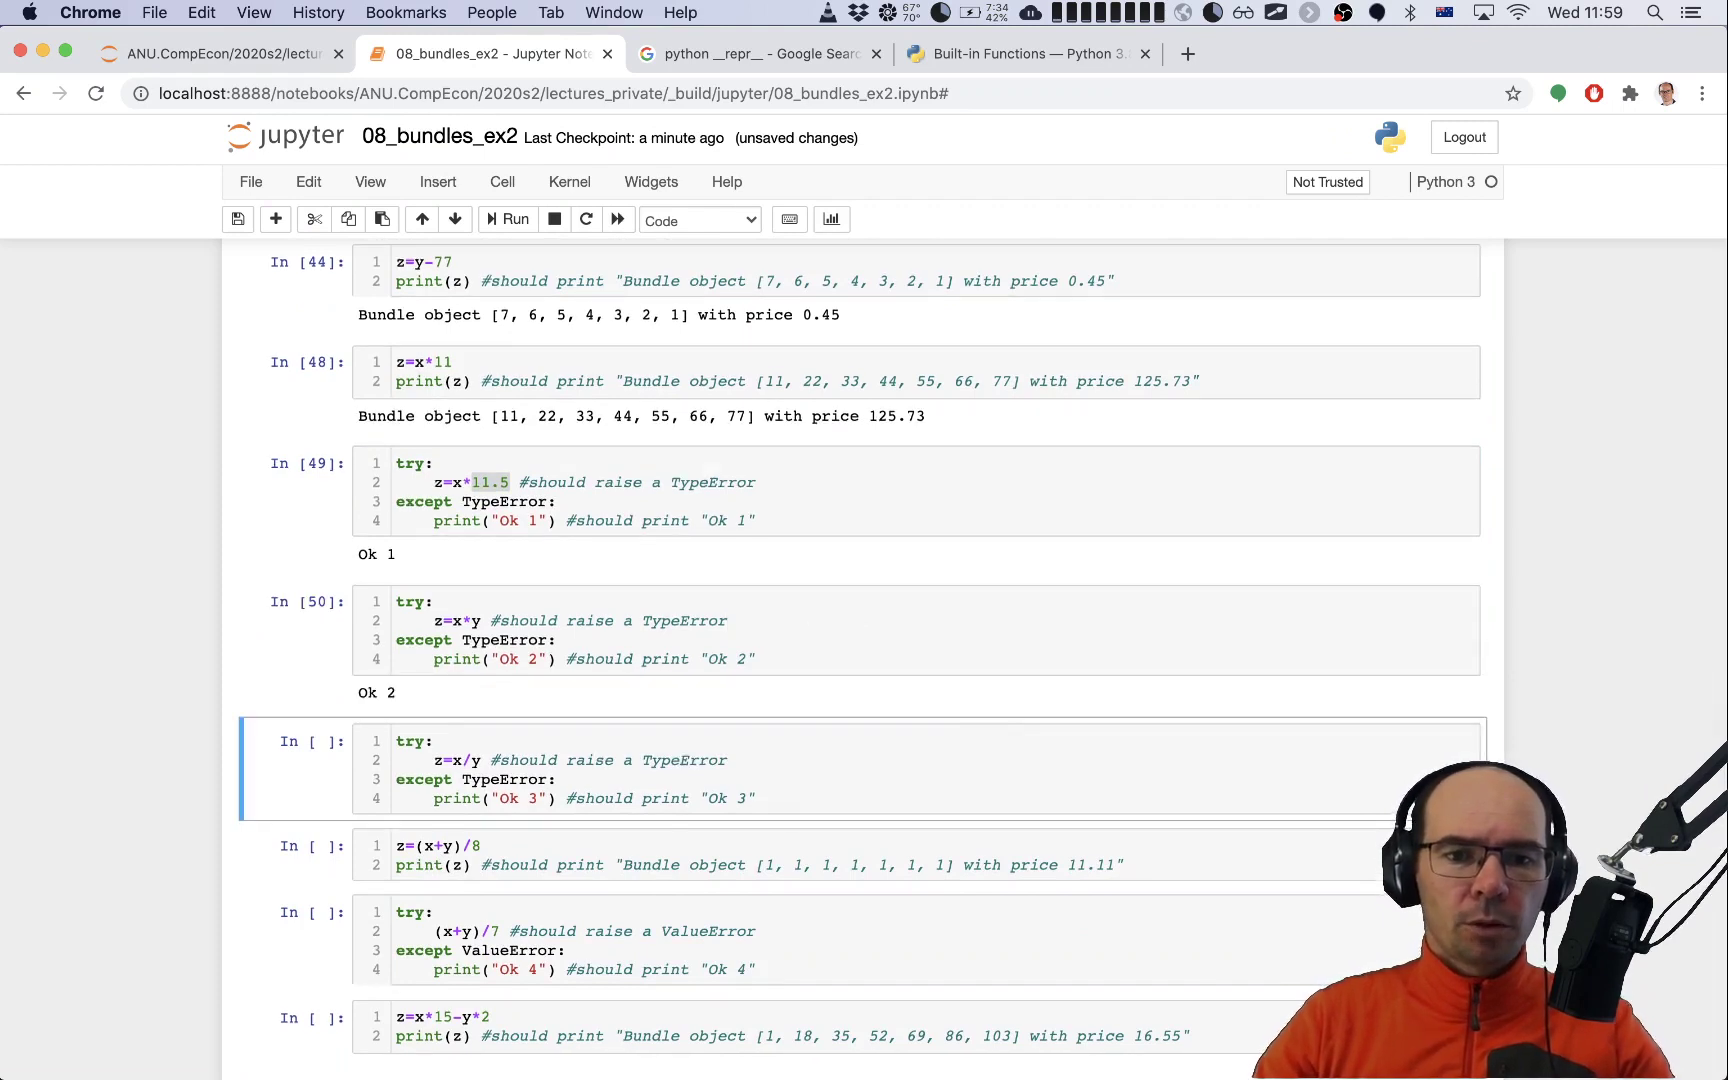
left_click(548, 620)
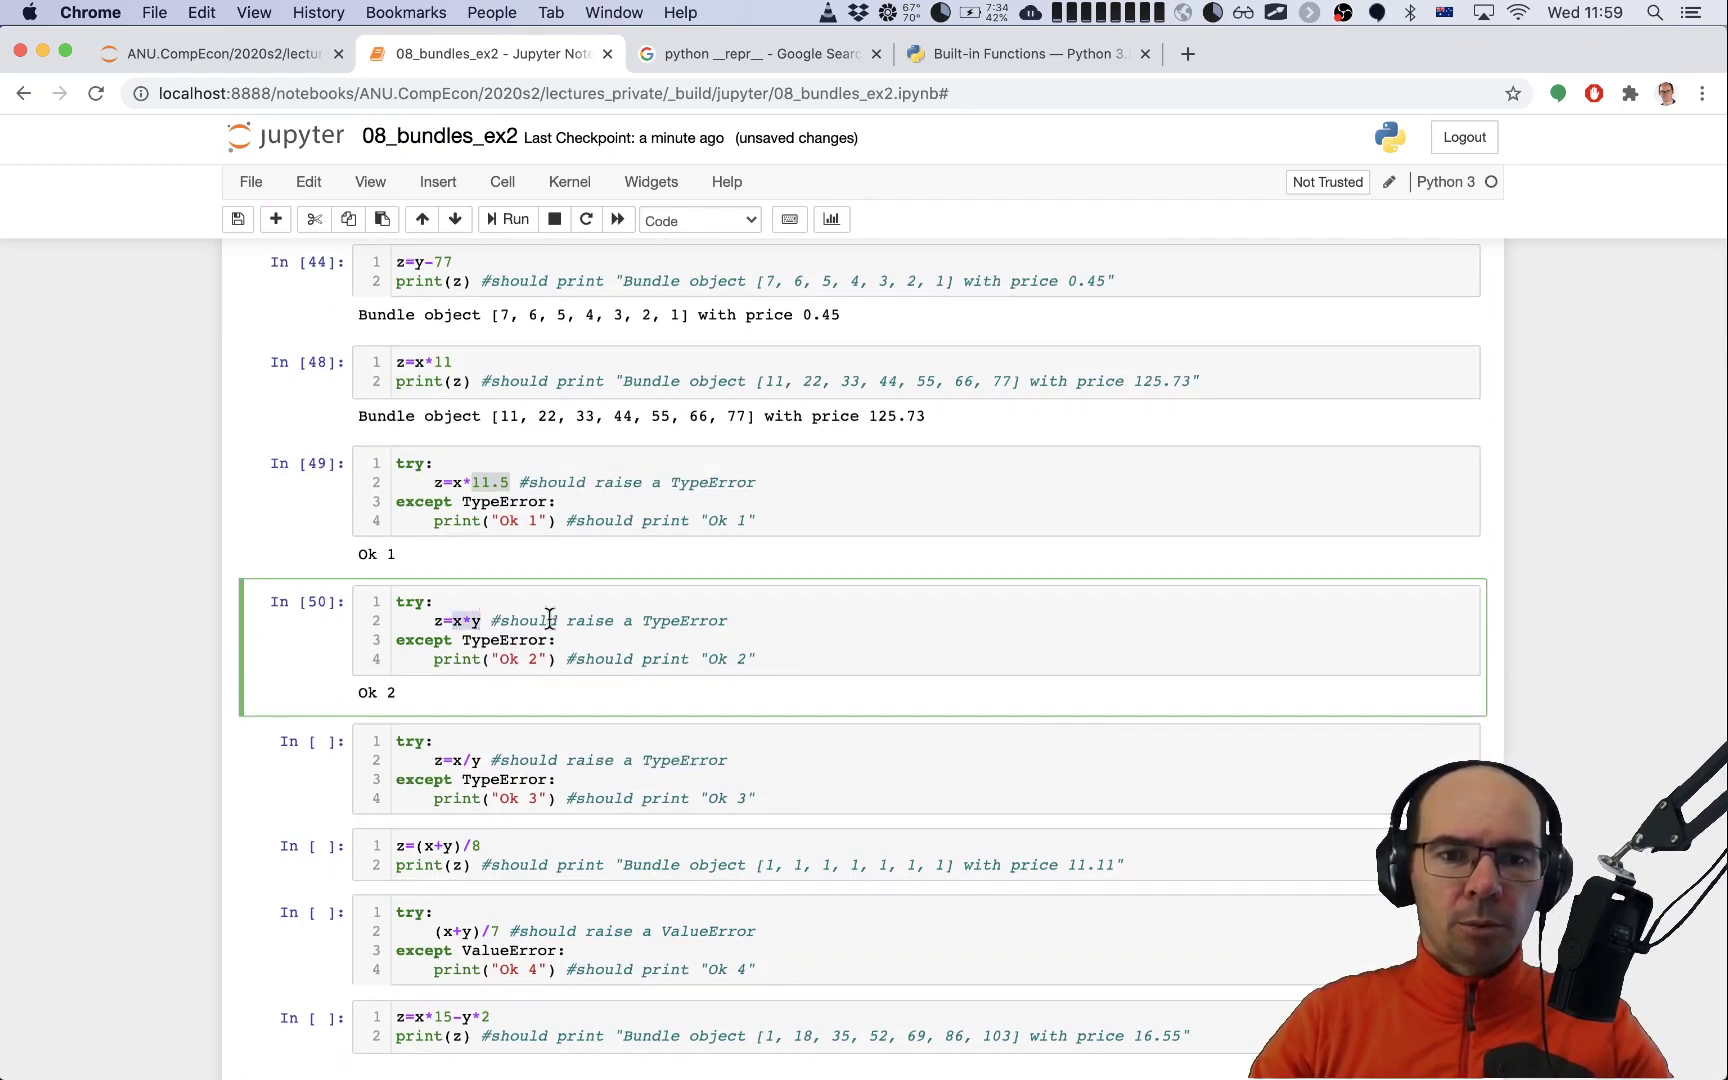
mouse_move(575, 659)
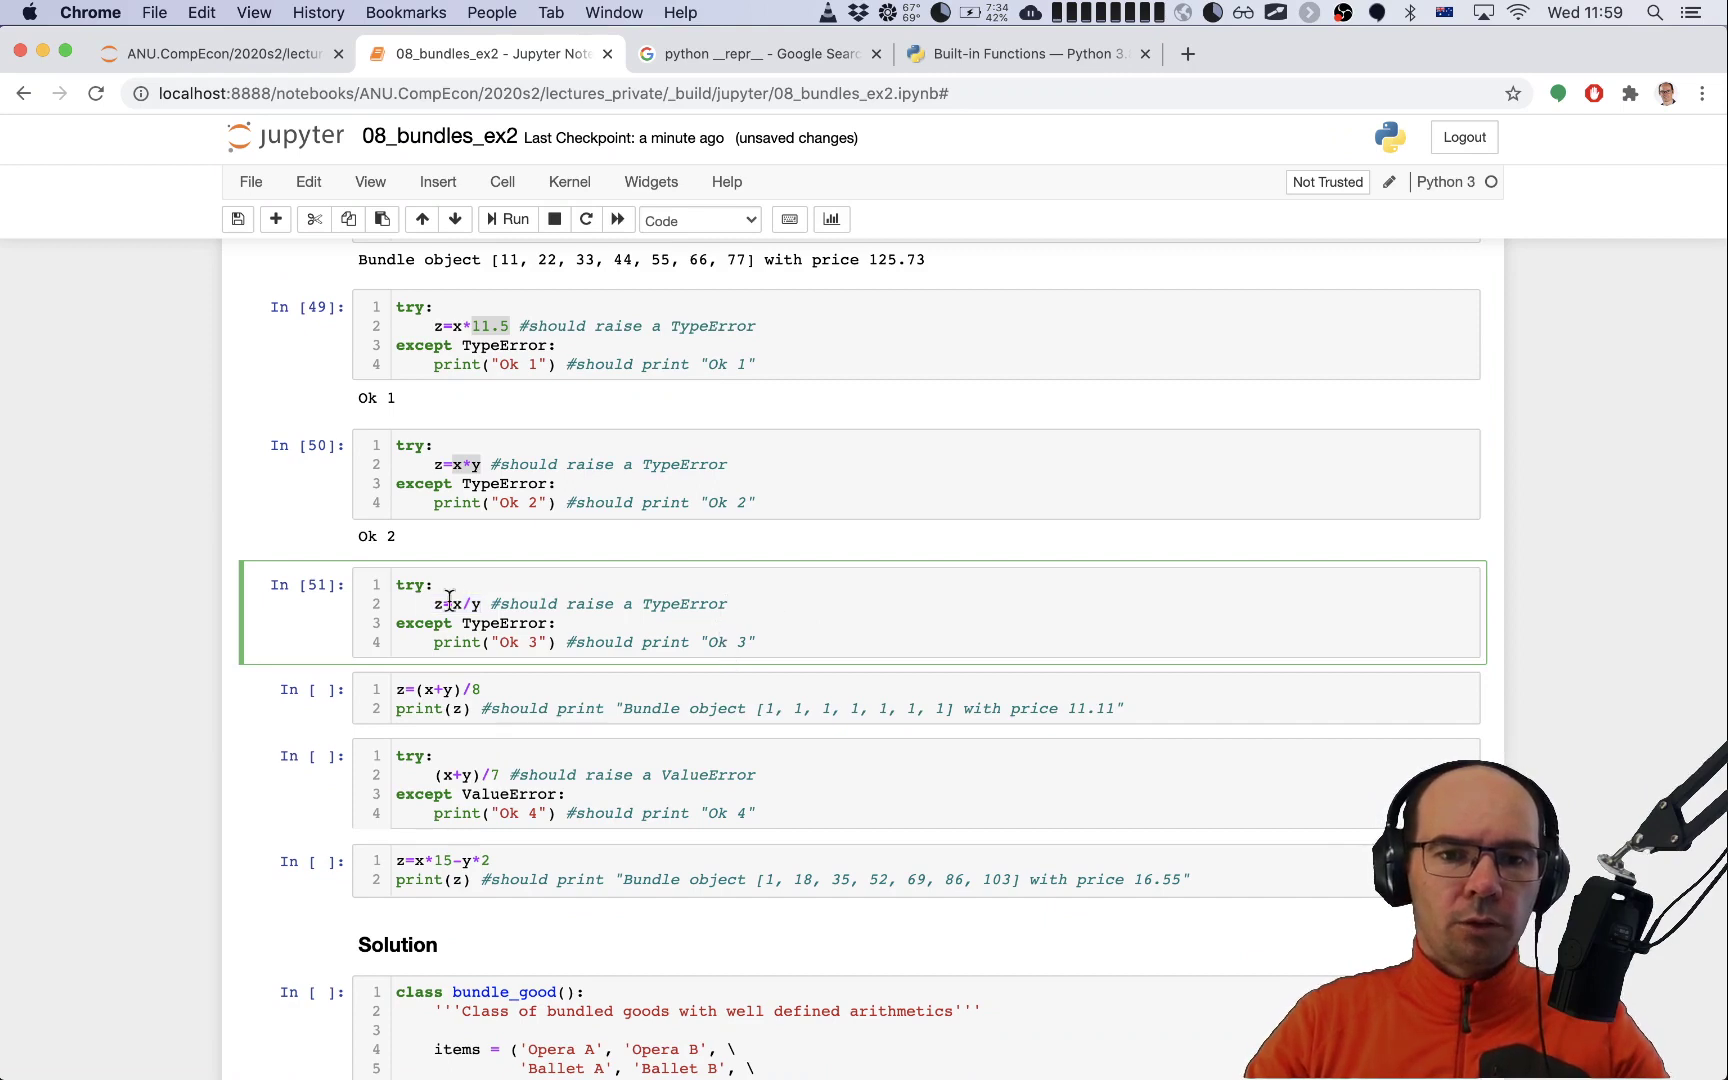
left_click(506, 219)
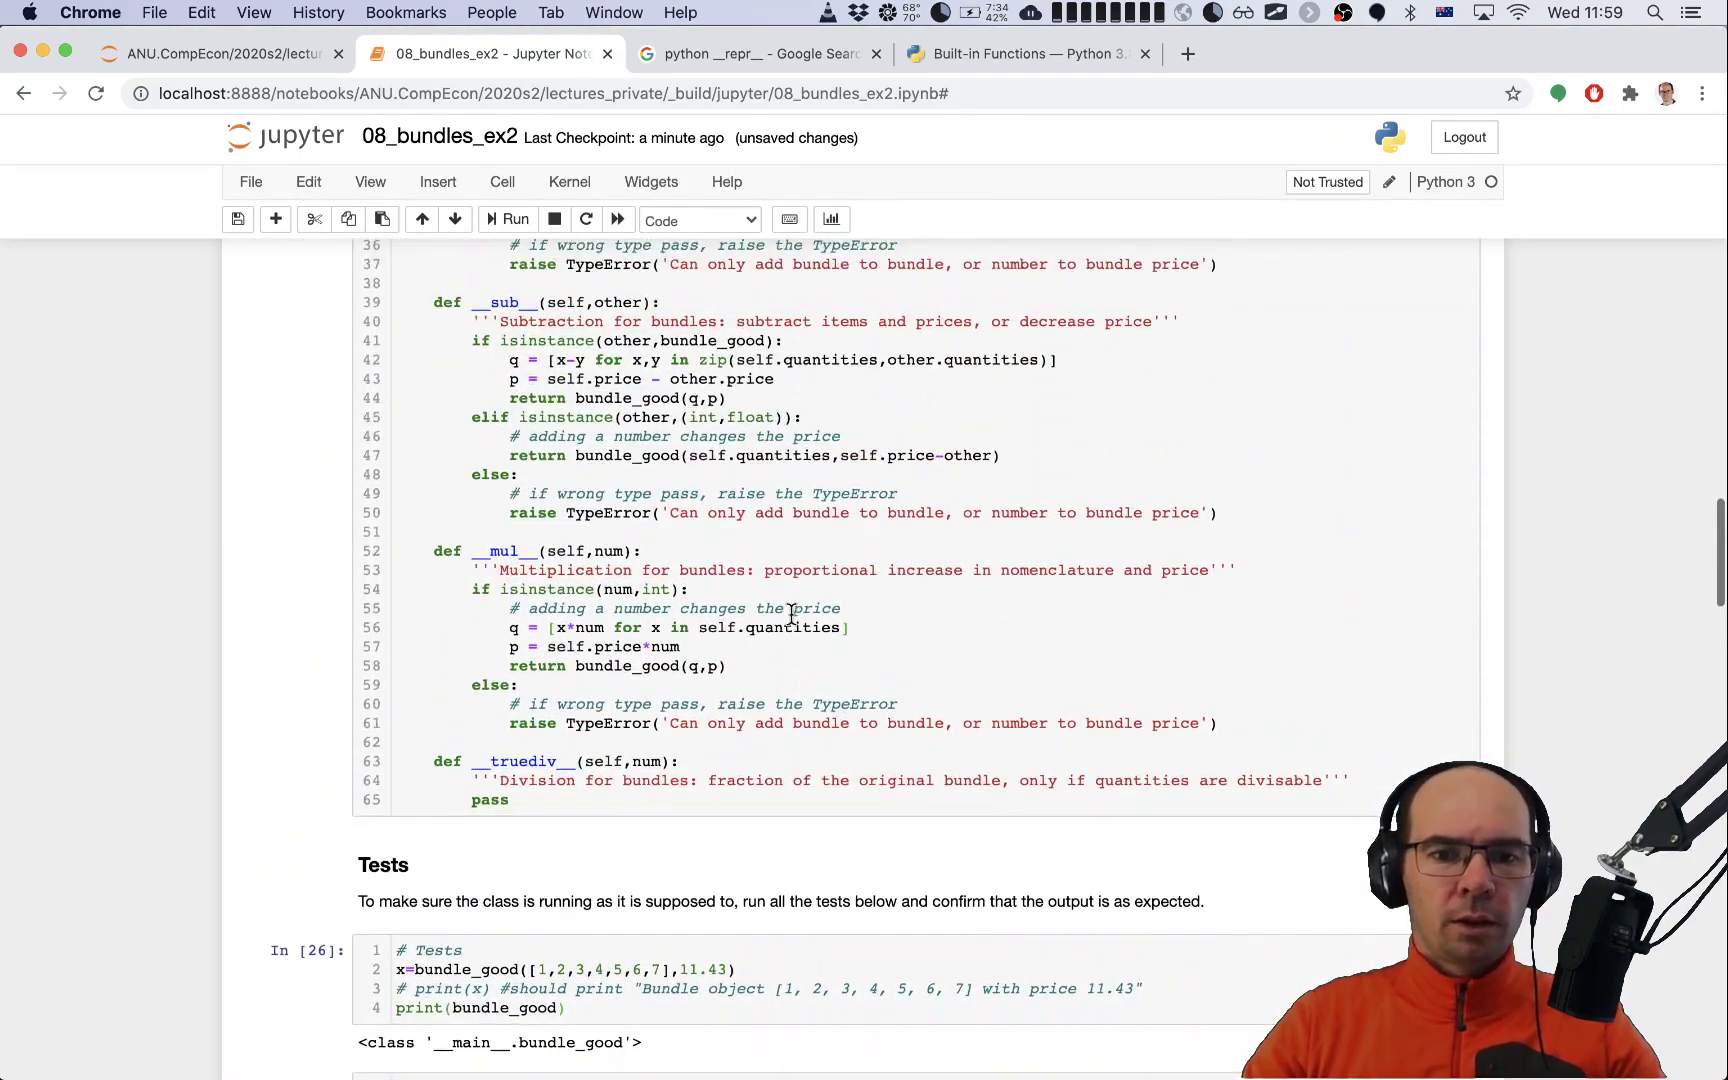
Step: Scroll between the division spec and the __mul__ body to copy it into __truediv__
scroll("down", 3)
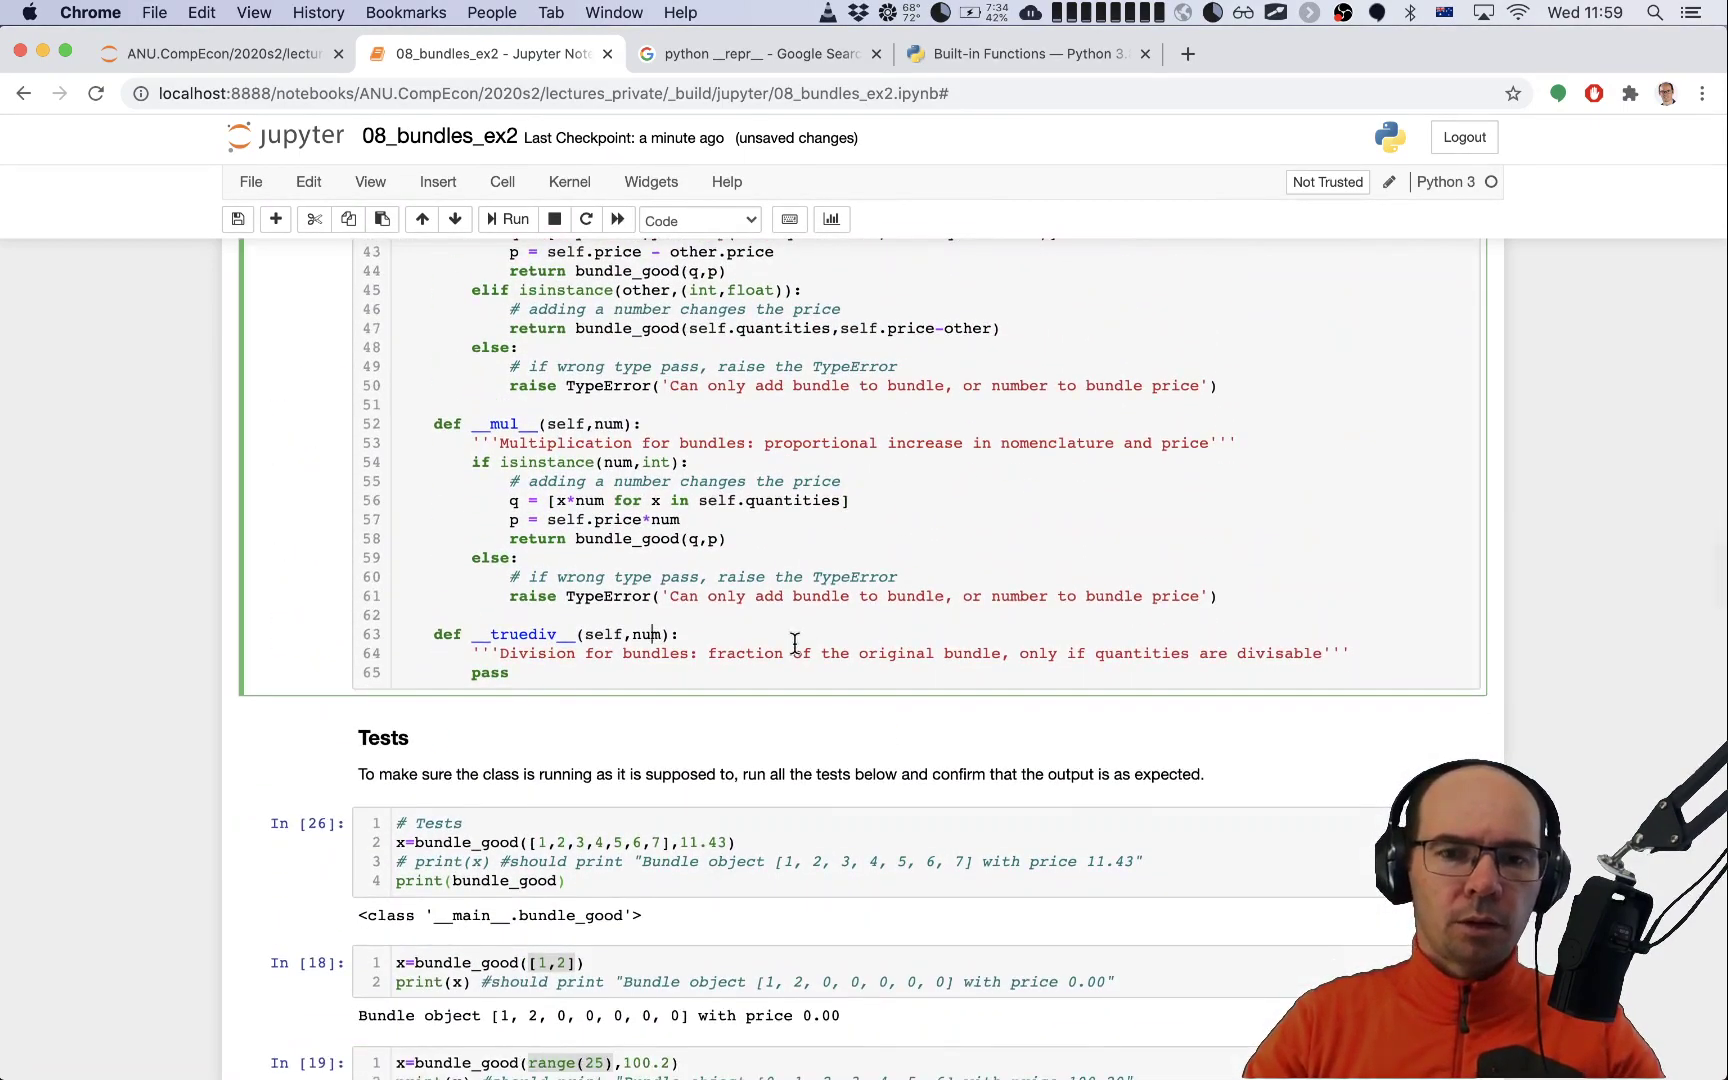
scroll("up", 3)
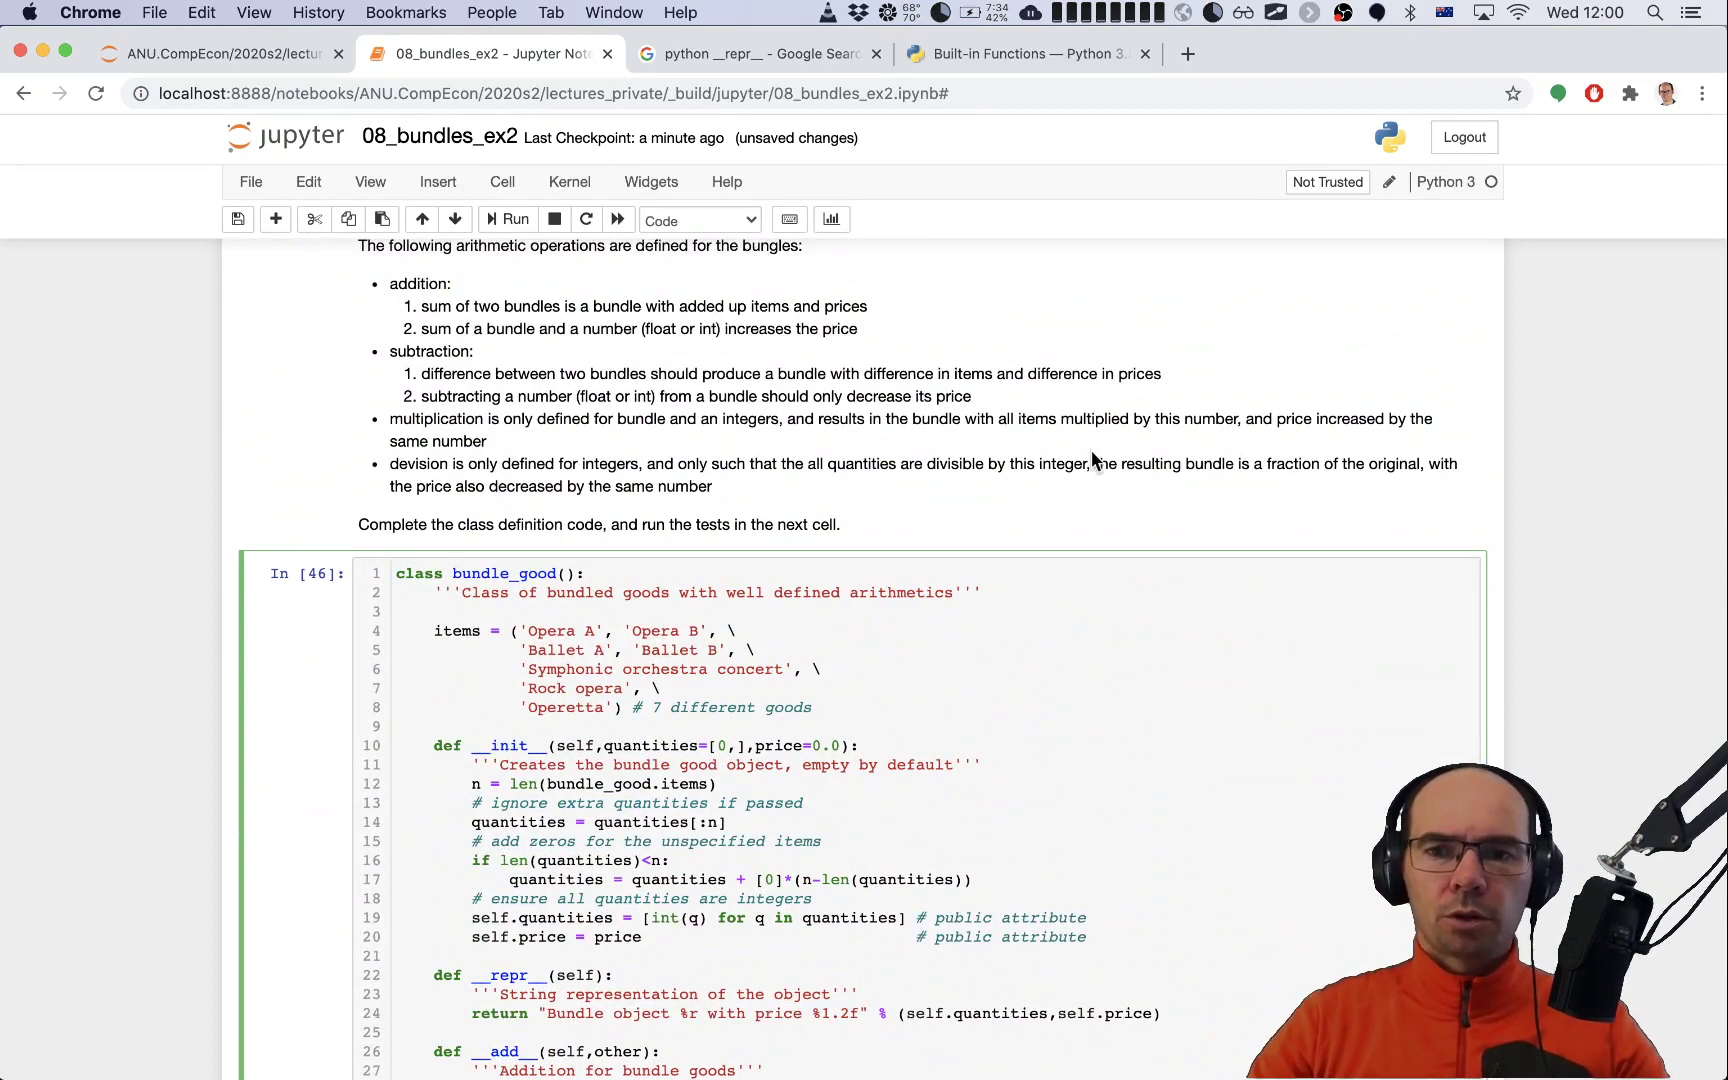
mouse_move(1300, 488)
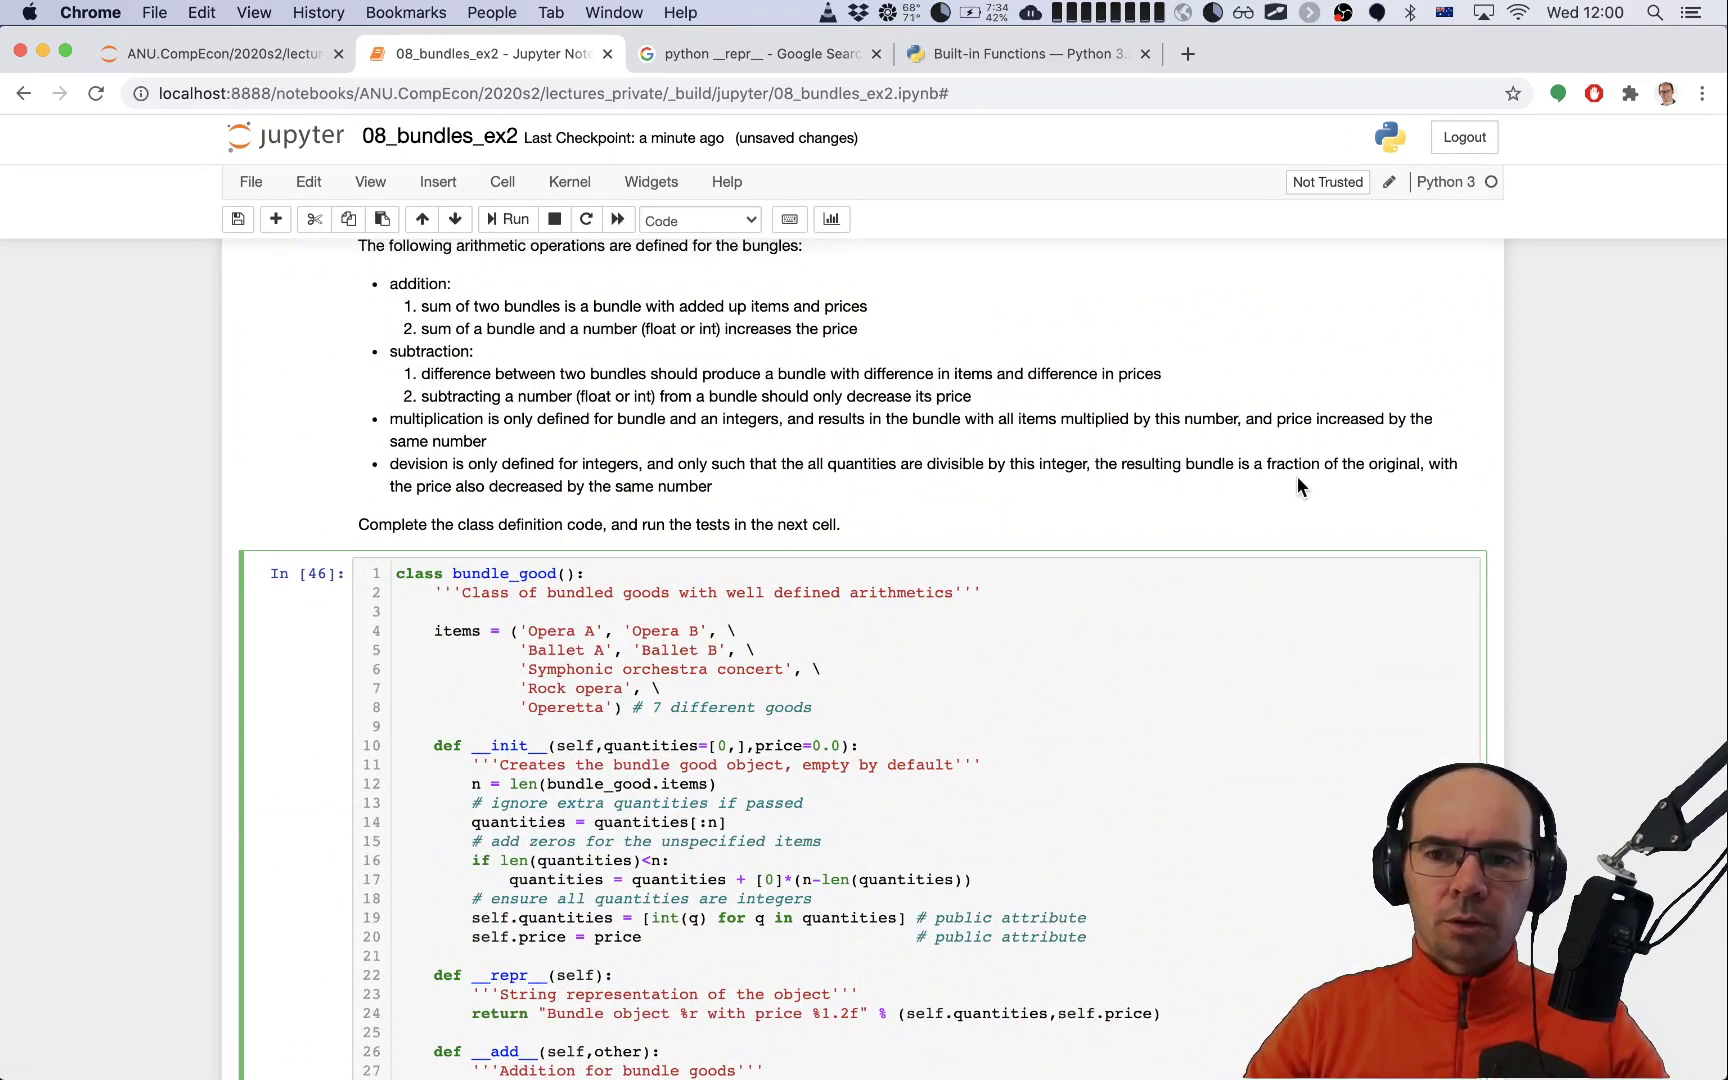
scroll("down", 3)
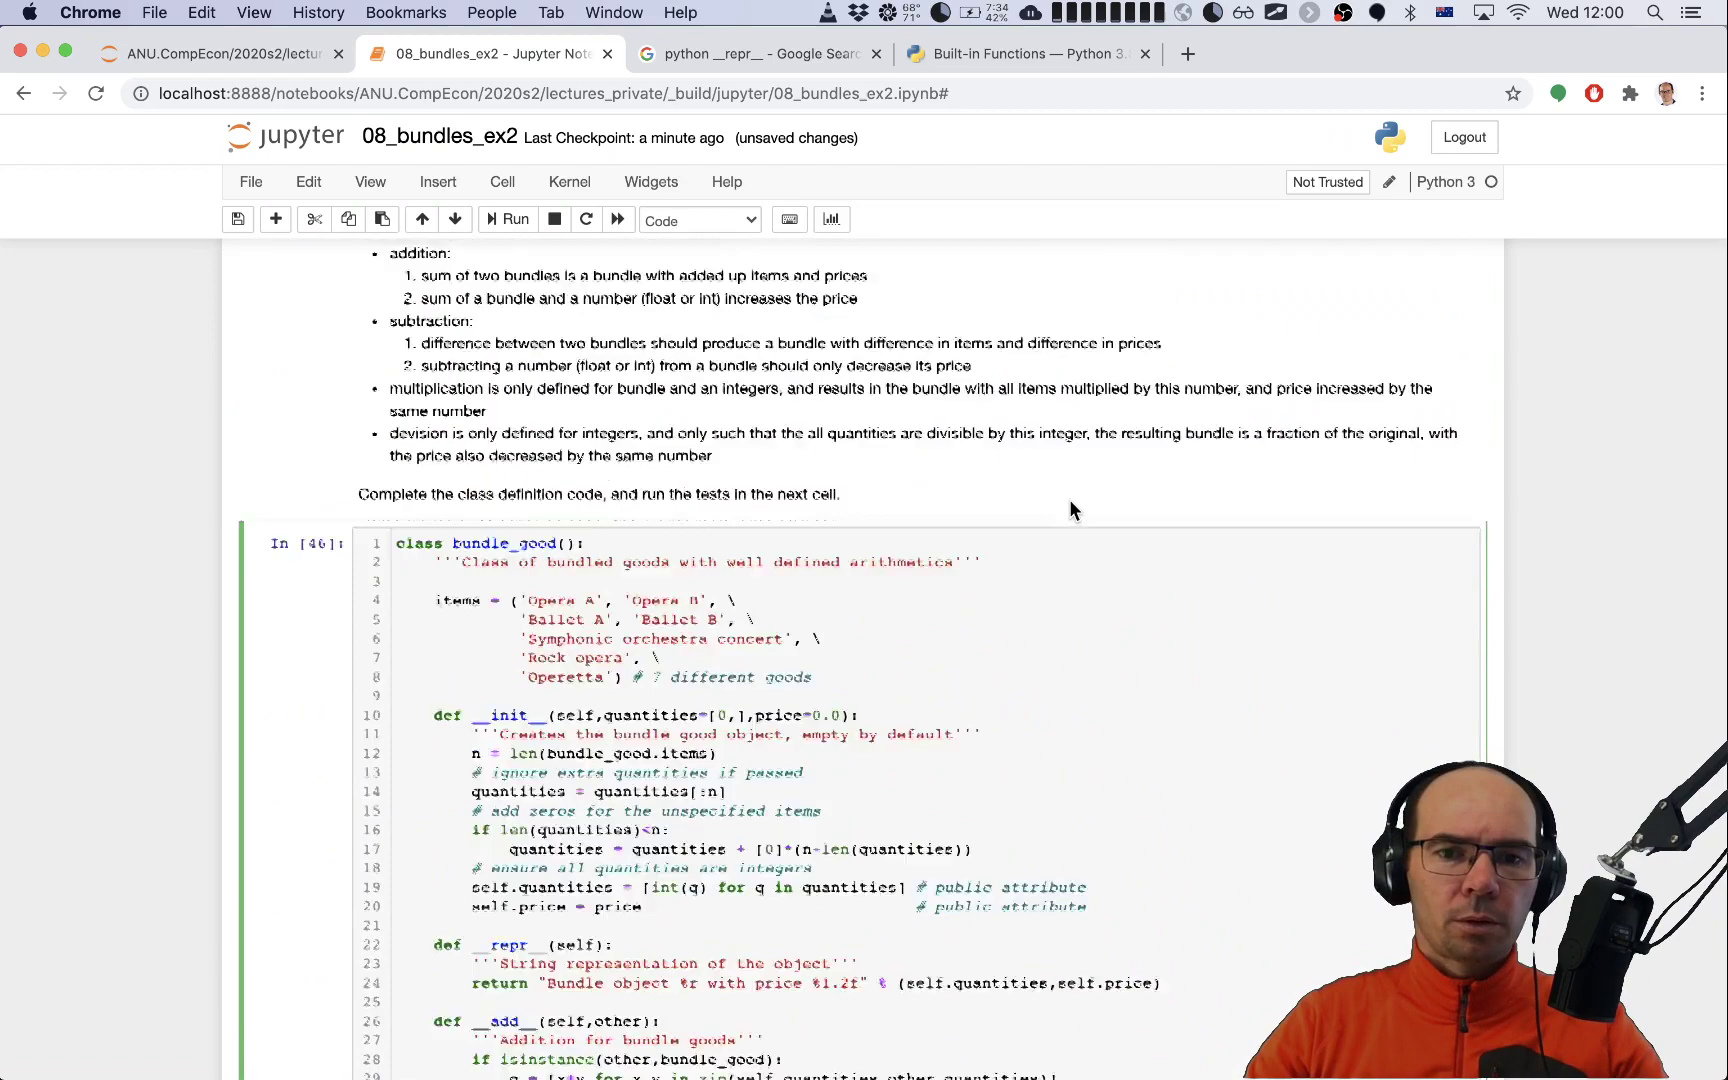
scroll("down", 3)
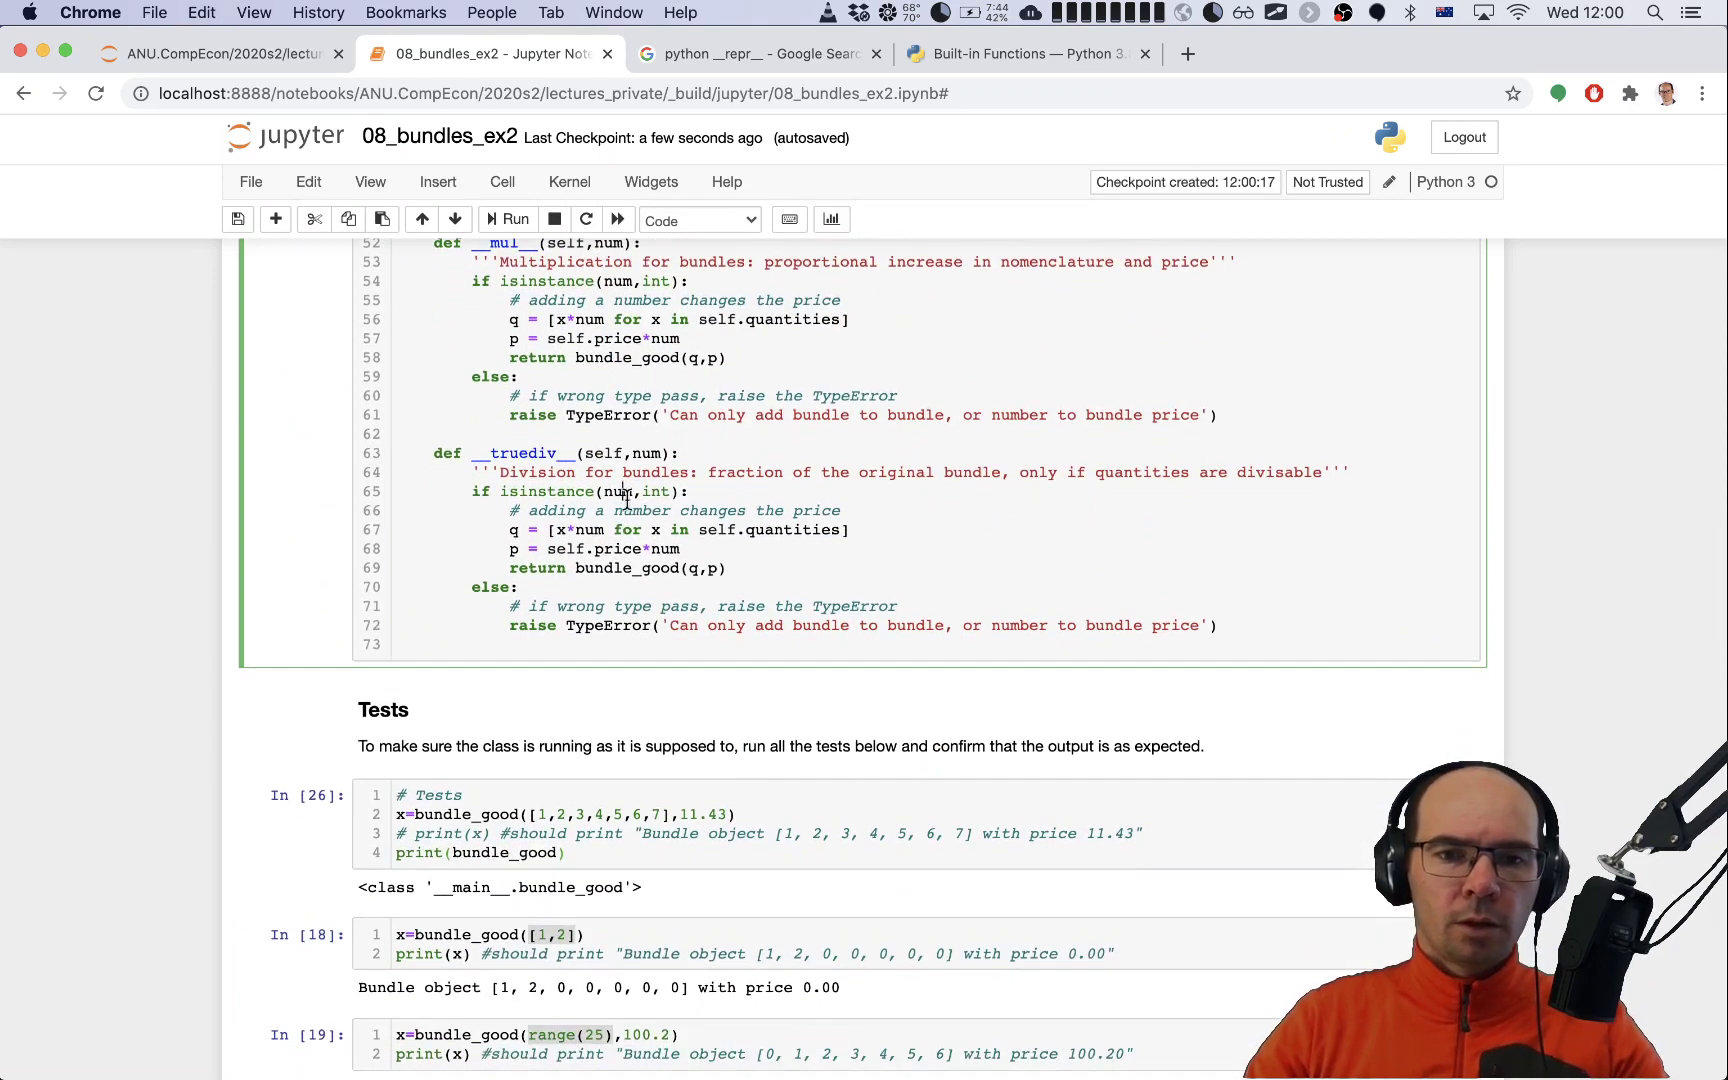
Step: Change __truediv__ to x//num and self.price/num, add a divisibility check, then view built-in docs
left_click(625, 492)
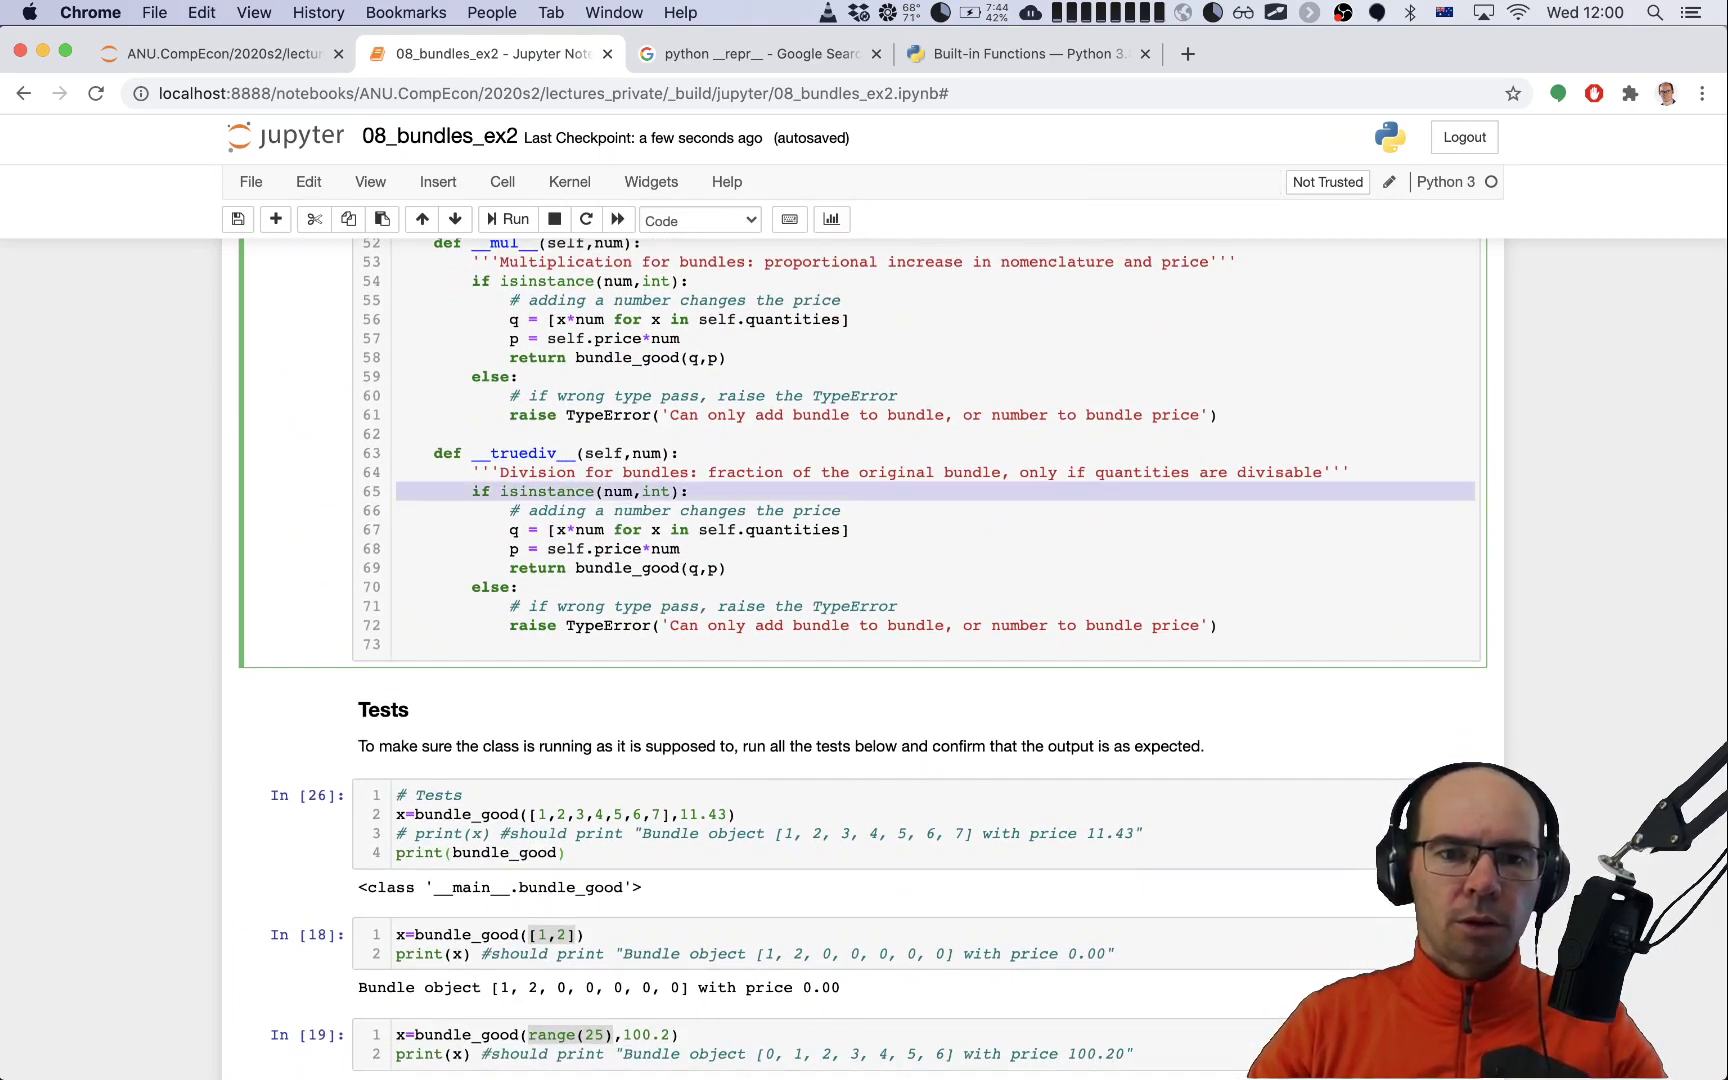
left_click(559, 529)
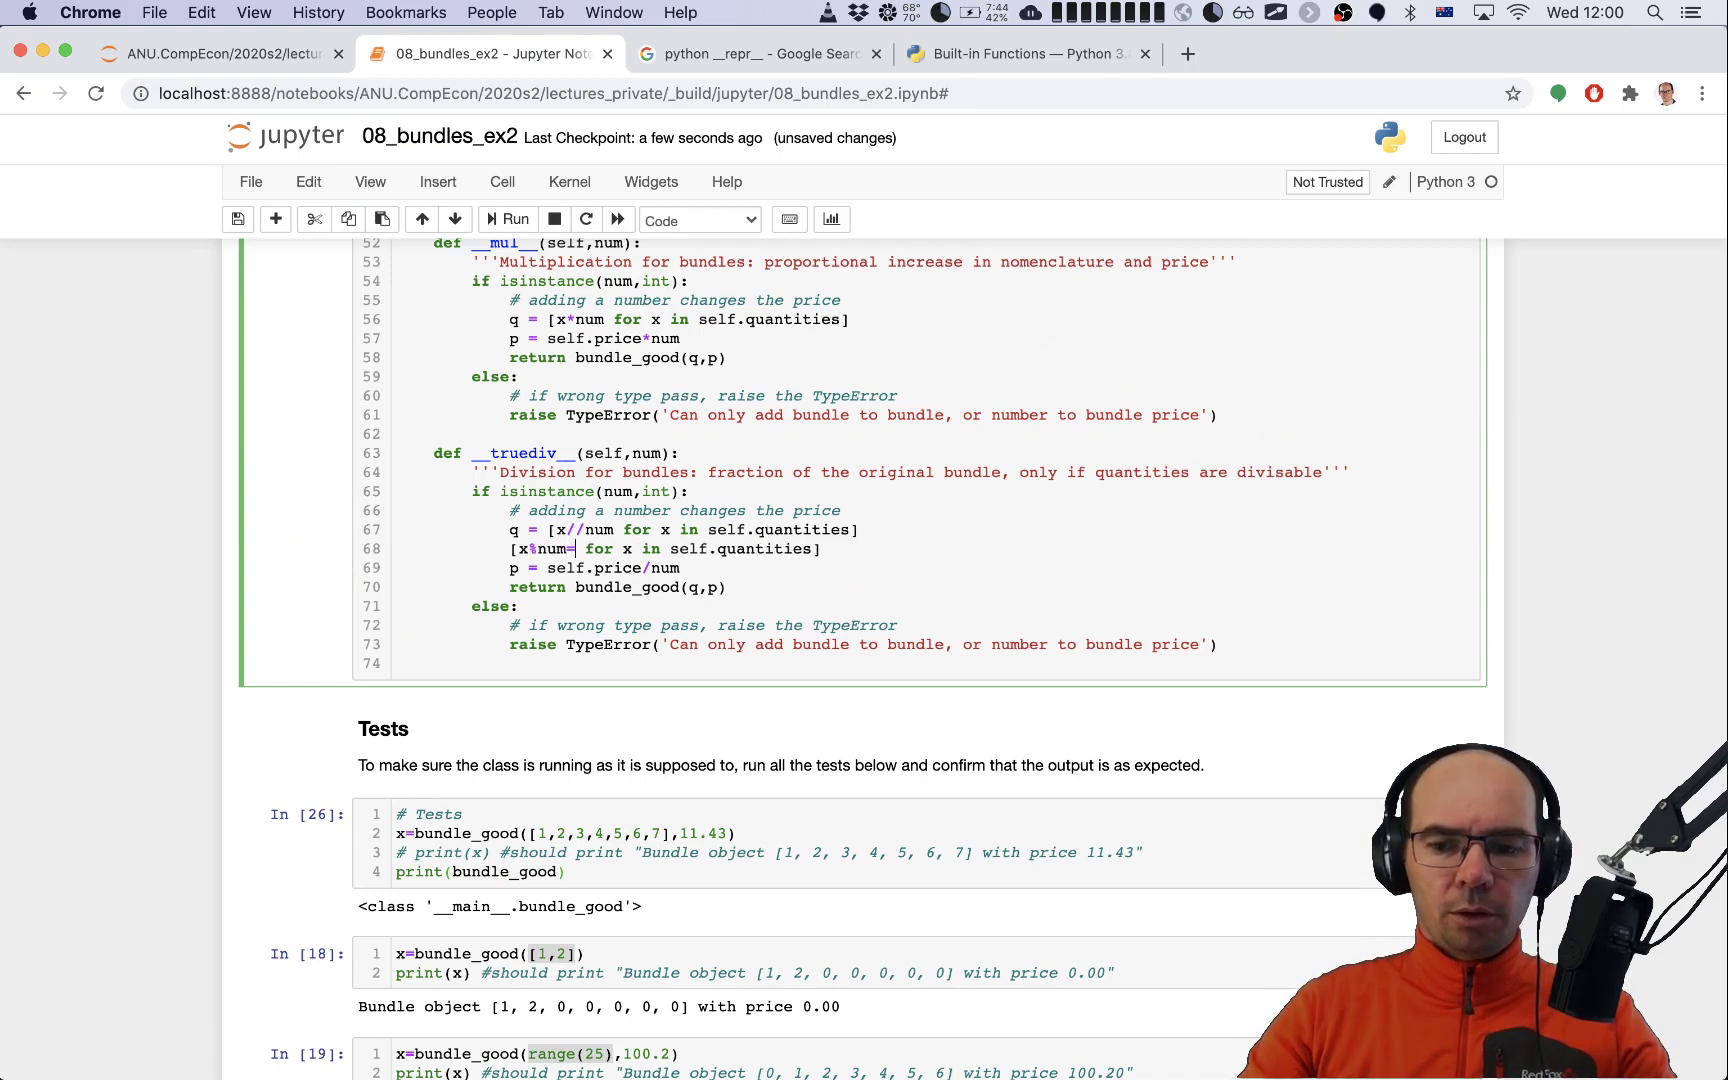
type("=0")
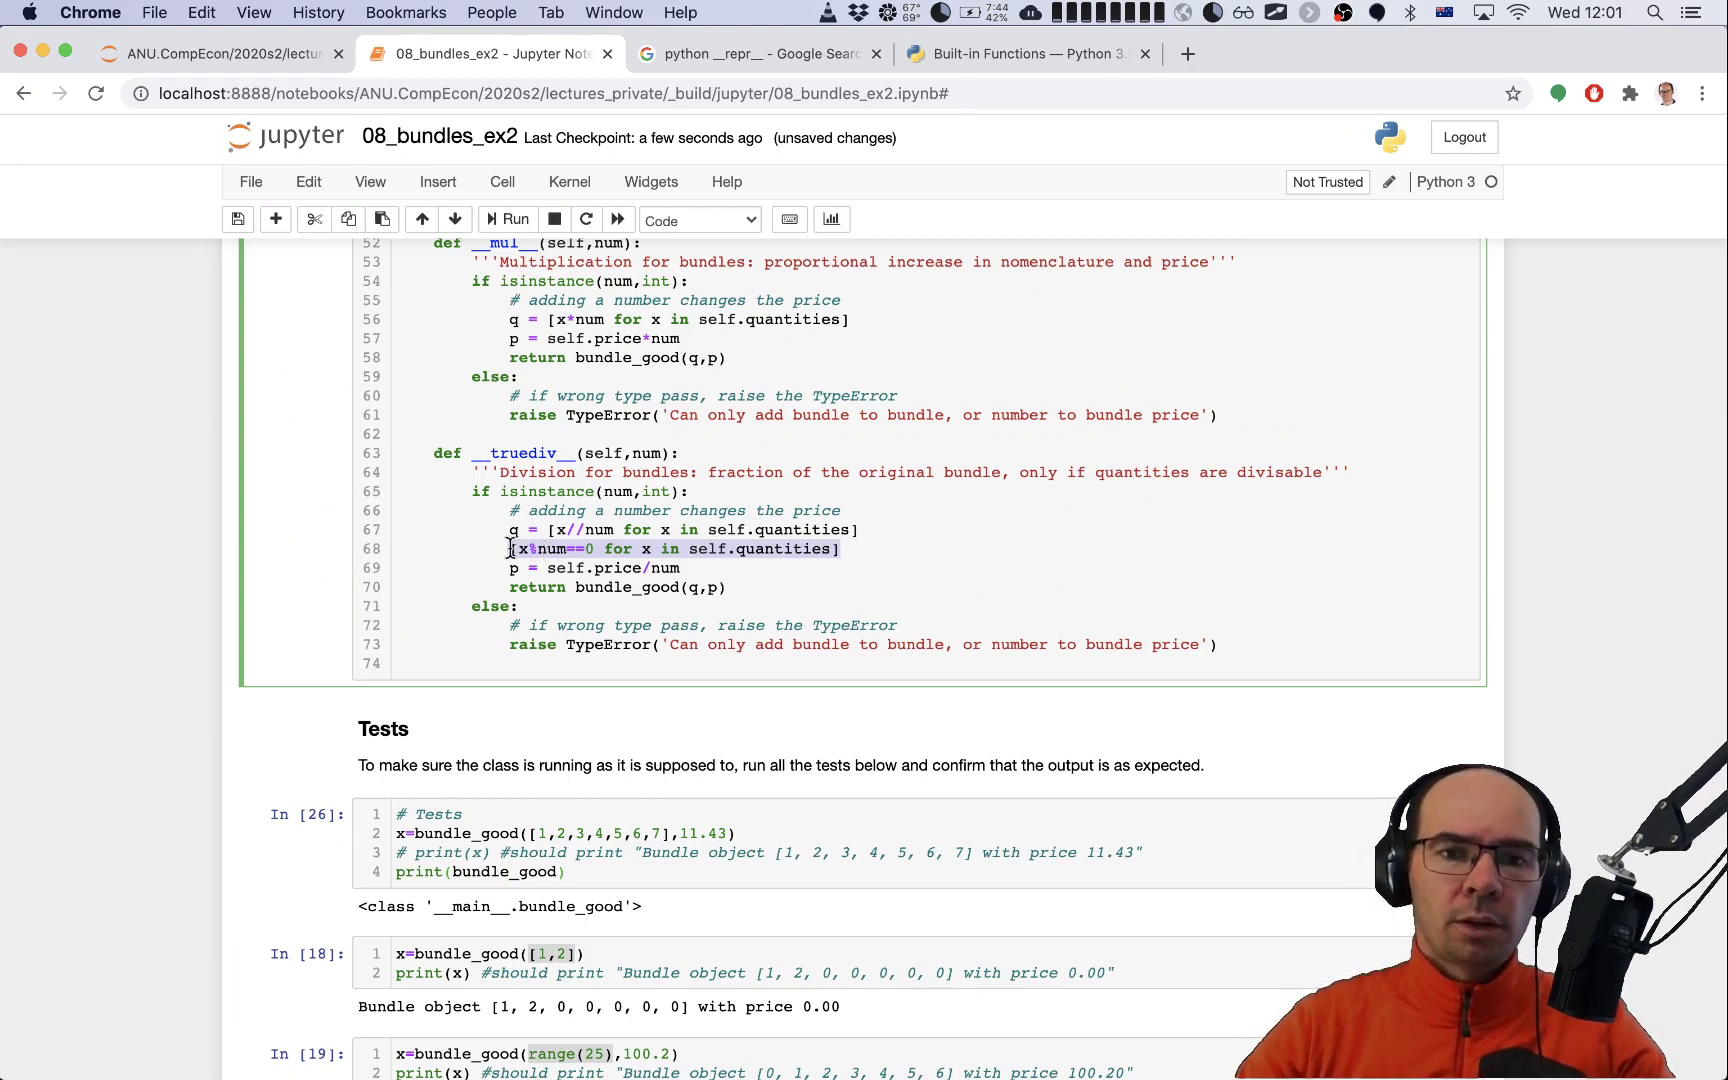
left_click(1025, 53)
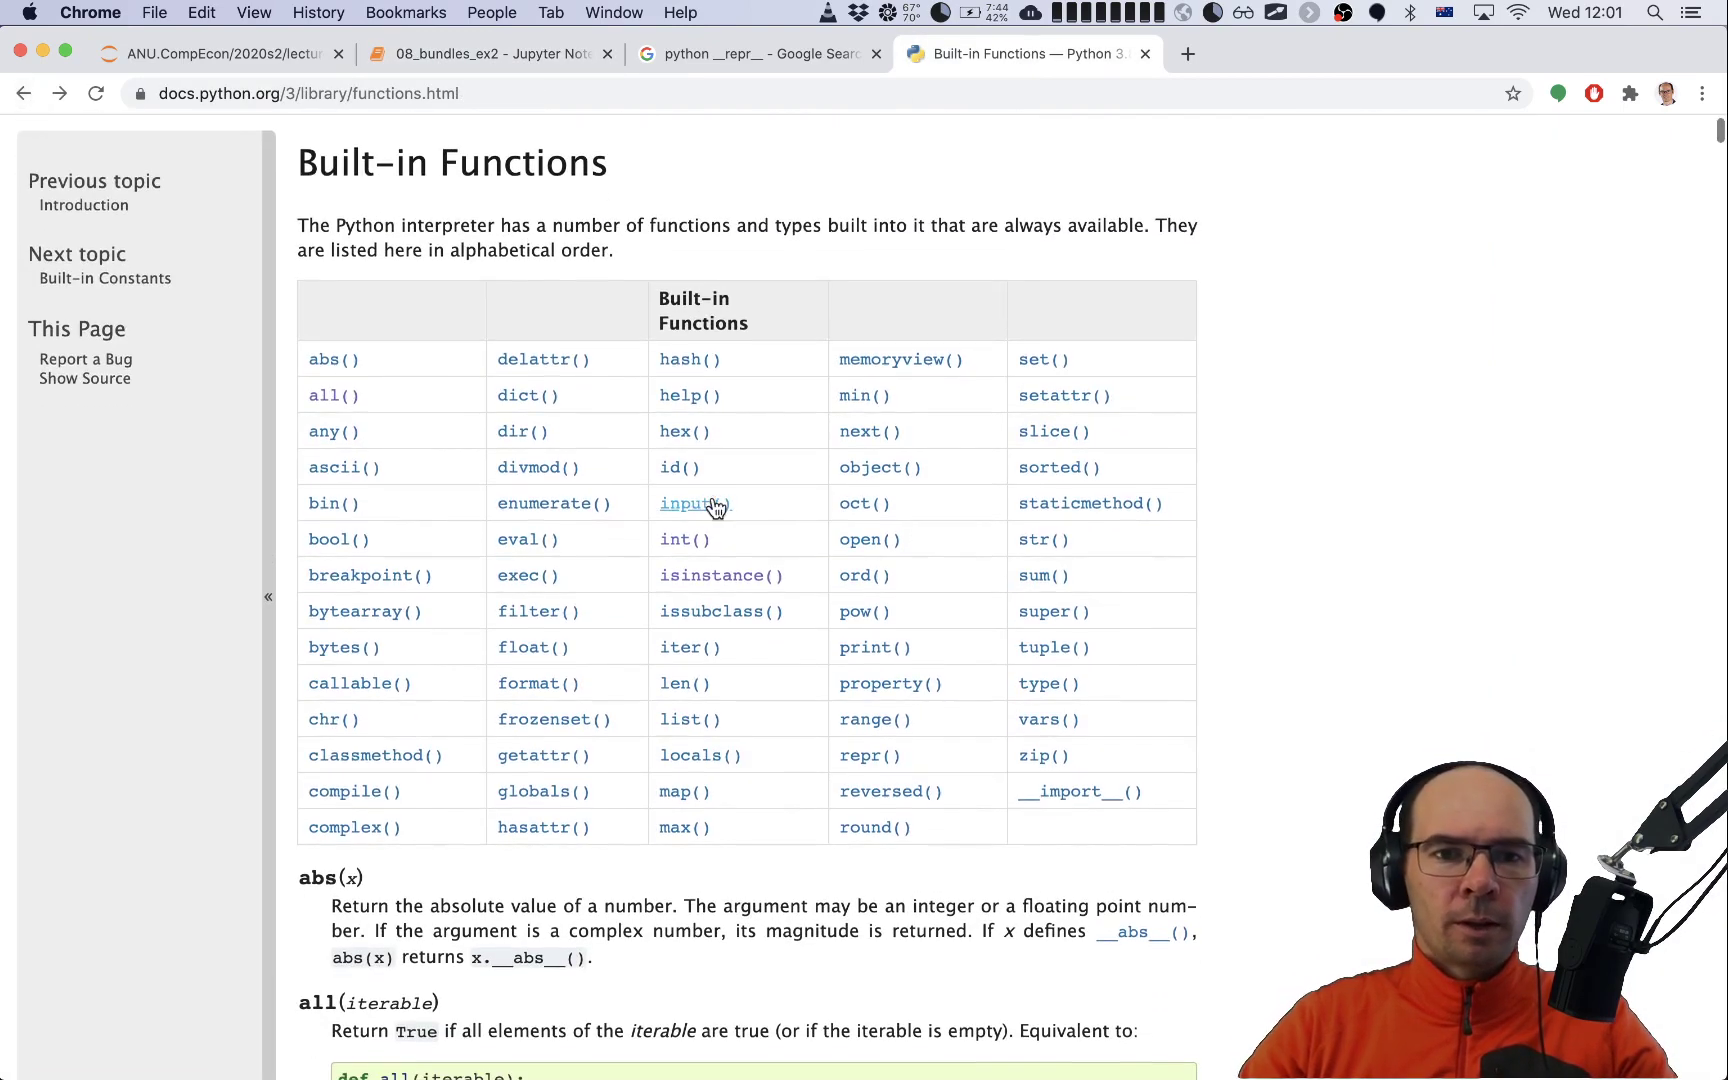
Step: Read the all() entry in the Python docs, then return to the notebook
left_click(333, 395)
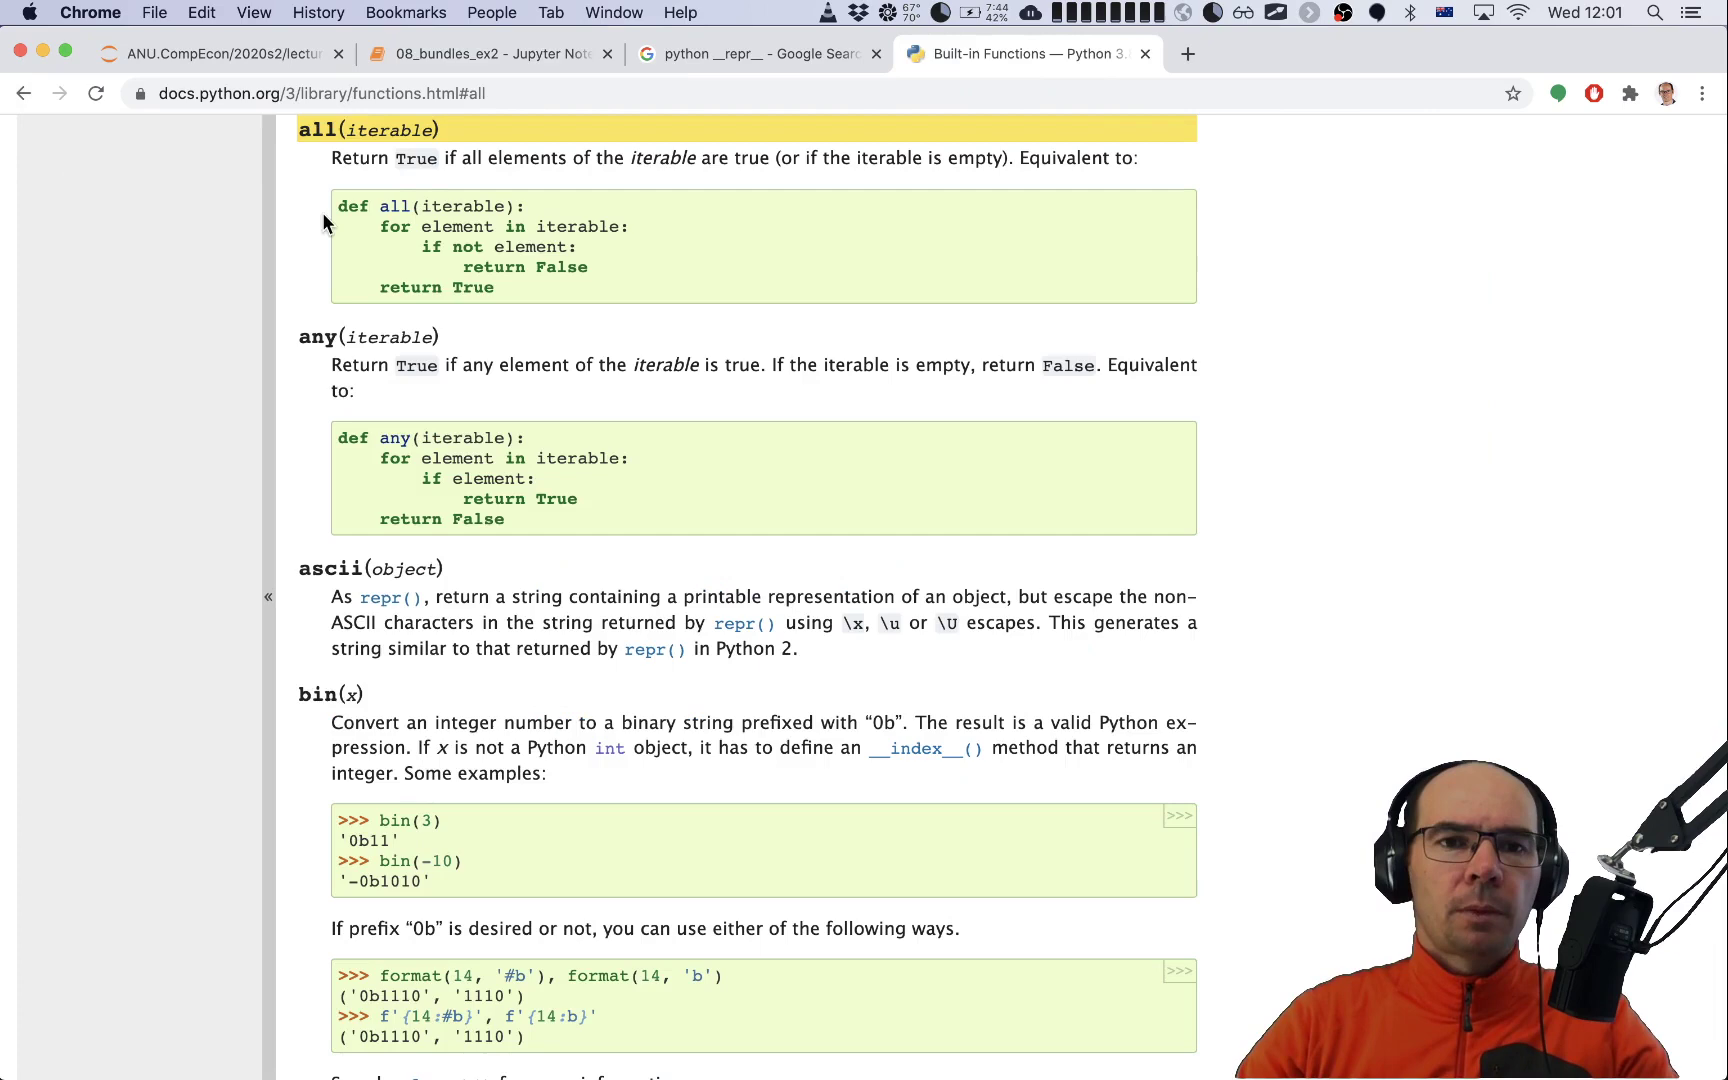
mouse_move(522, 237)
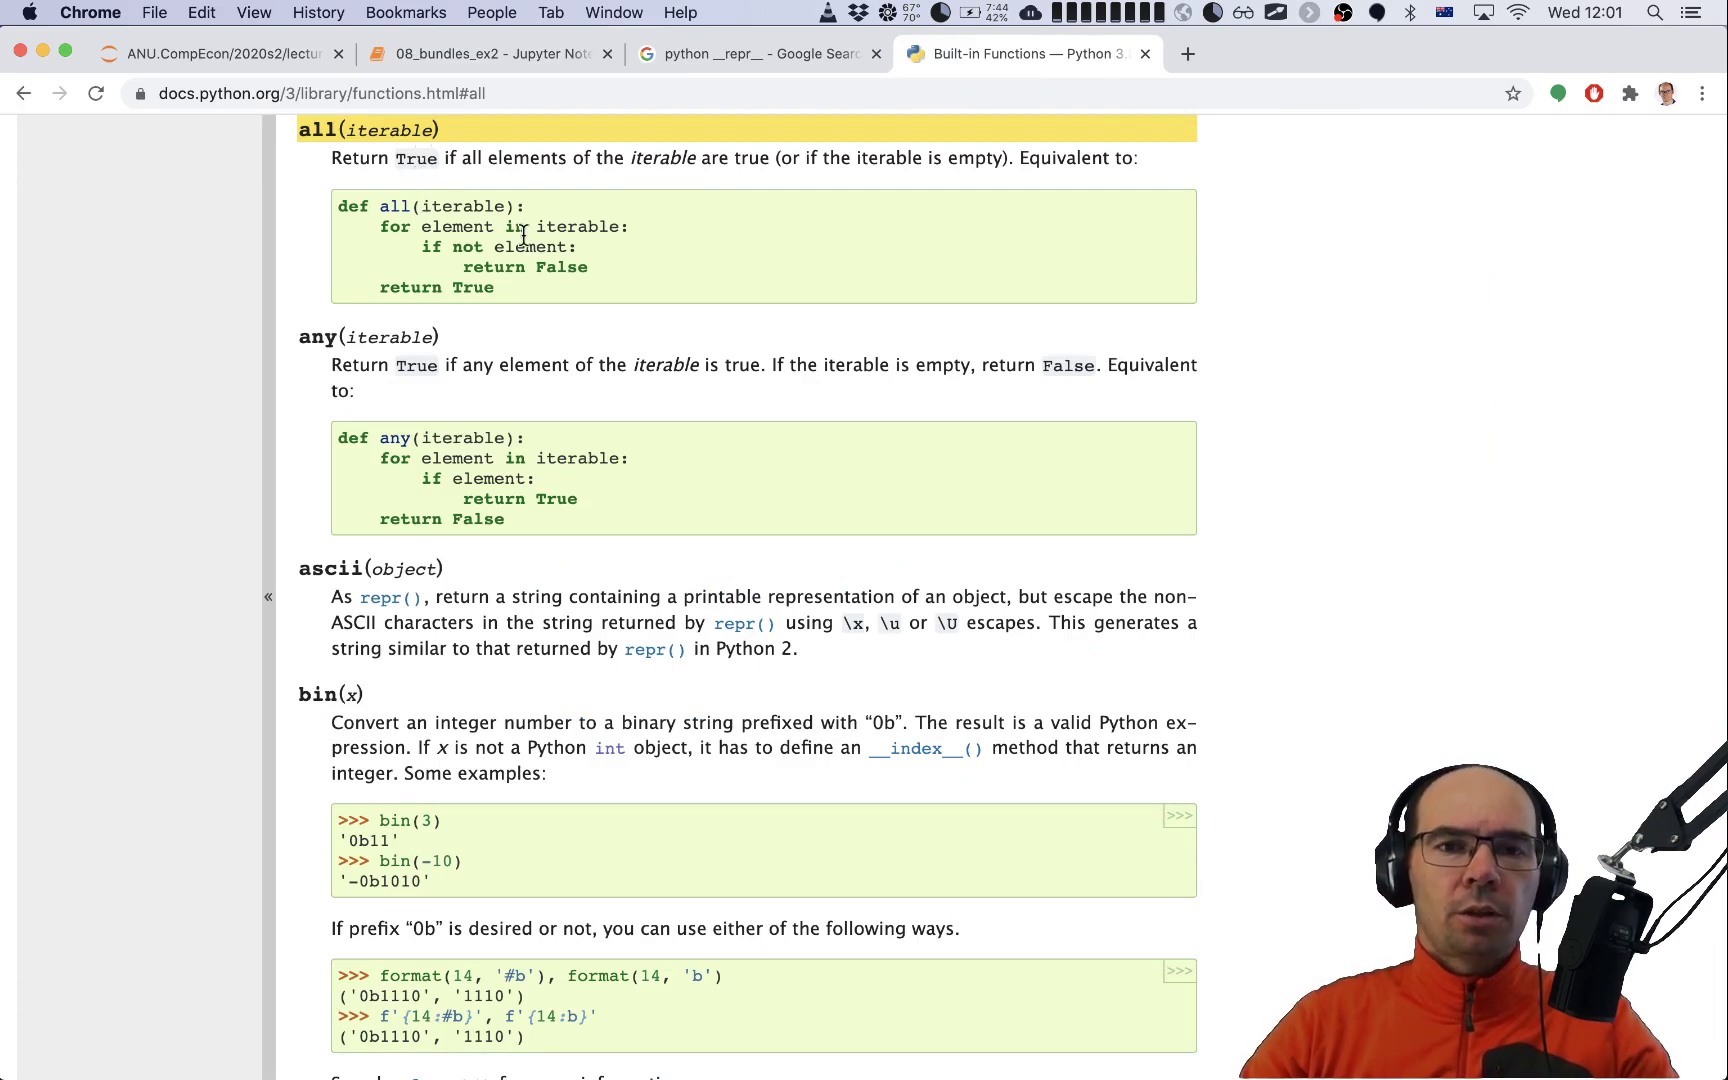
left_click(485, 53)
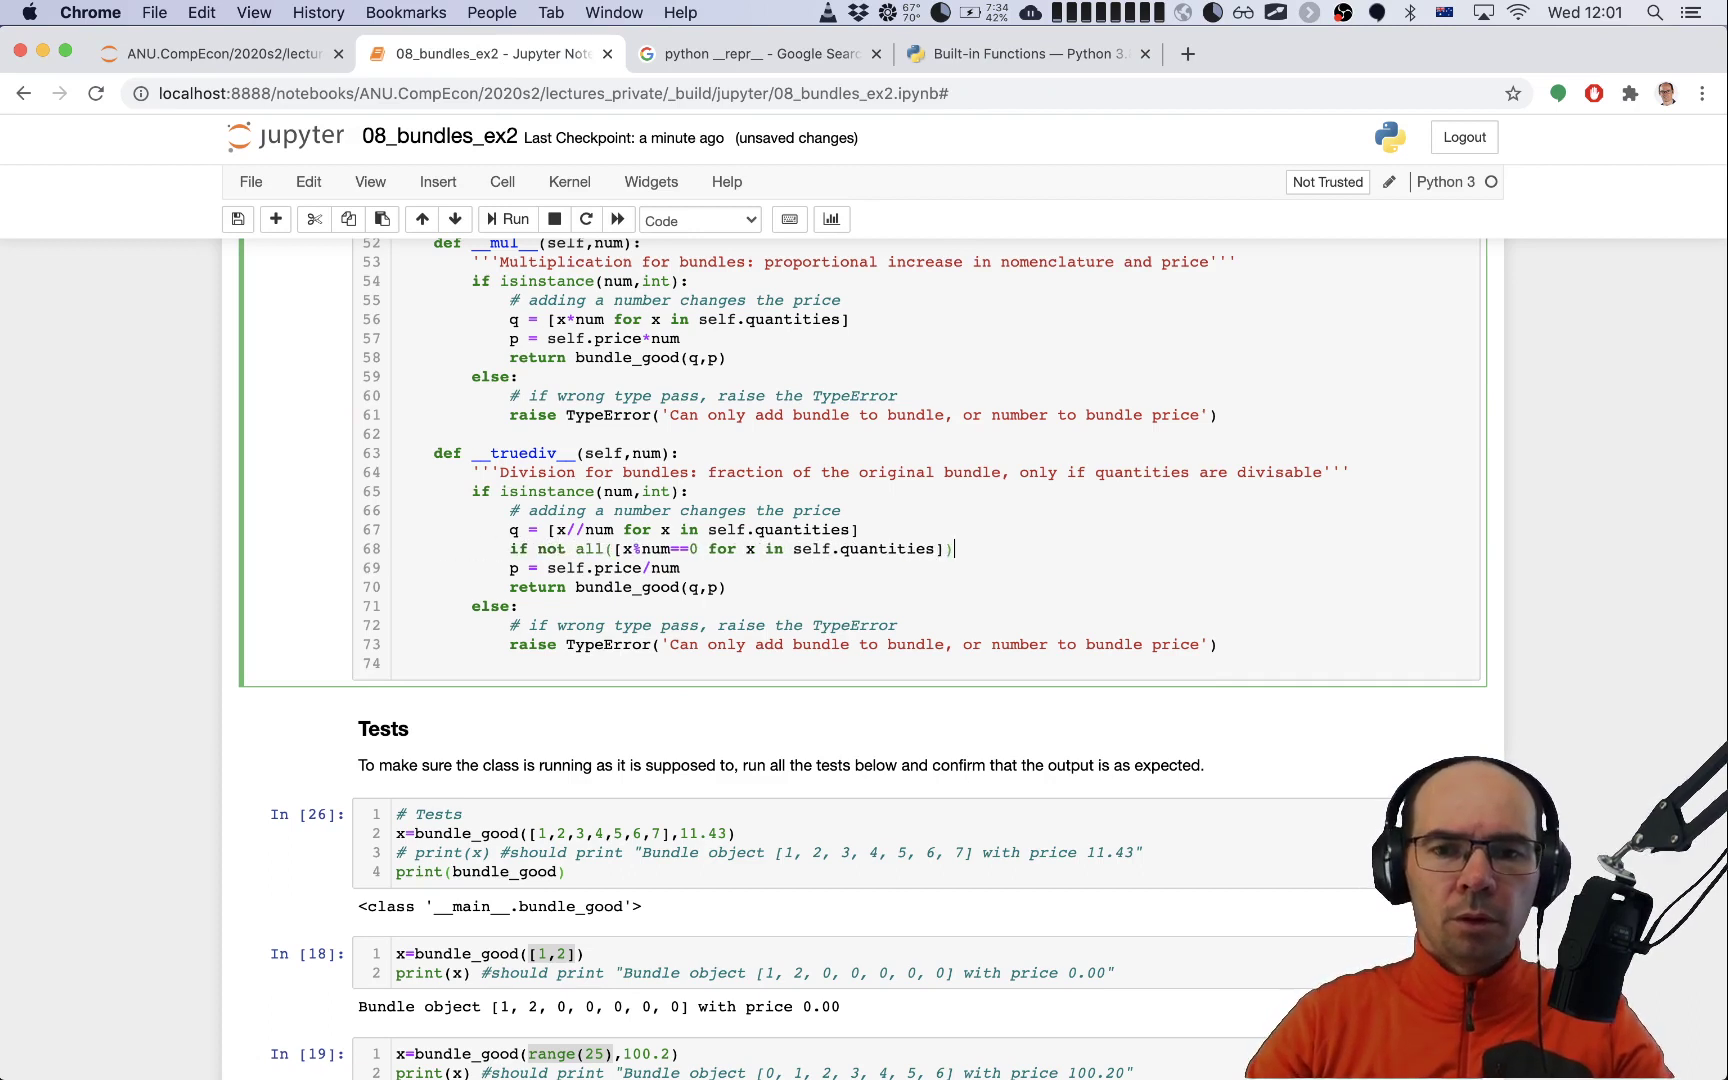
Step: Under the all() check, raise ValueError('Can only divide such that the result has int quantities')
key("enter")
type("raise ValueError('Can only duv')")
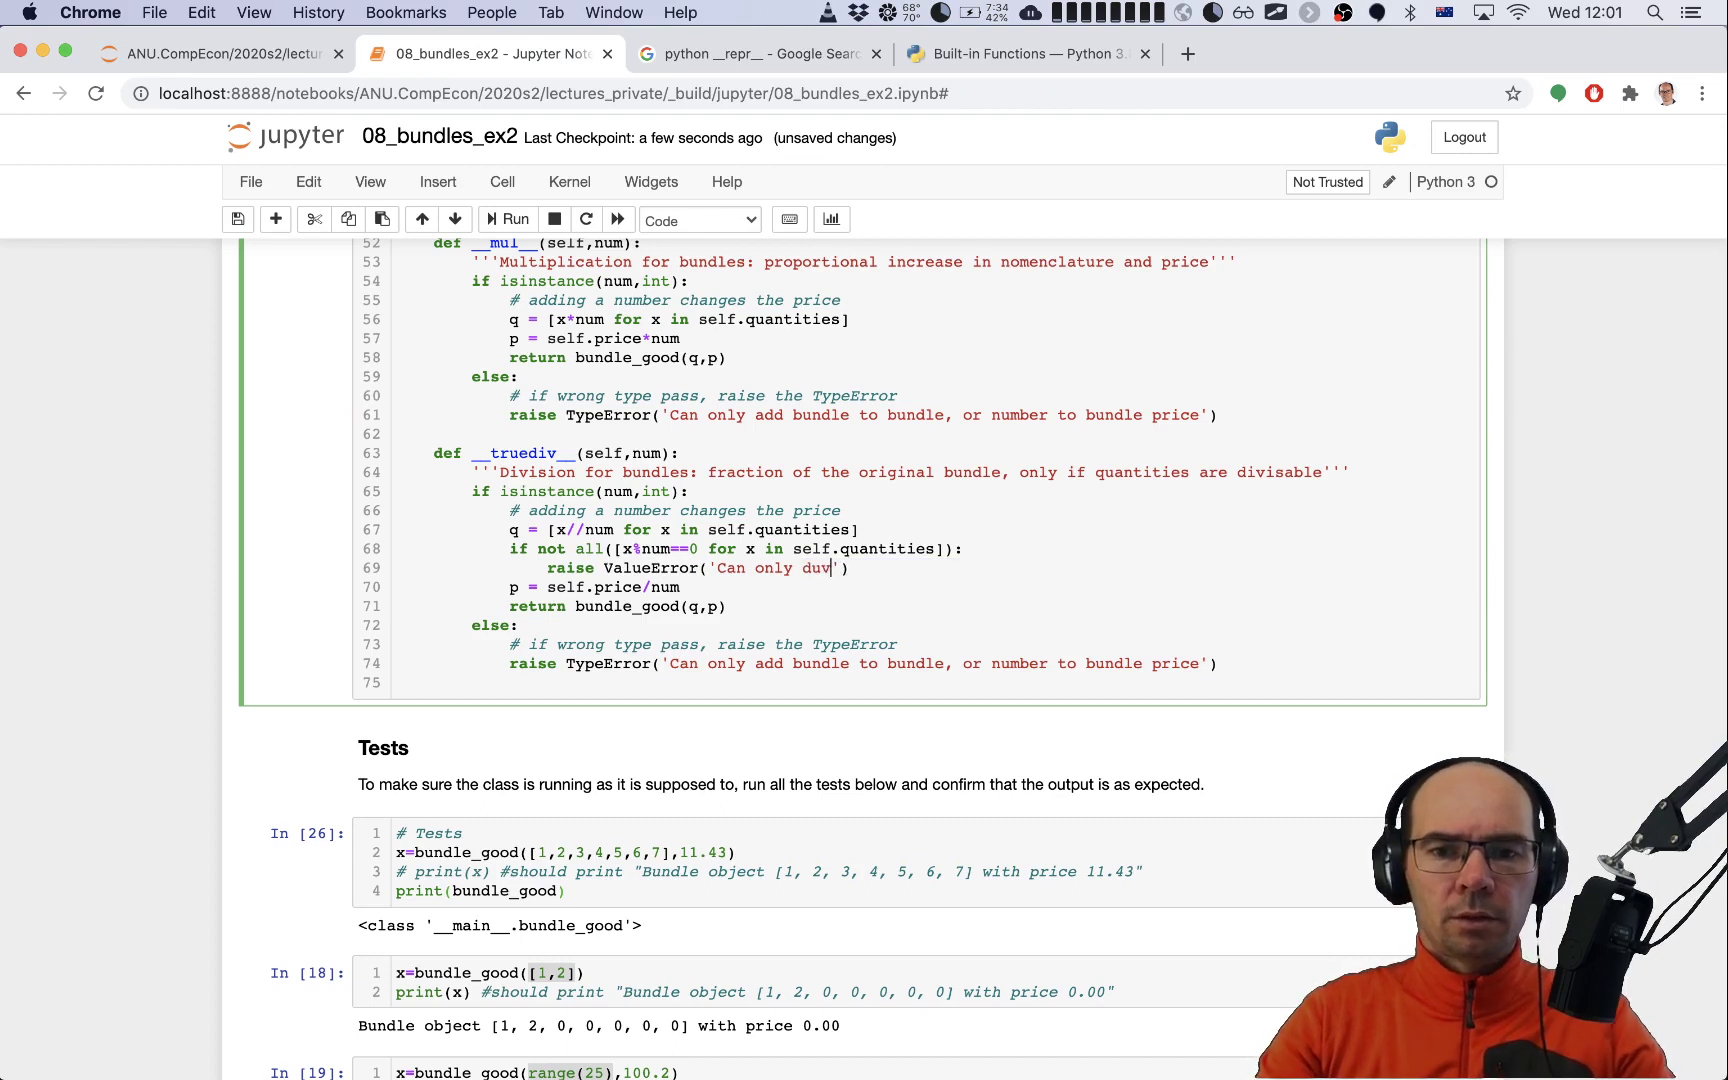
key("Backspace")
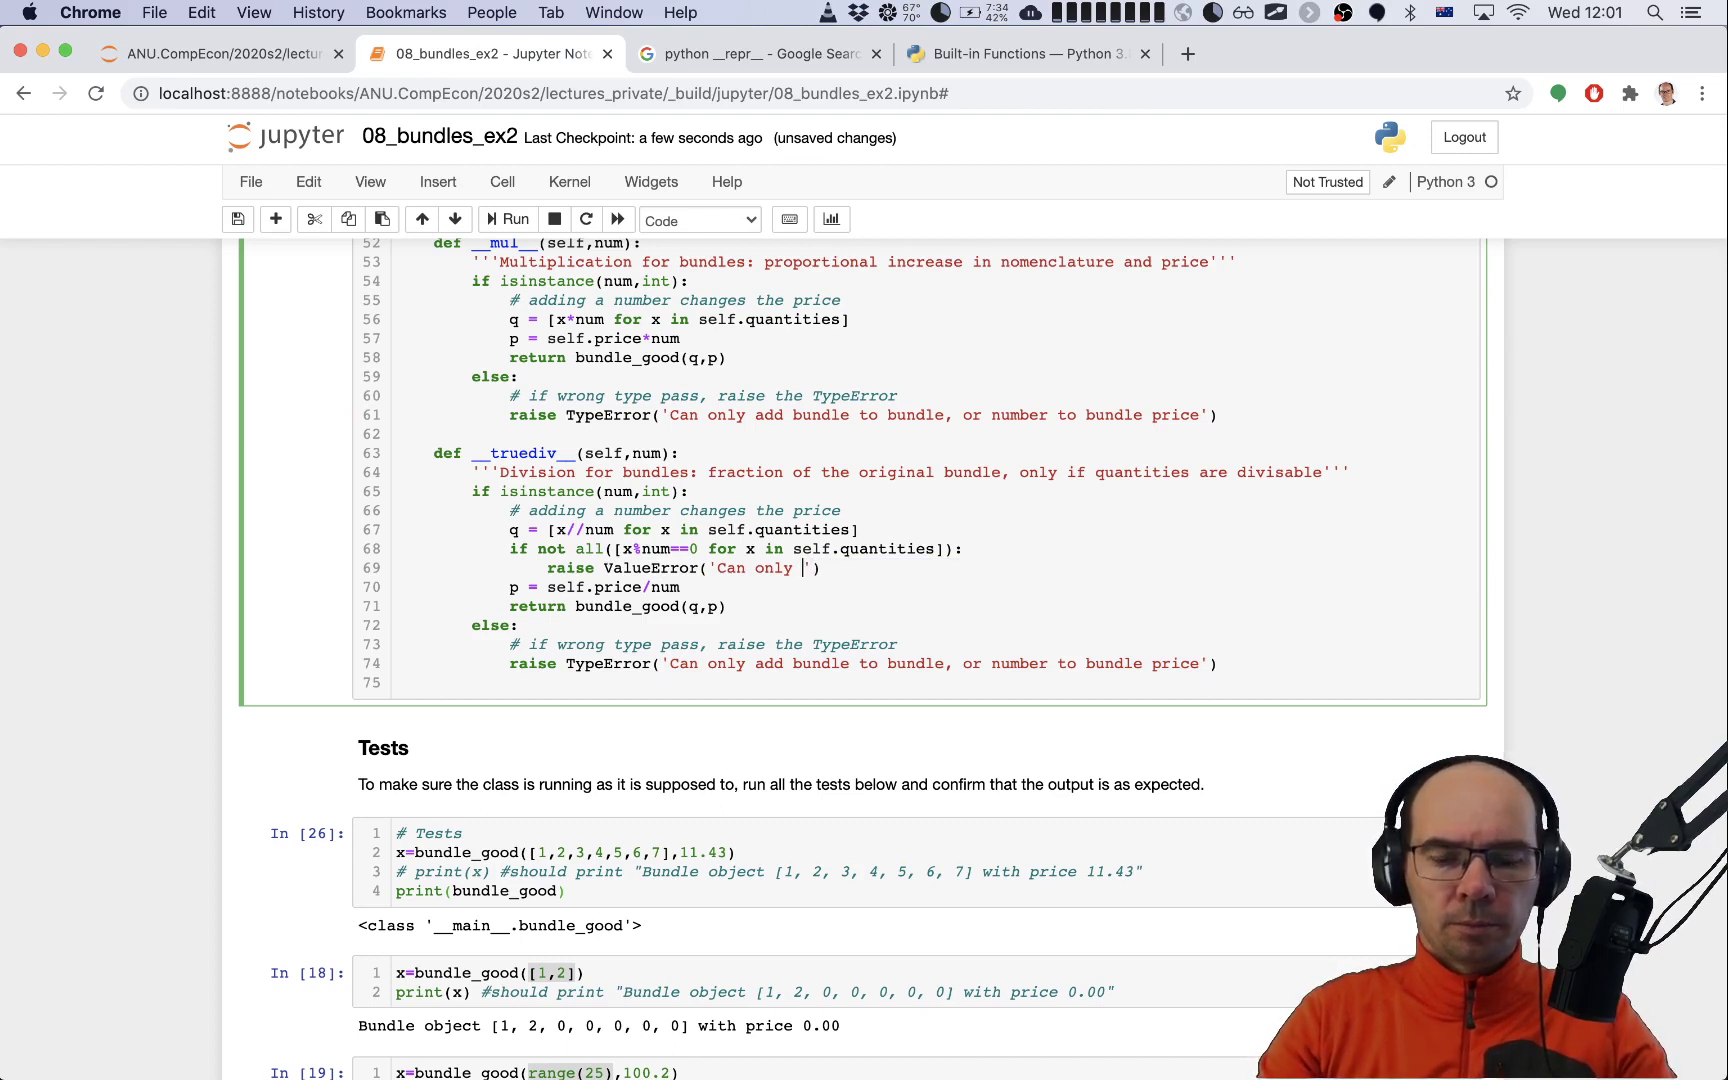
type("divide b")
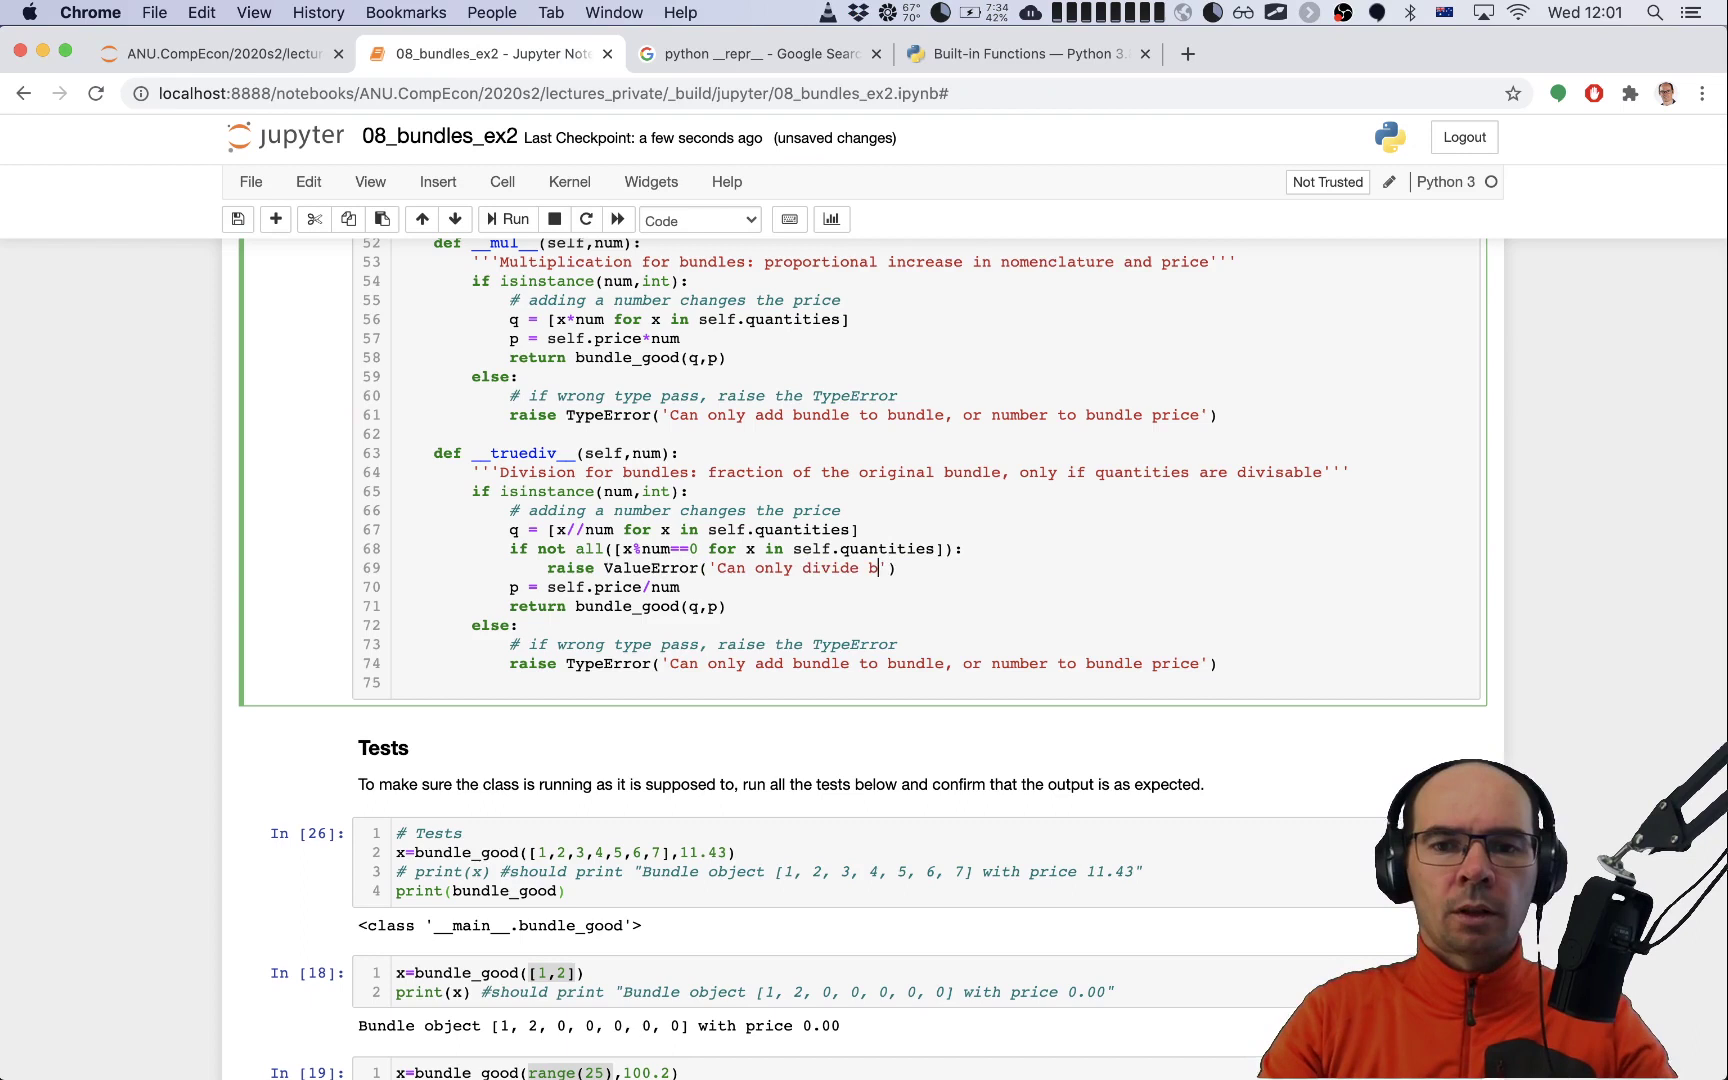
type("such tha")
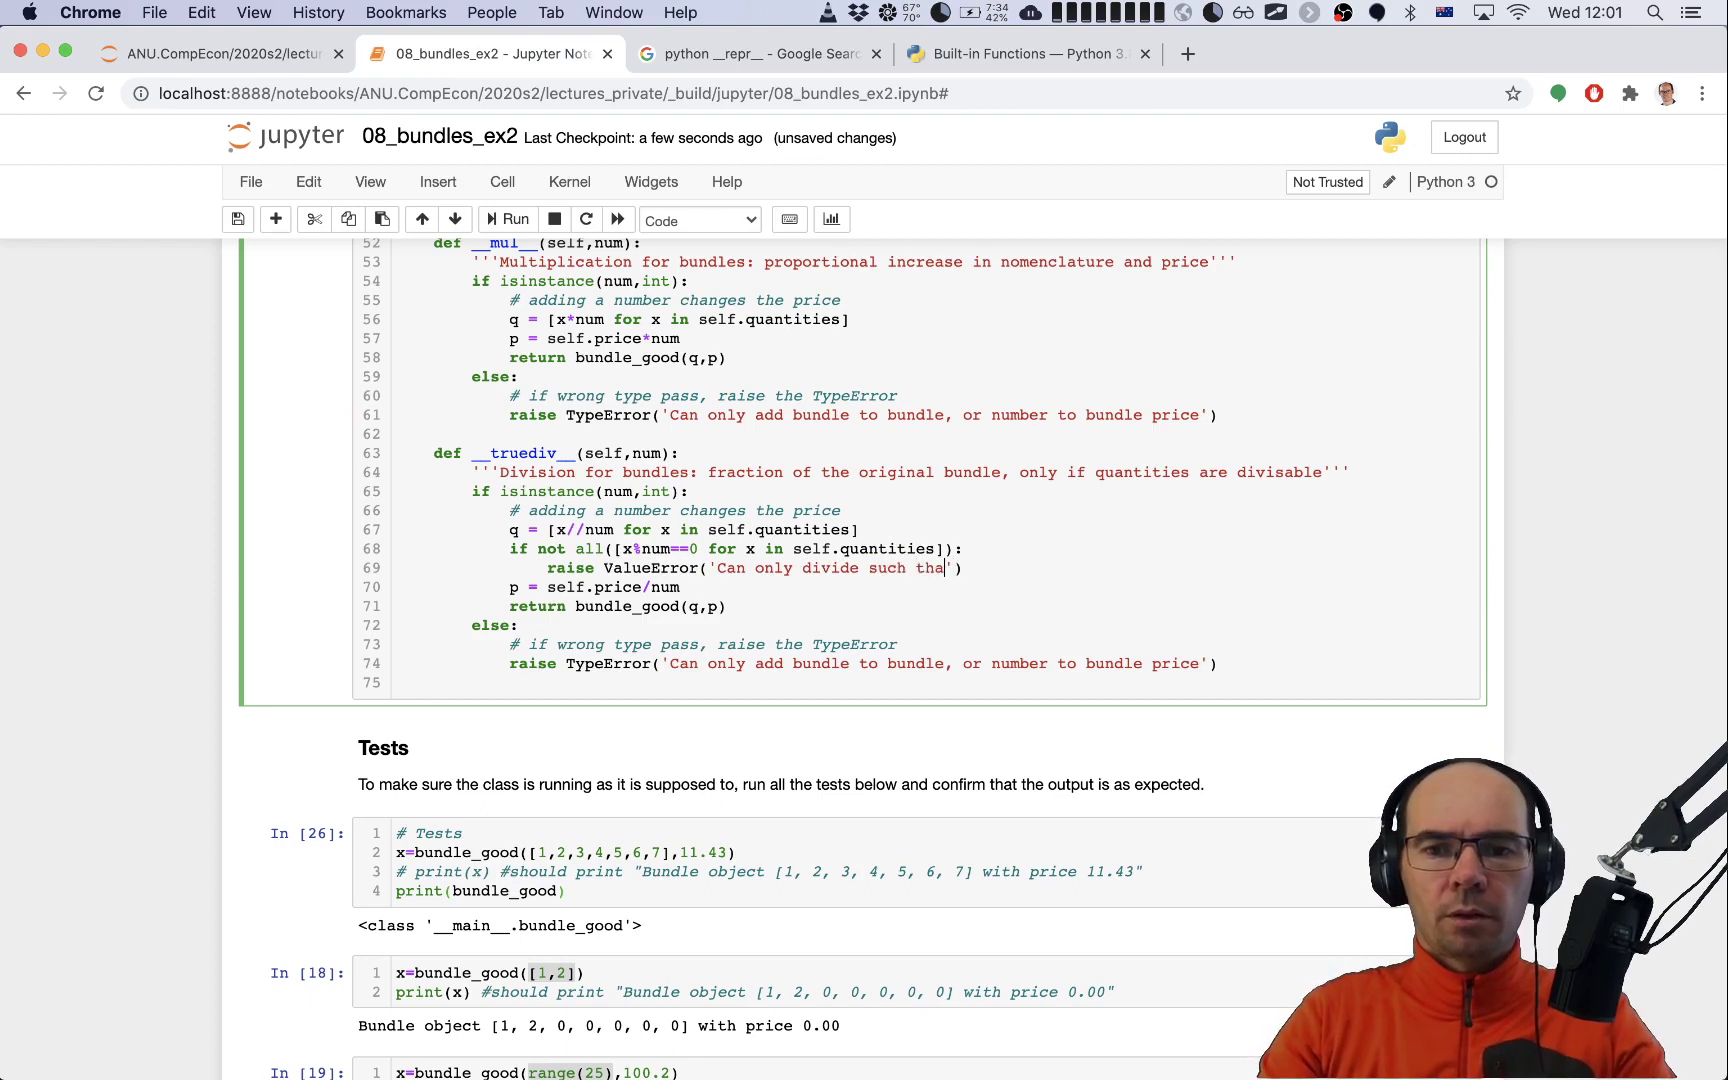
type("that the result")
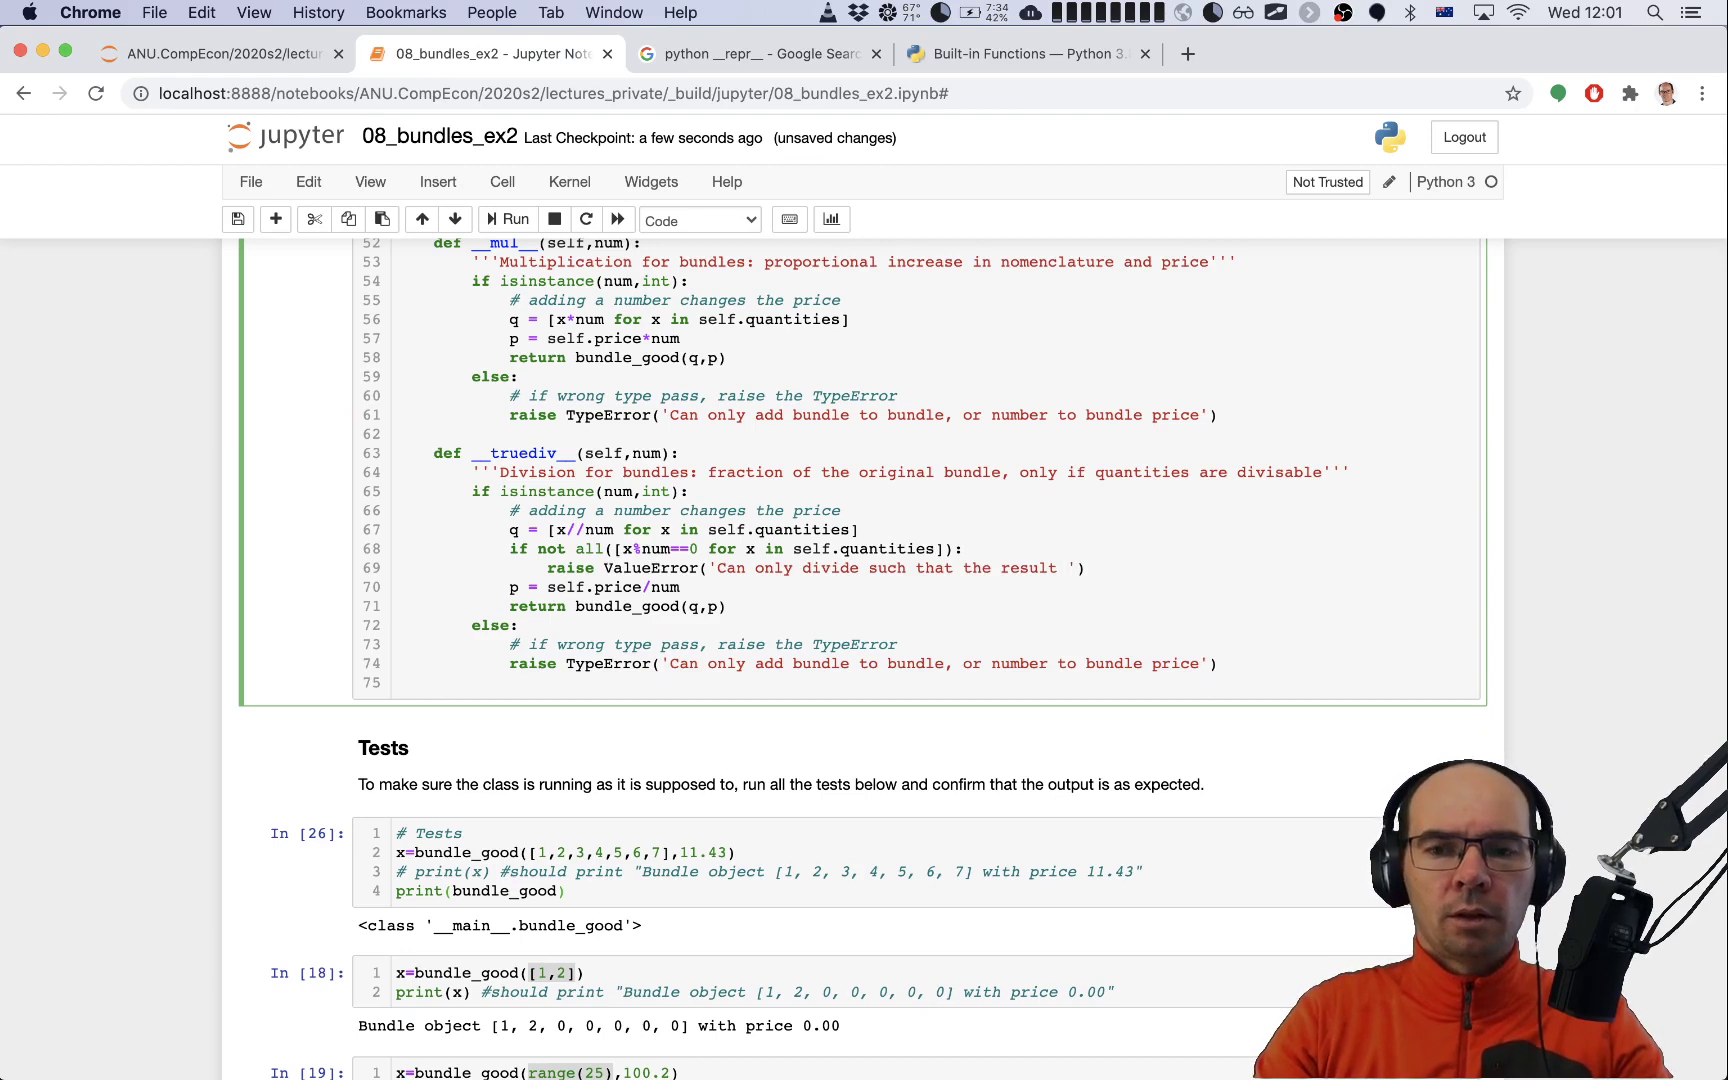
type("has")
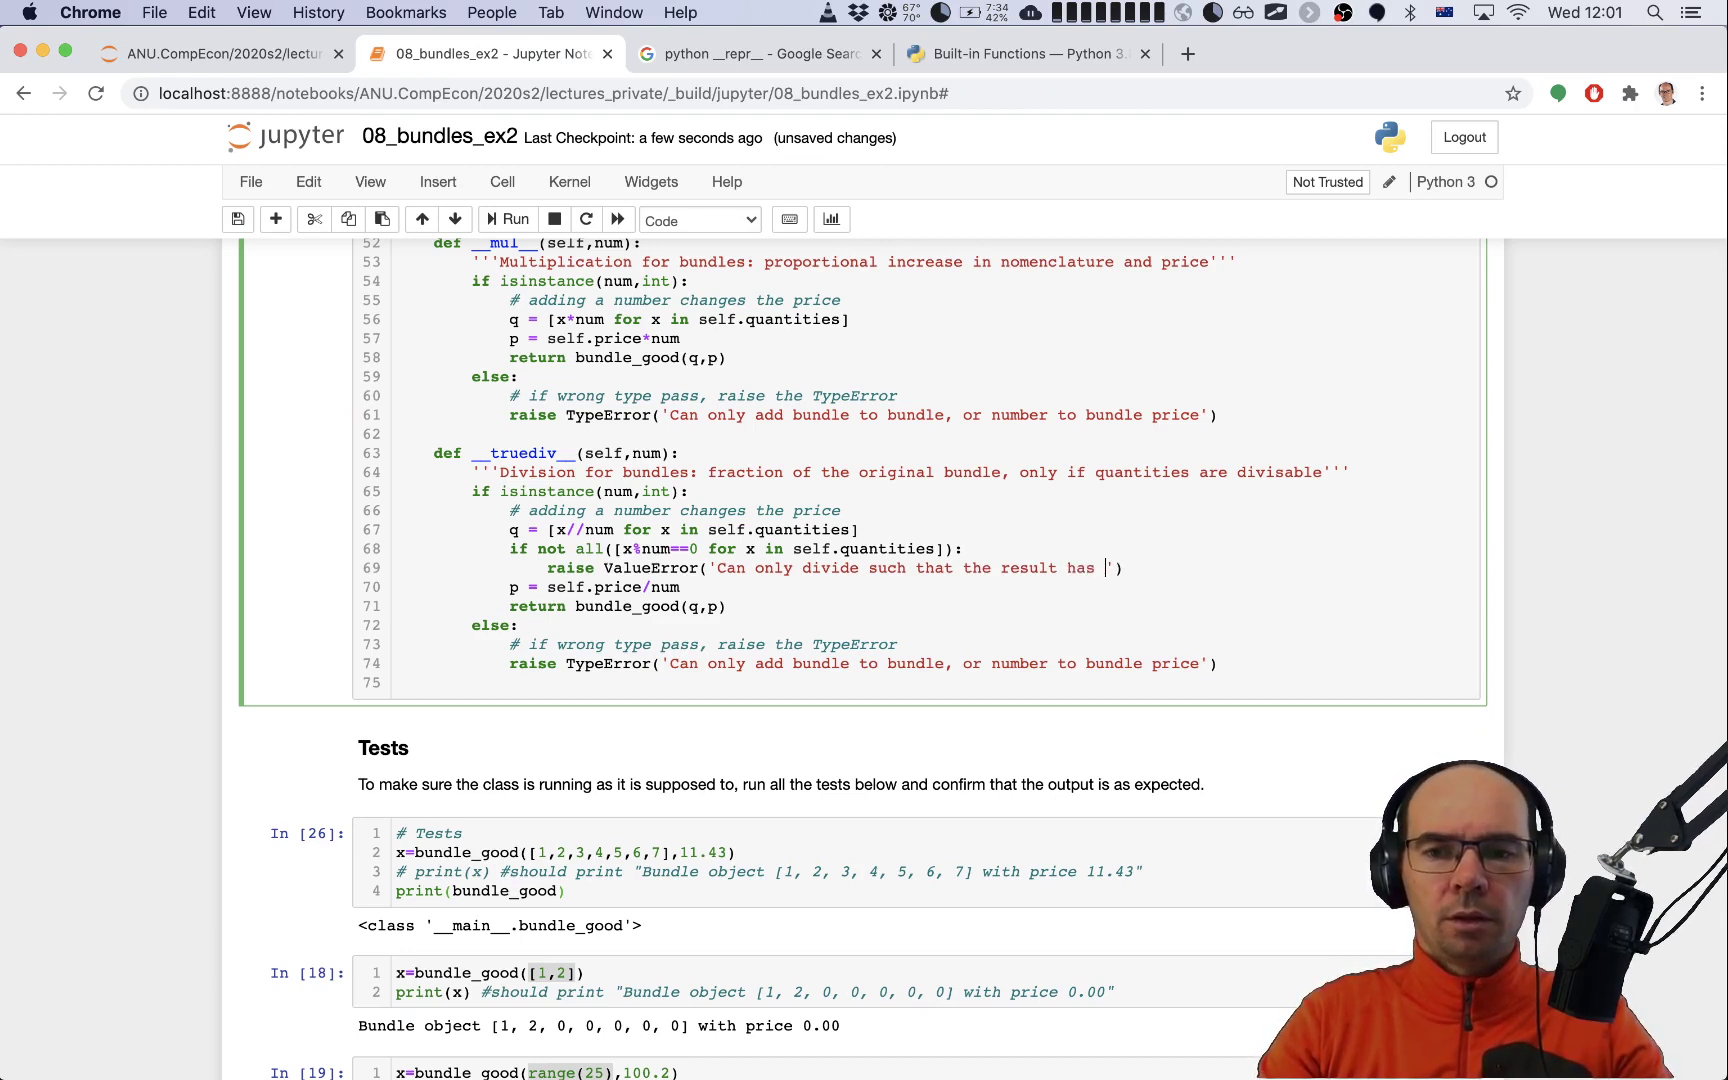
type("int quantities")
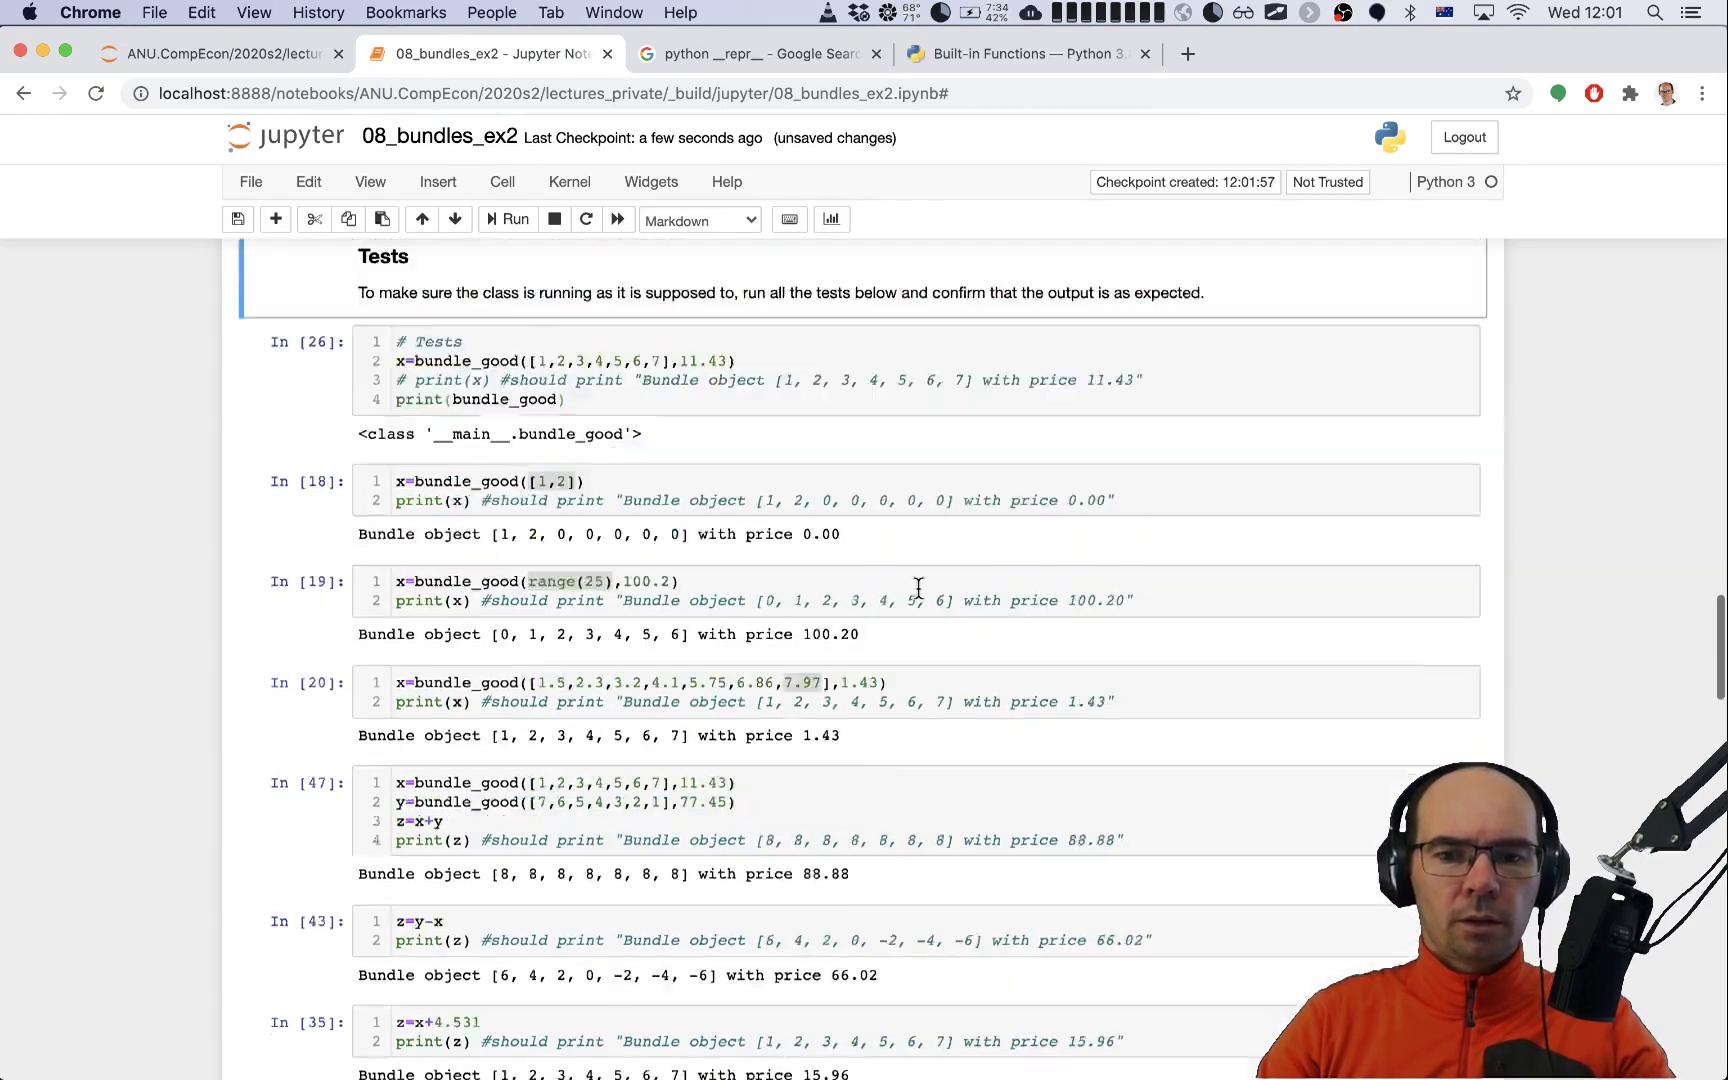
Step: Run the remaining tests: divide by 8 gives 11.11, Ok 3, Ok 4, and 16.55
scroll("down", 3)
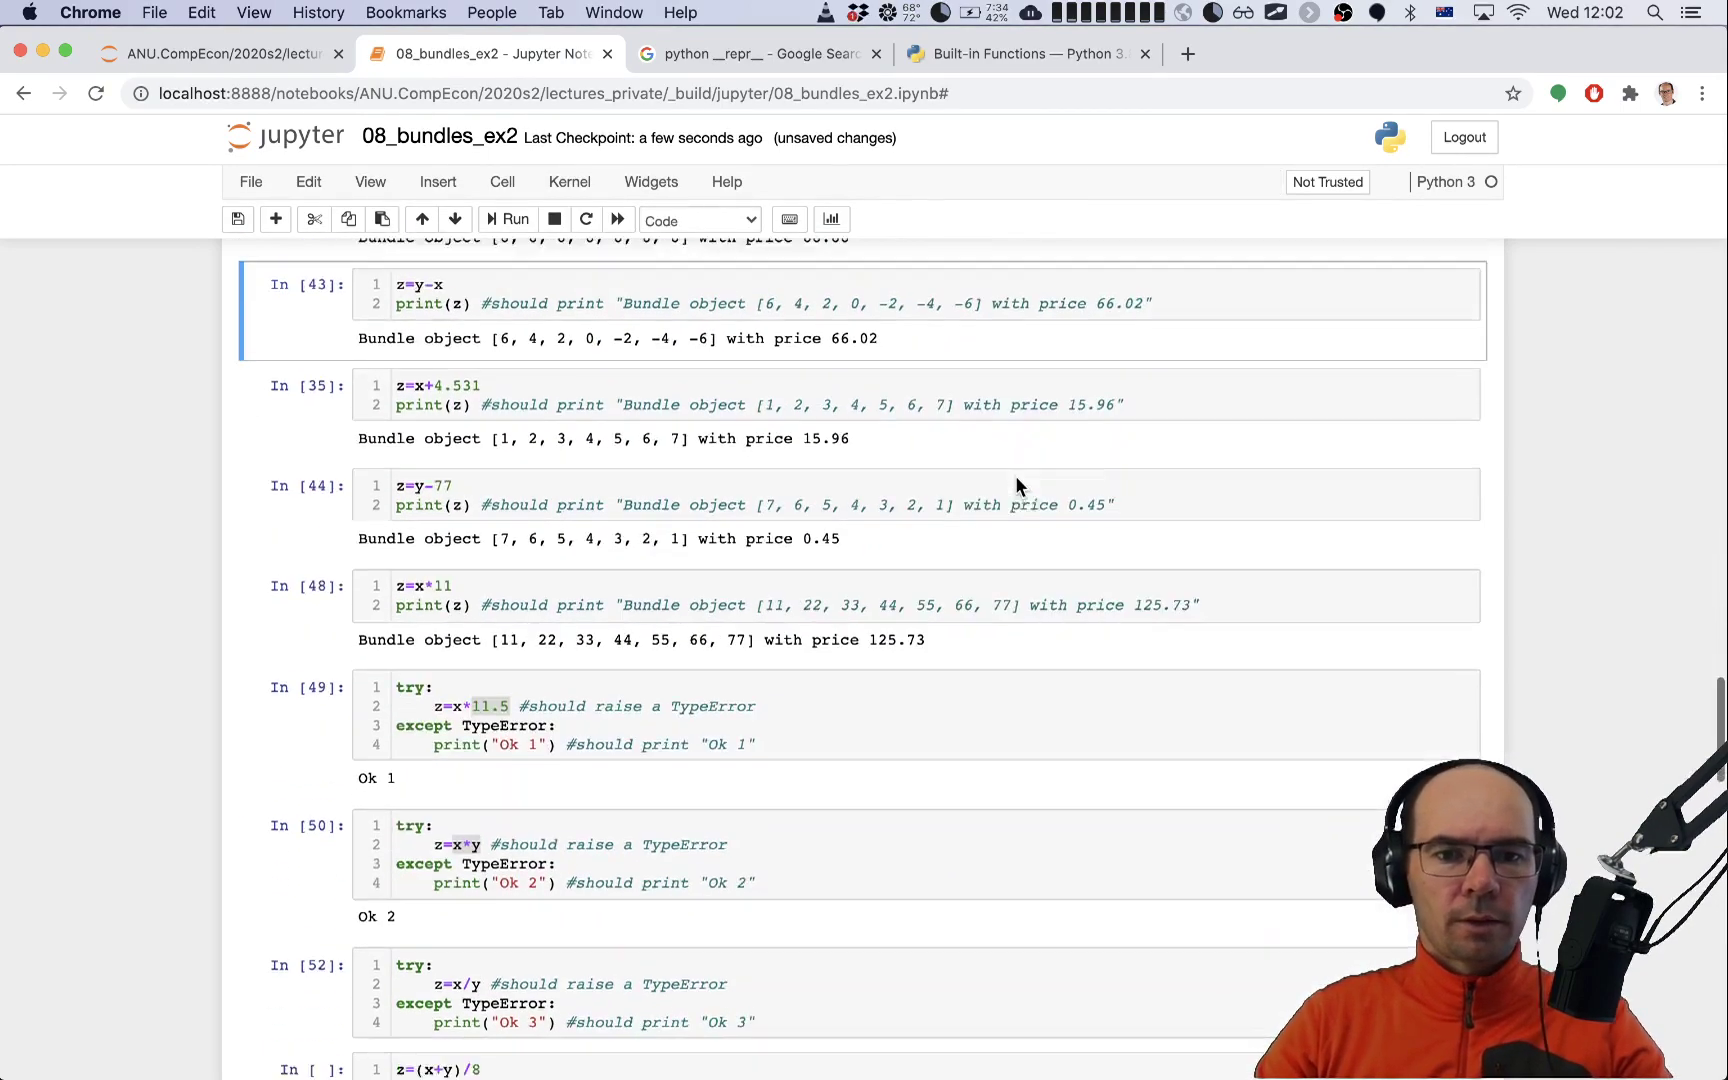
scroll("down", 3)
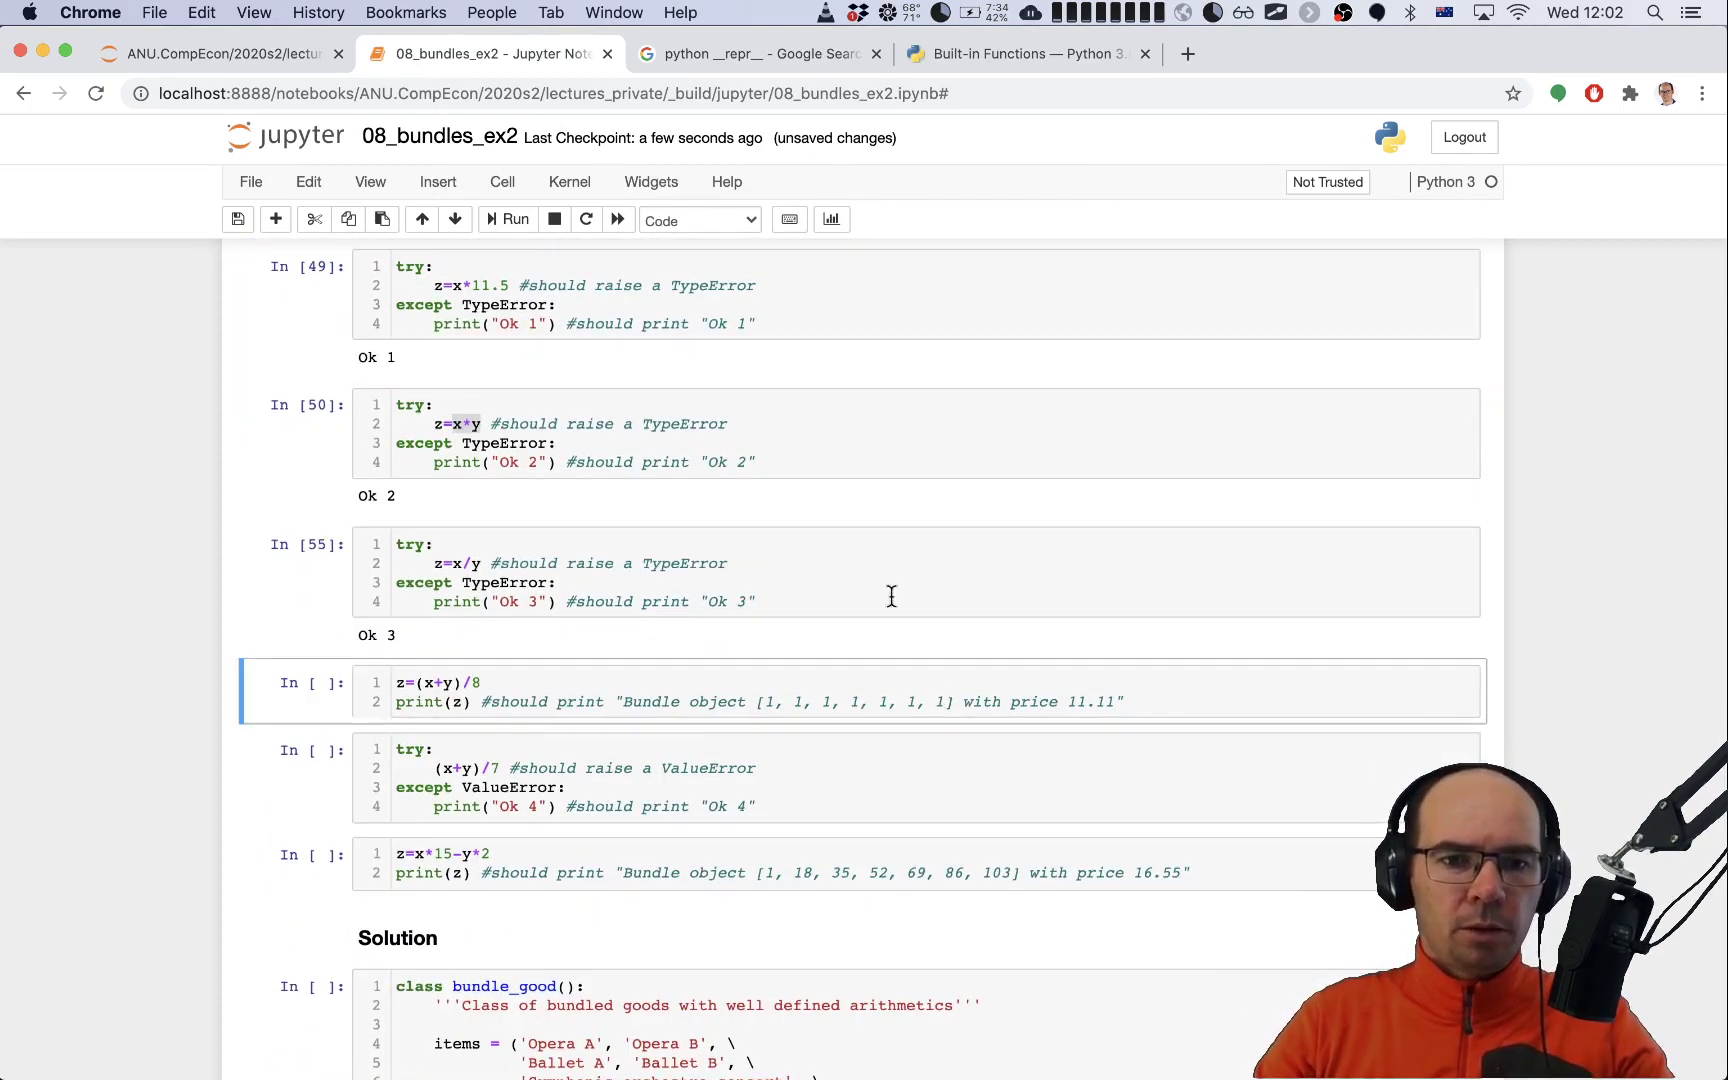
mouse_move(446, 563)
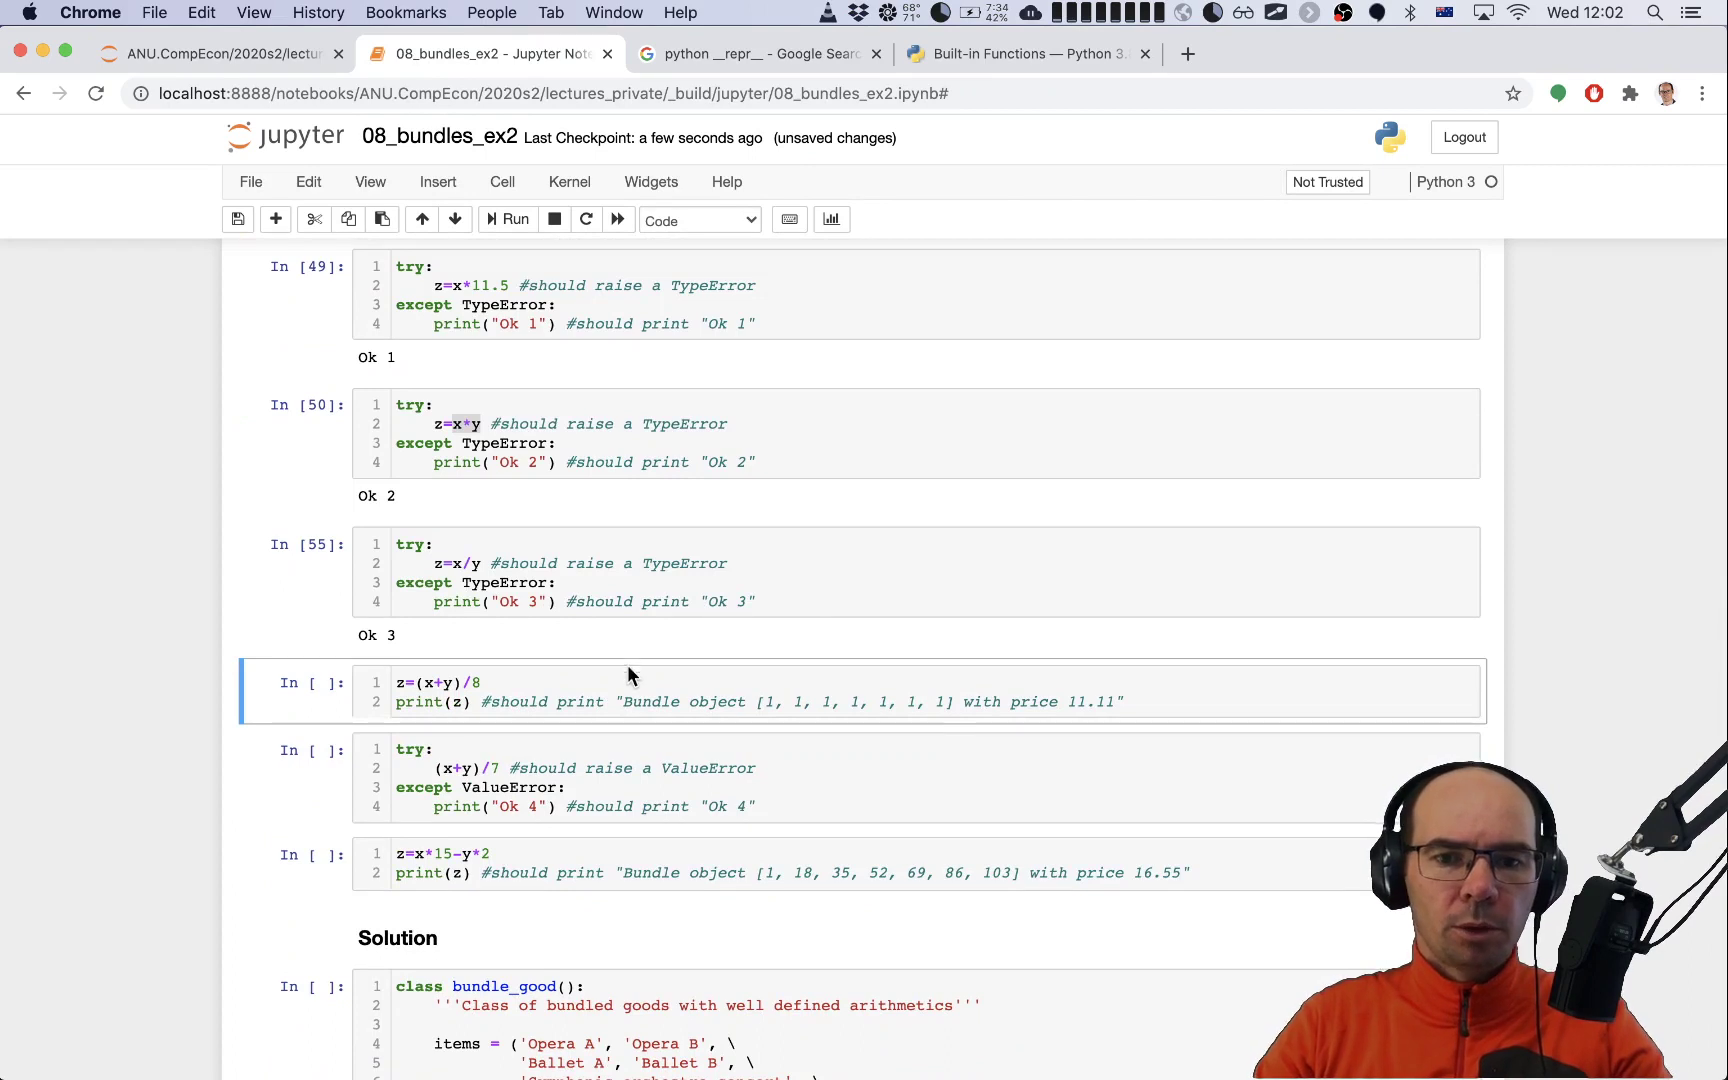
left_click(509, 219)
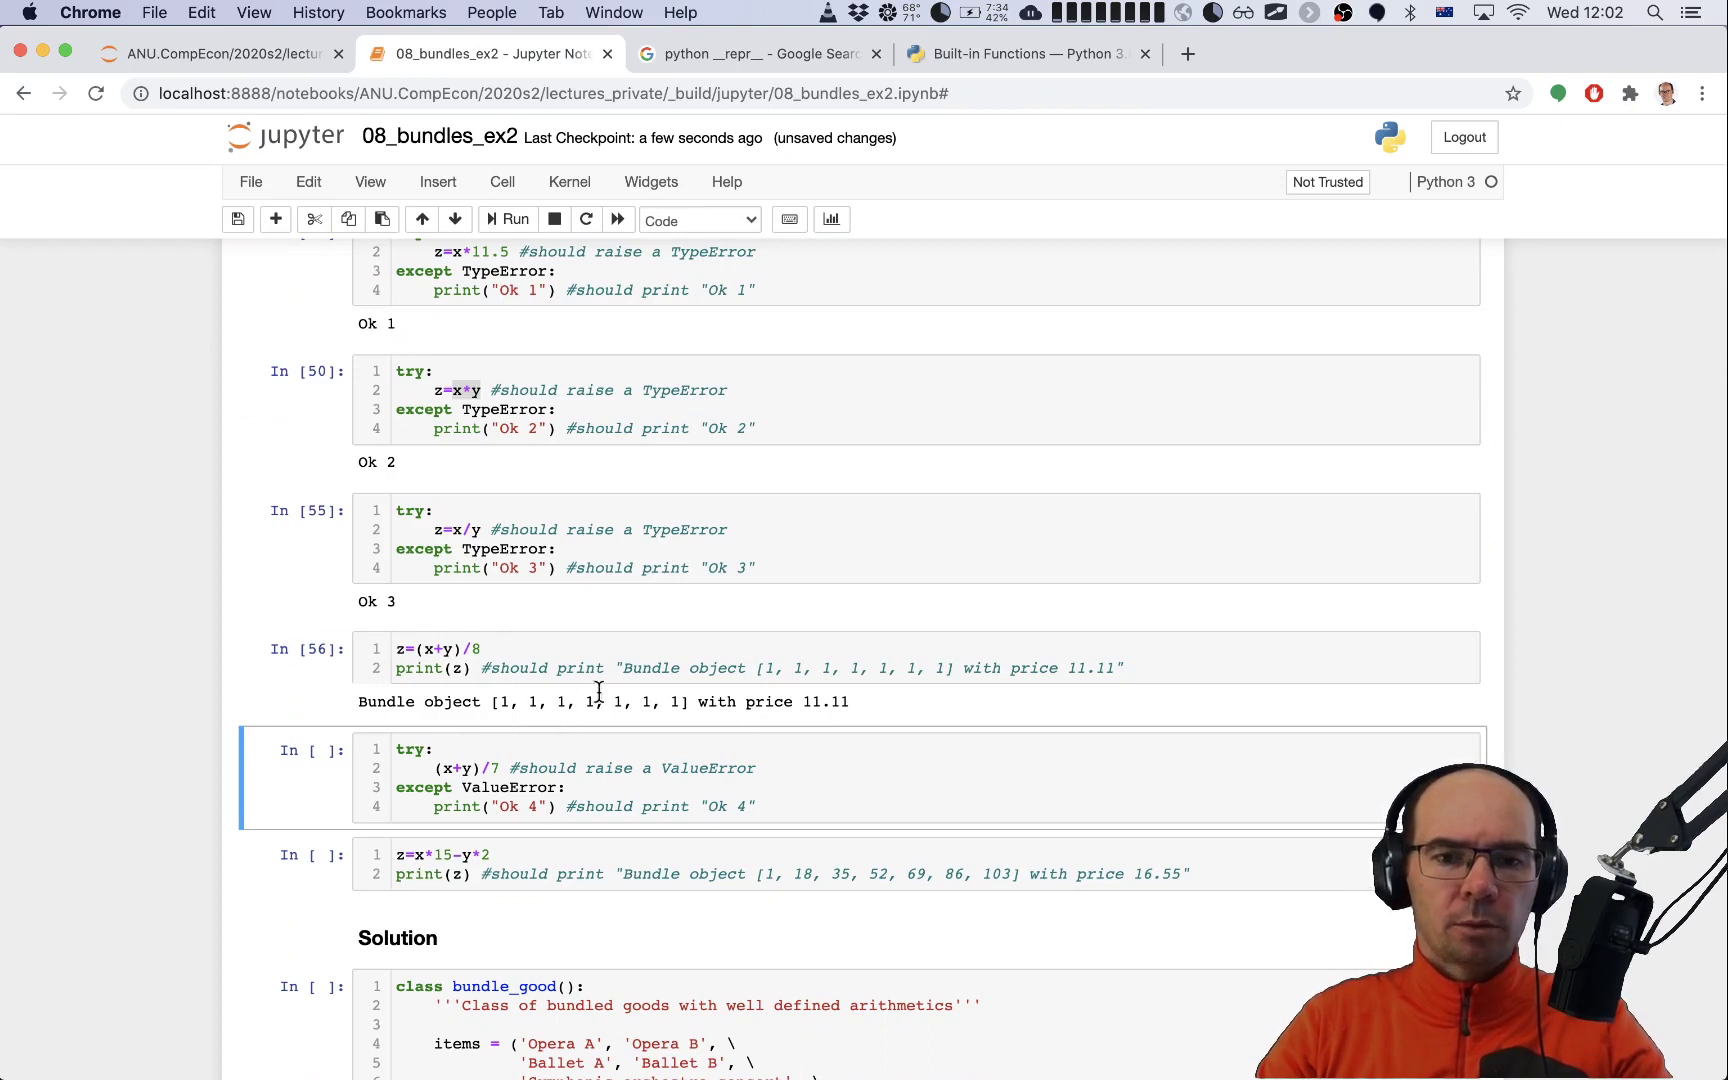
left_click(507, 218)
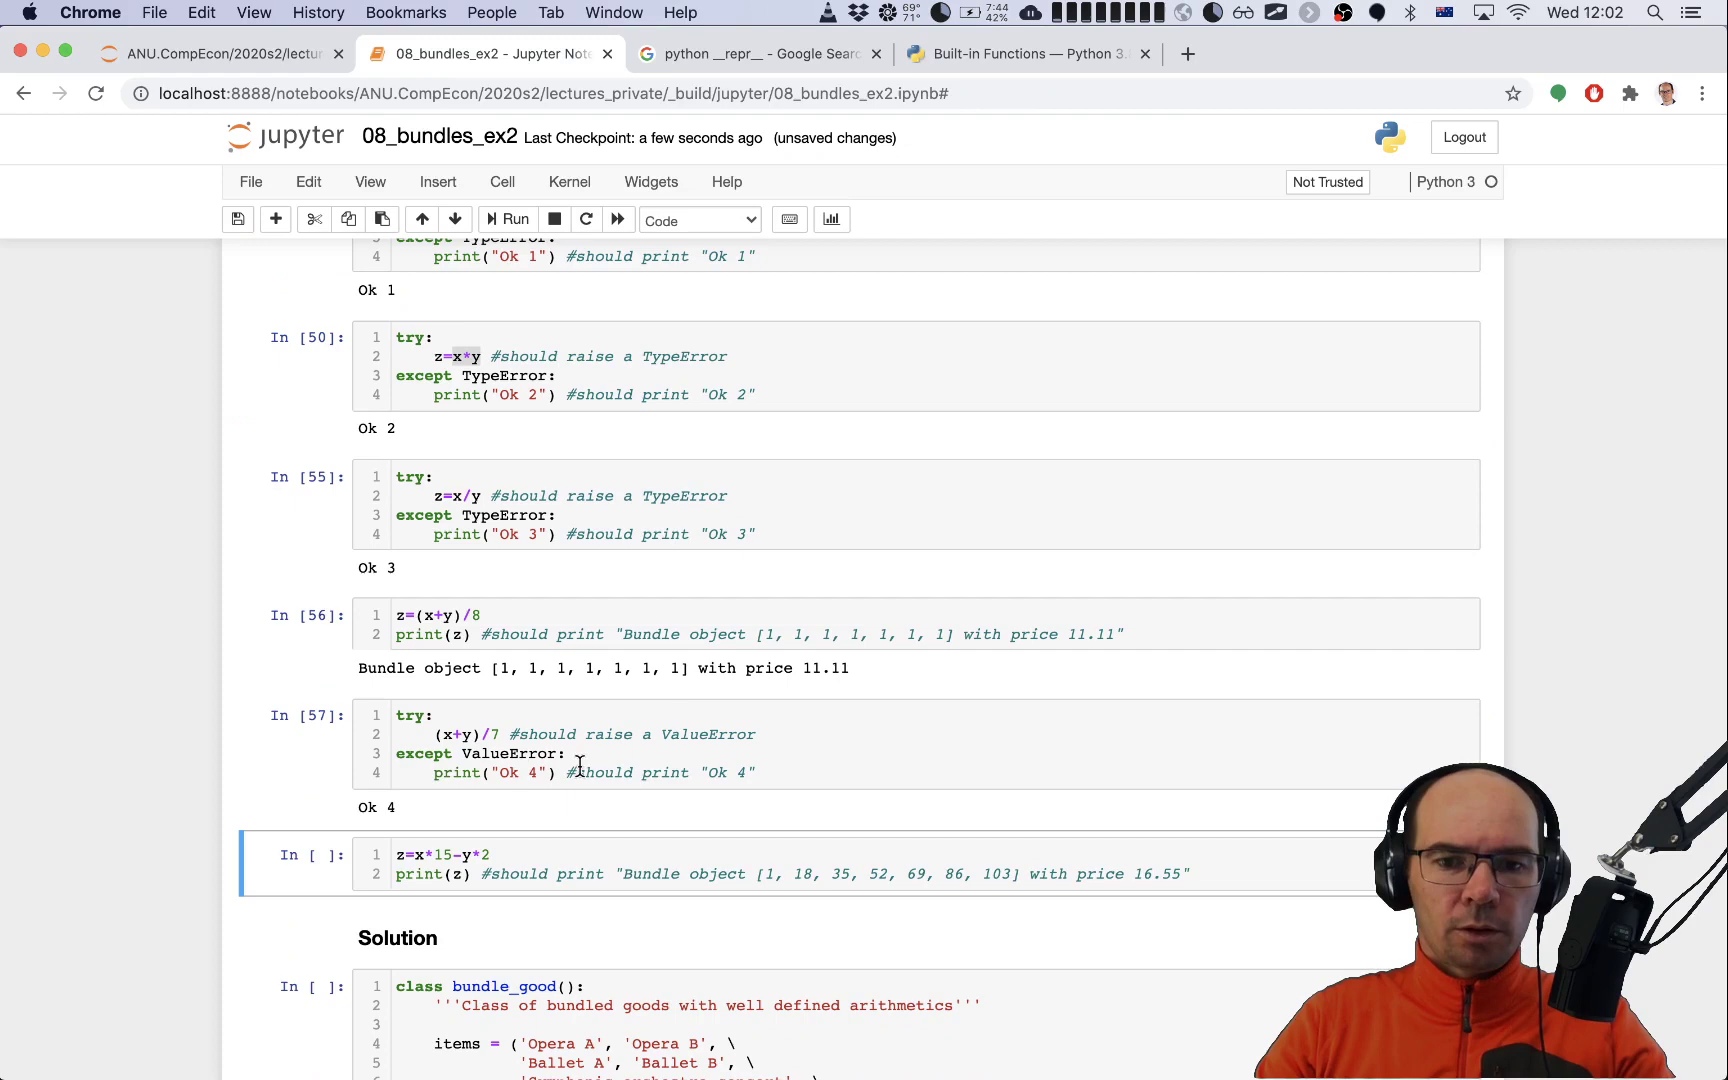
left_click(507, 754)
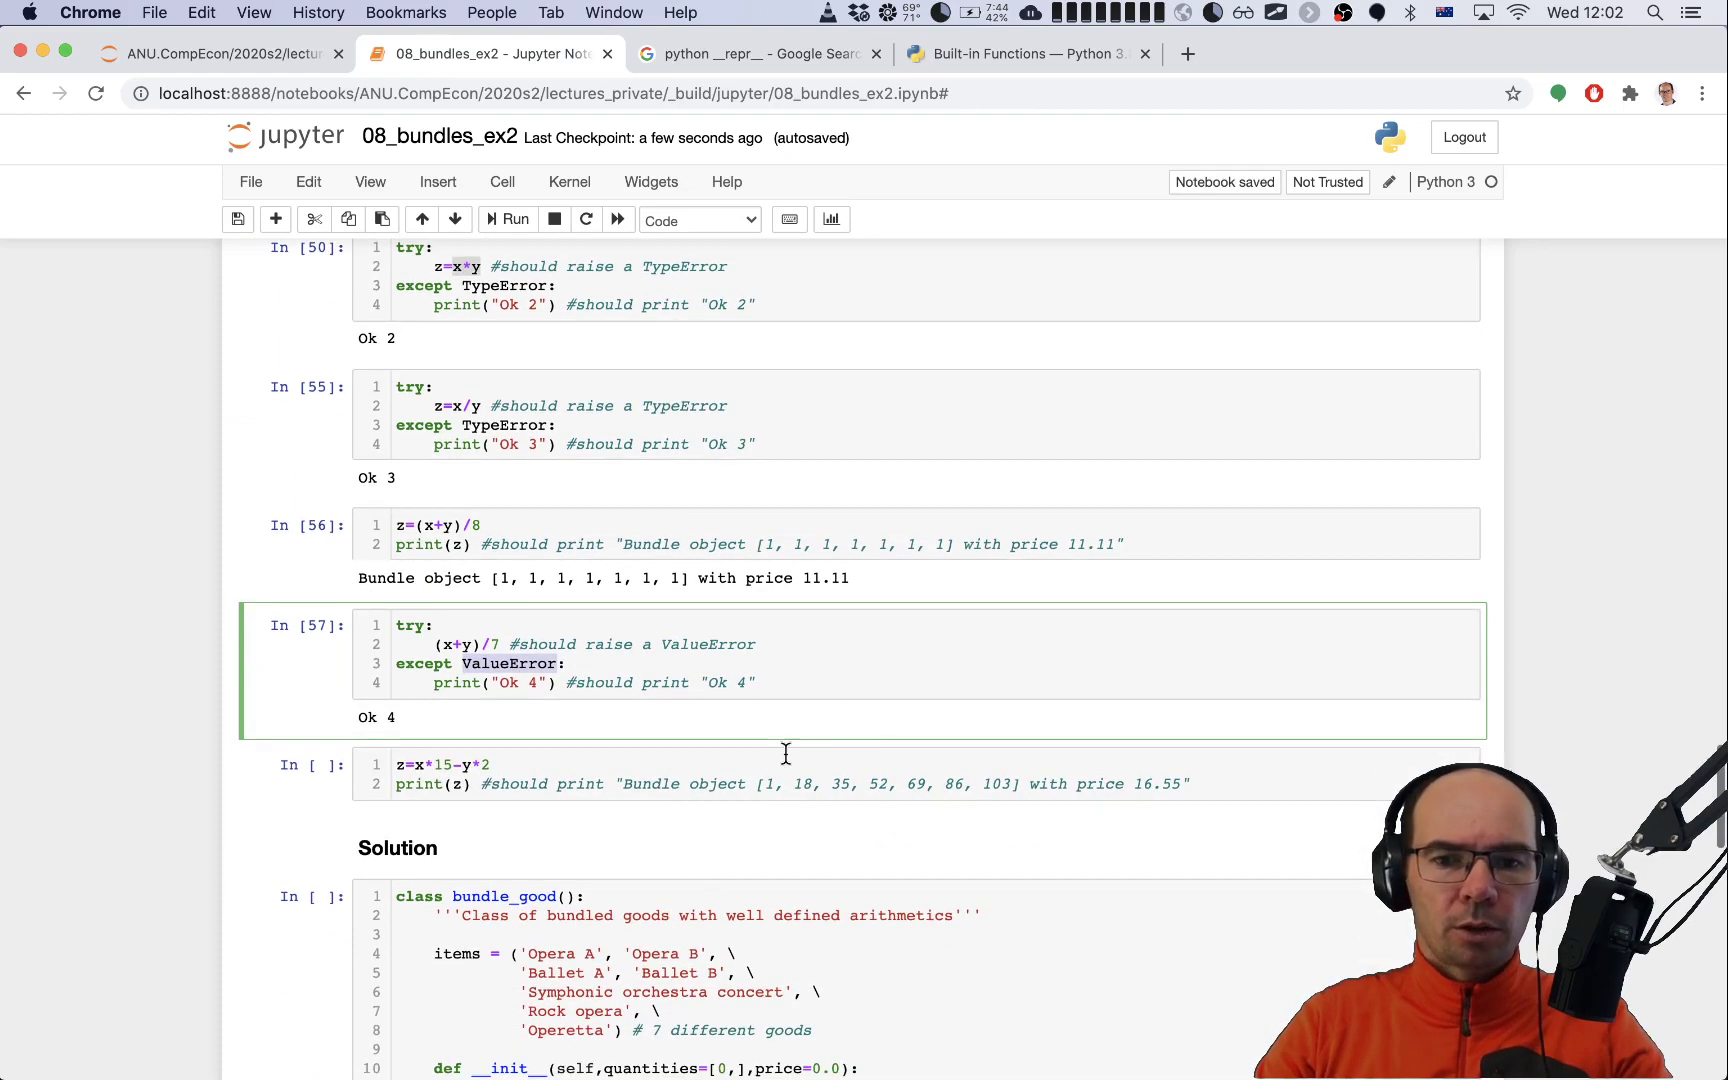
left_click(507, 219)
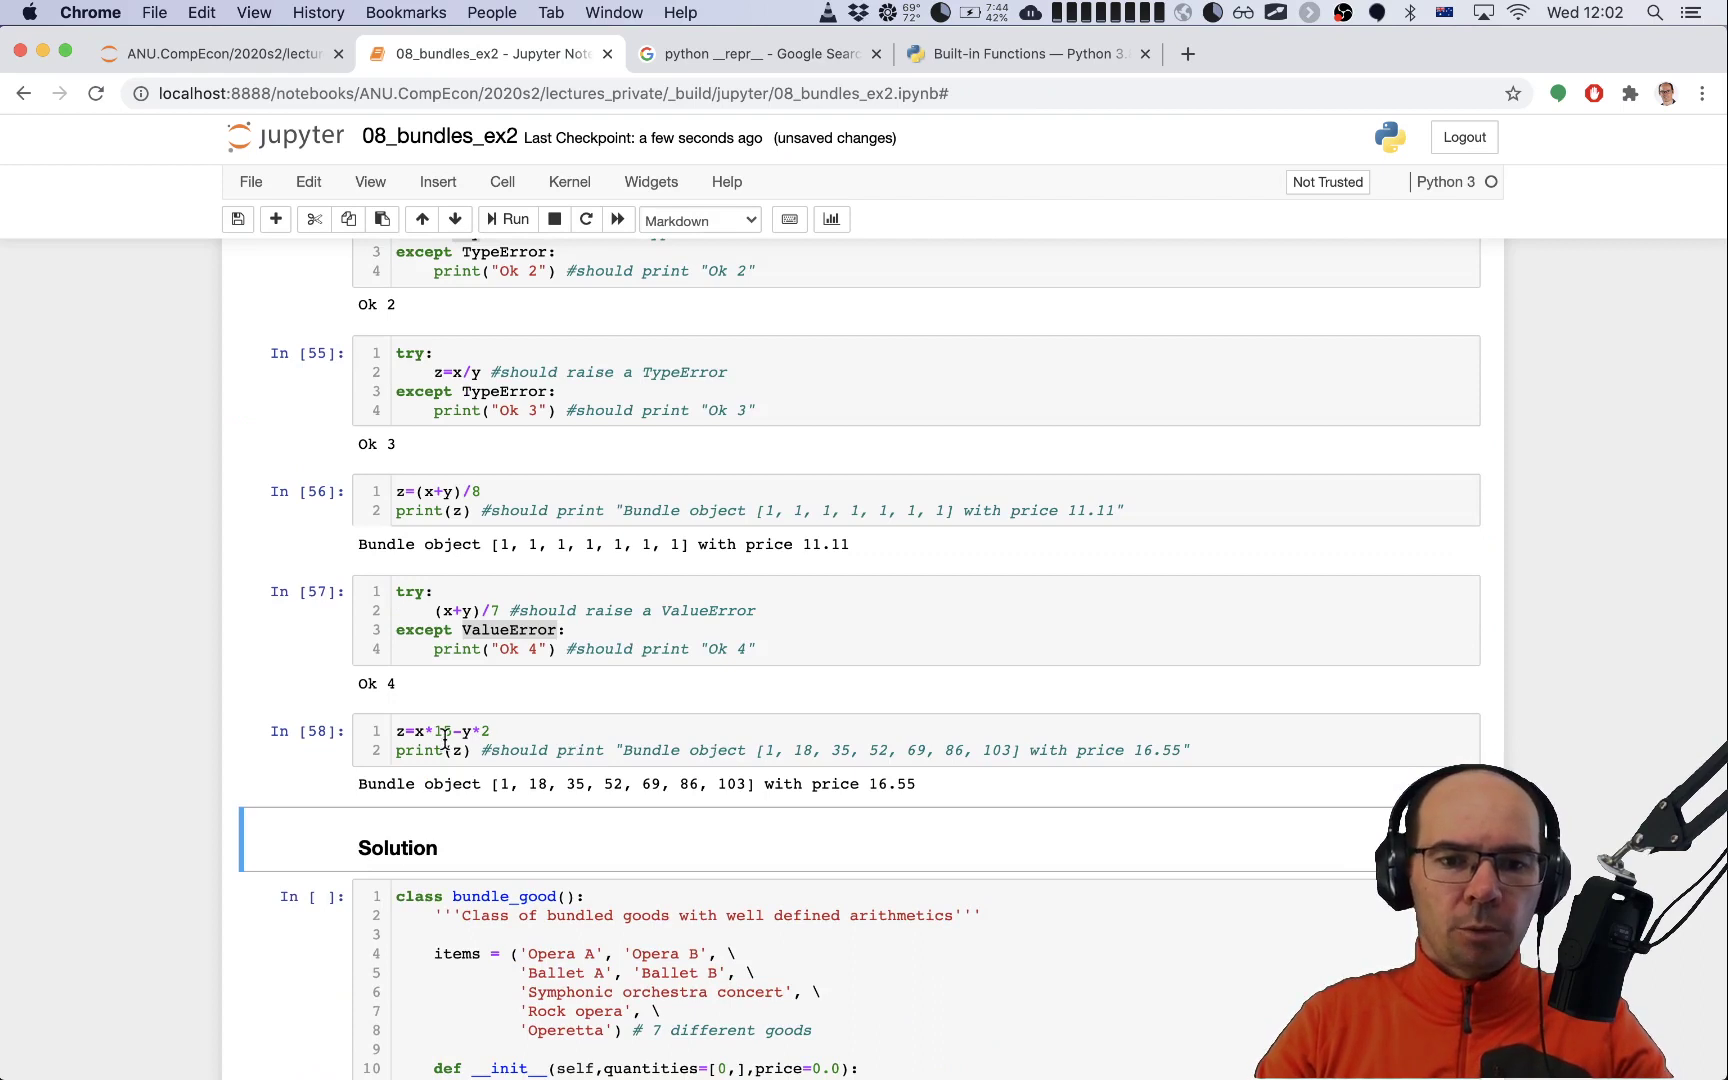
left_click(658, 732)
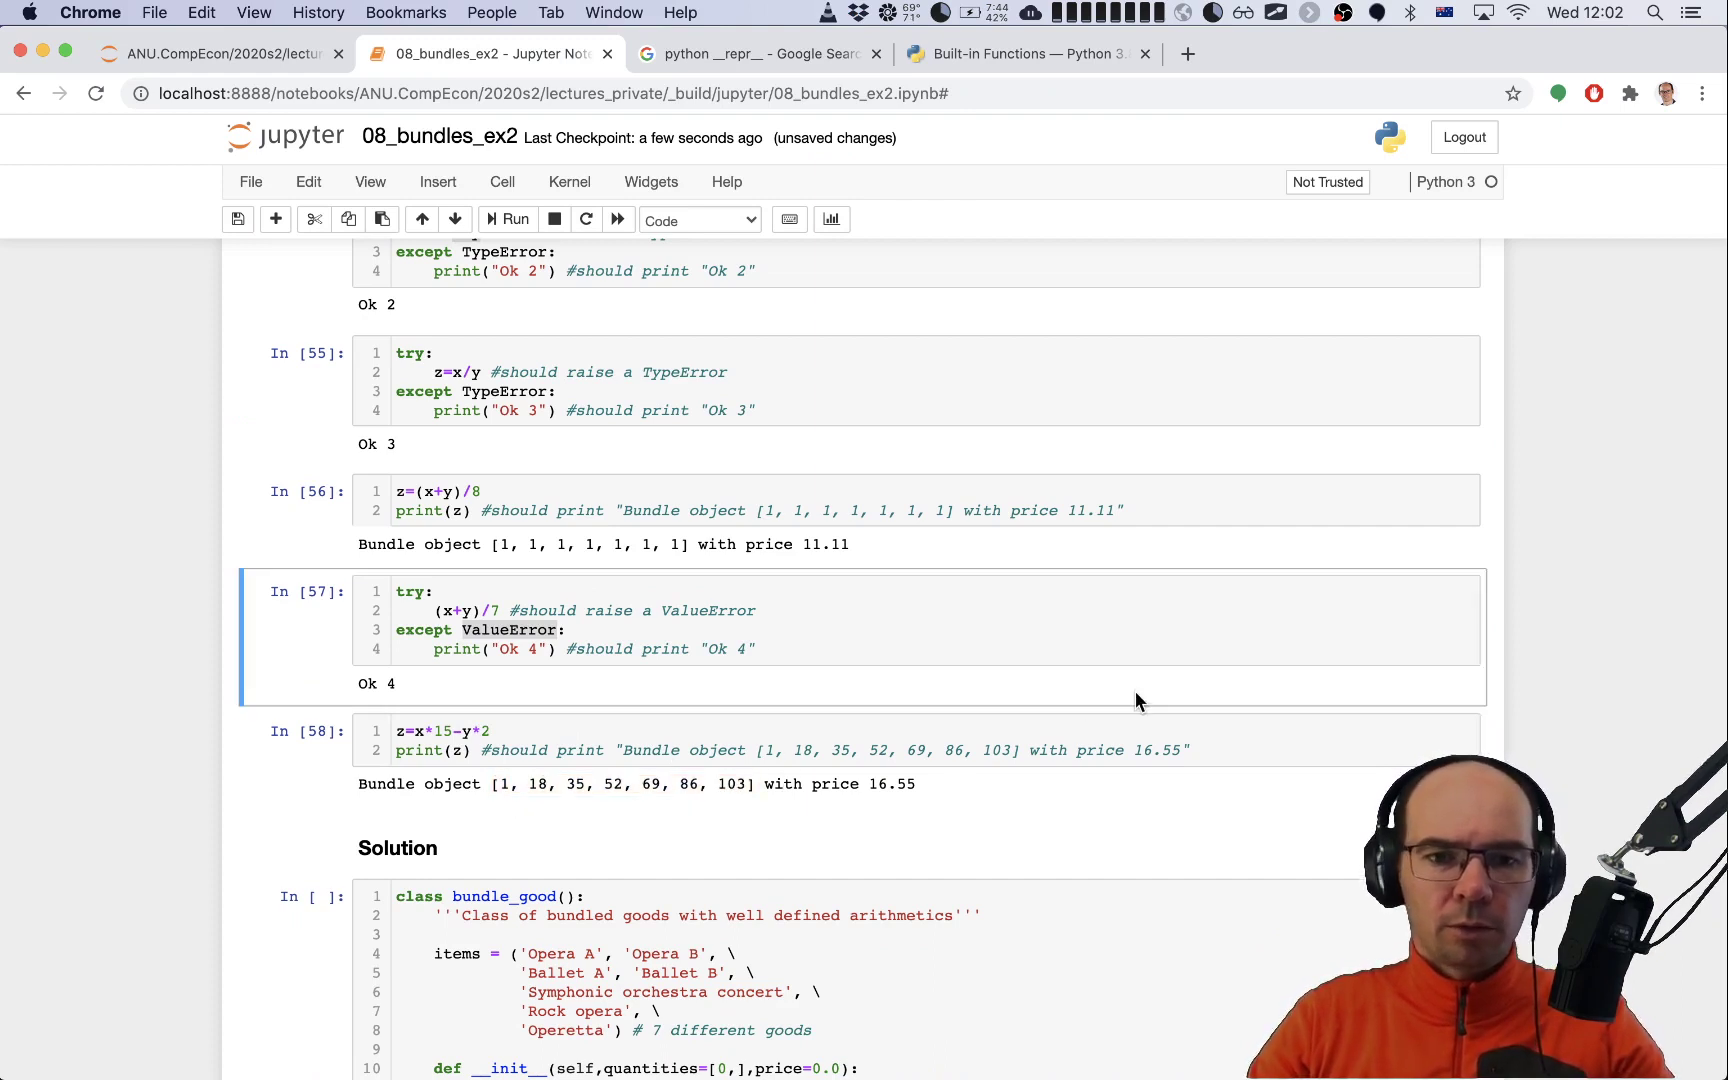
scroll("up", 3)
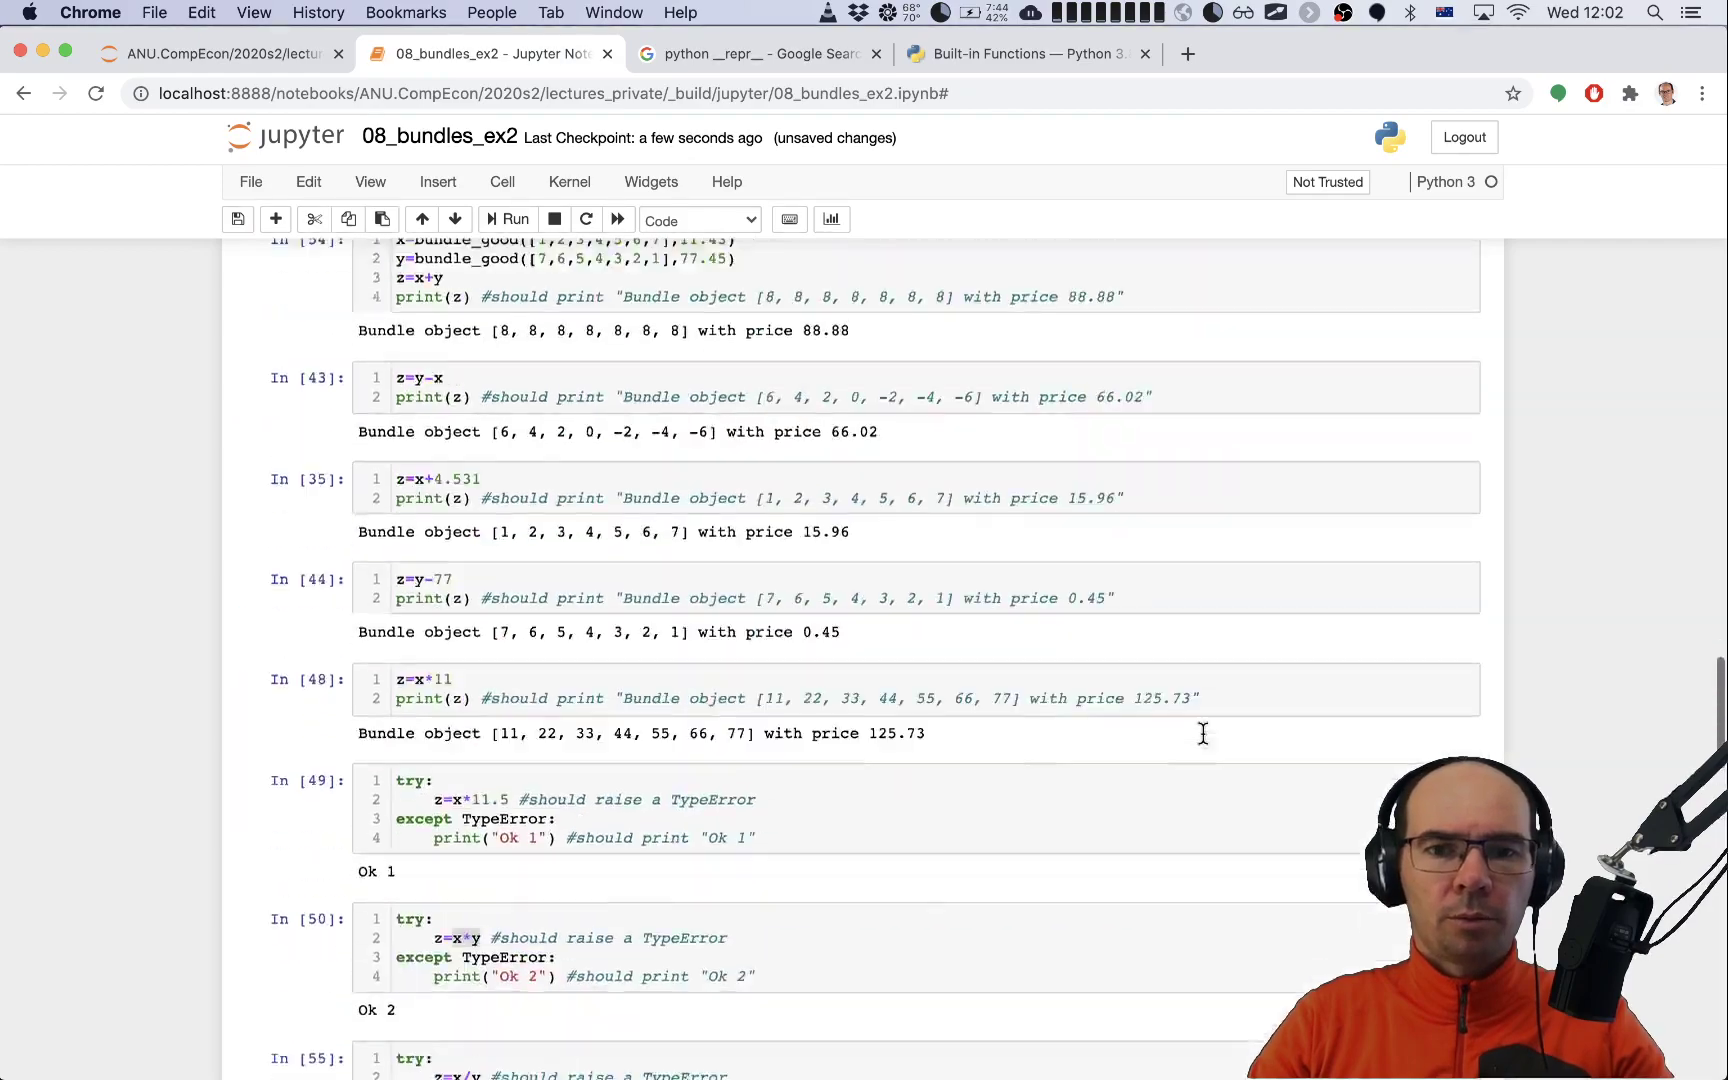
scroll("up", 3)
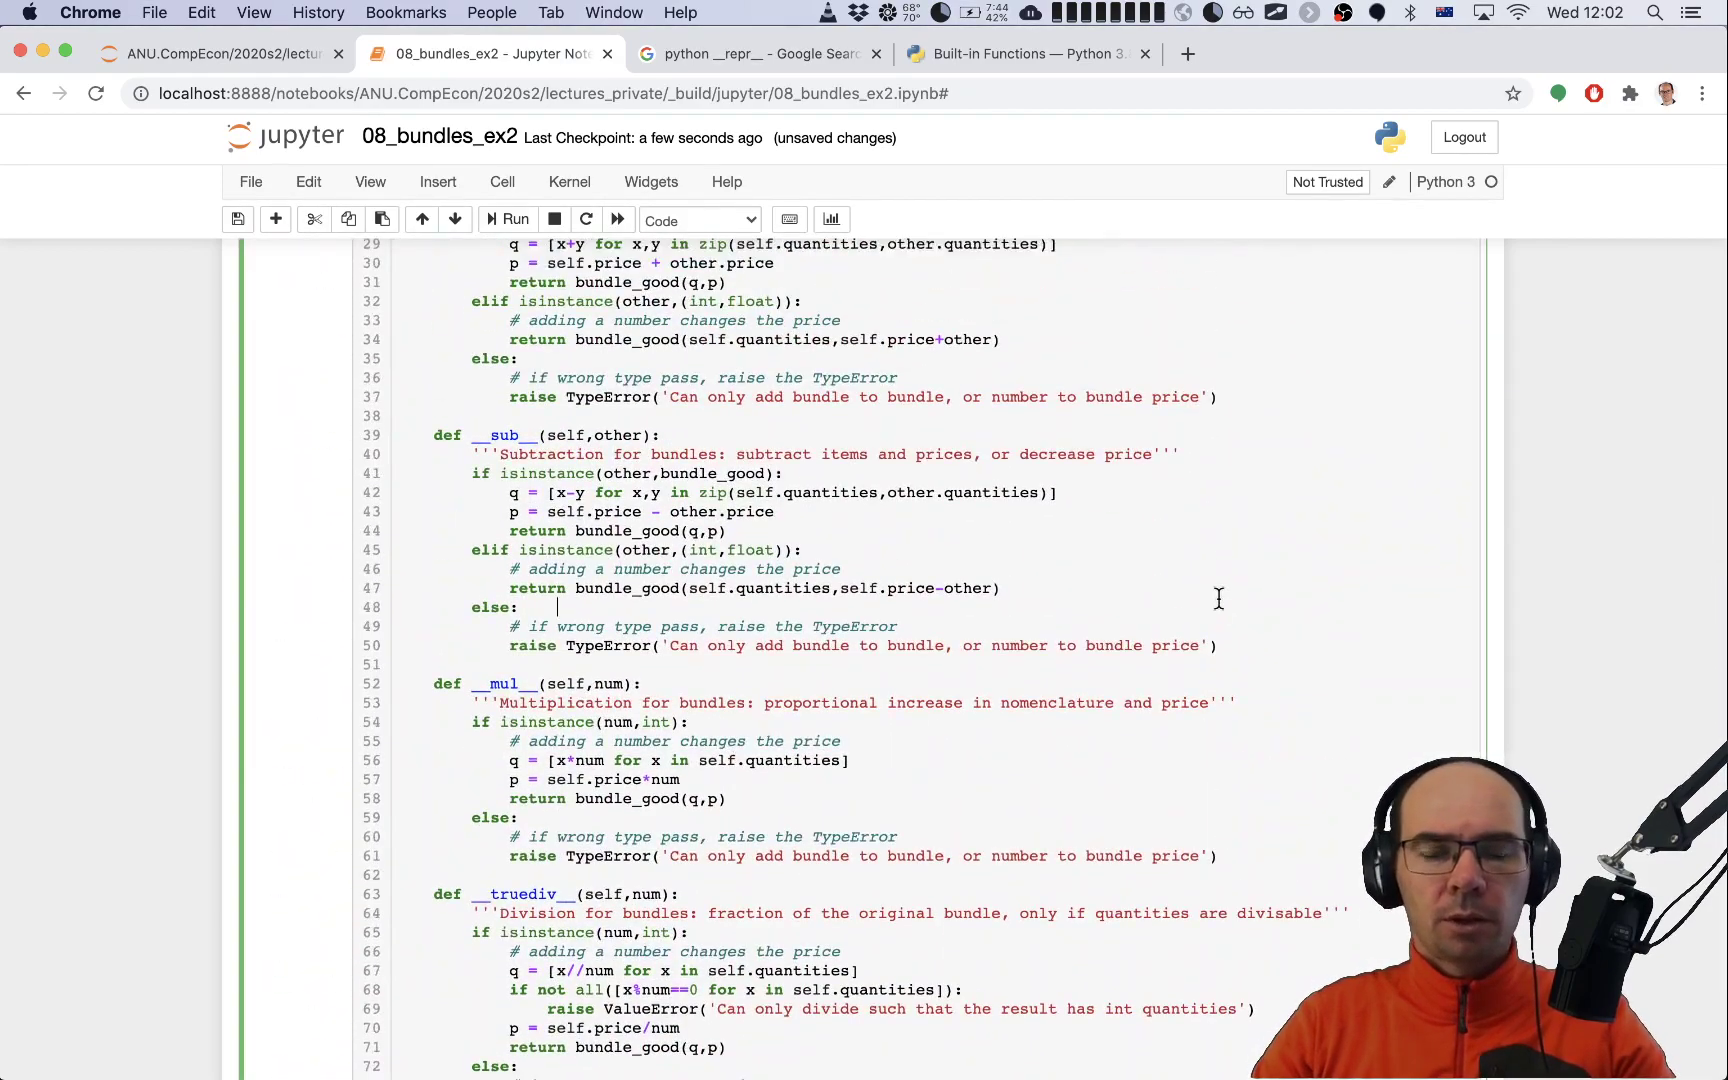
scroll("down", 3)
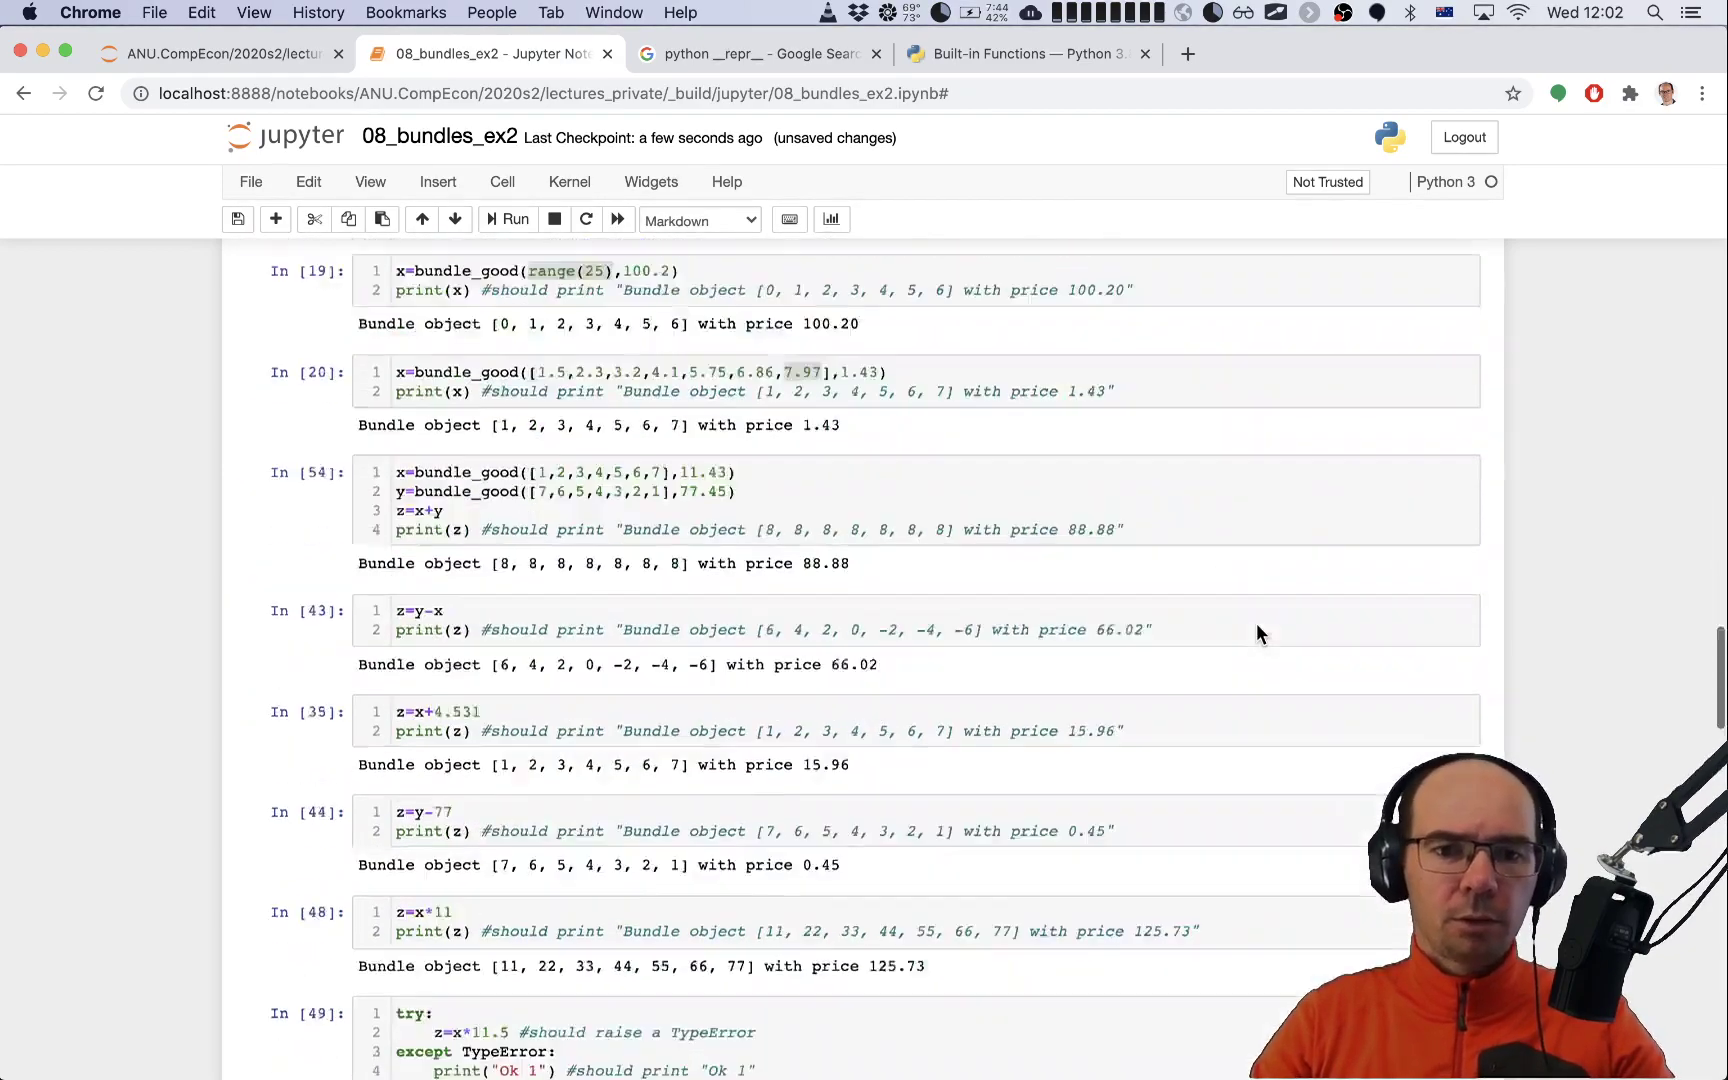
scroll("up", 3)
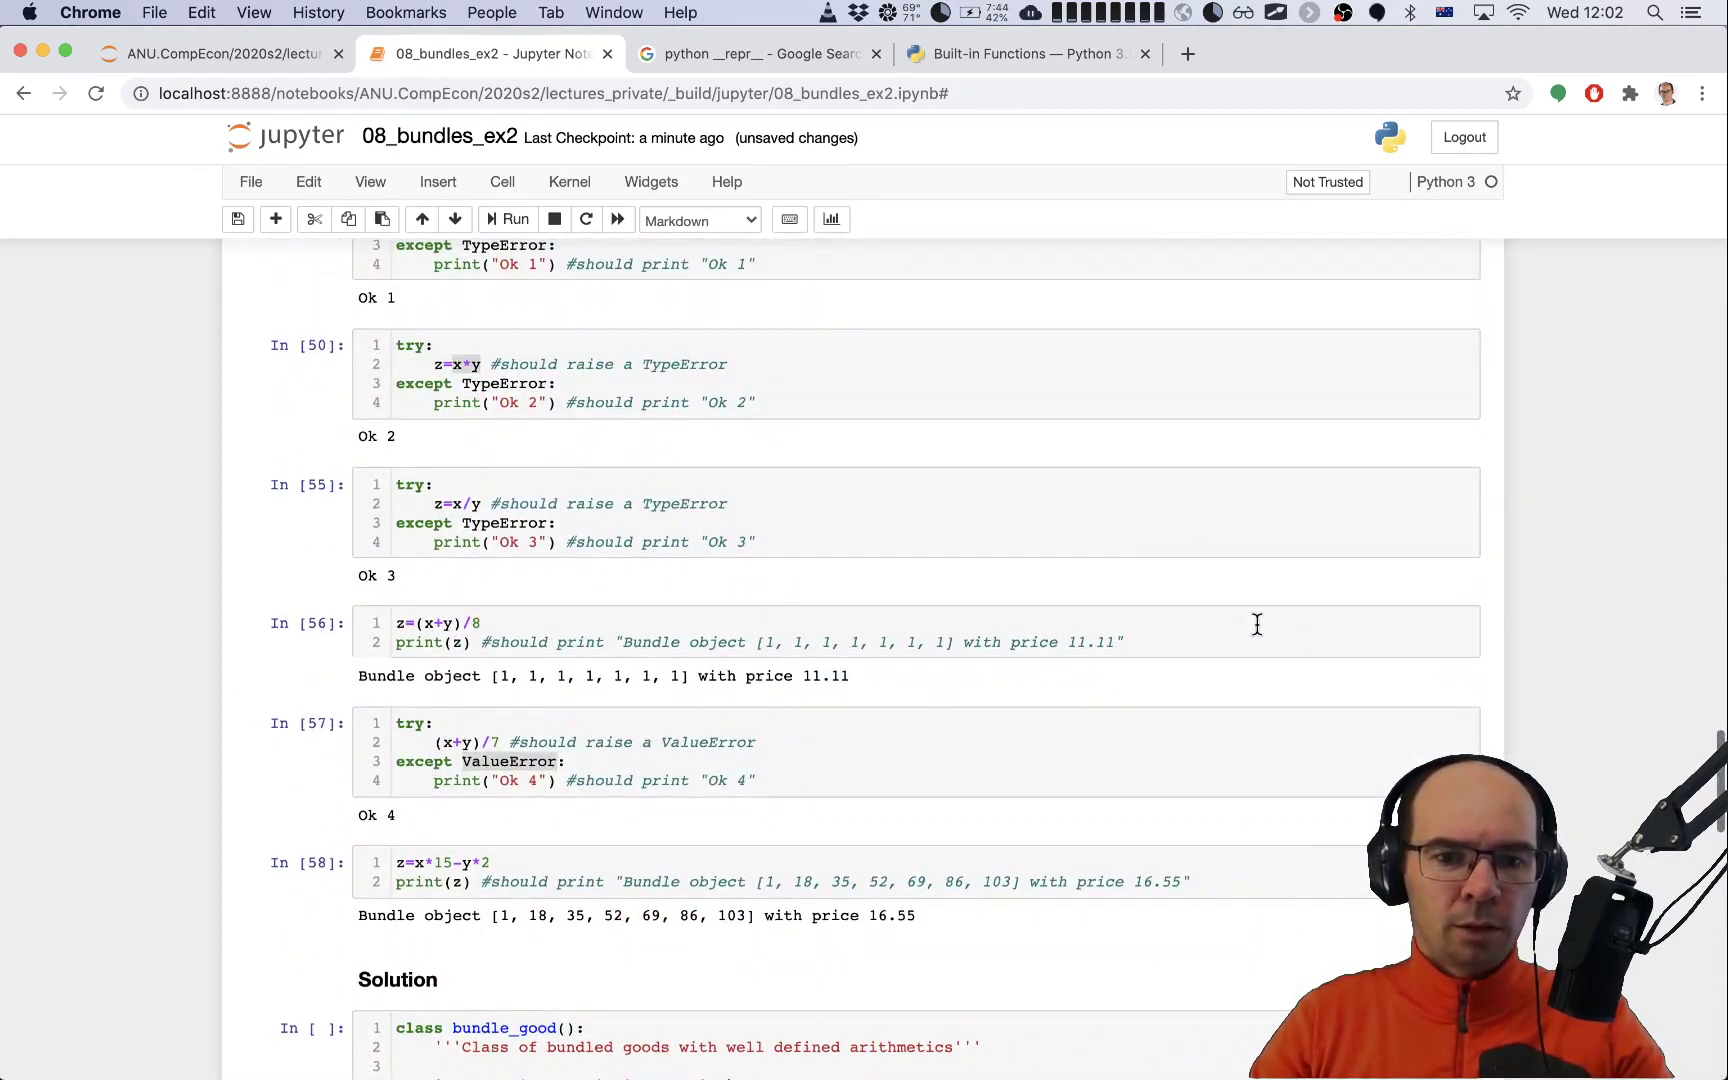
scroll("down", 3)
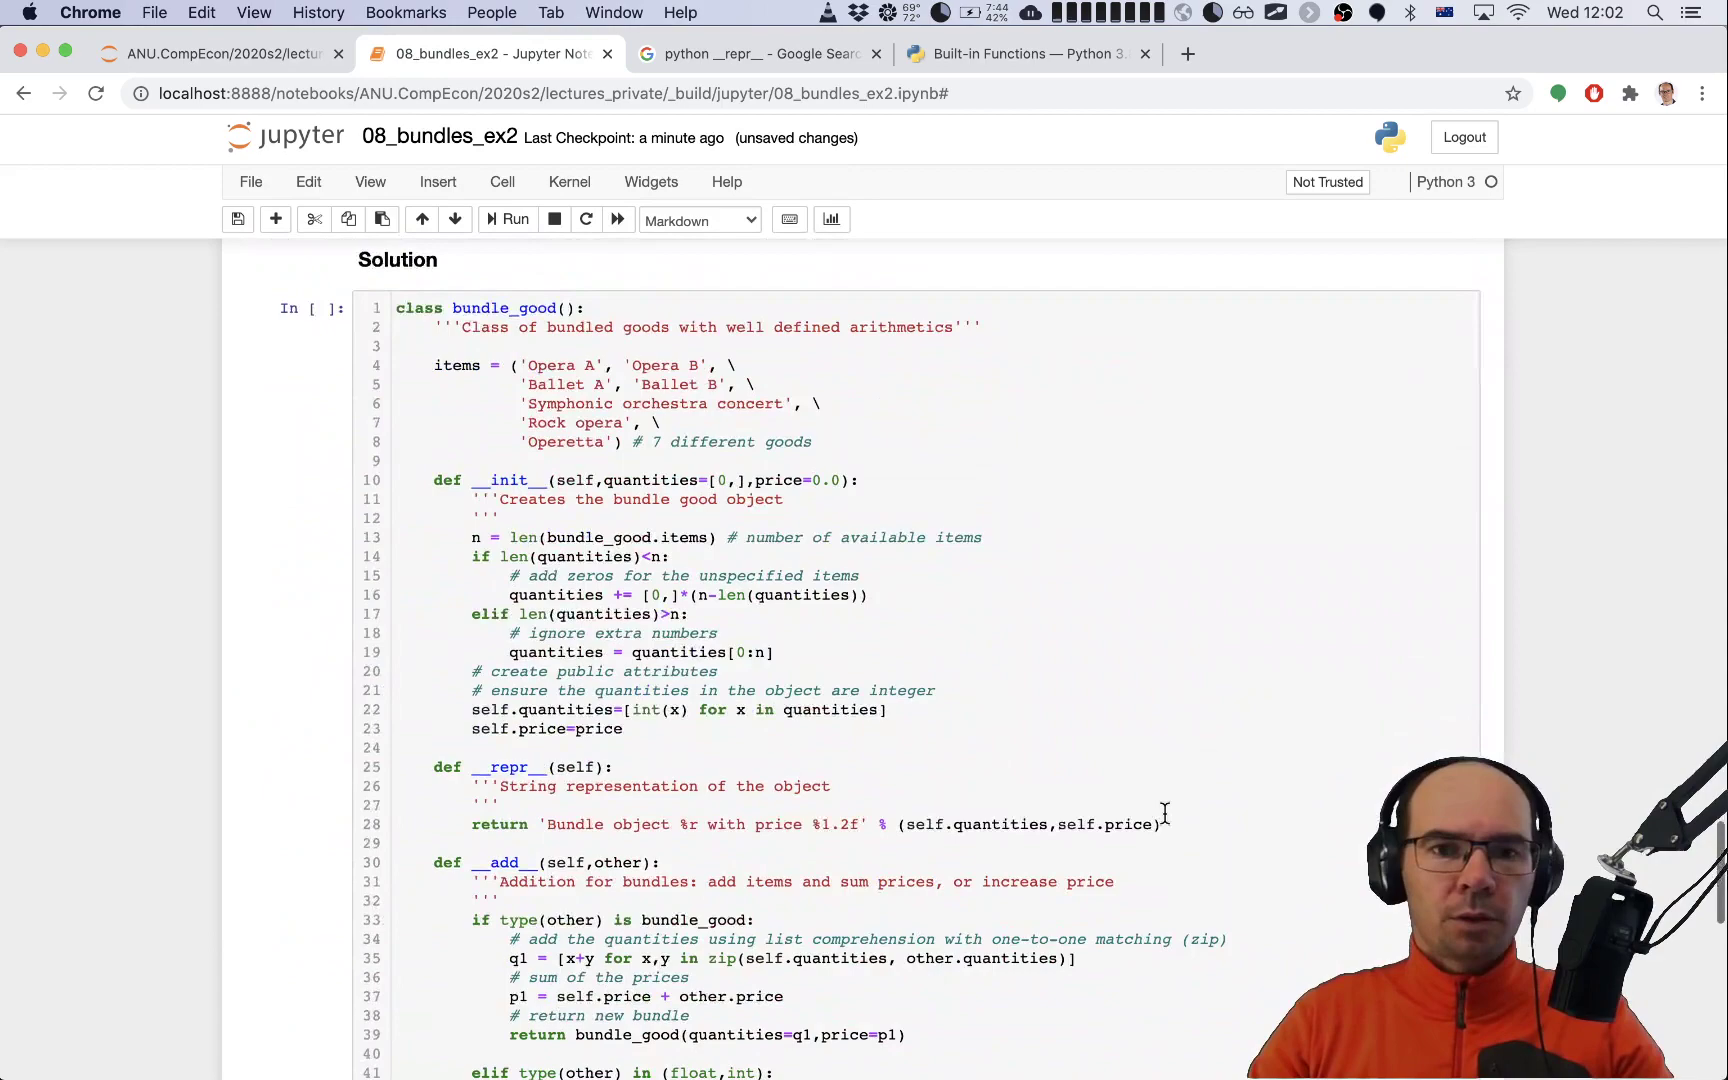
scroll("down", 3)
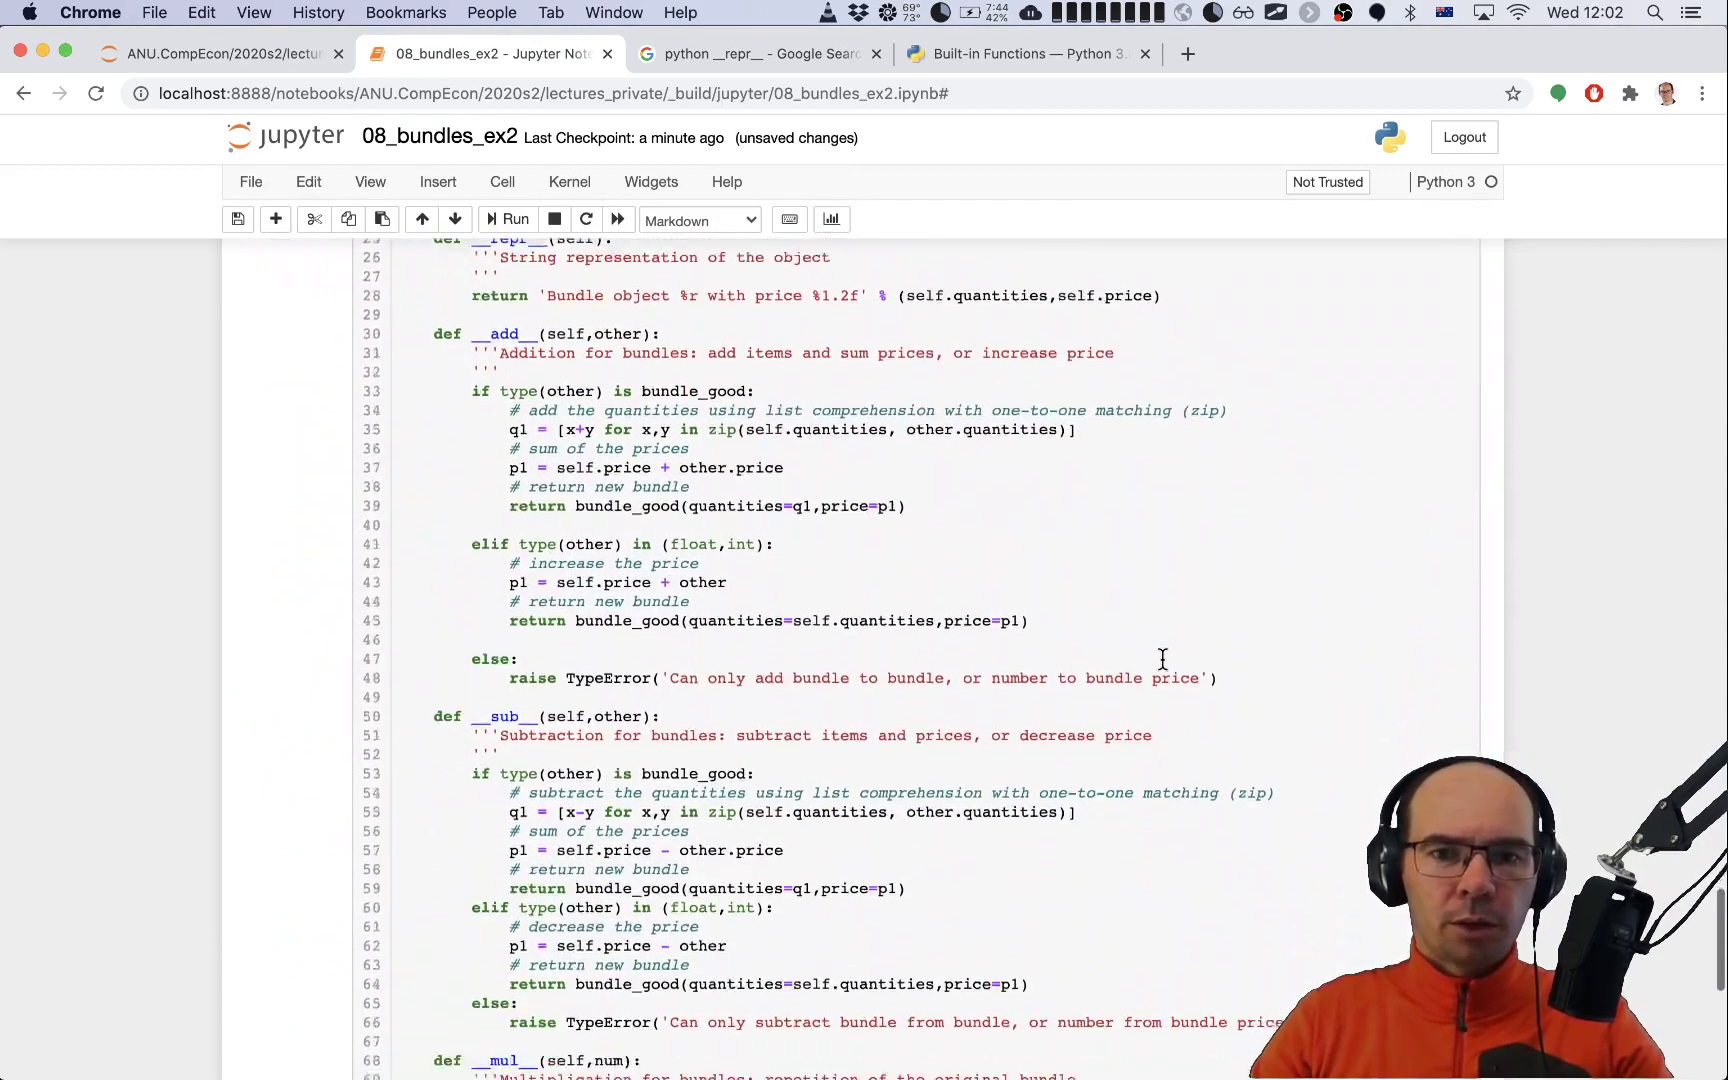
scroll("down", 3)
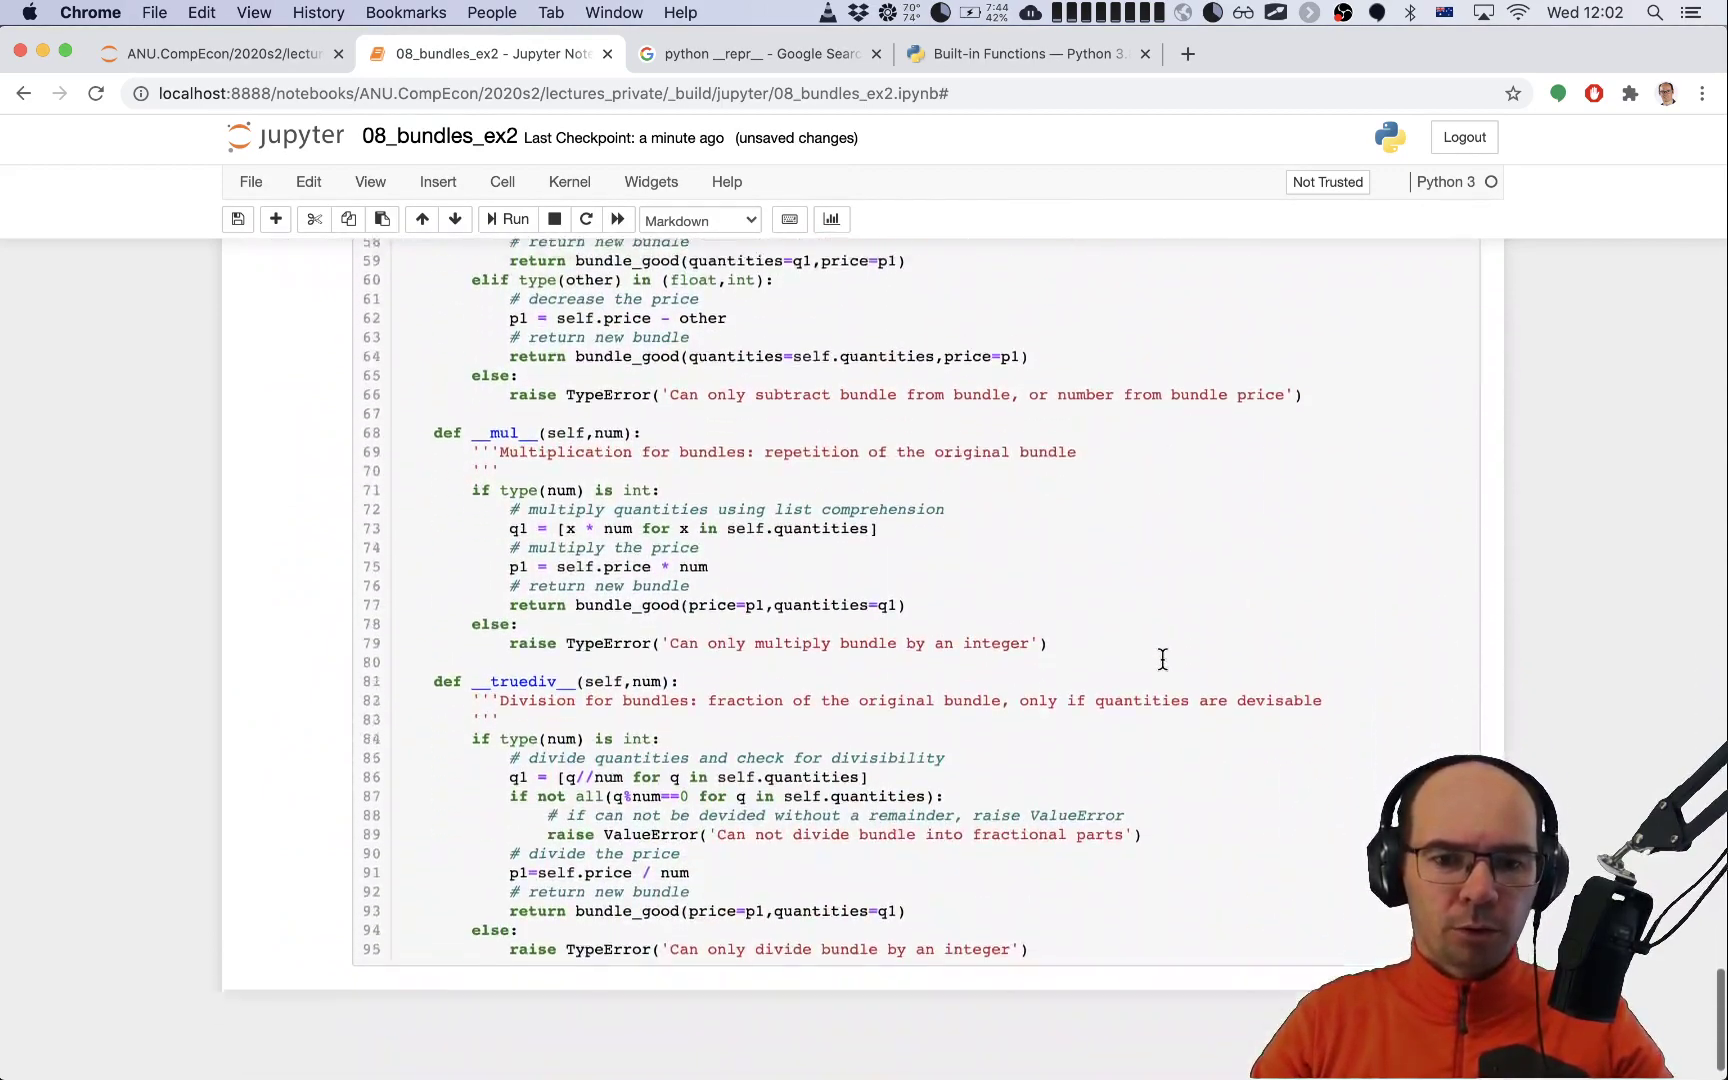
scroll("up", 3)
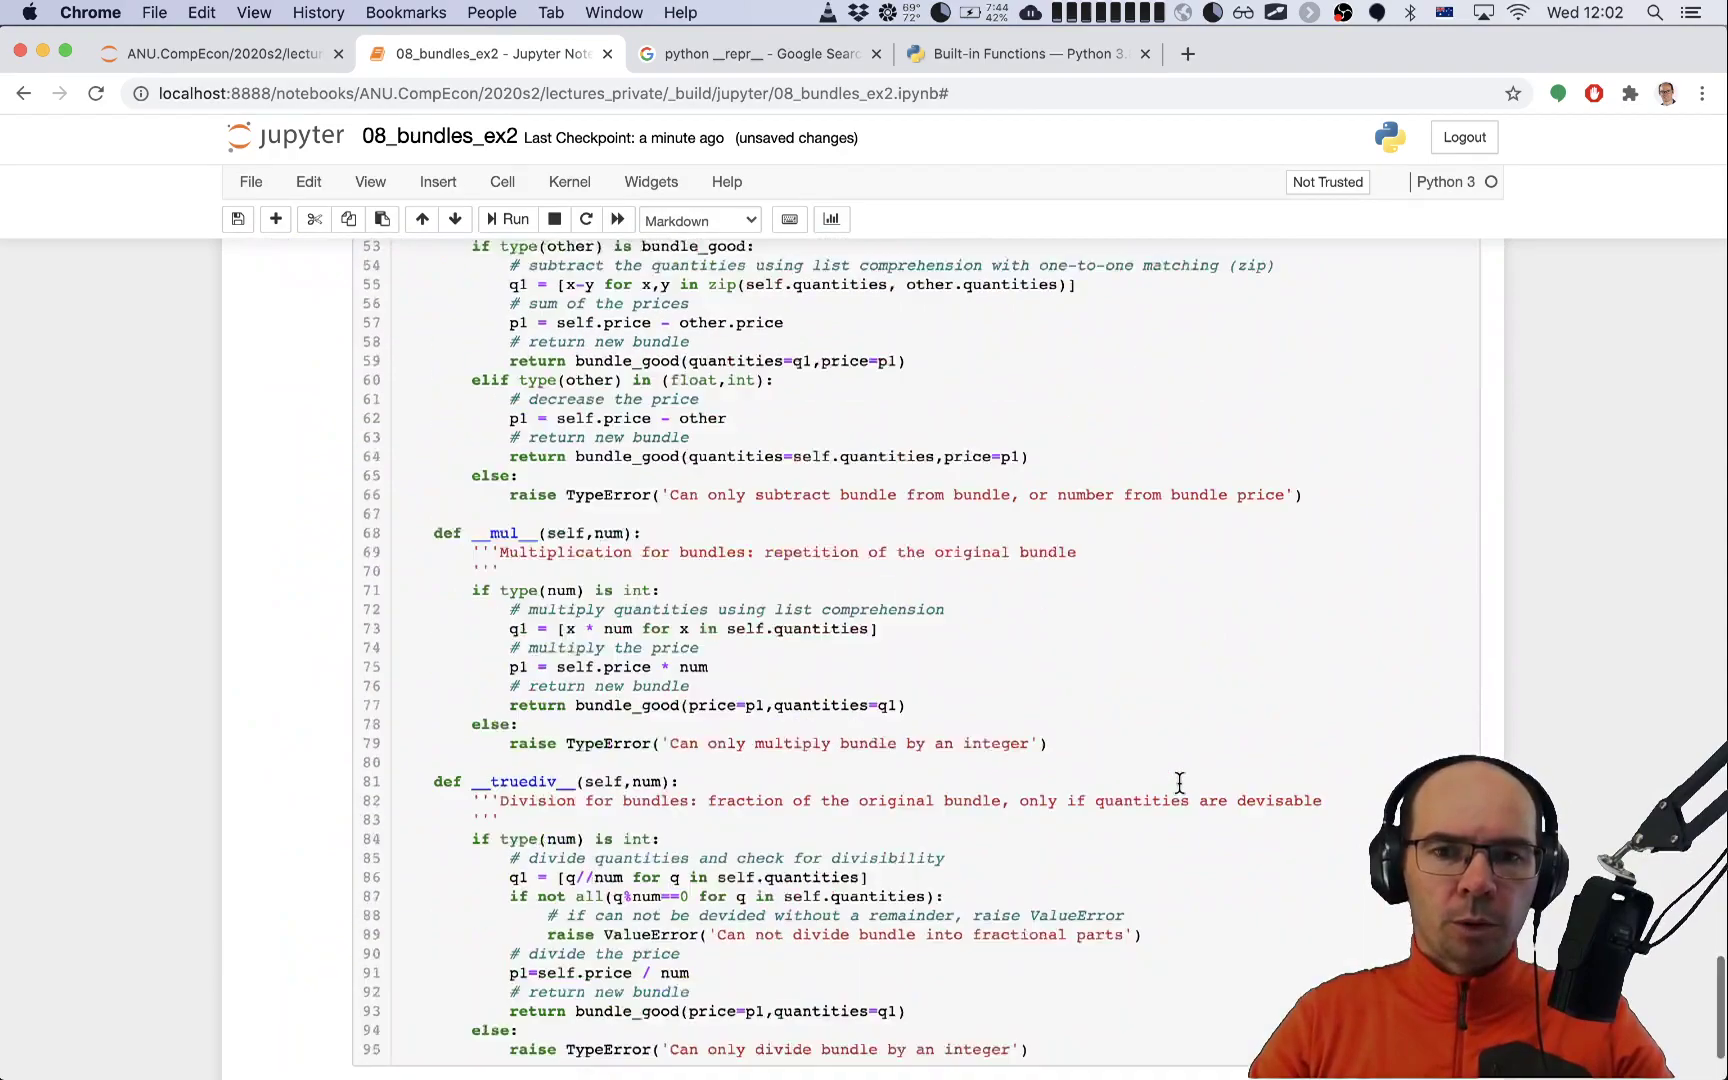
scroll("down", 3)
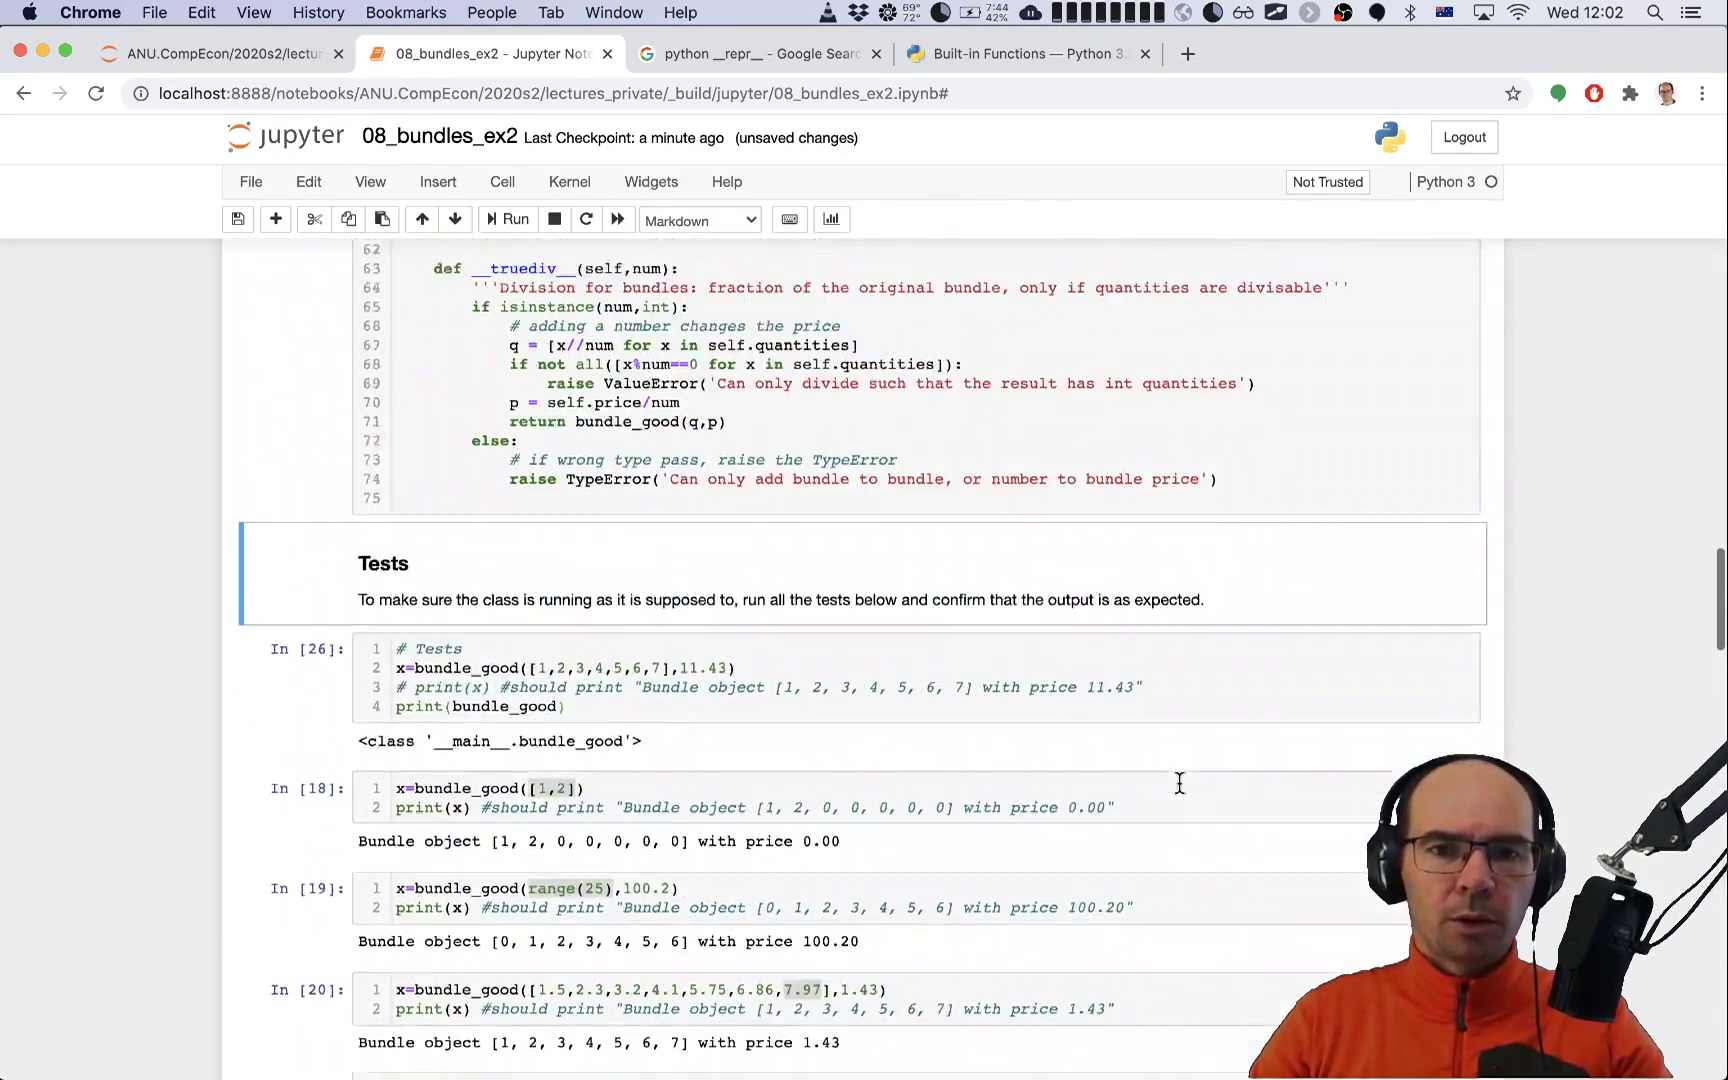
scroll("up", 3)
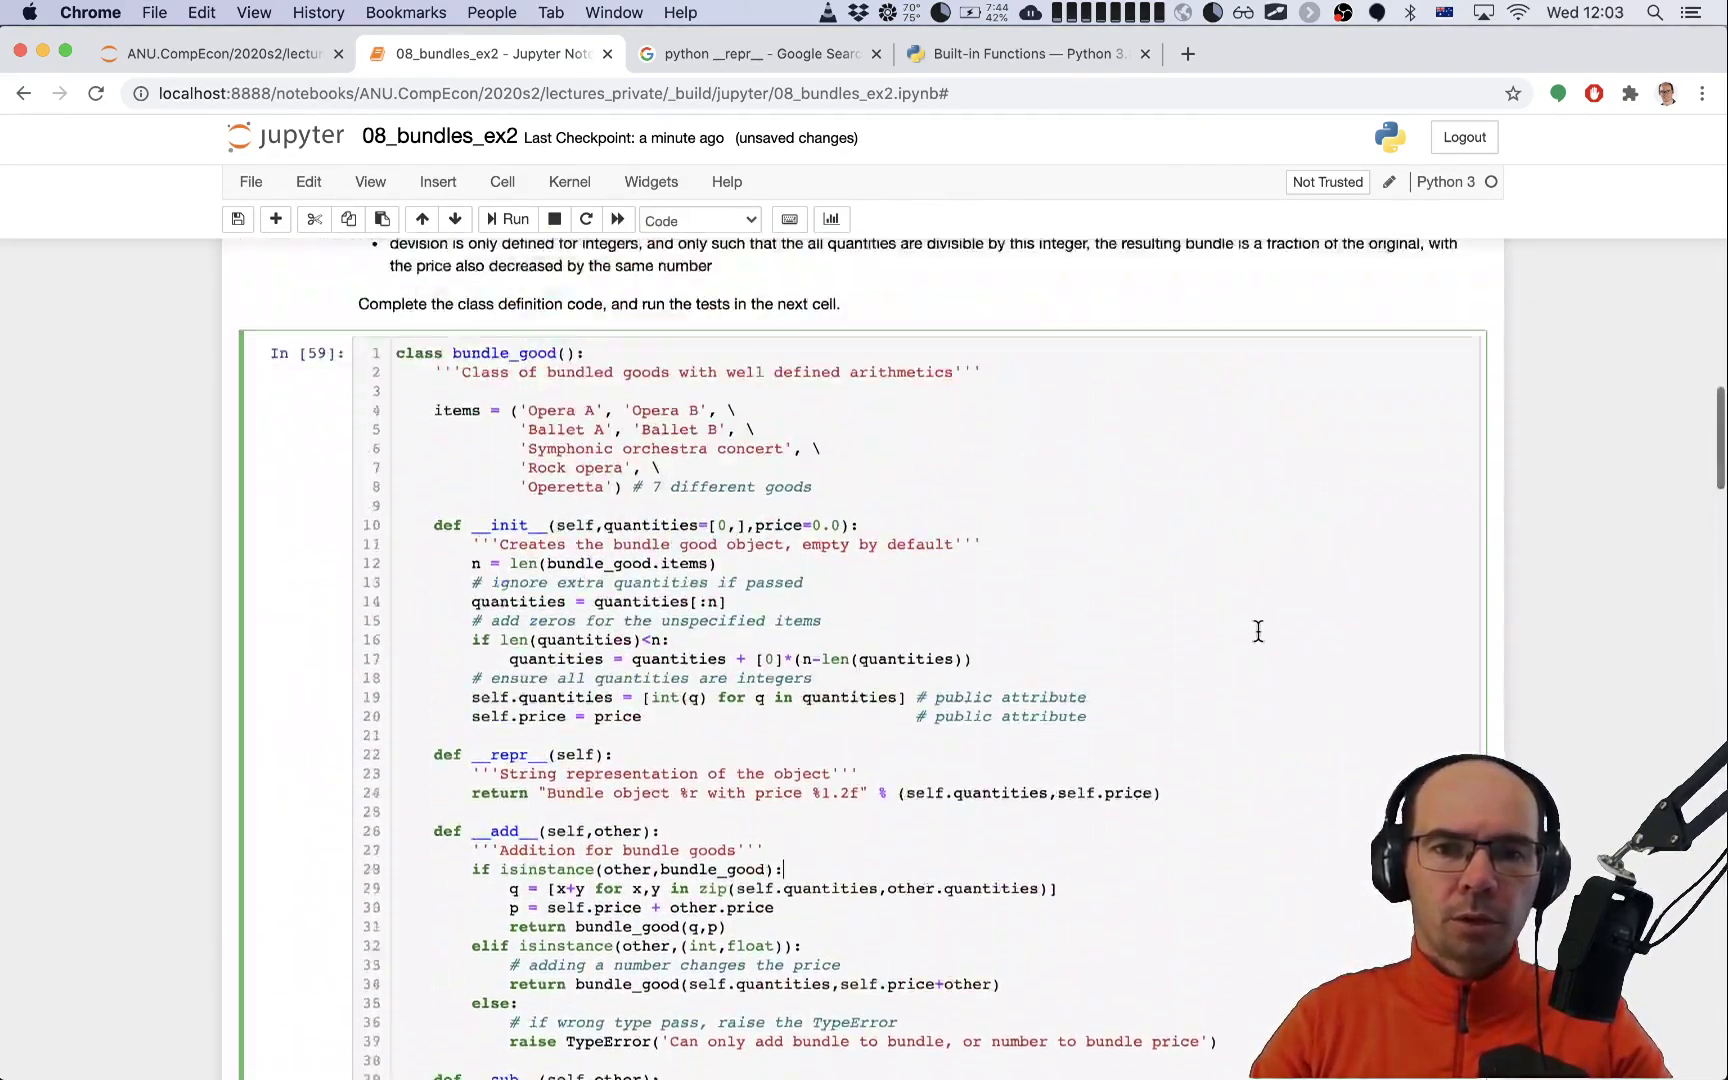
scroll("up", 3)
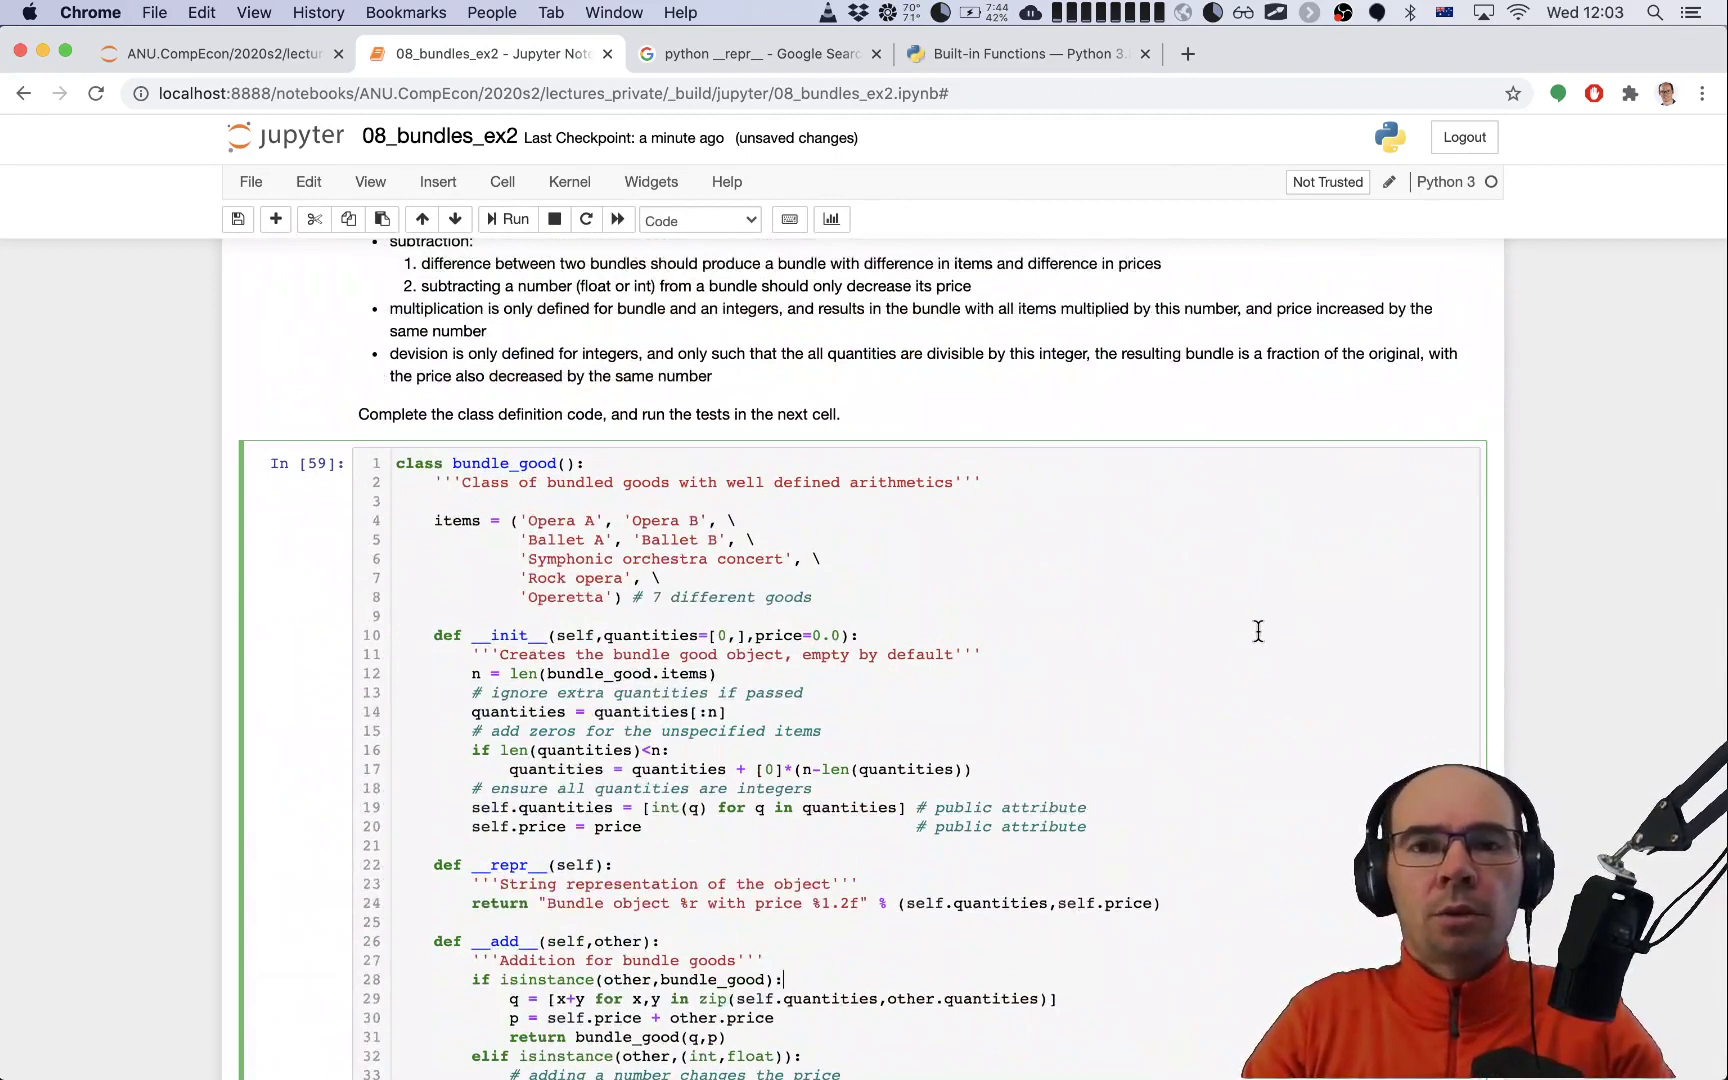
scroll("up", 3)
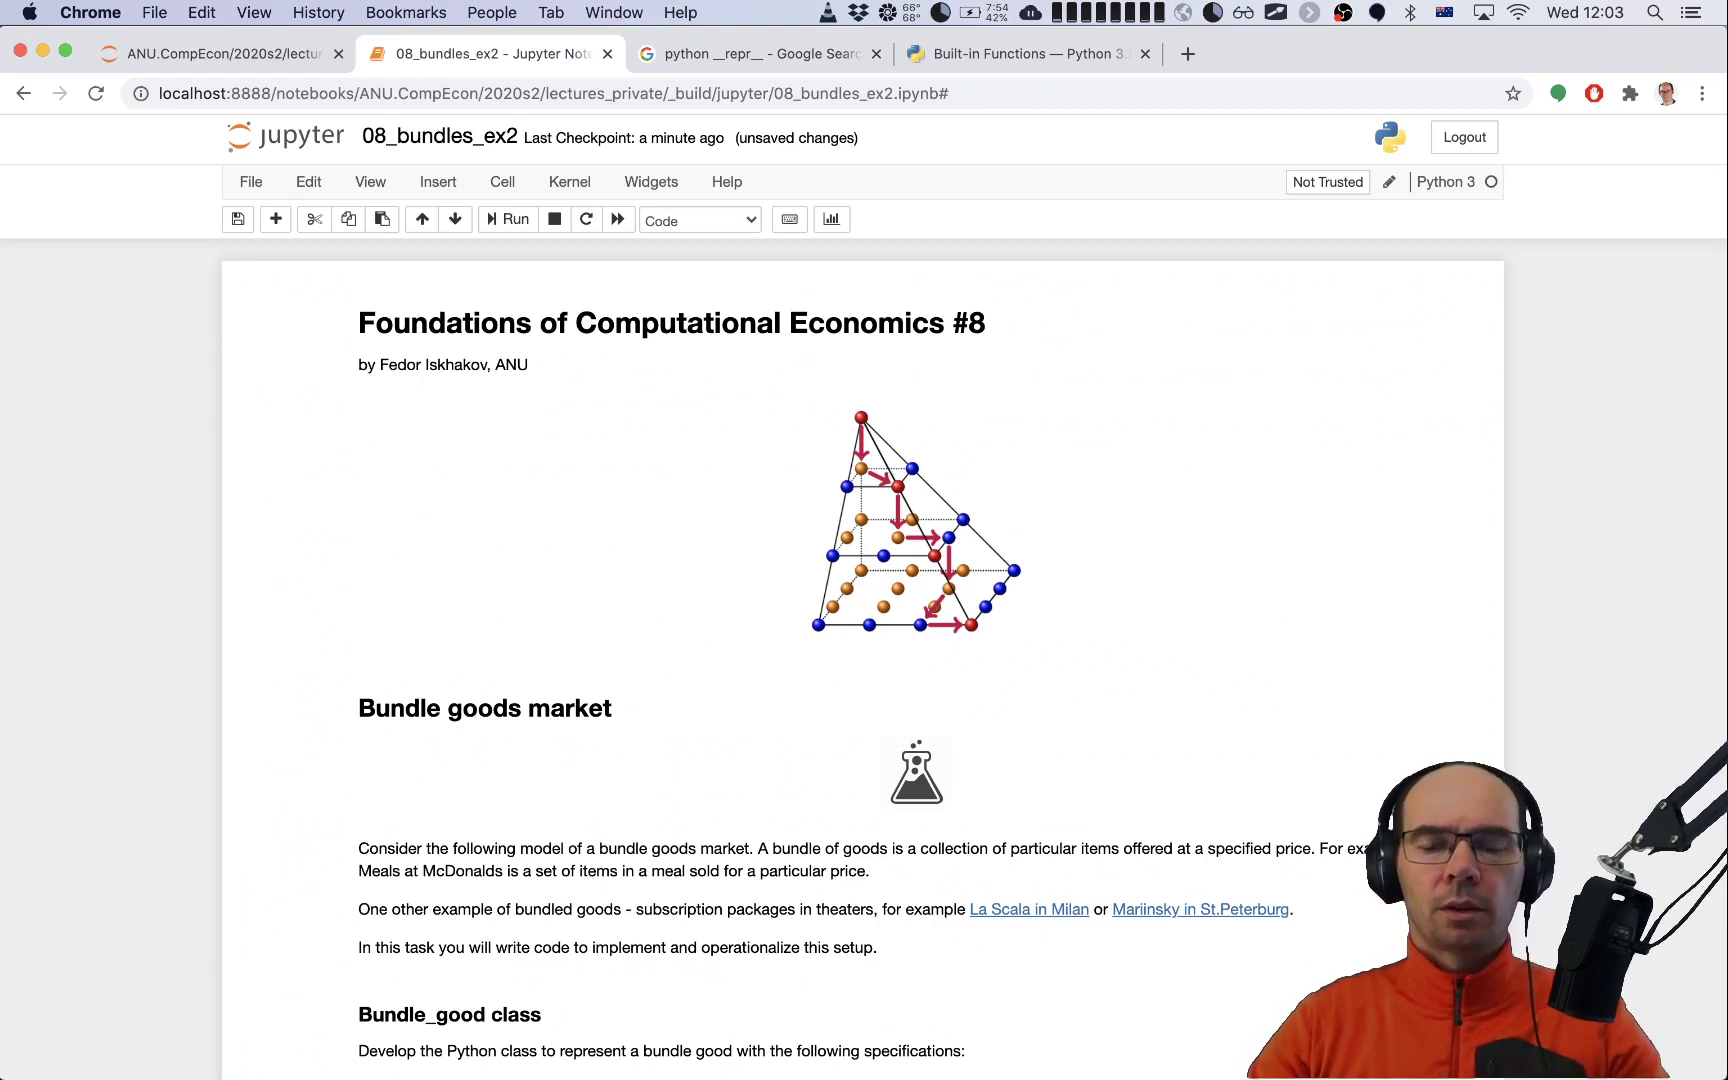
mouse_move(1352, 400)
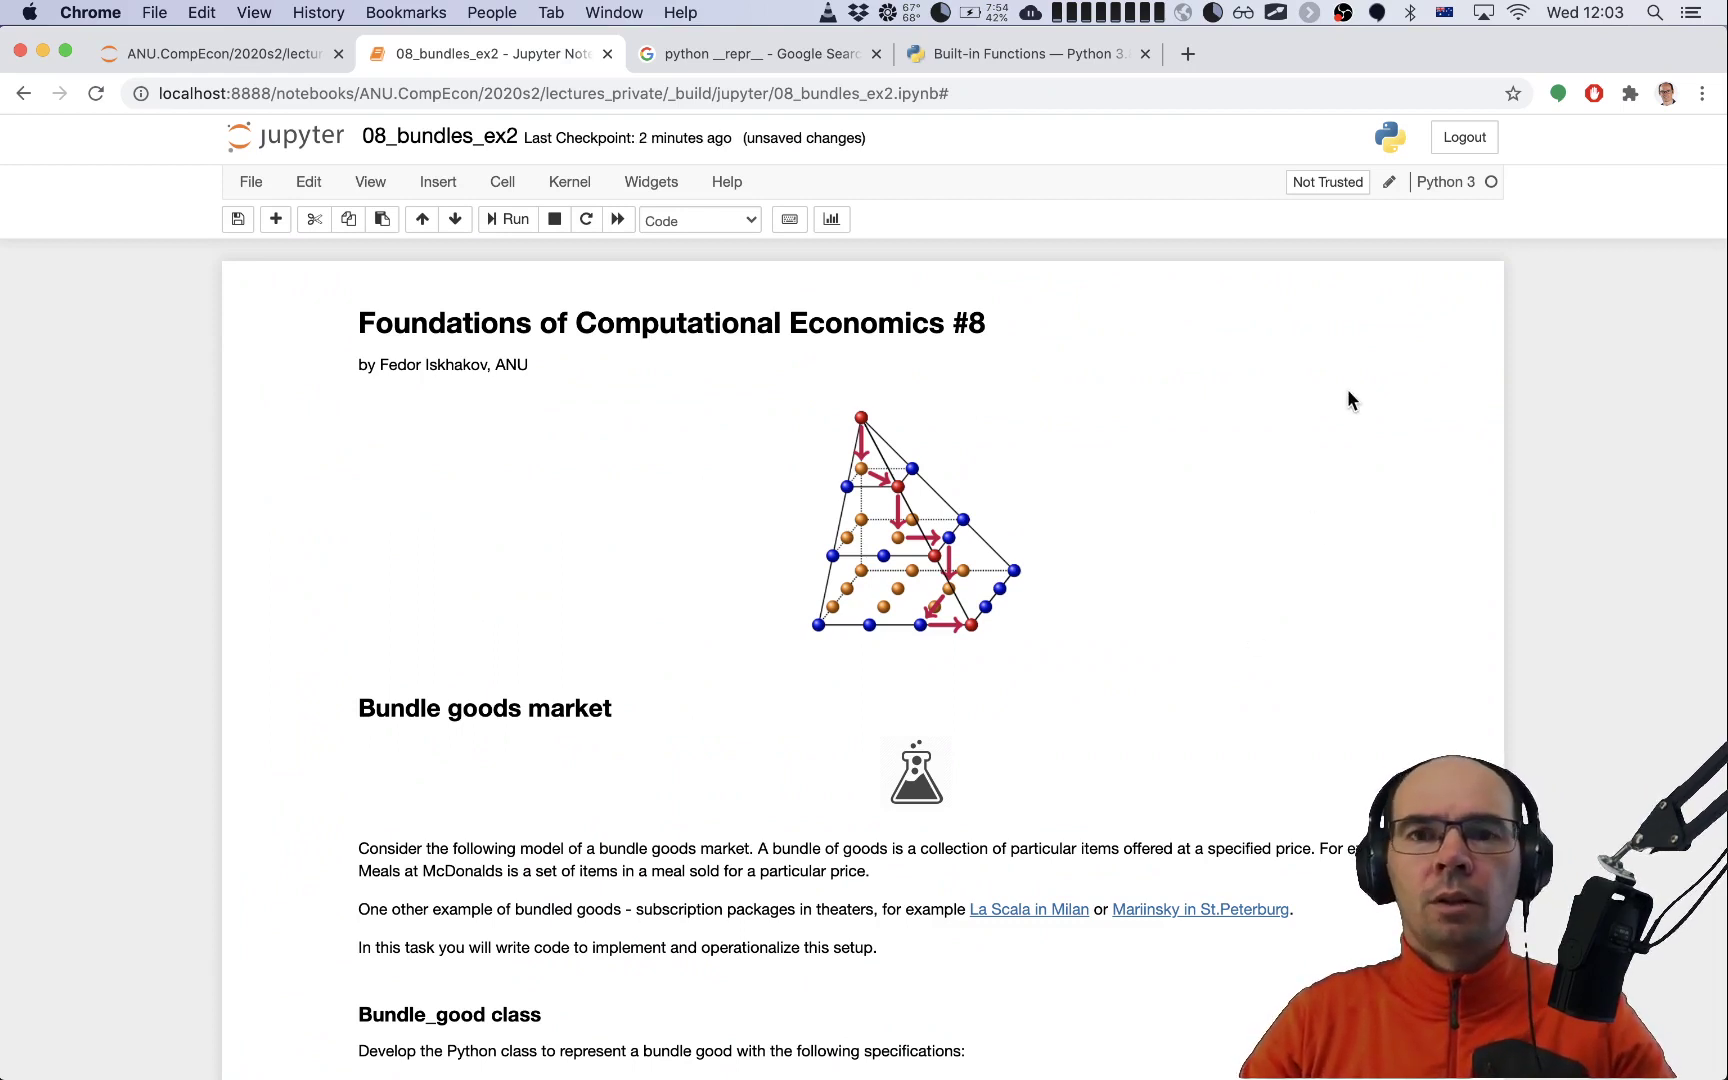